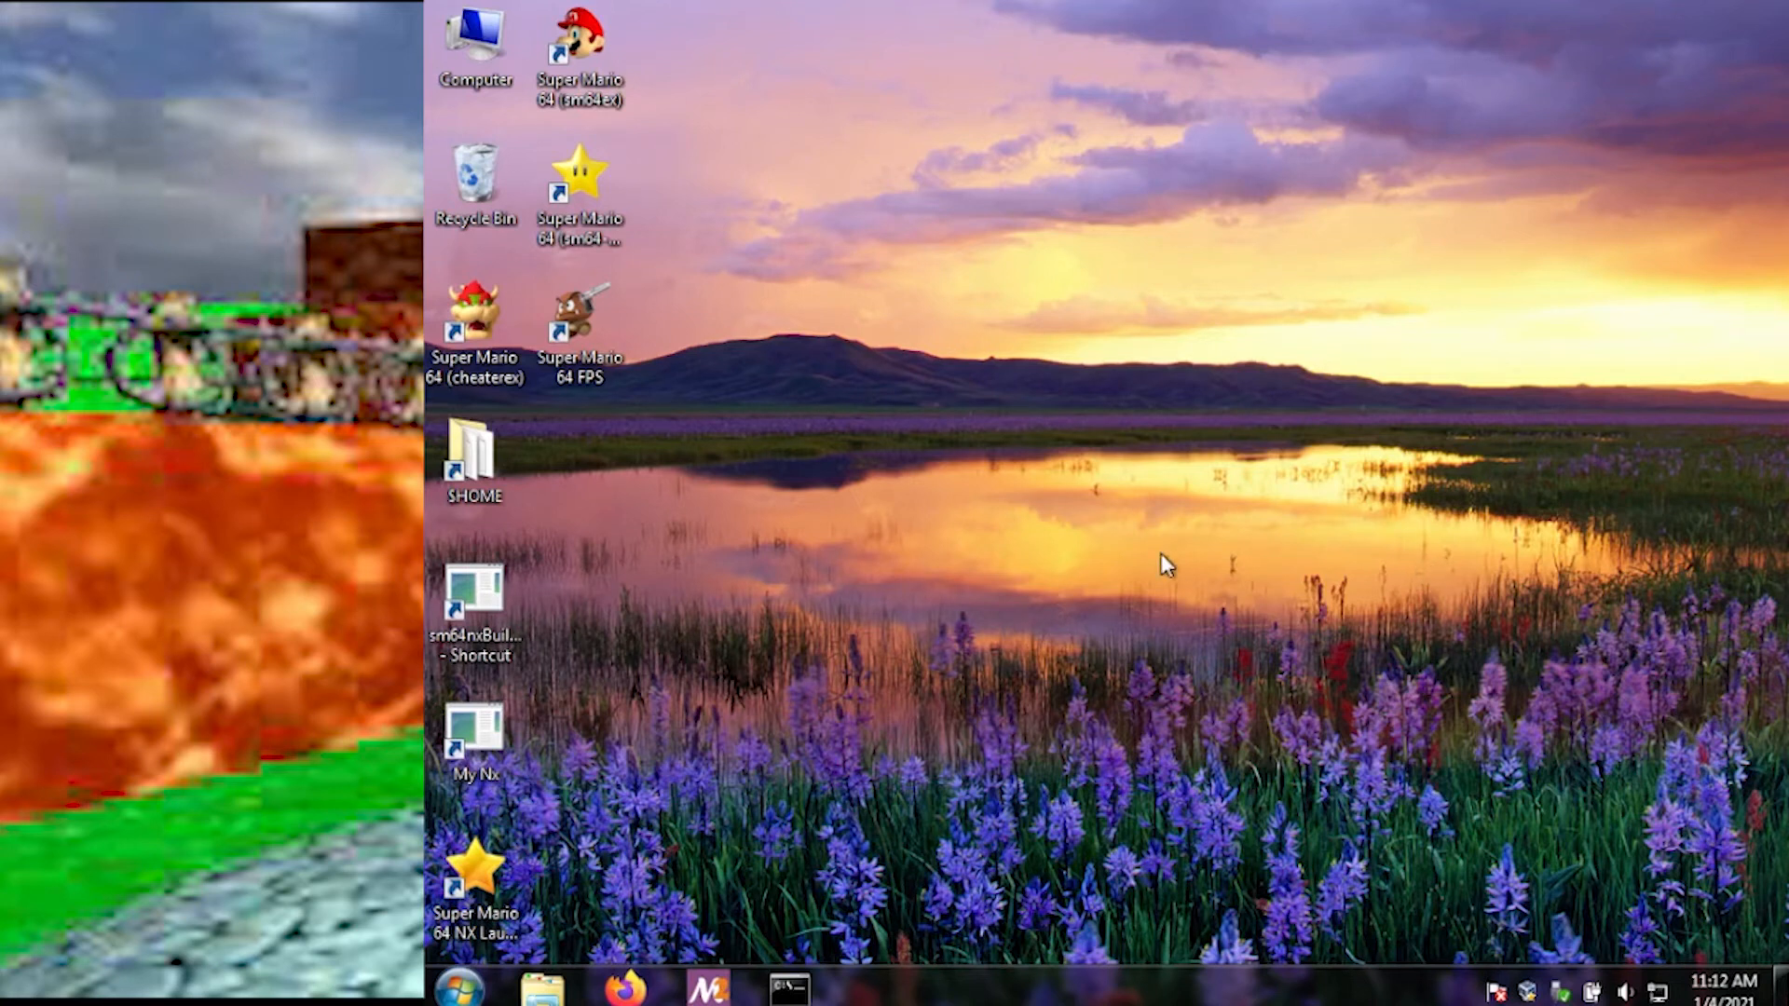
mouse_move(893, 634)
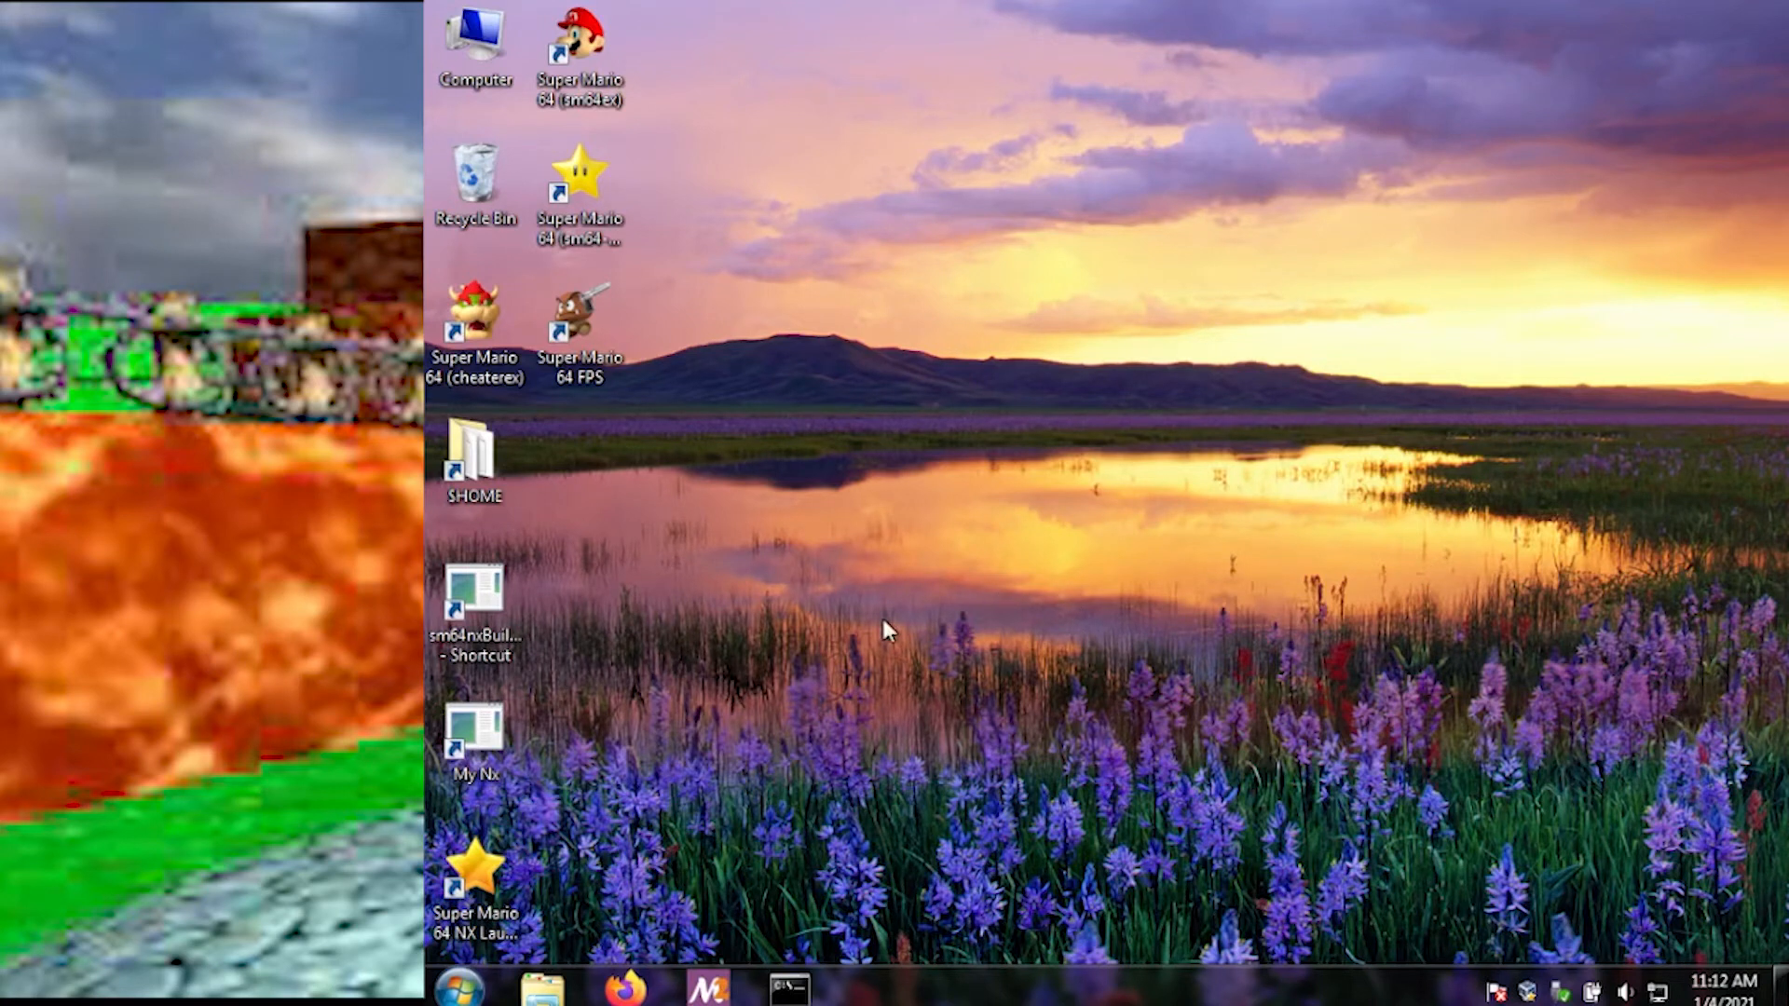
mouse_move(781, 986)
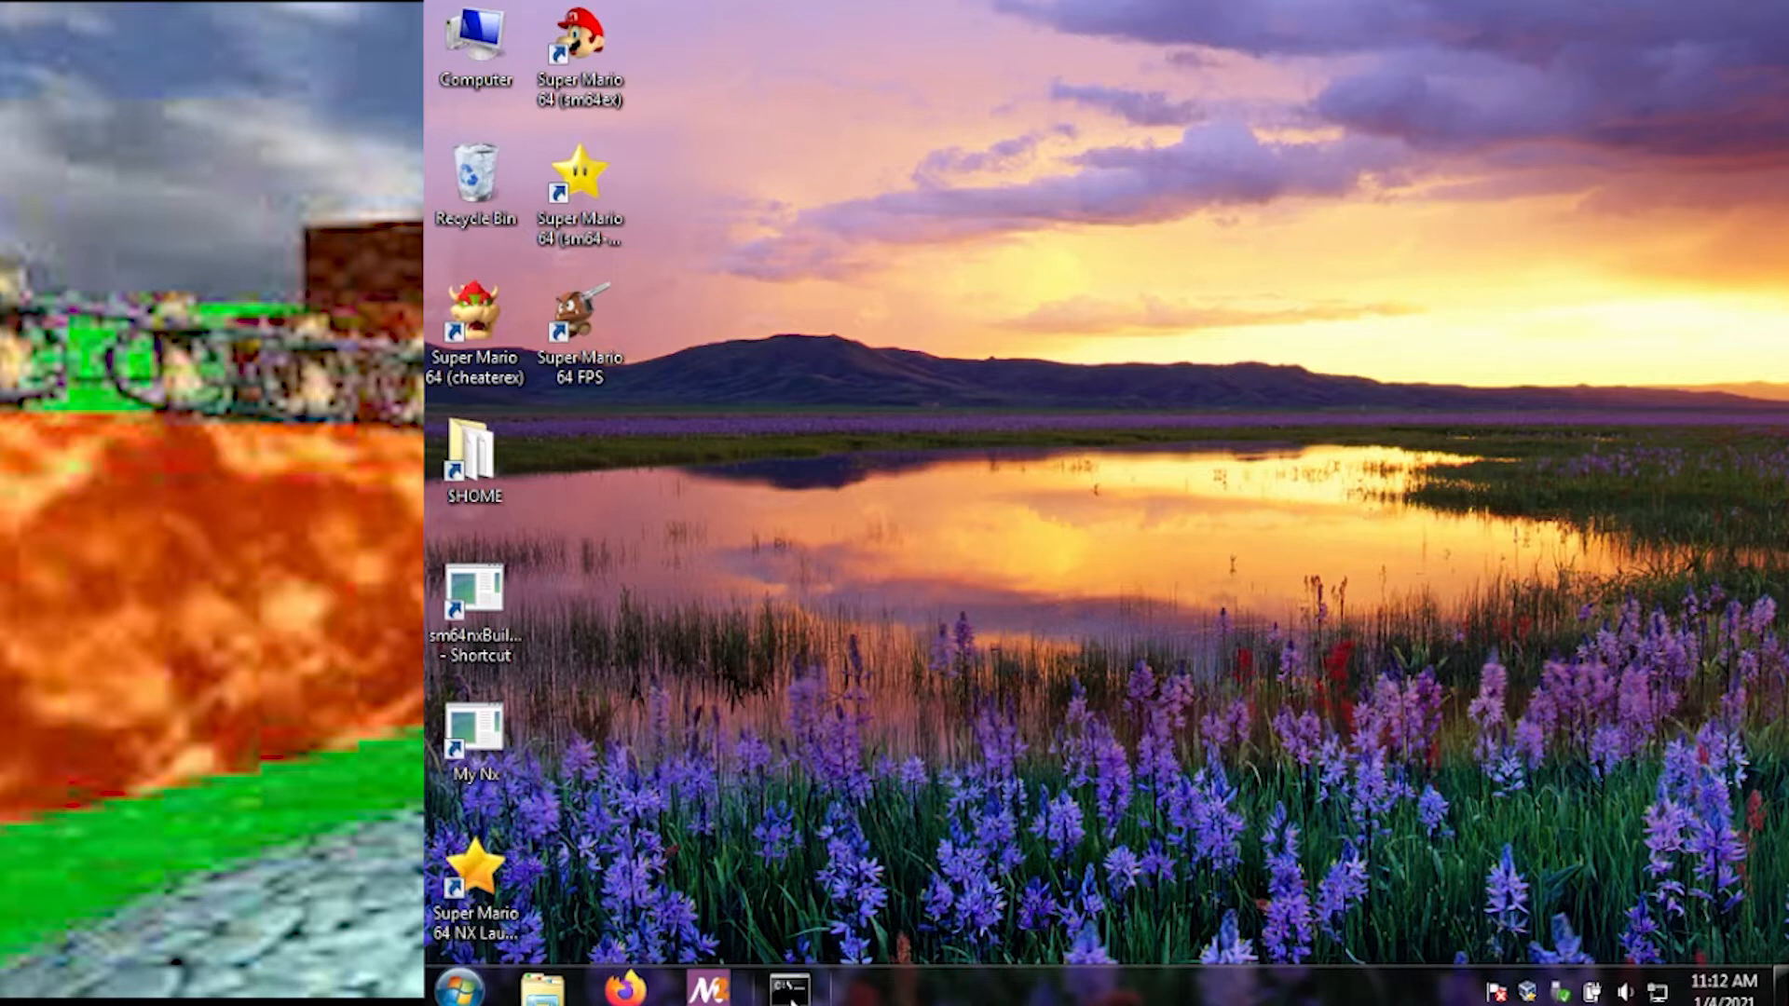
Step: Launch Firefox from the taskbar to reach the sm64ex Switch compiling guide
left_click(624, 987)
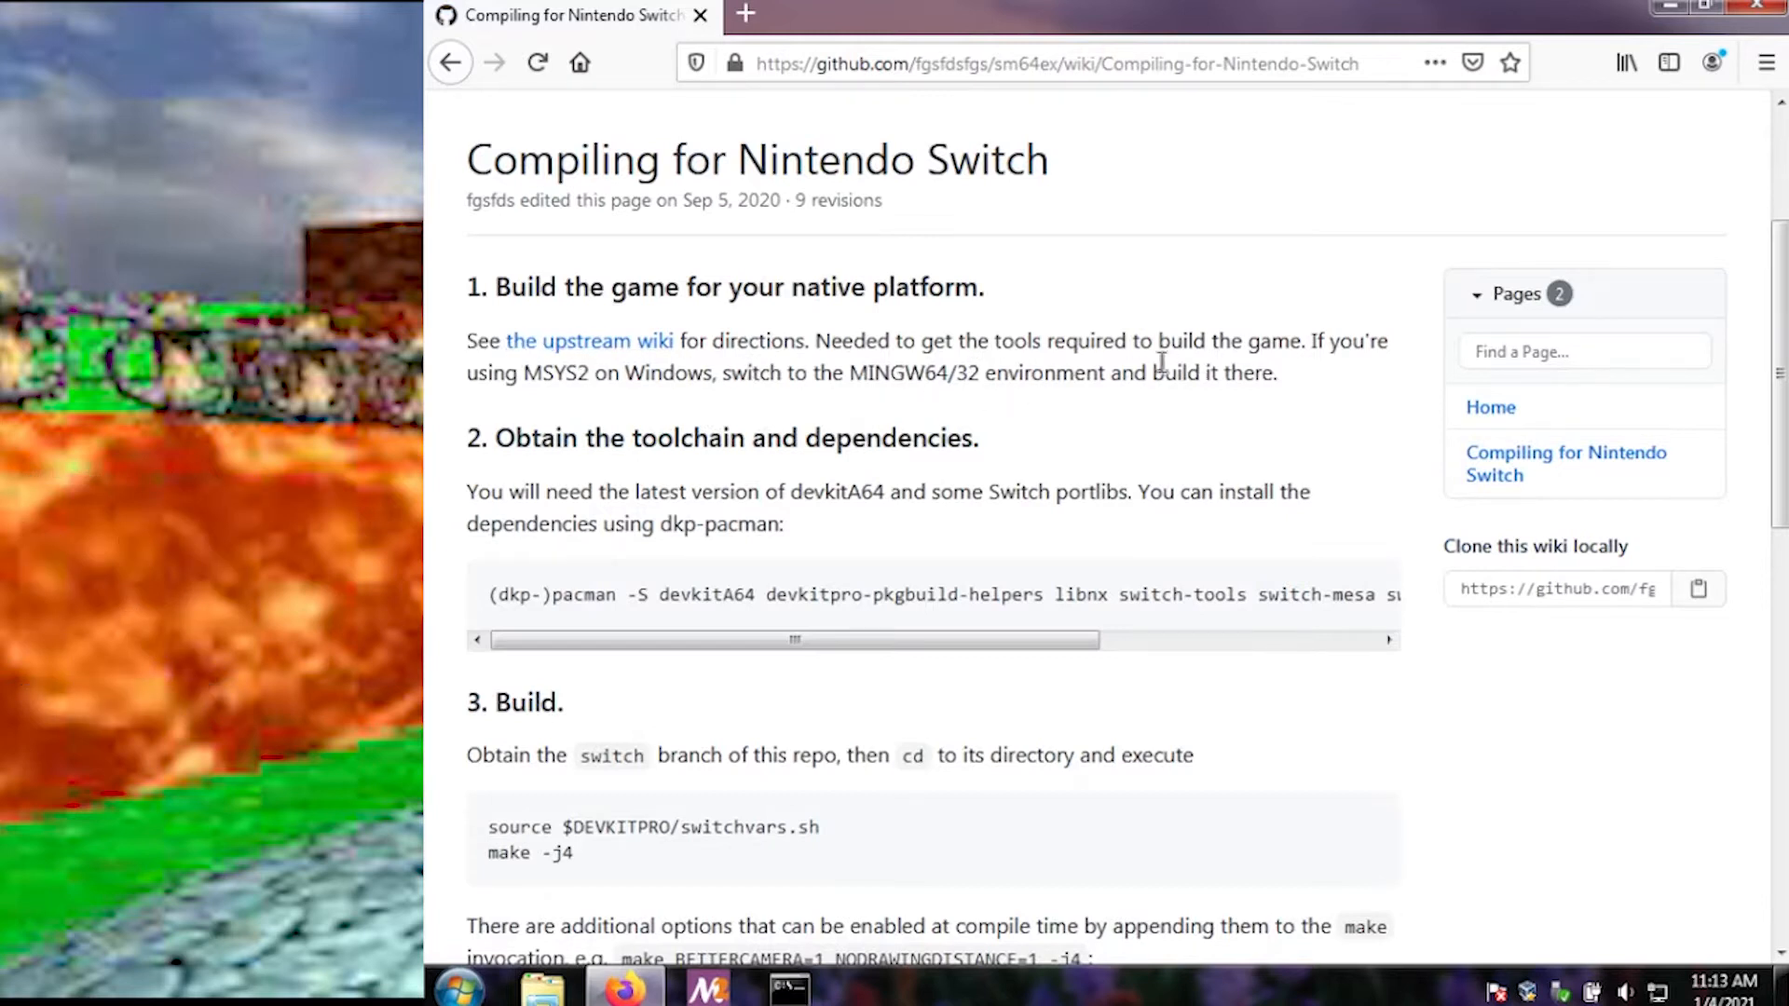
Step: Scroll the Switch compiling guide down to the toolchain and build sections
scroll("down", 3)
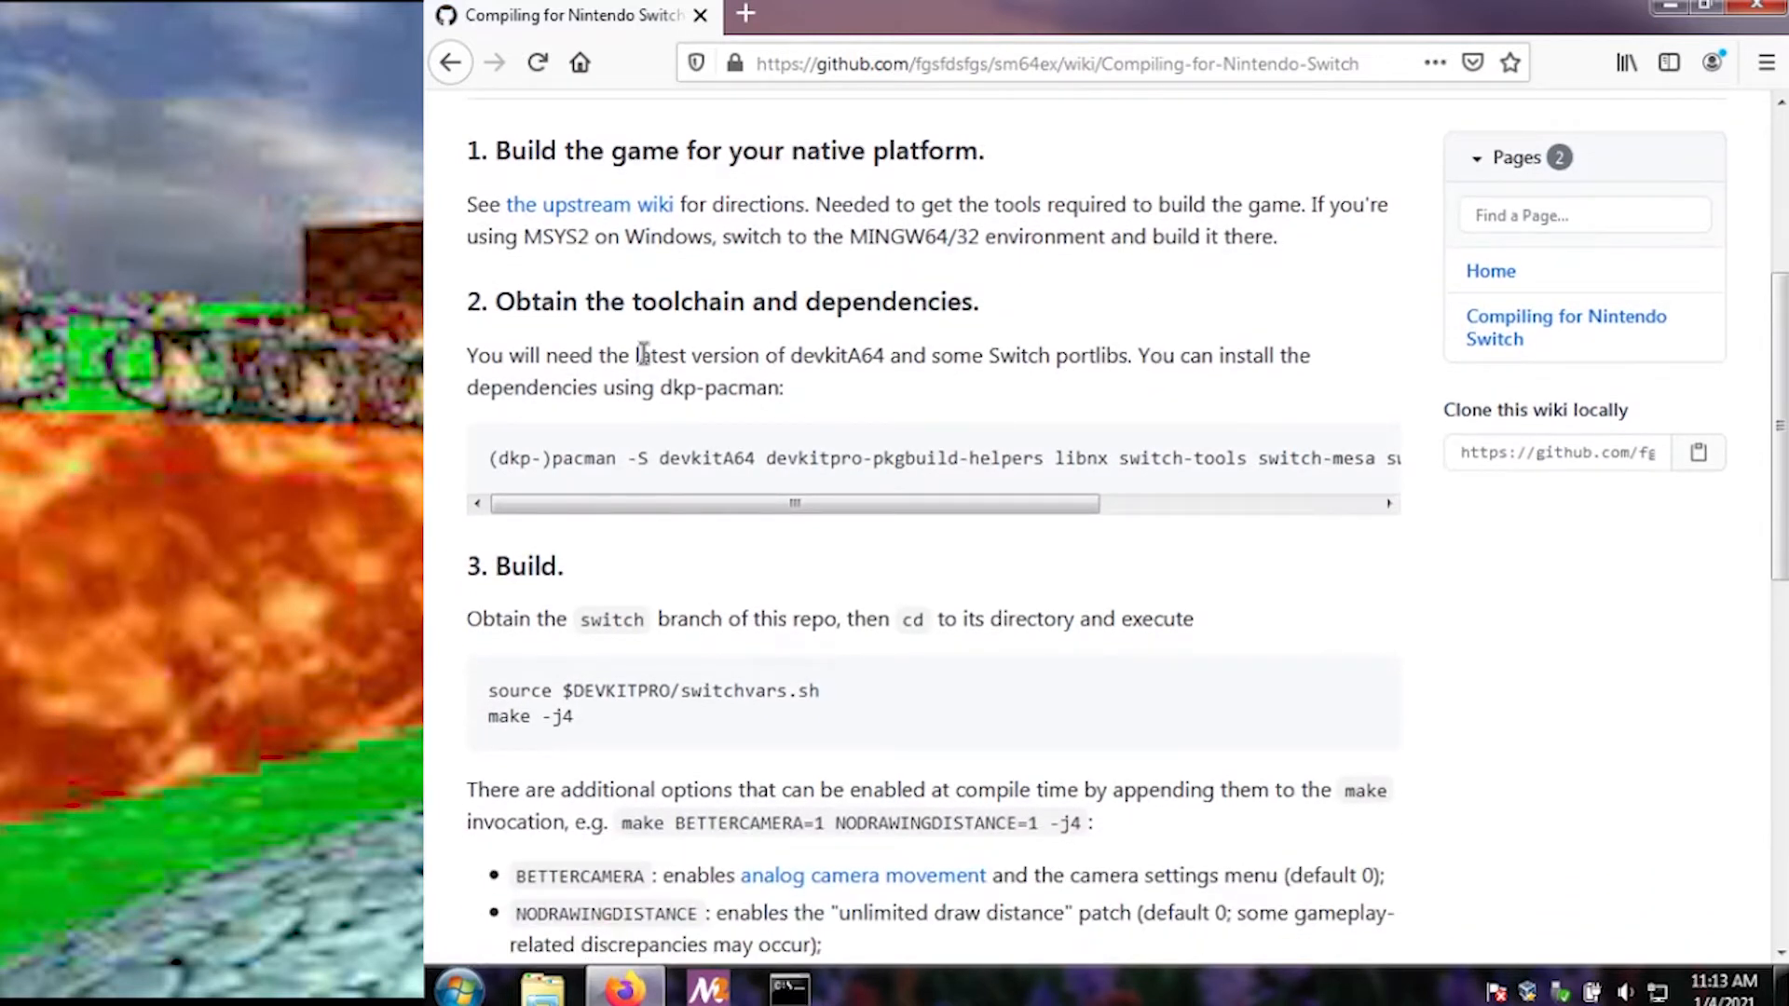
mouse_move(667, 446)
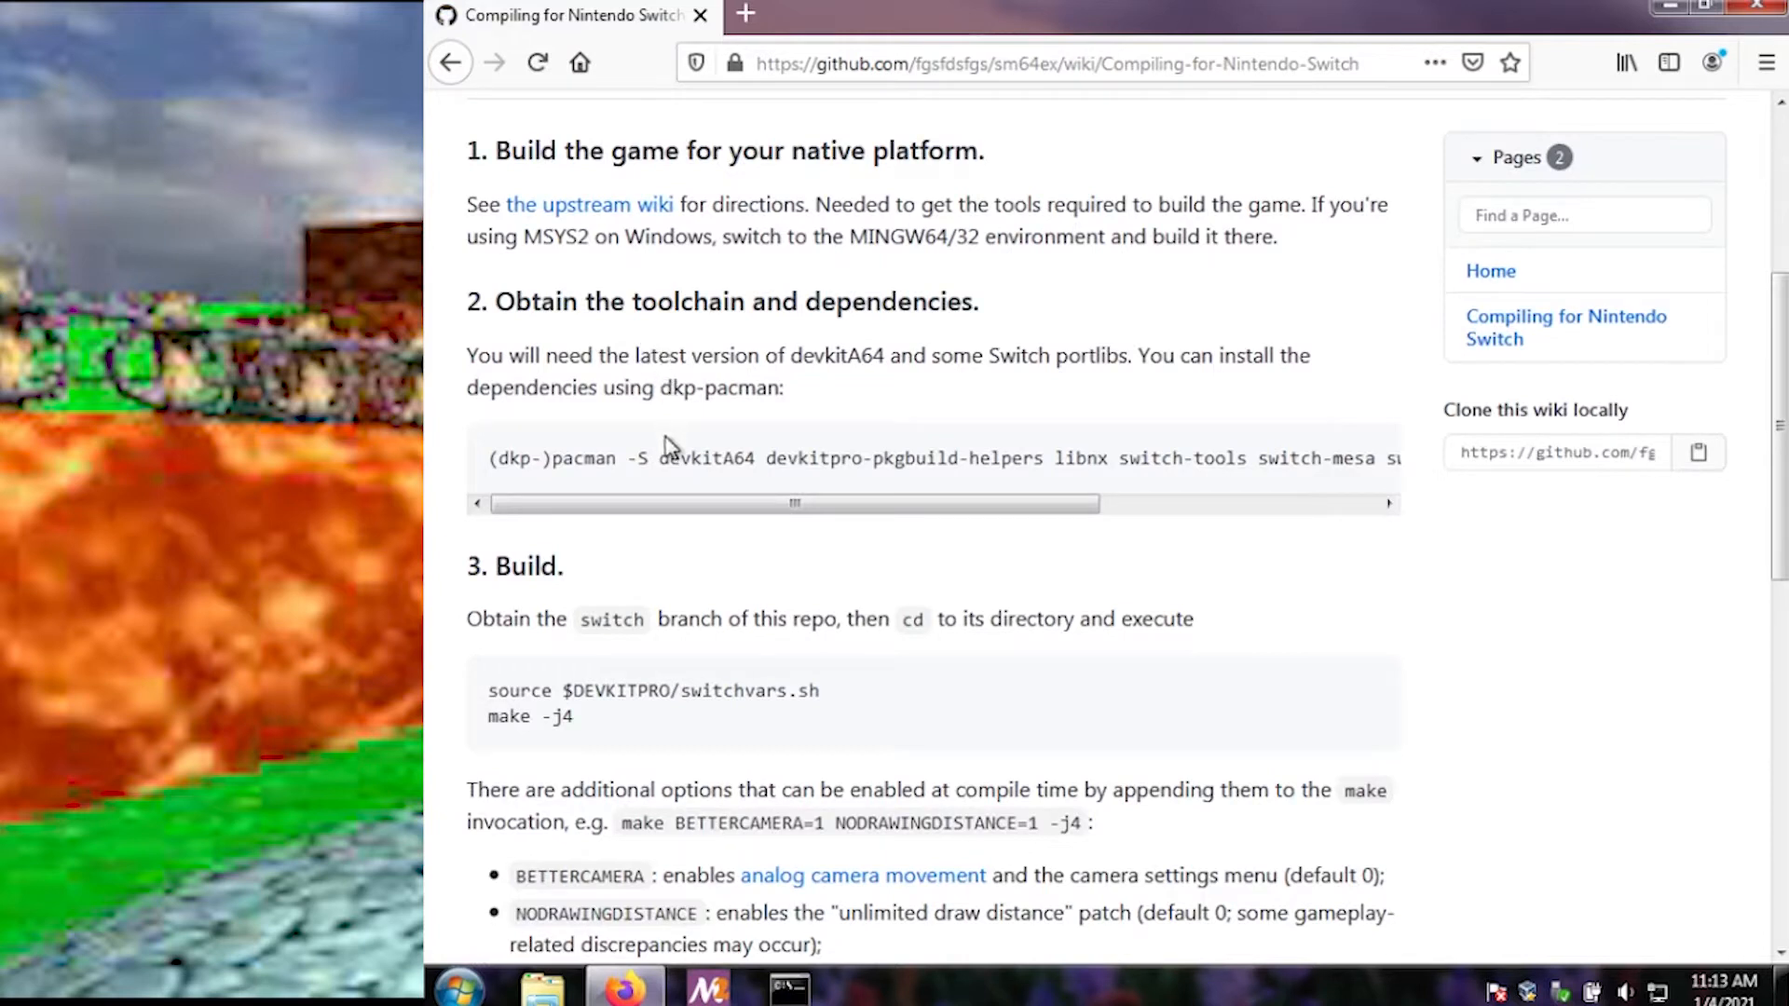
mouse_move(707, 691)
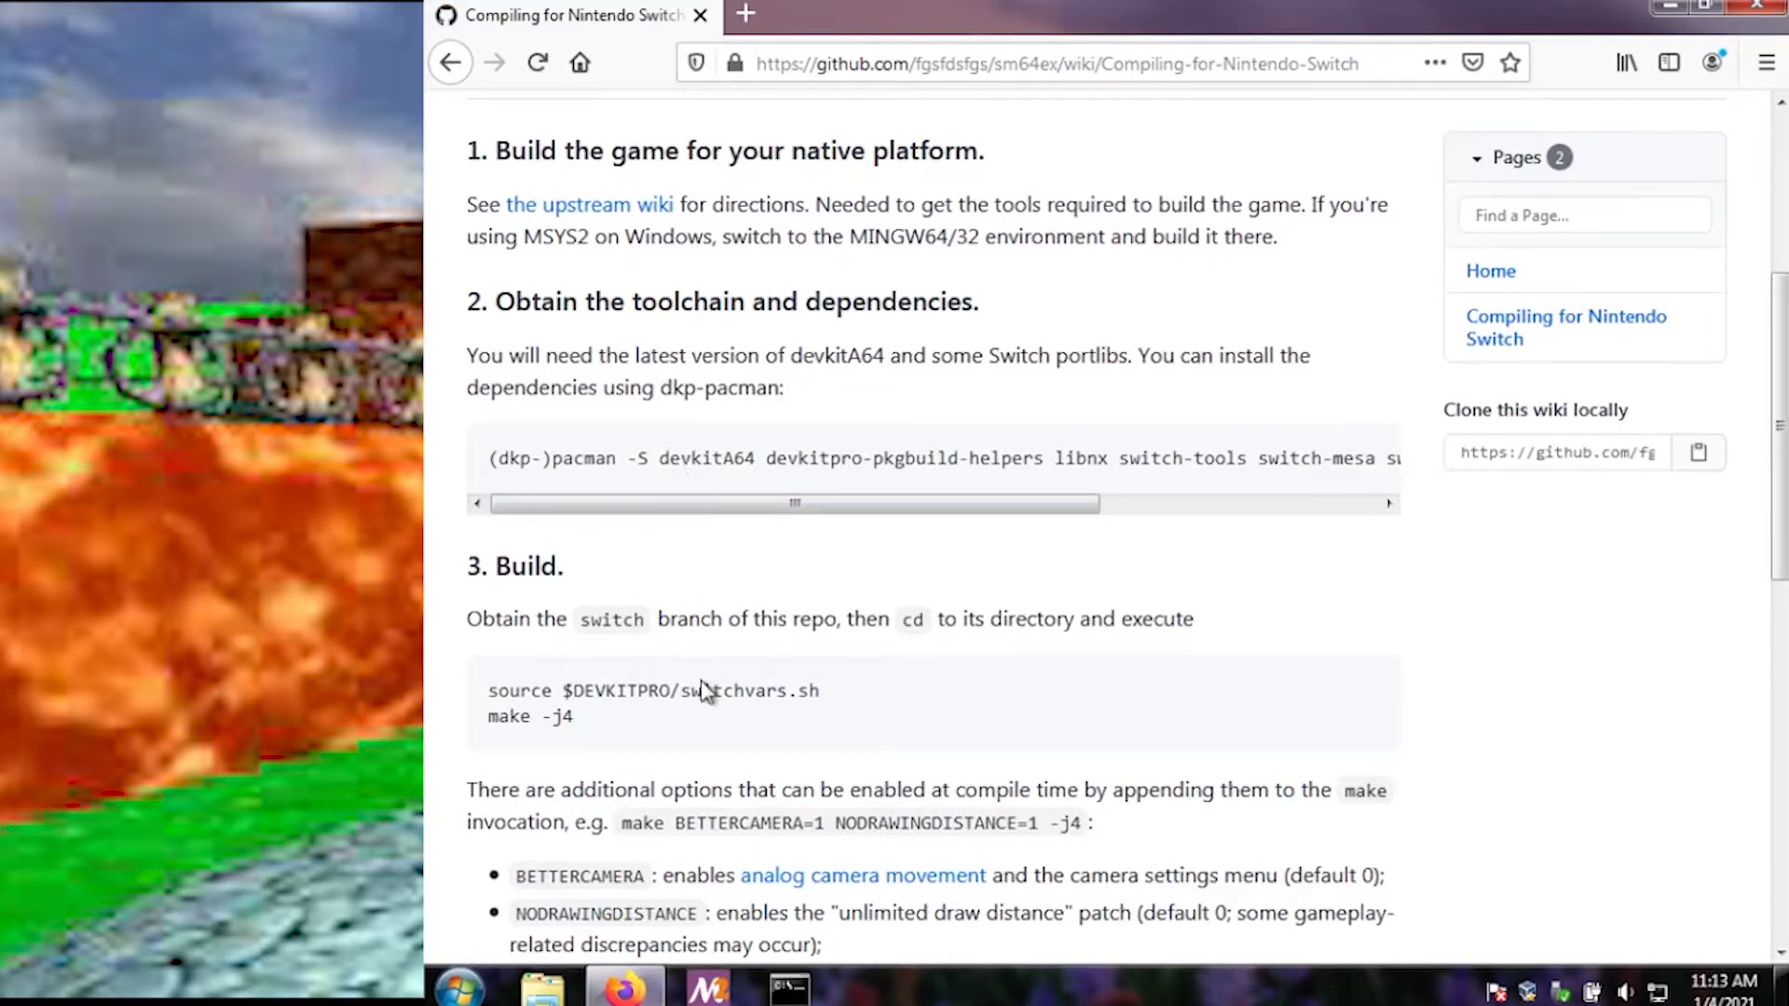
mouse_move(697, 420)
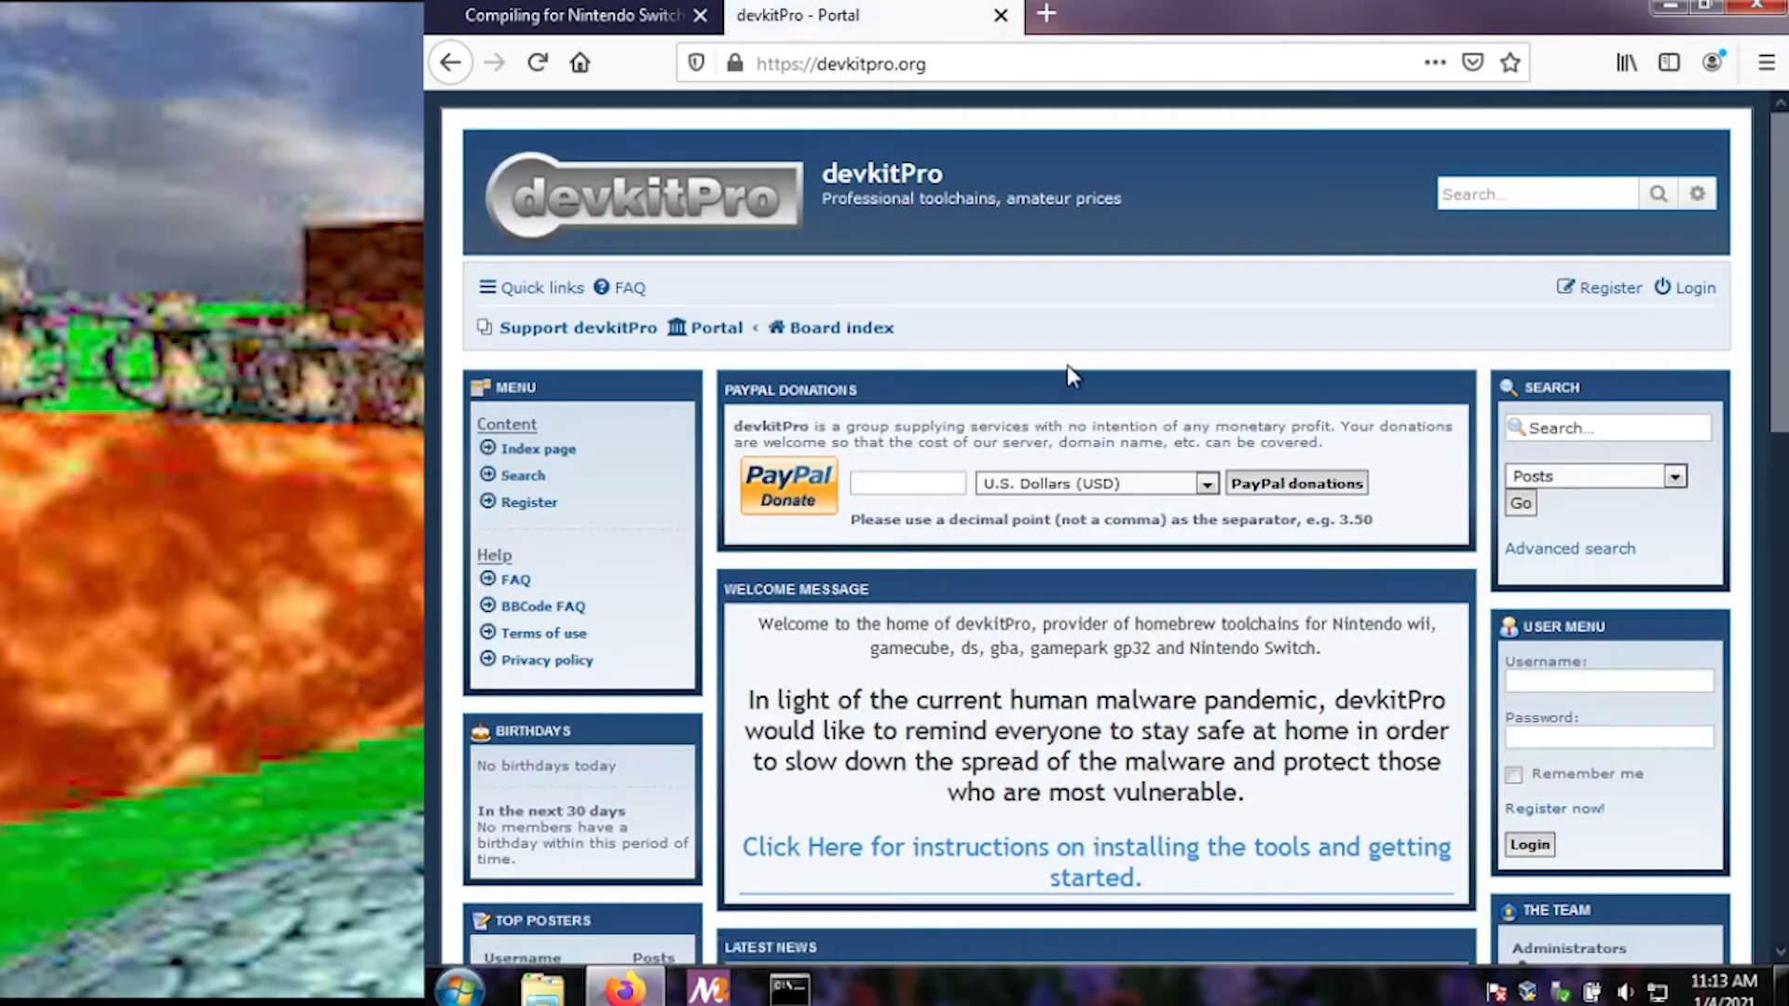
Step: Open the devkitPro getting-started instructions and dismiss the cookie notice
scroll("down", 3)
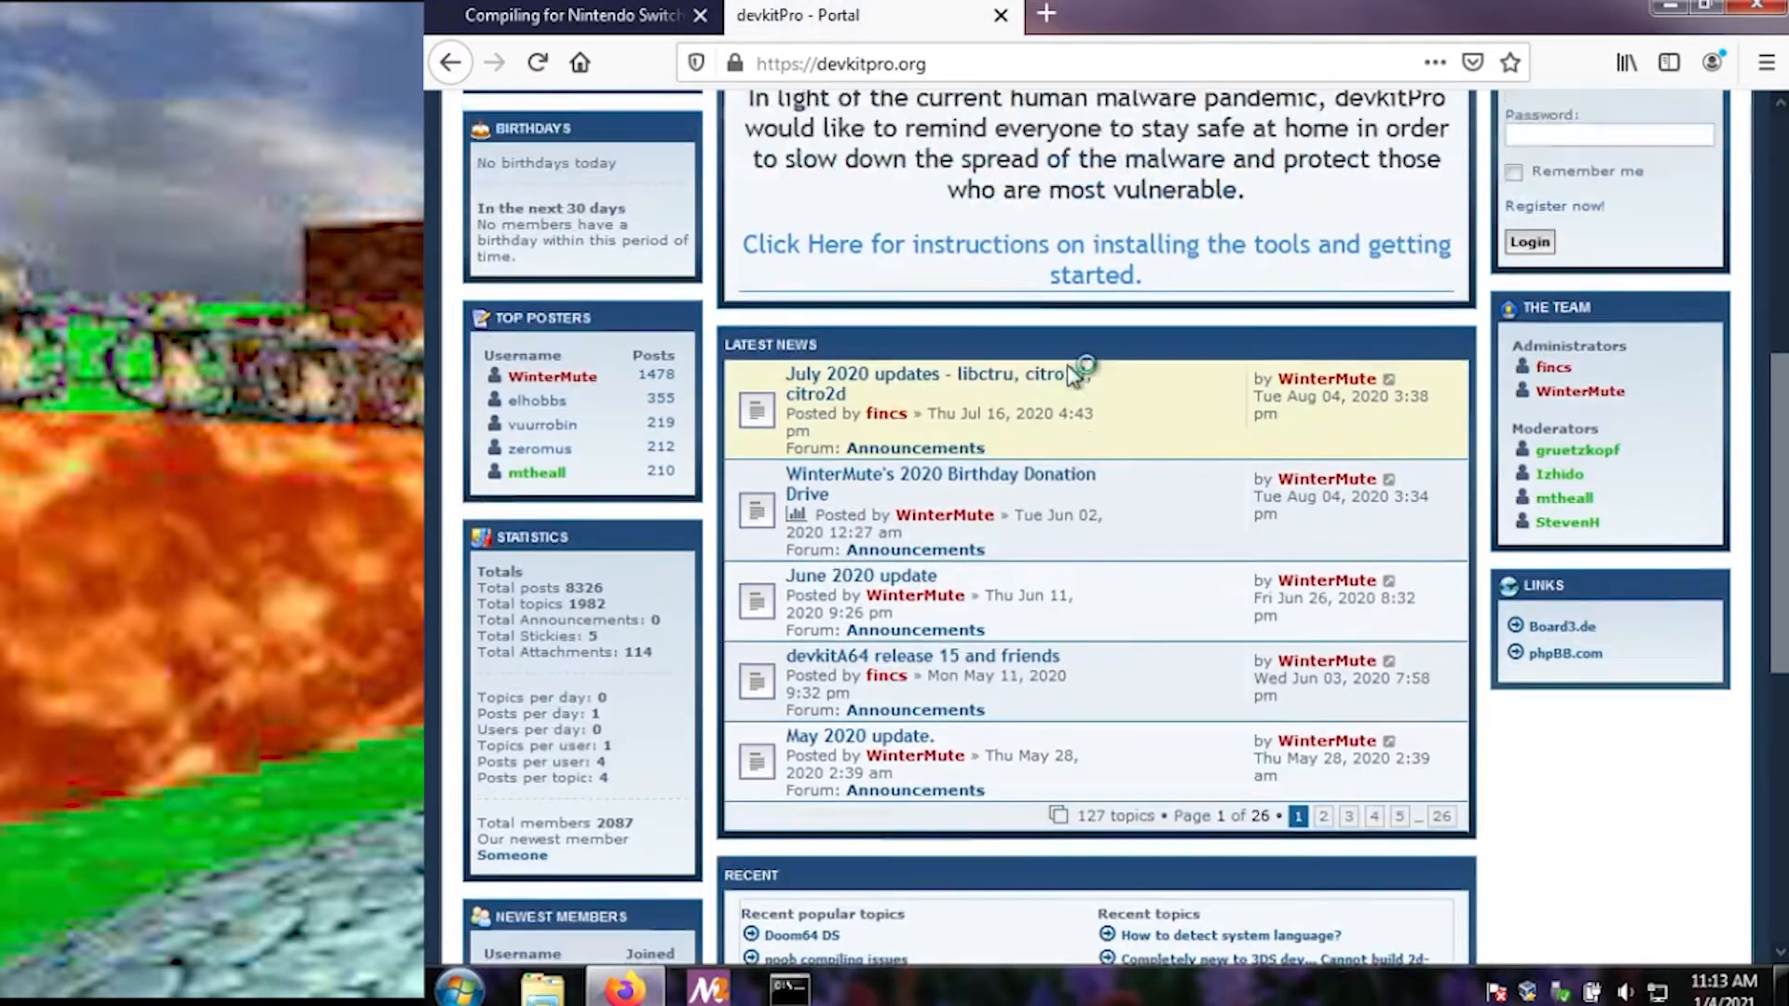
scroll("up", 3)
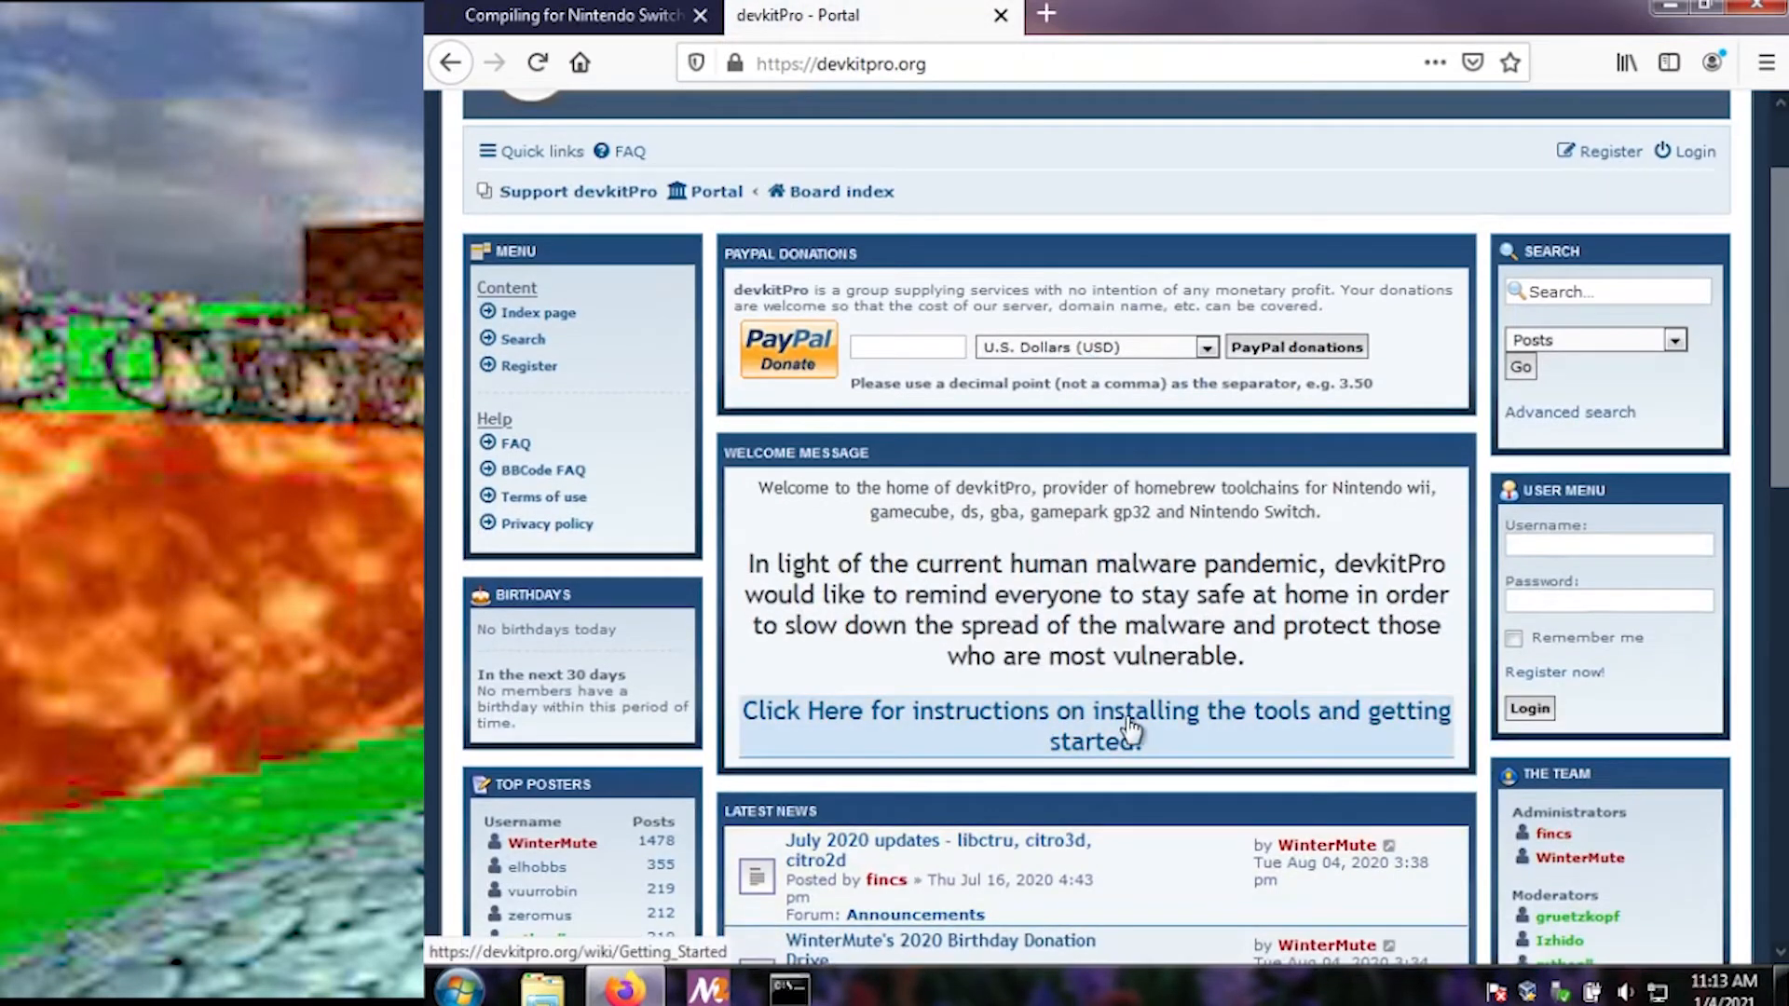
left_click(1096, 710)
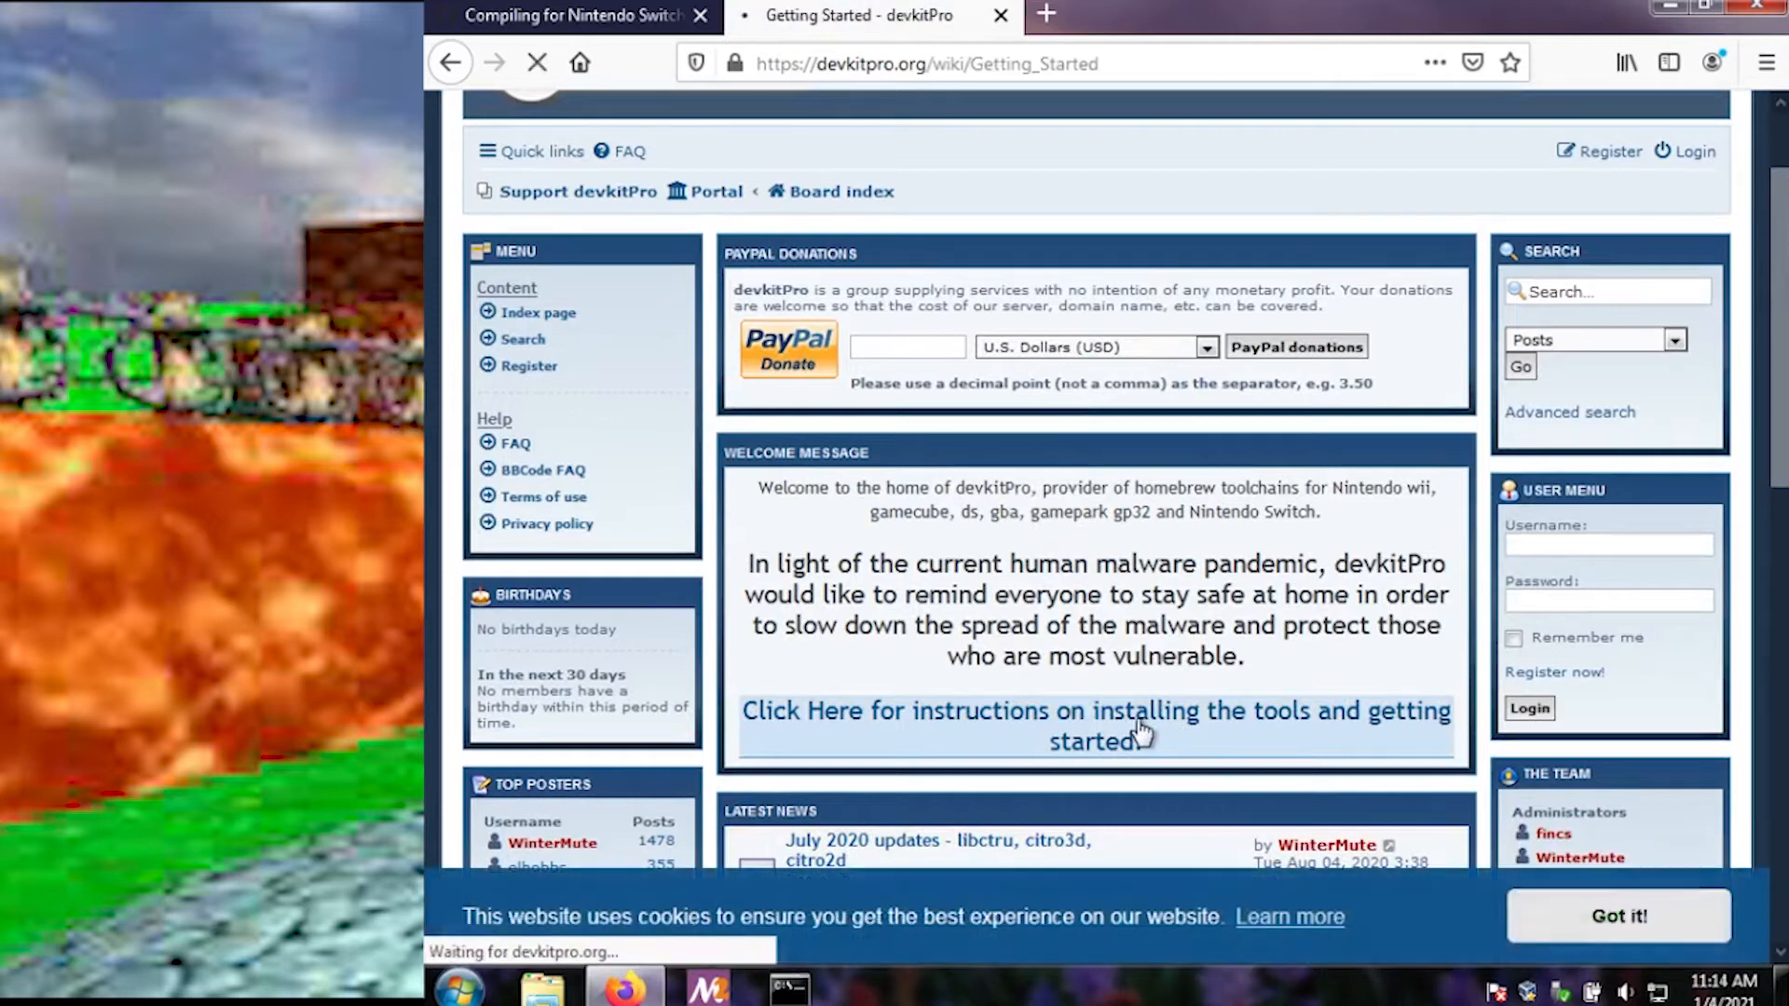
left_click(1095, 710)
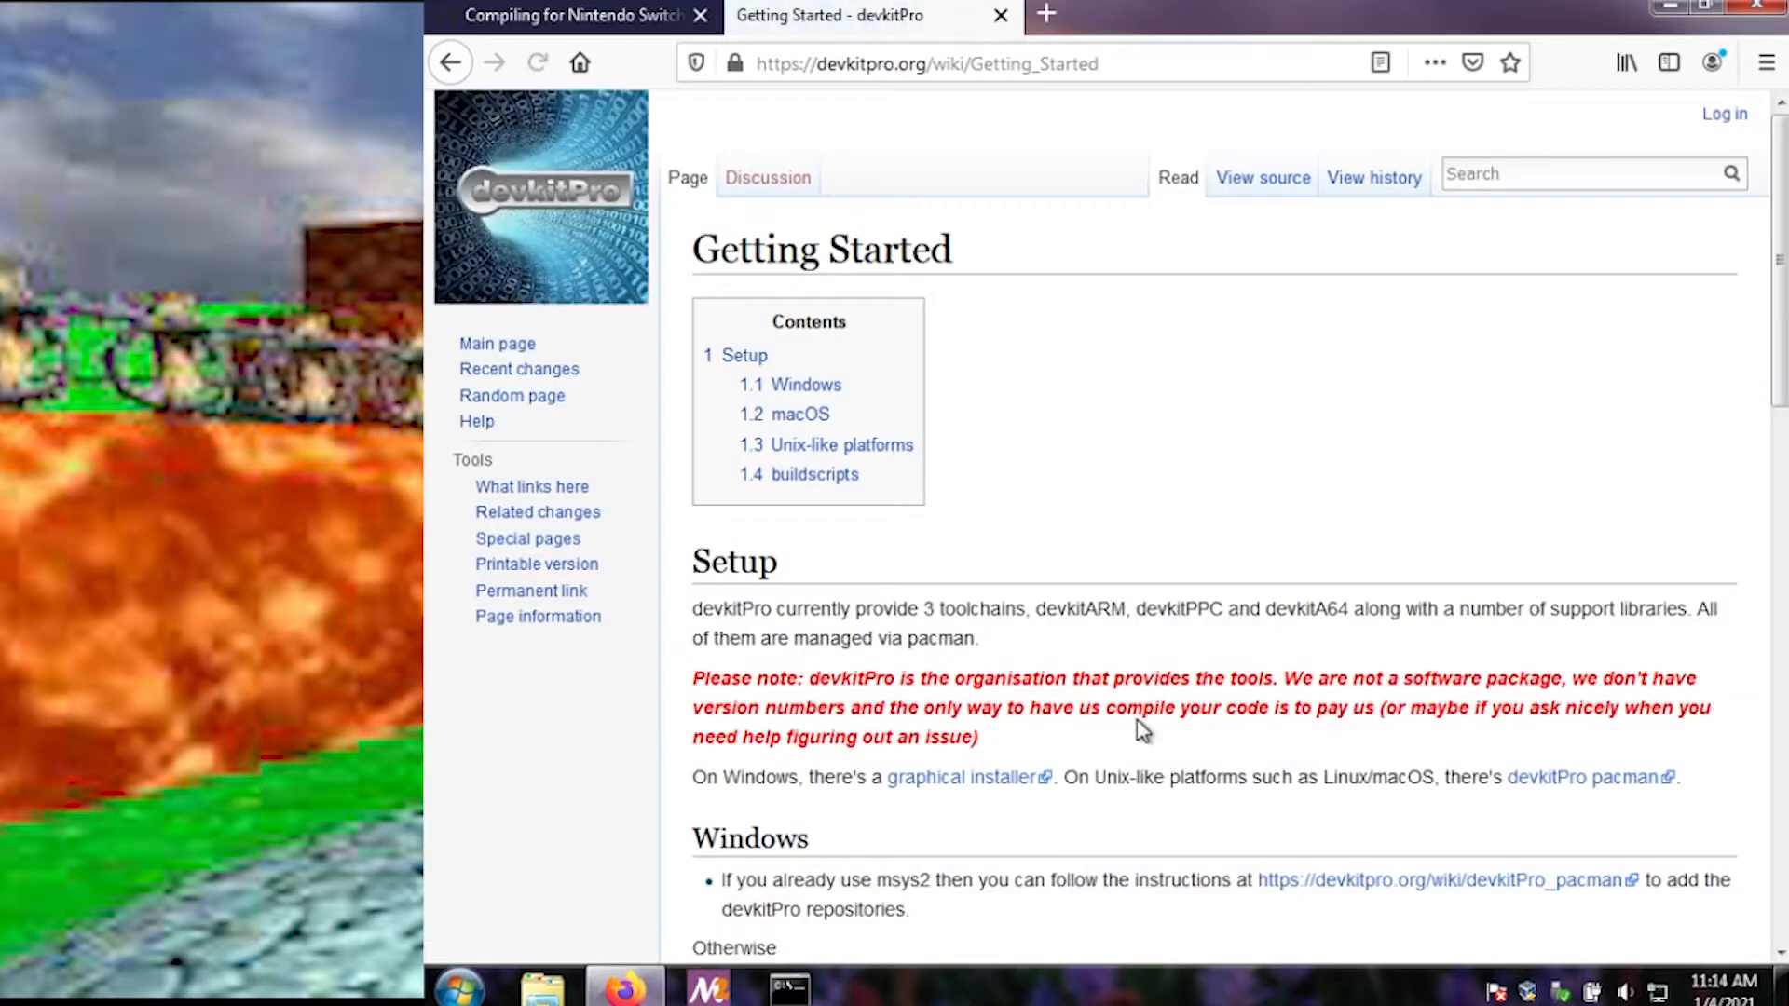
mouse_move(987, 888)
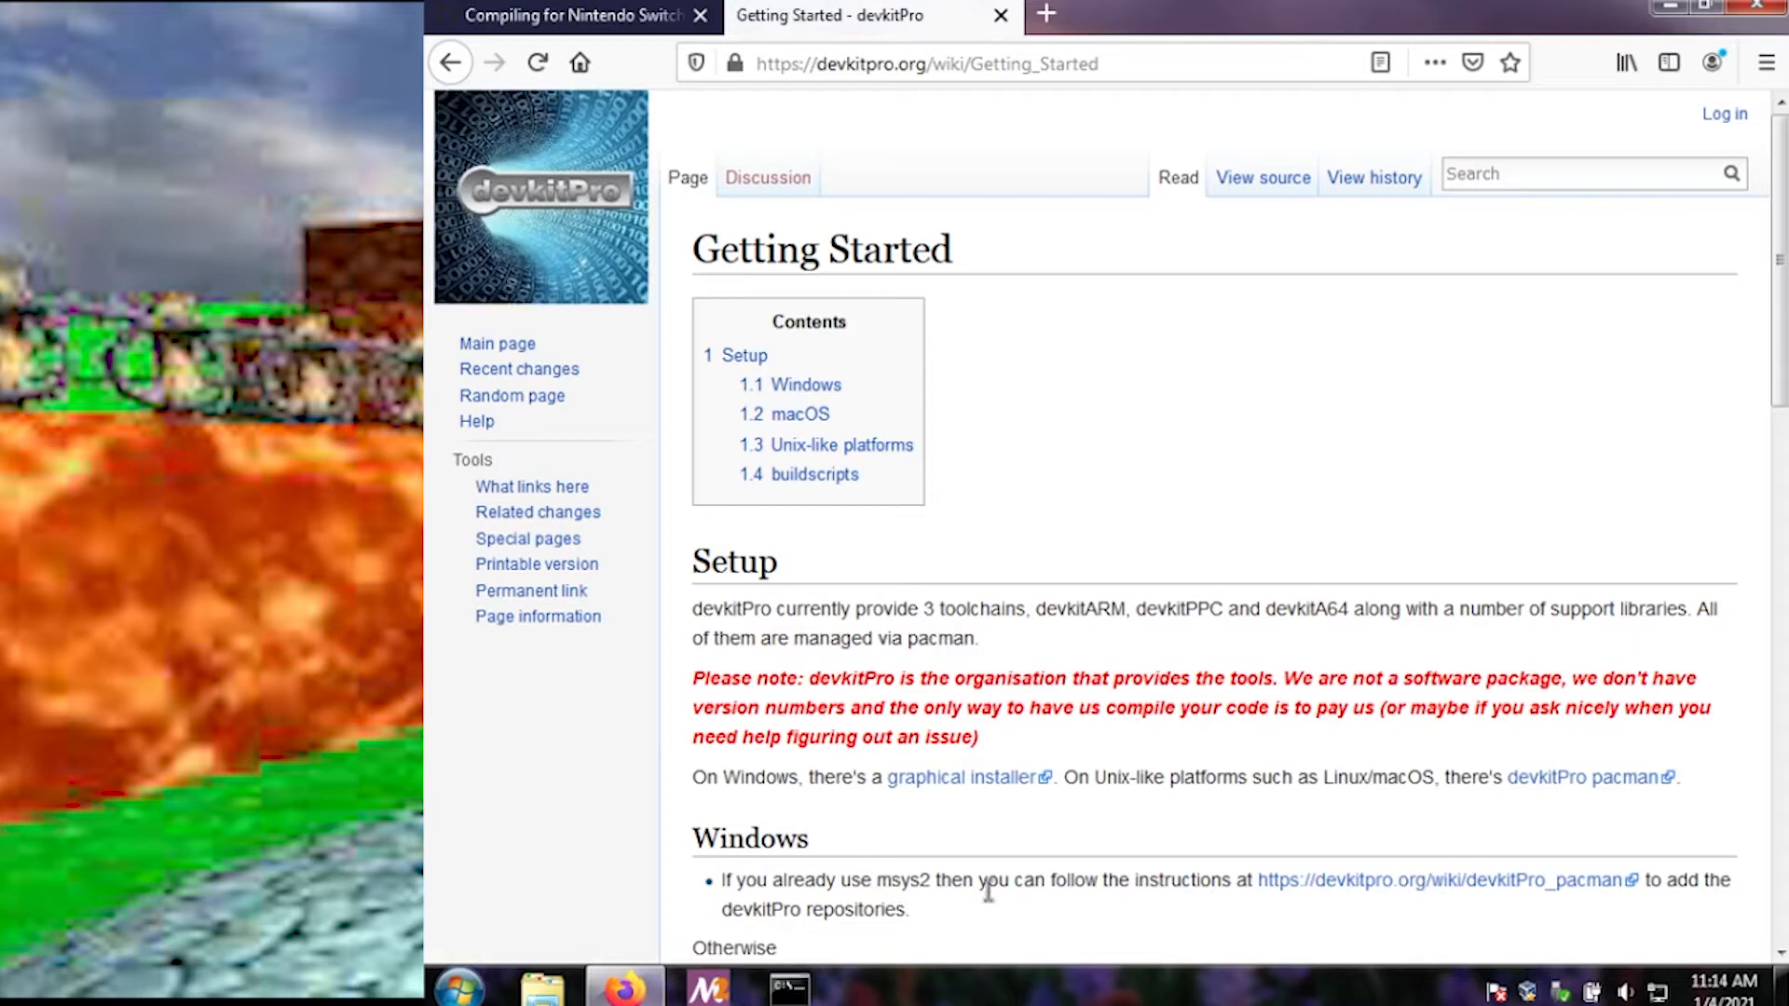
mouse_move(1382, 901)
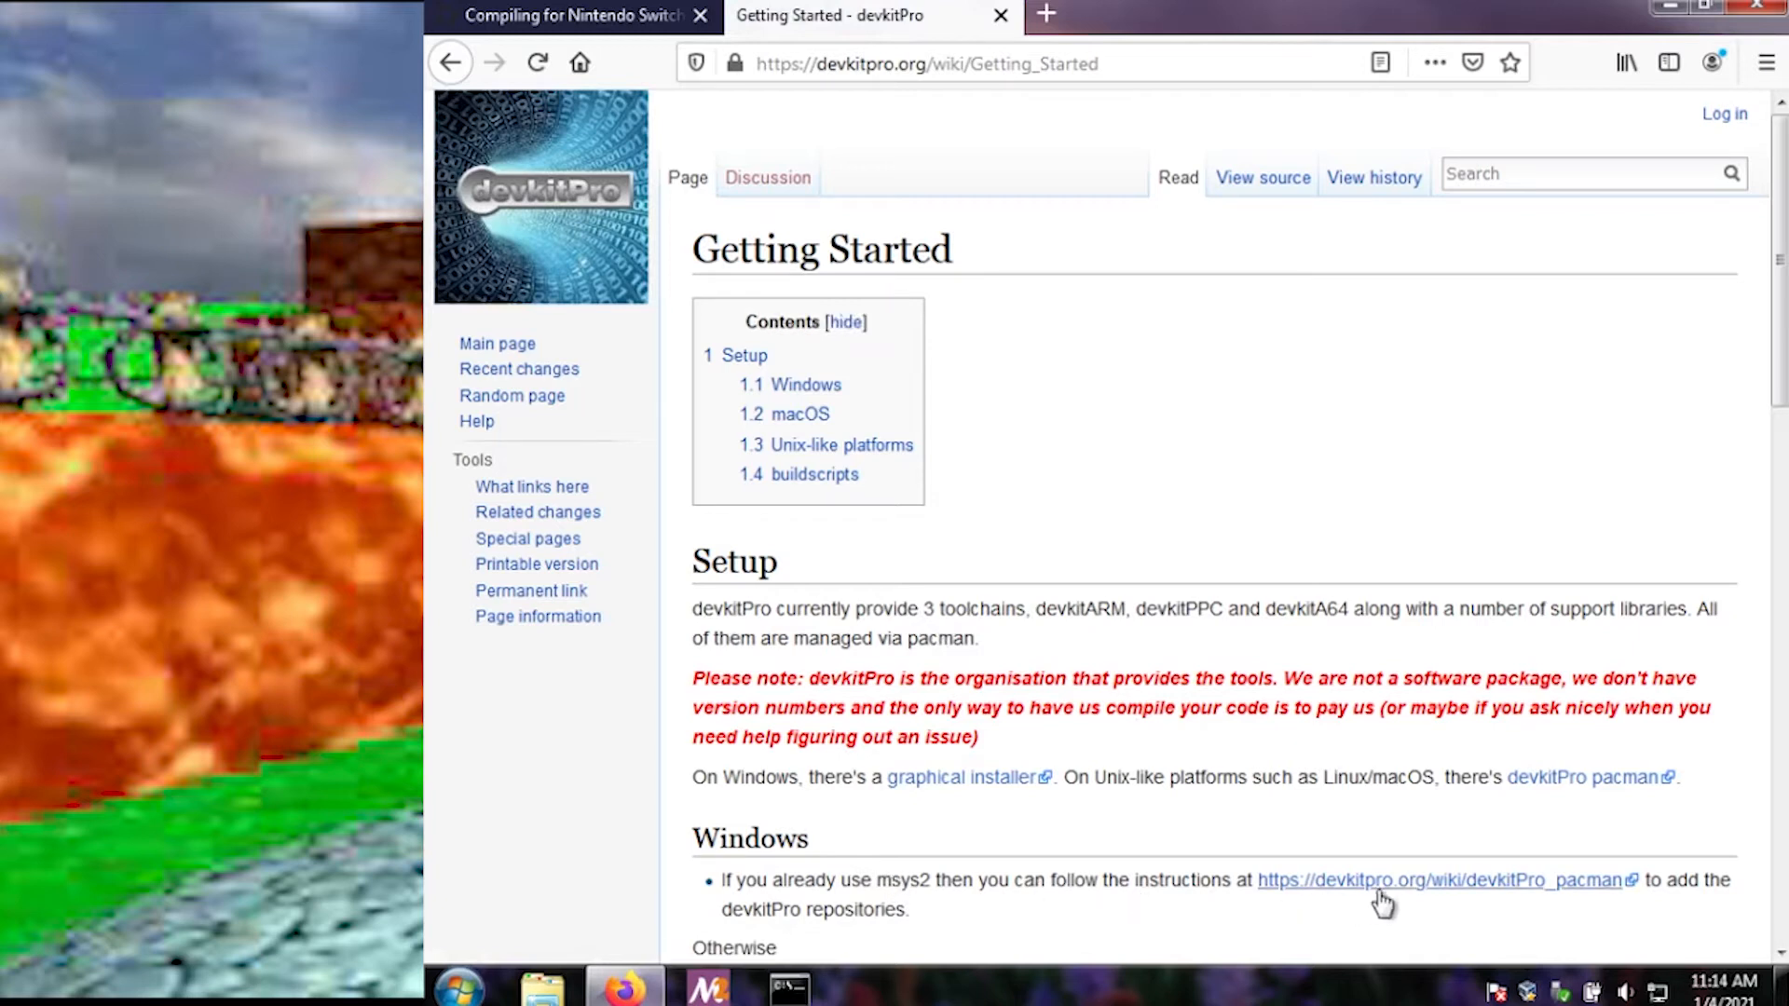
Step: Open the devkitPro_pacman page and scroll to Customising Existing Pacman Install
left_click(1444, 879)
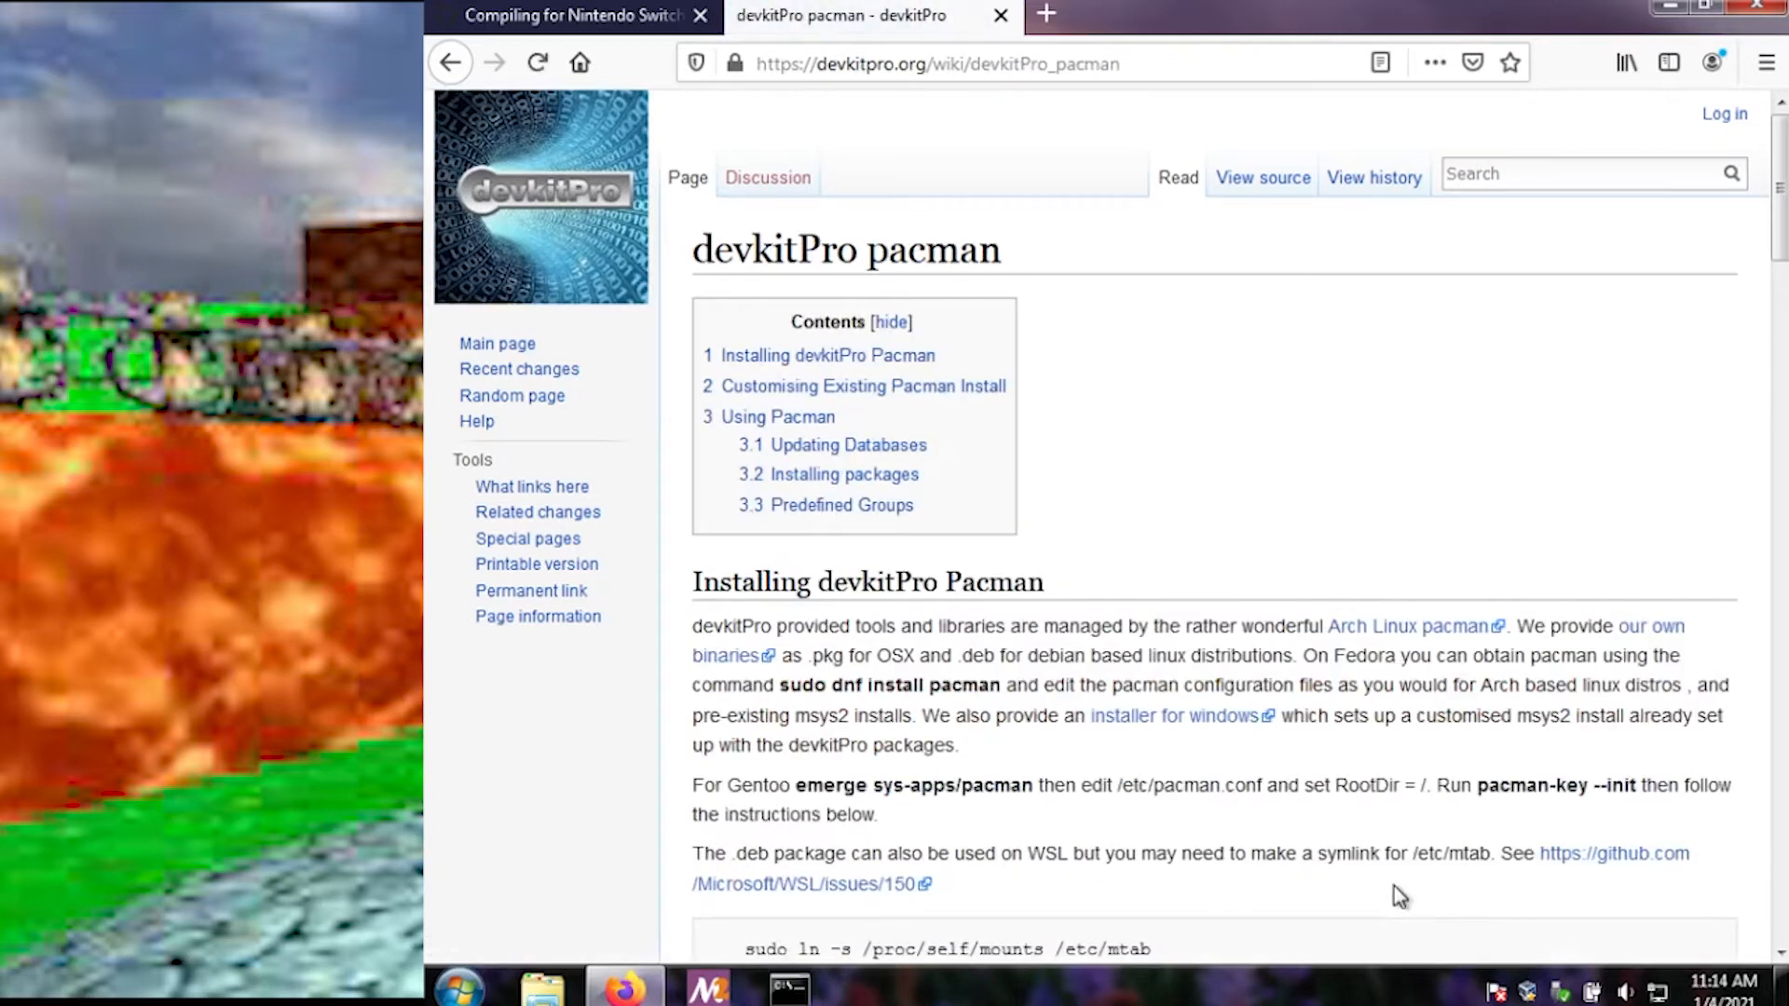
scroll("down", 3)
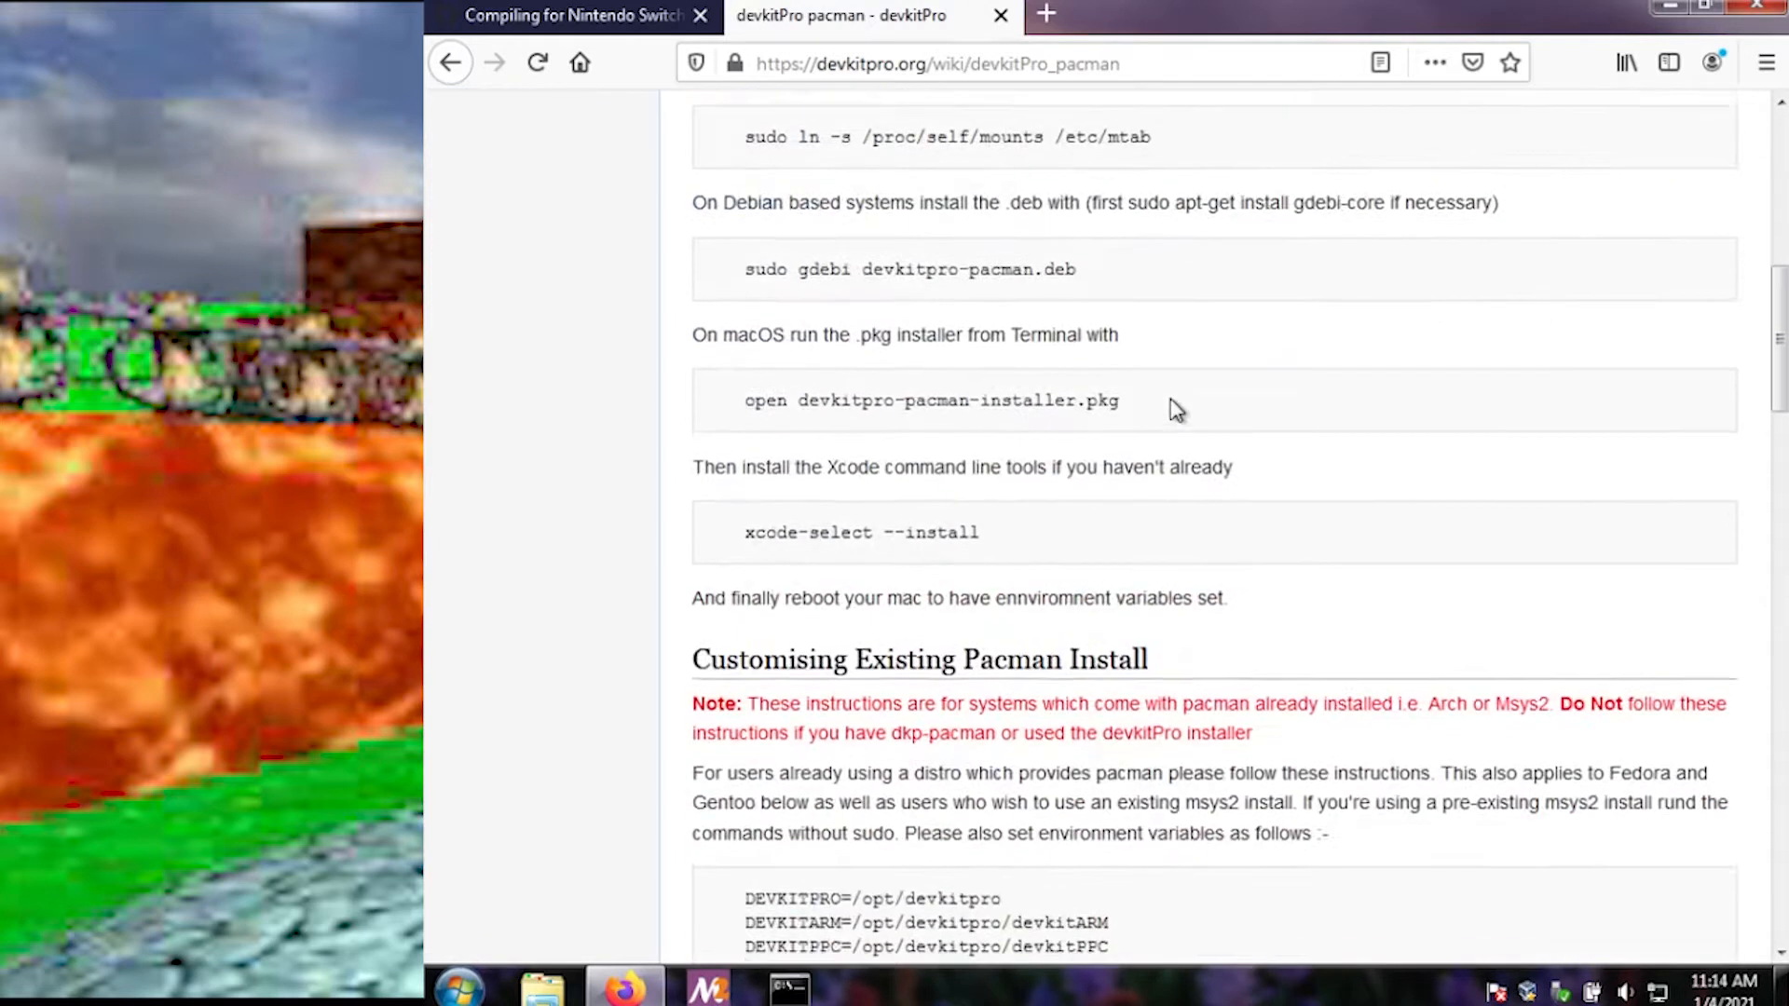
scroll("down", 3)
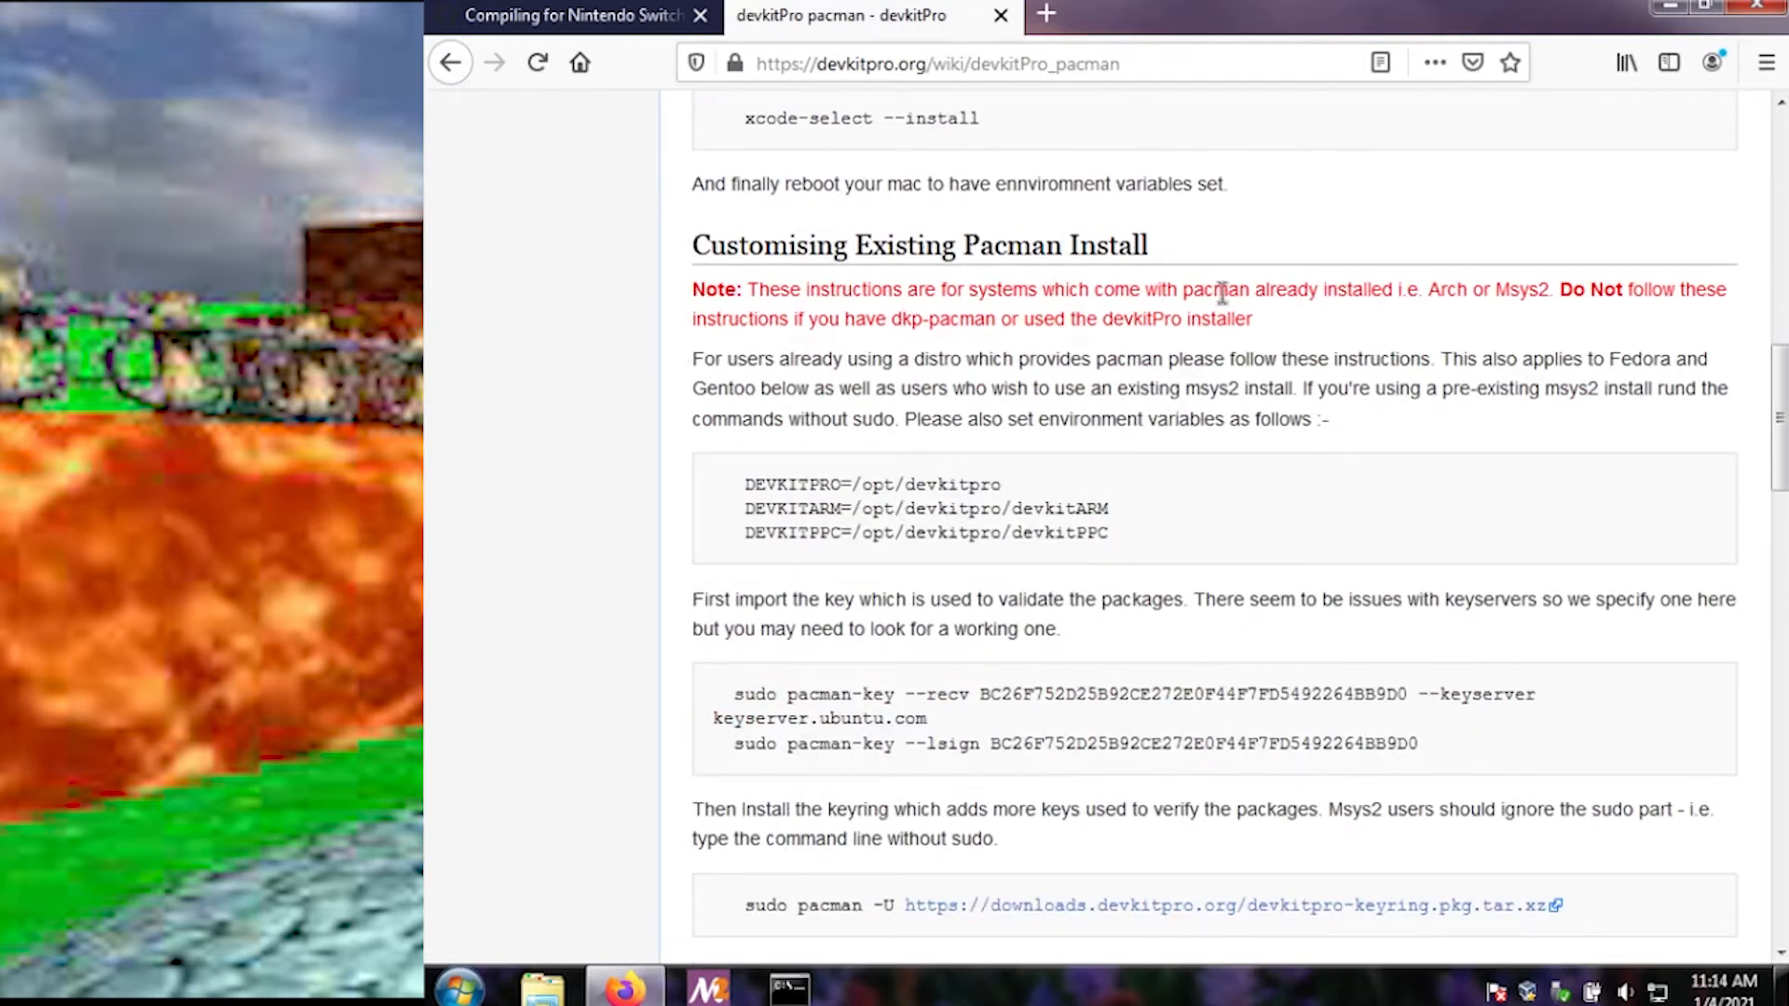
scroll("down", 3)
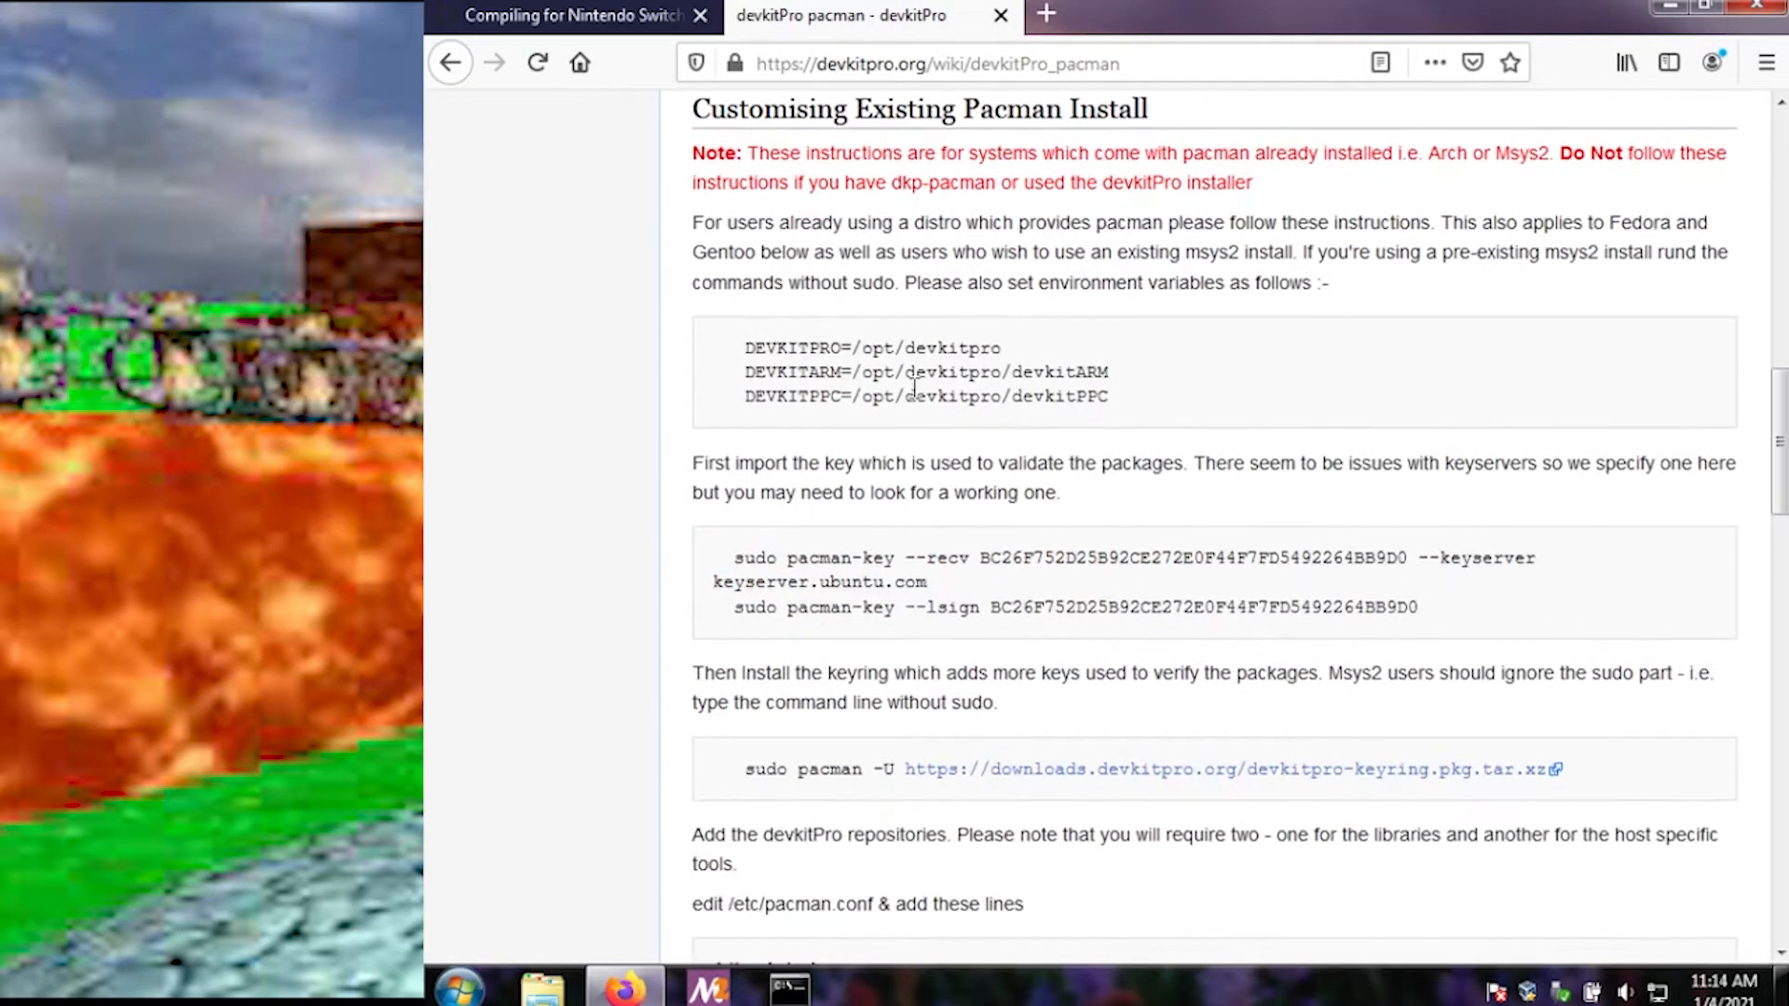
mouse_move(710, 832)
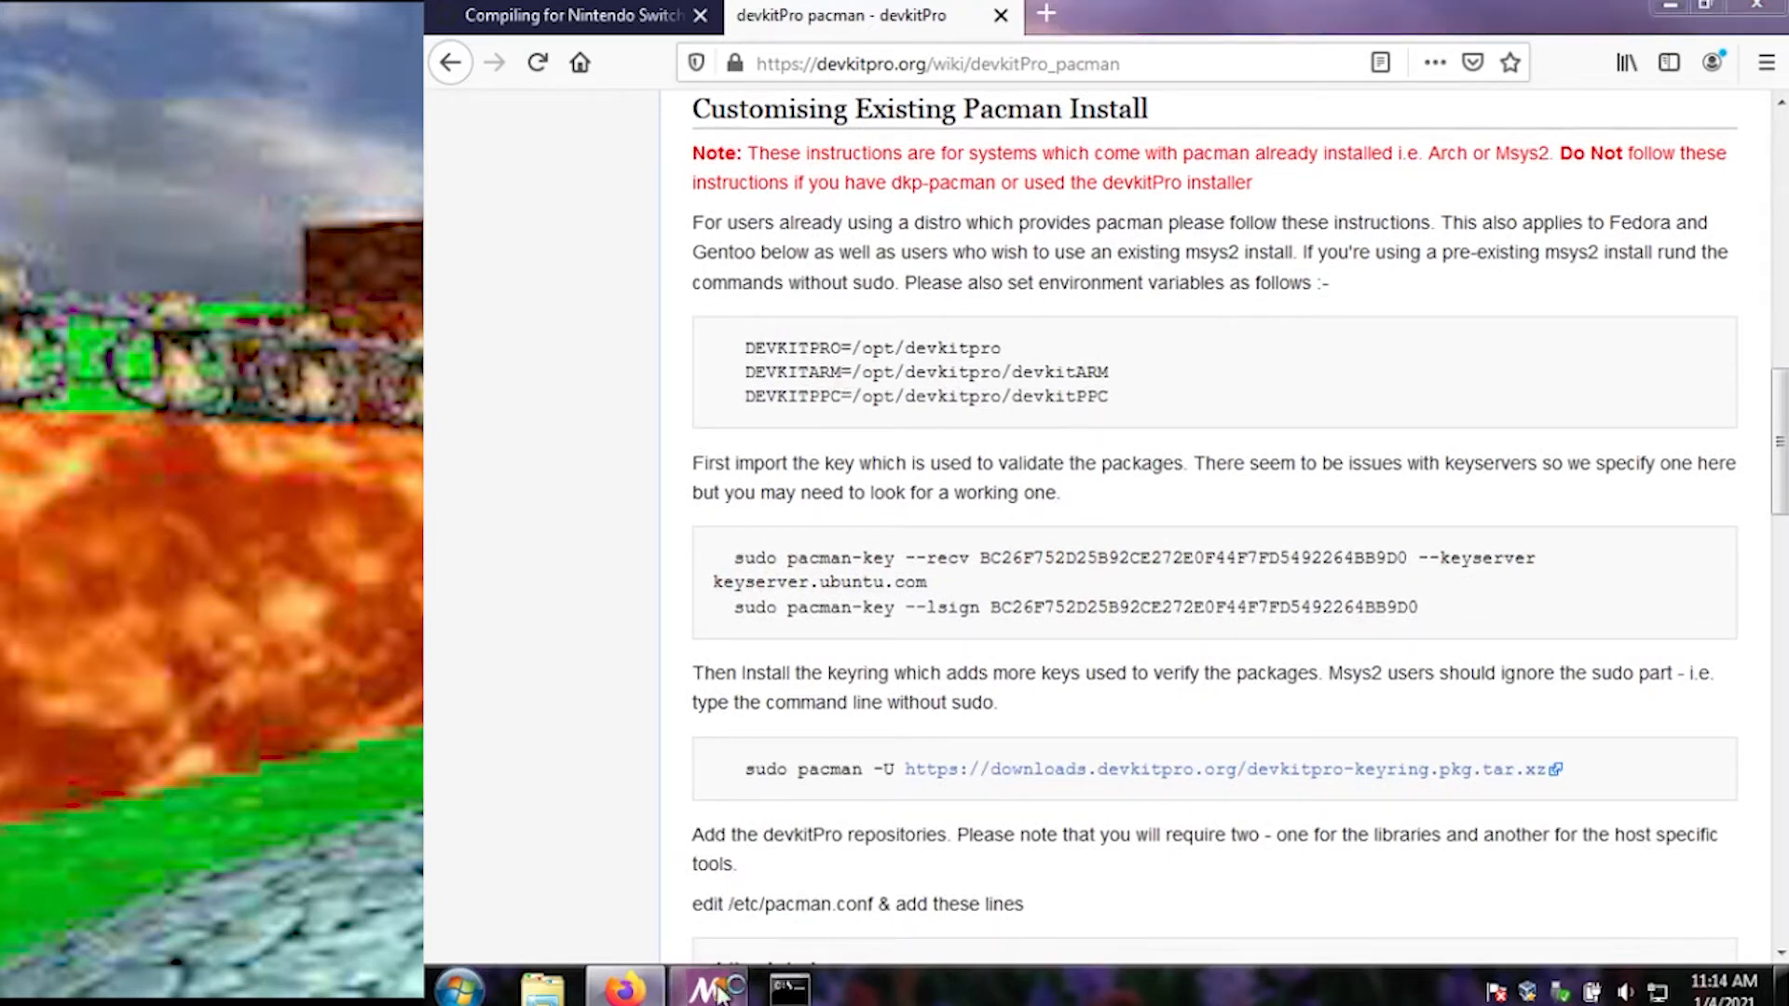
Step: Paste and run the DEVKITPRO, DEVKITARM and DEVKITPPC assignments in the MSYS2 terminal
left_click(707, 986)
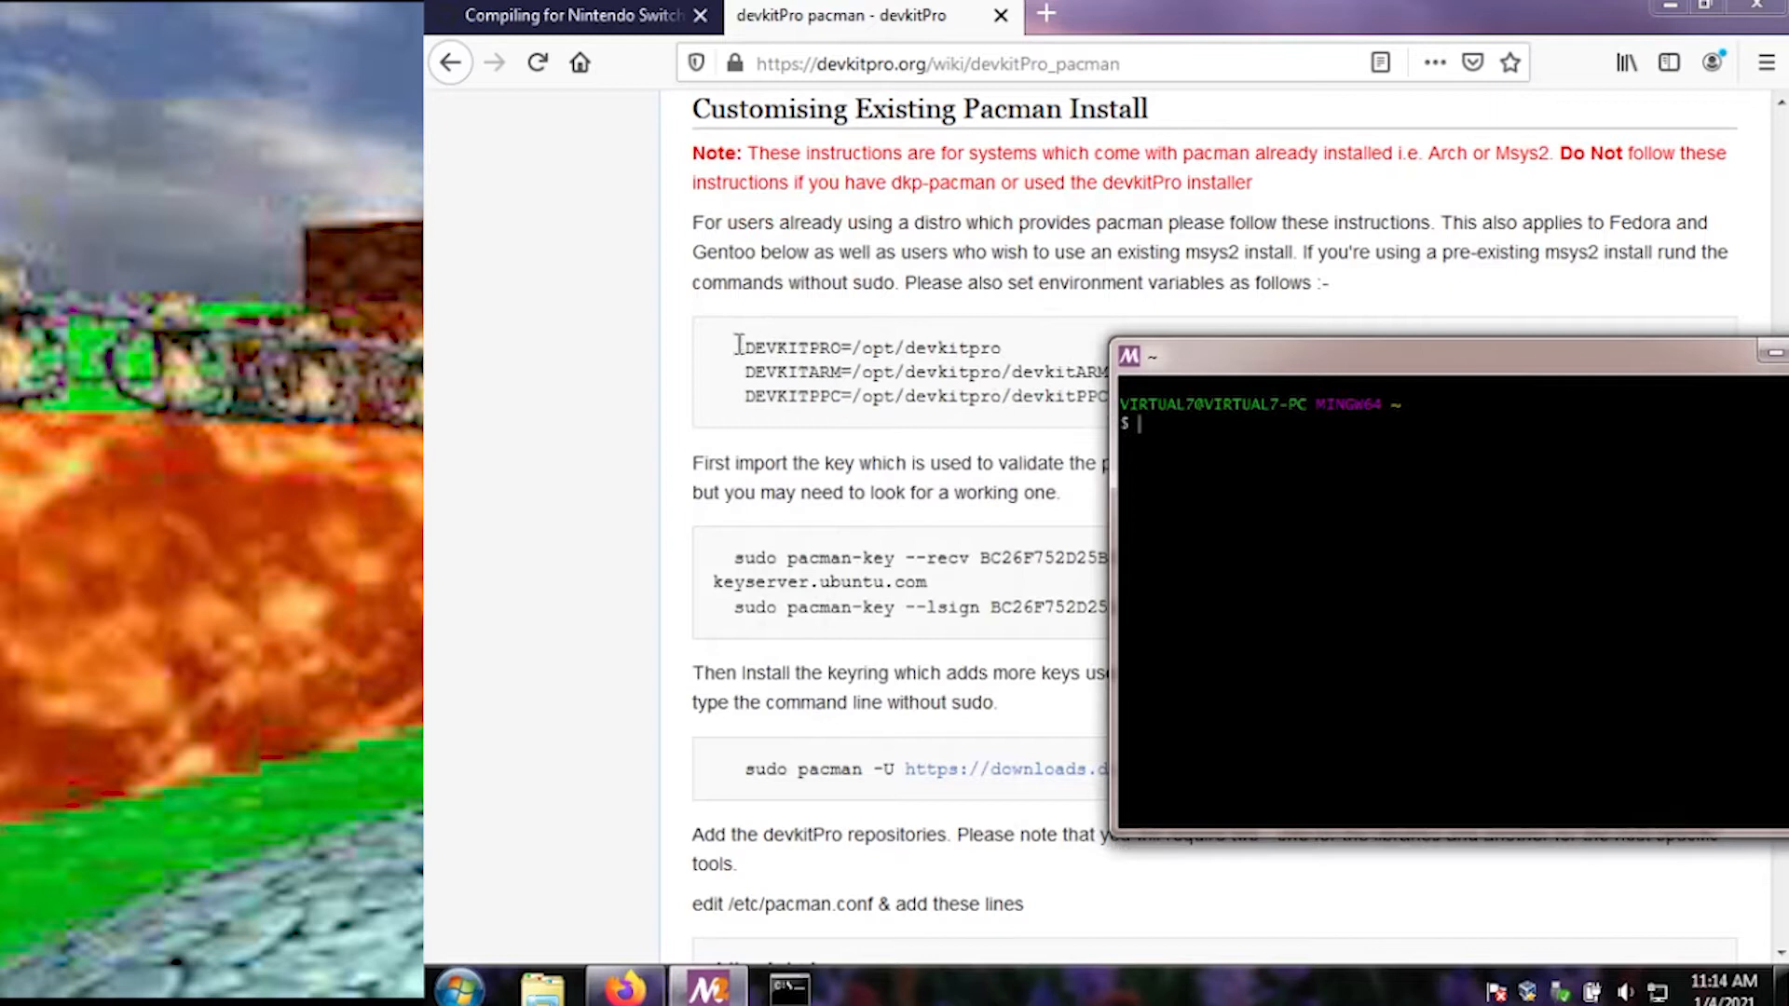
right_click(1013, 397)
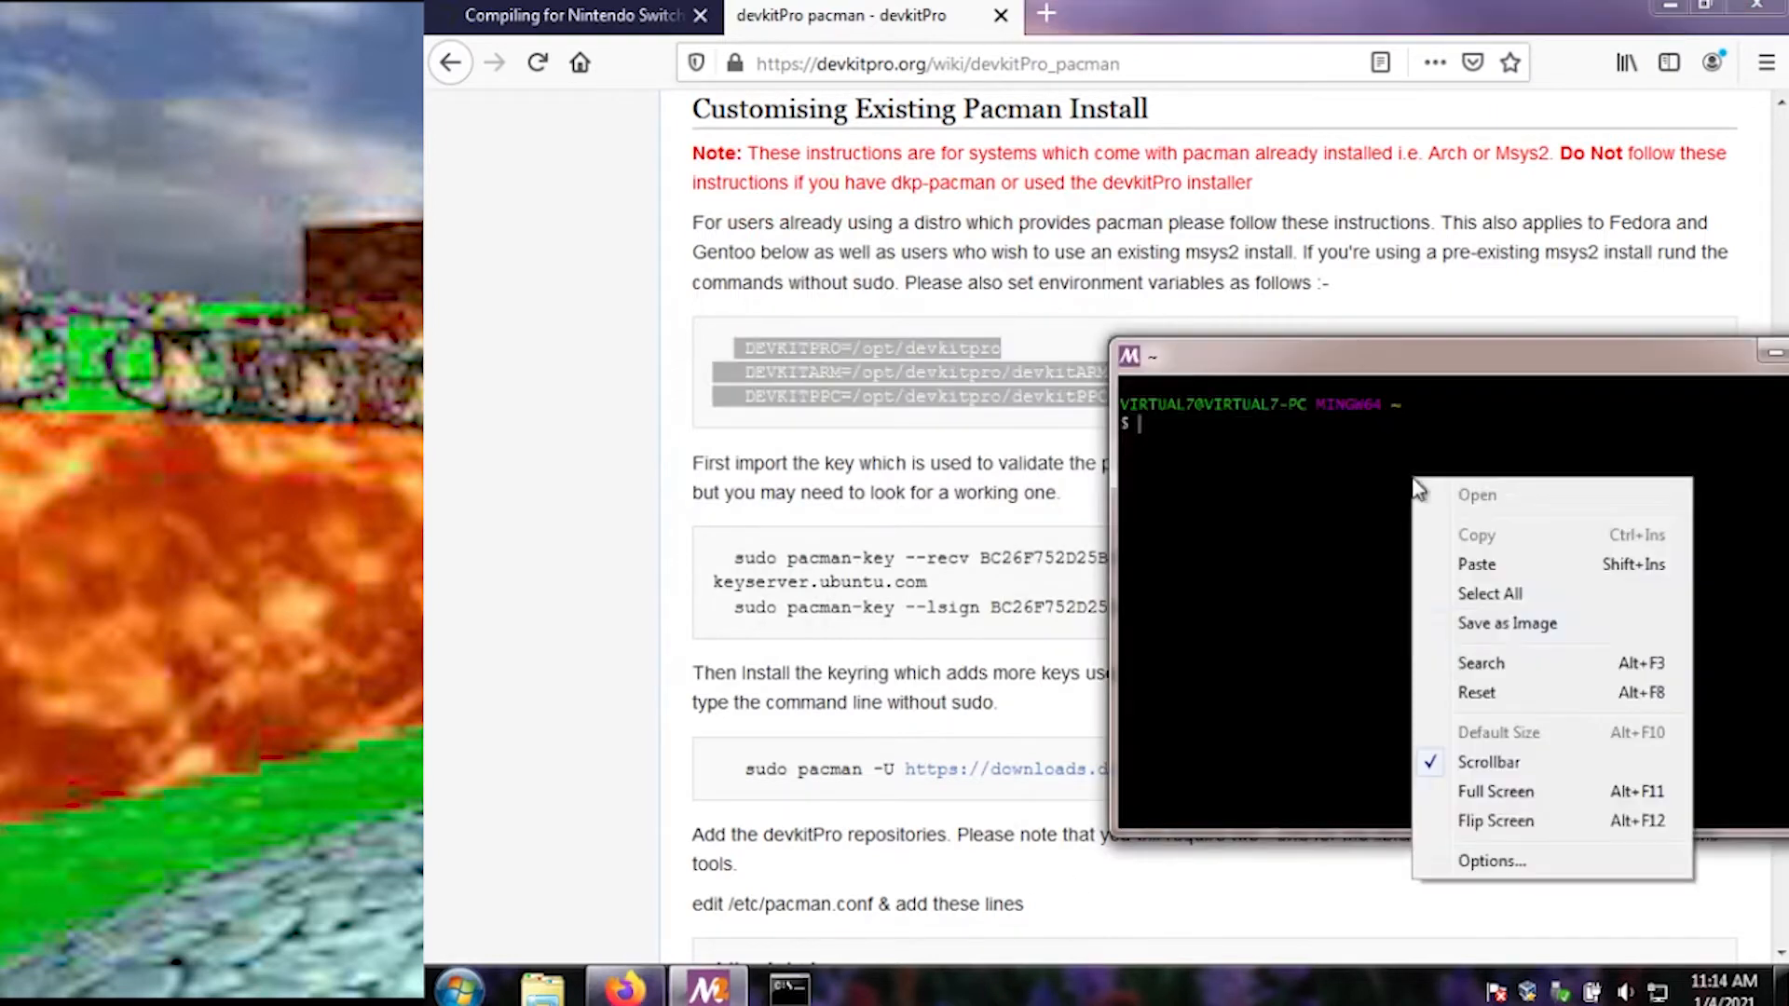
left_click(1475, 563)
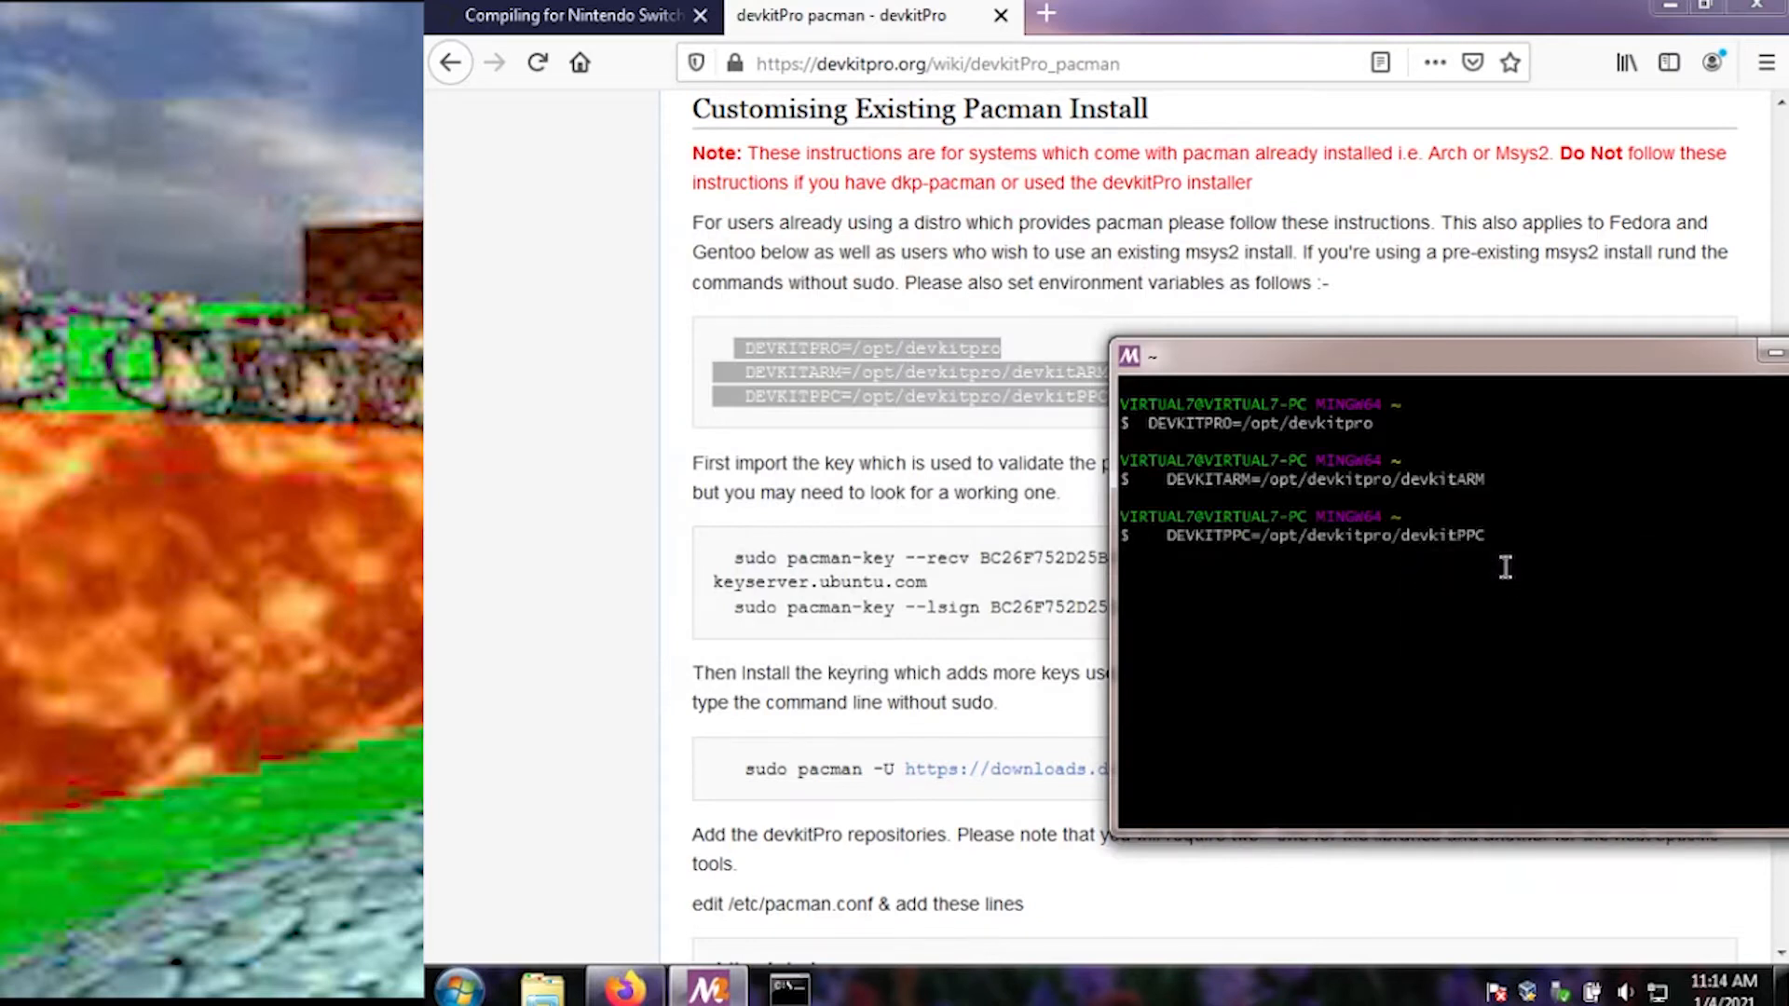
key("Return")
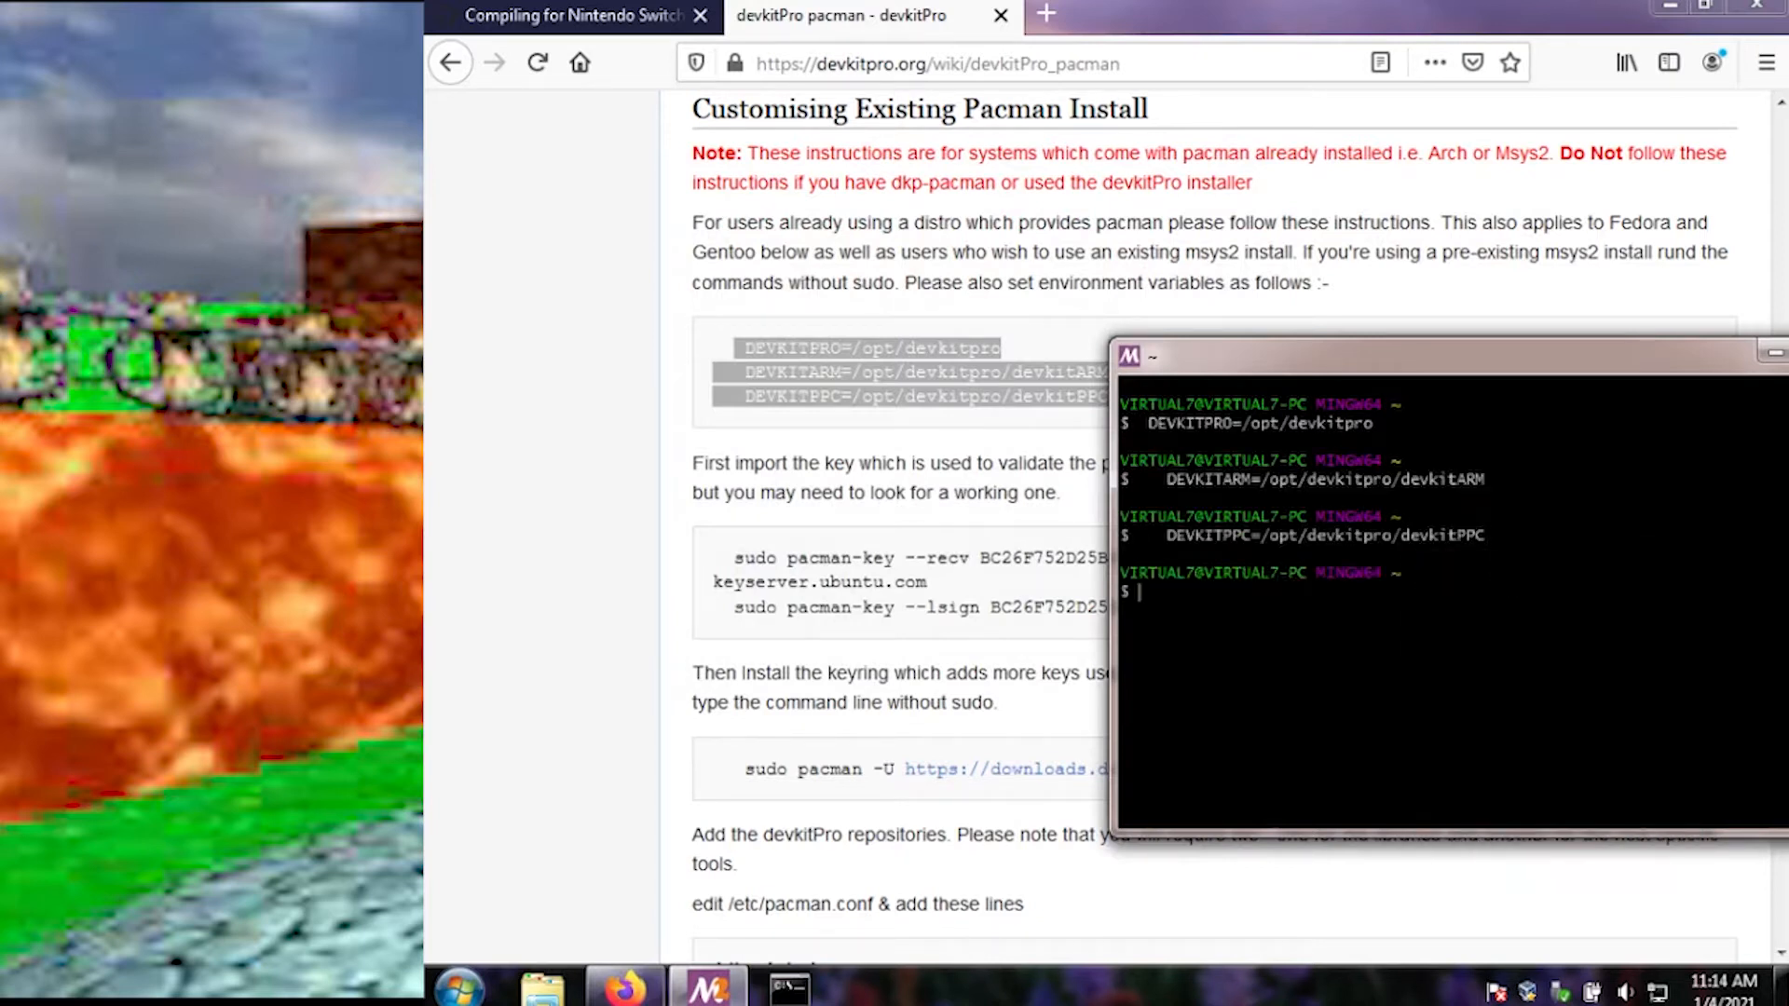
mouse_move(901, 515)
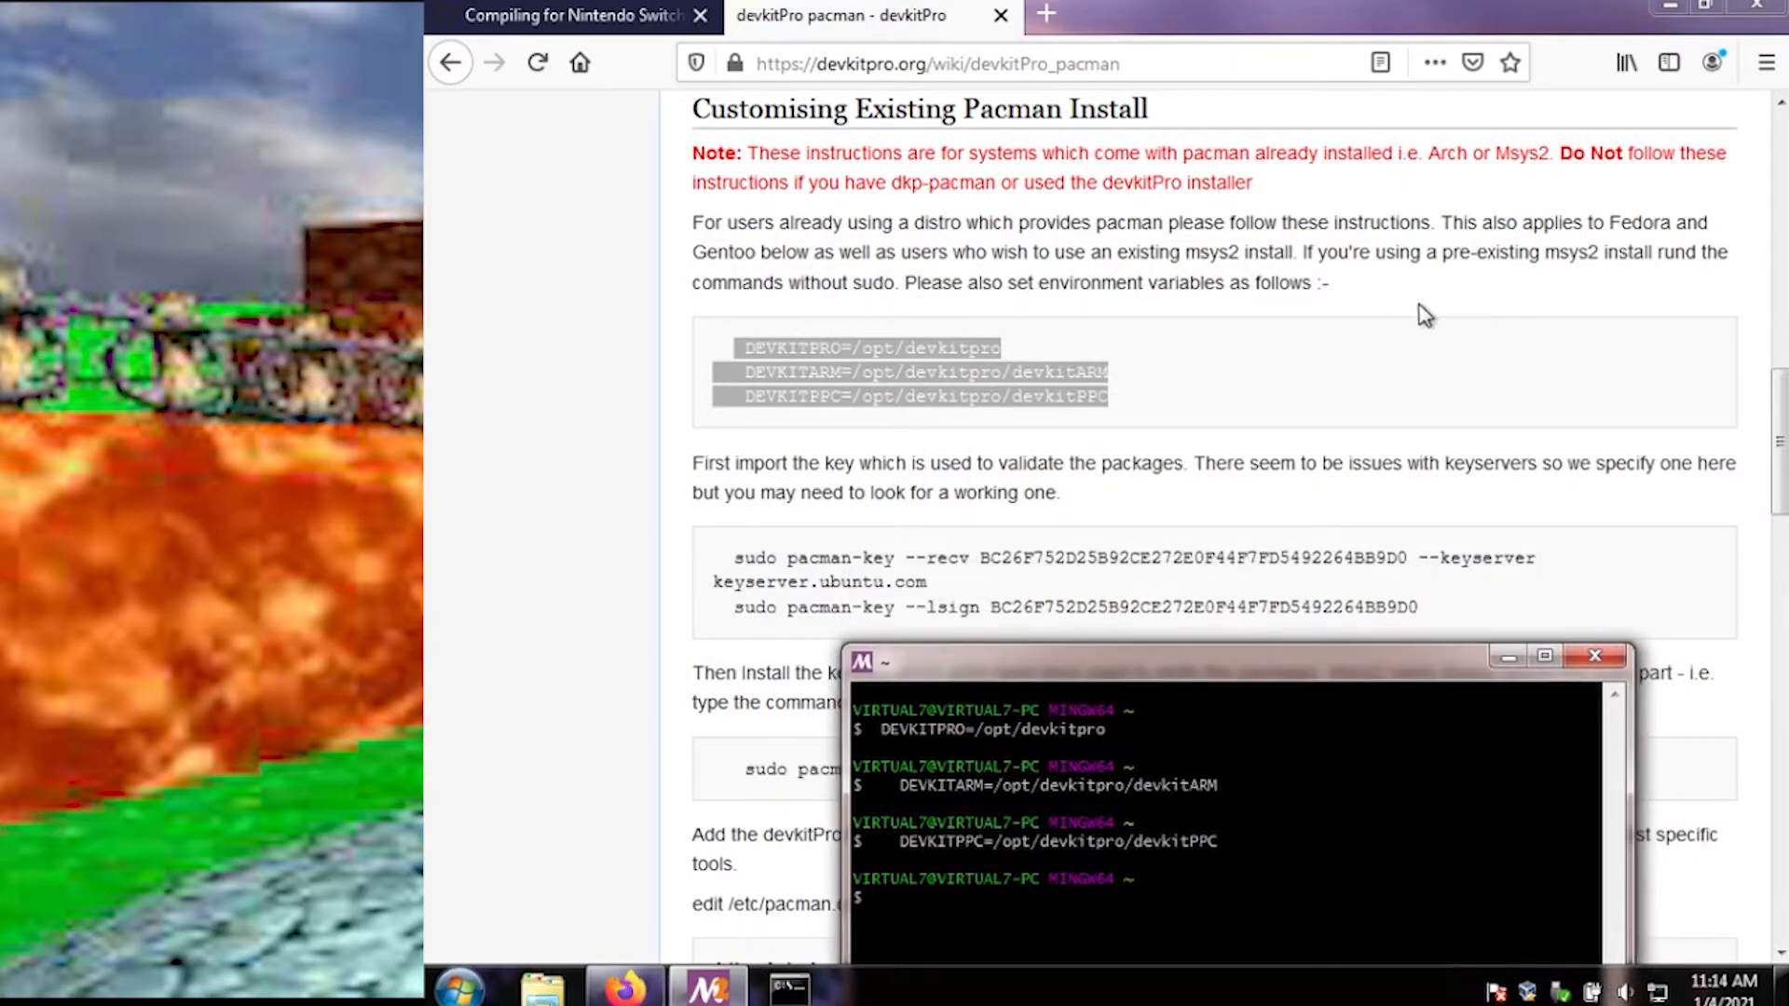
mouse_move(1535, 264)
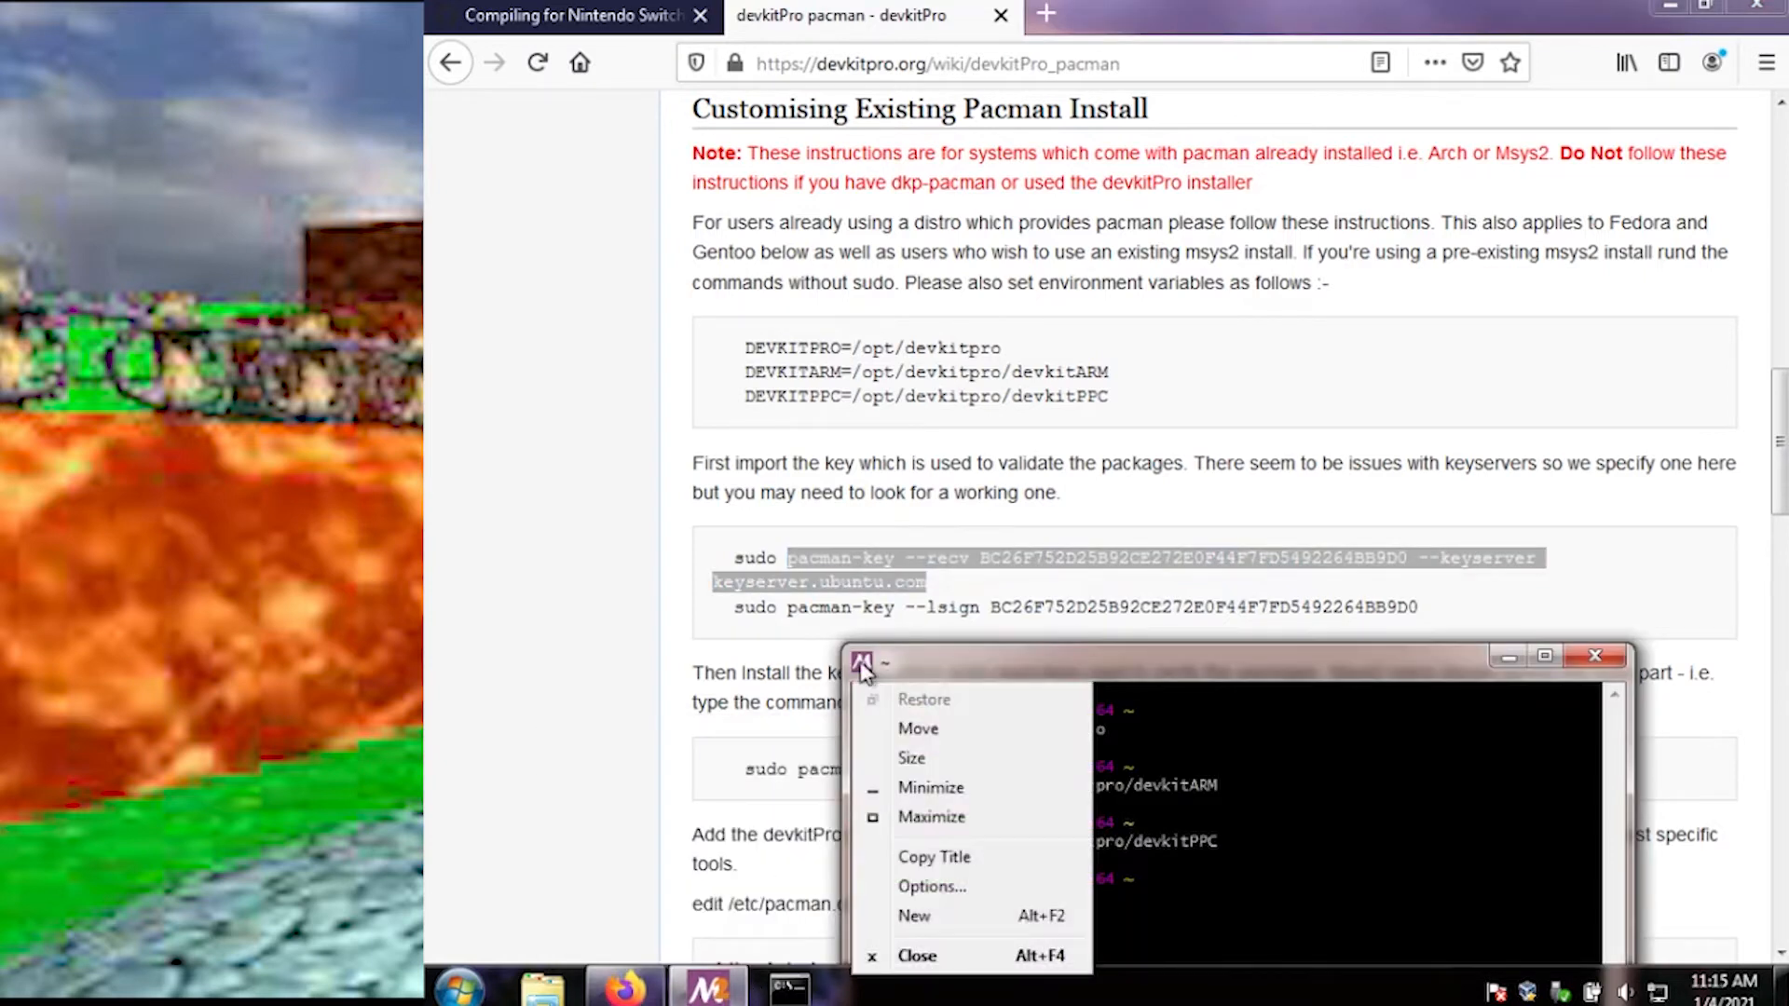
Step: Maximize the terminal and enter the pacman-key --recv command using keyserver.ubuntu.com
left_click(930, 817)
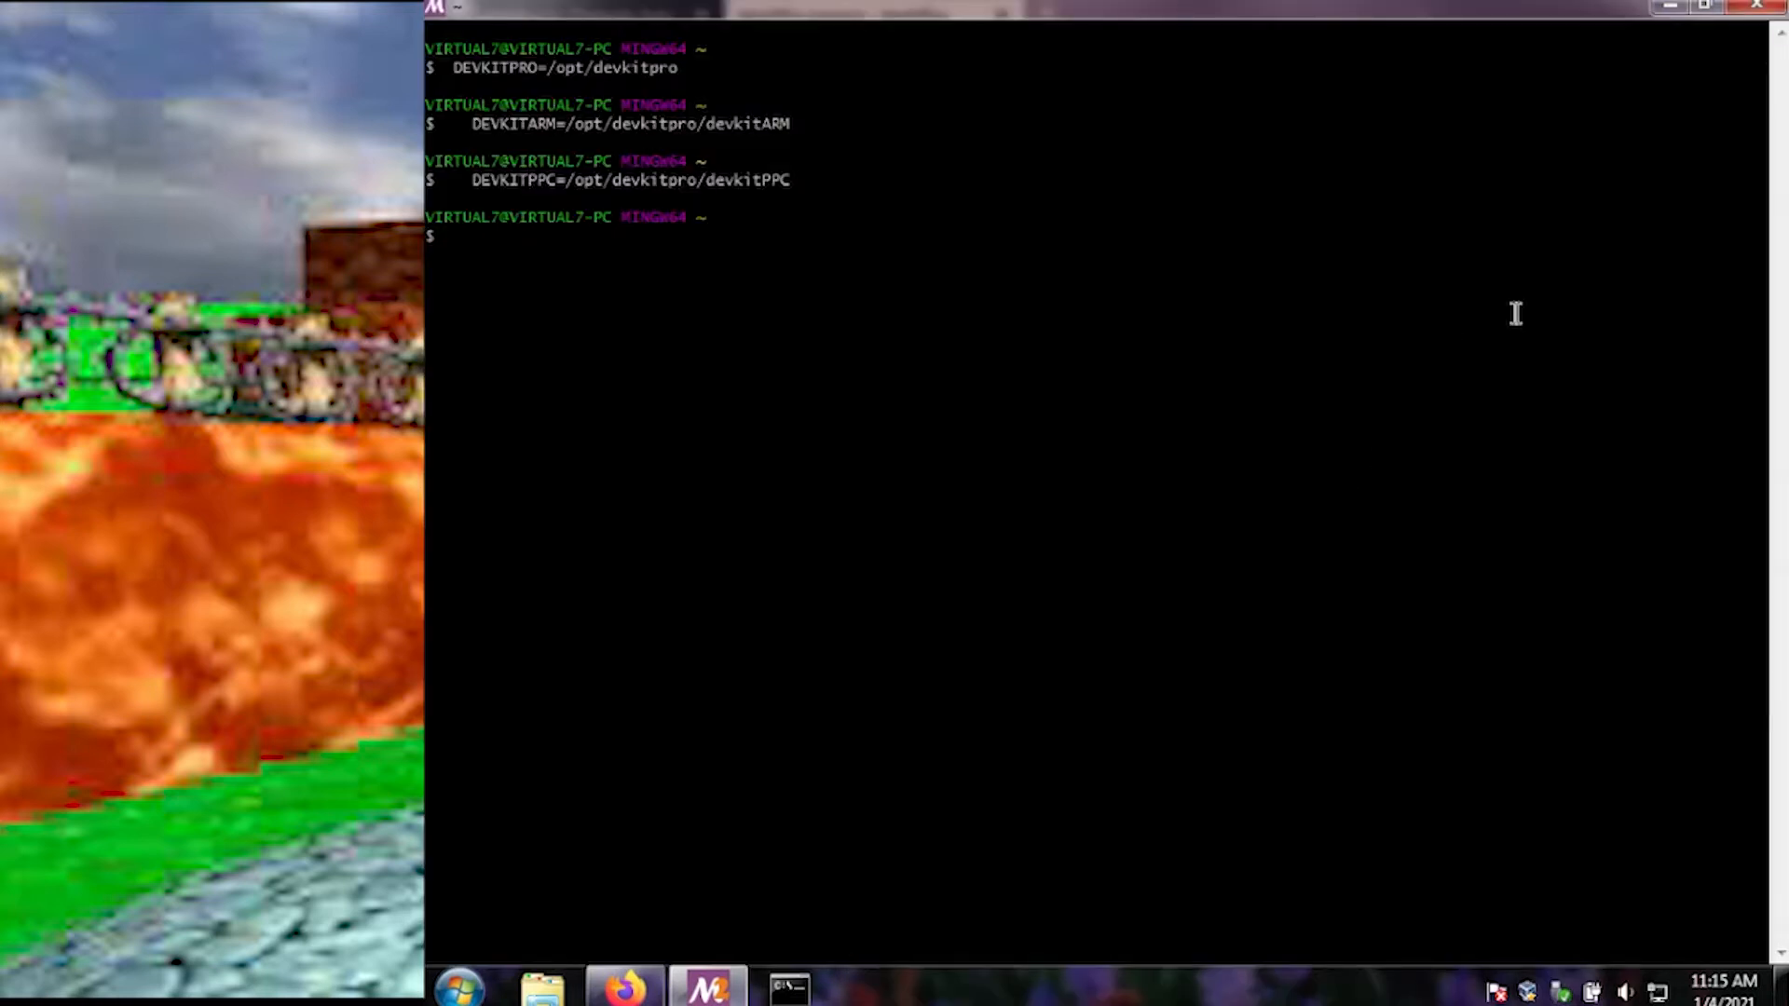
type("pacman-key --recv BC26F752D25B92CE272E0F44F7FD5492264B89D0 --keyserver keyserver.ubuntu.com")
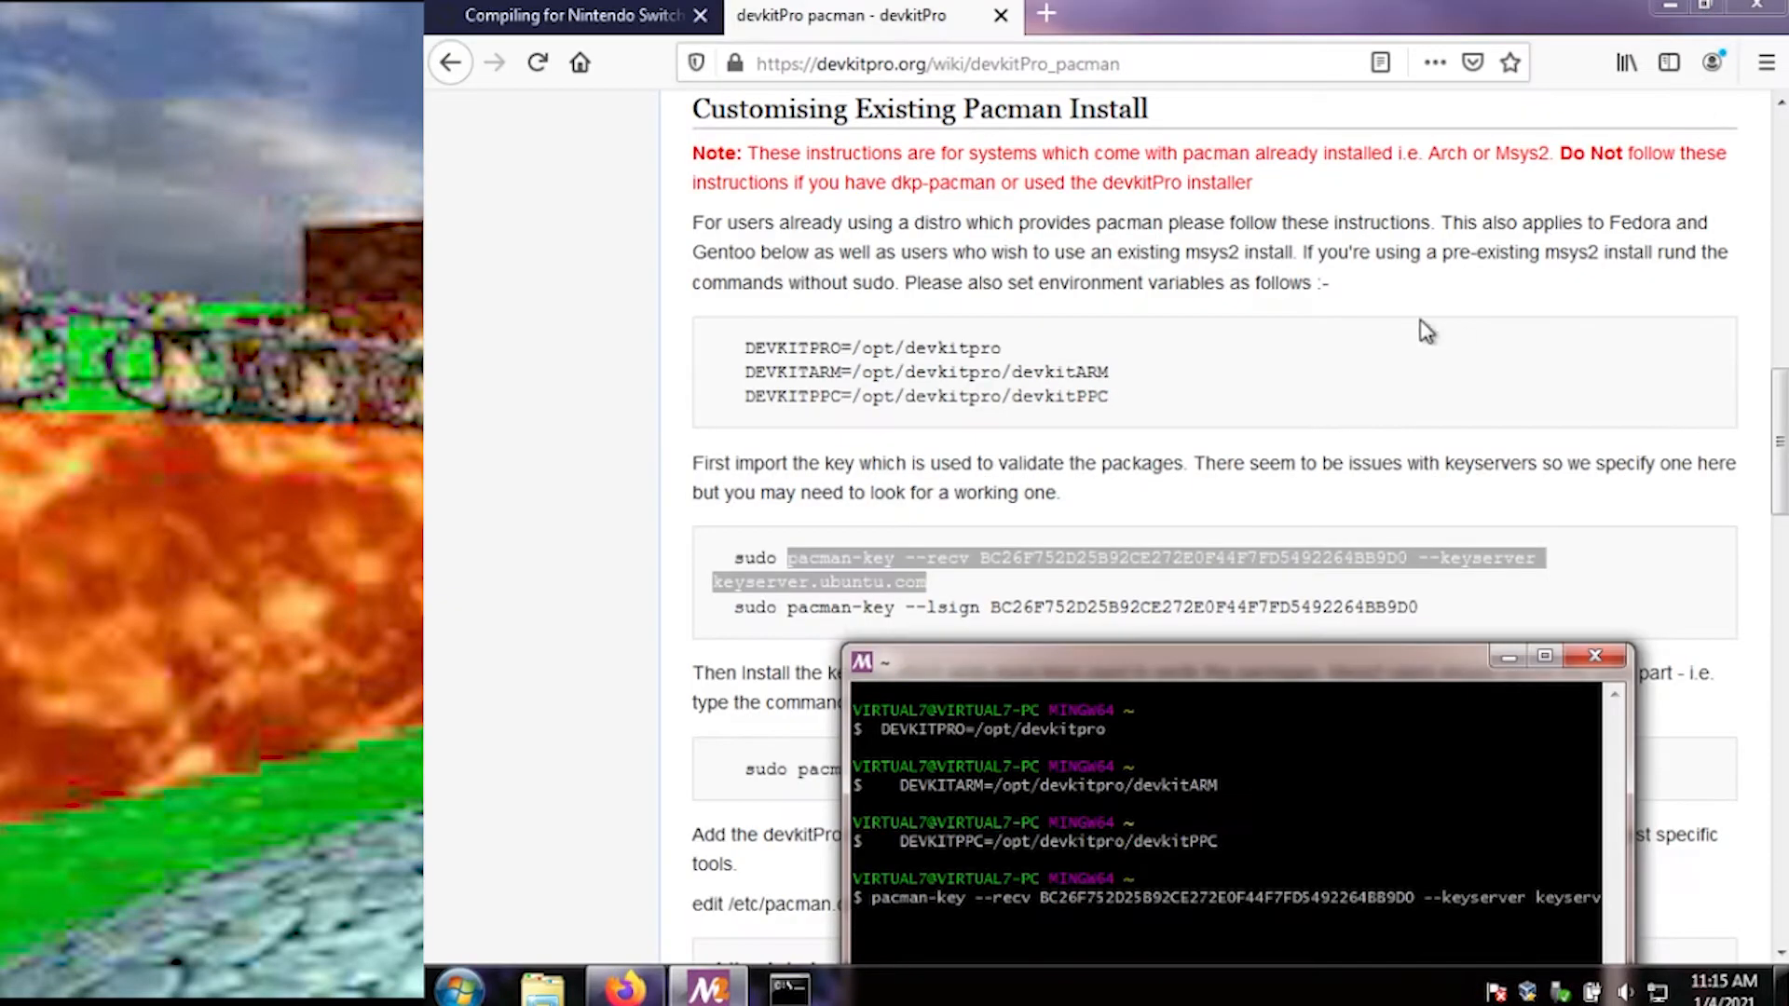
mouse_move(1323, 650)
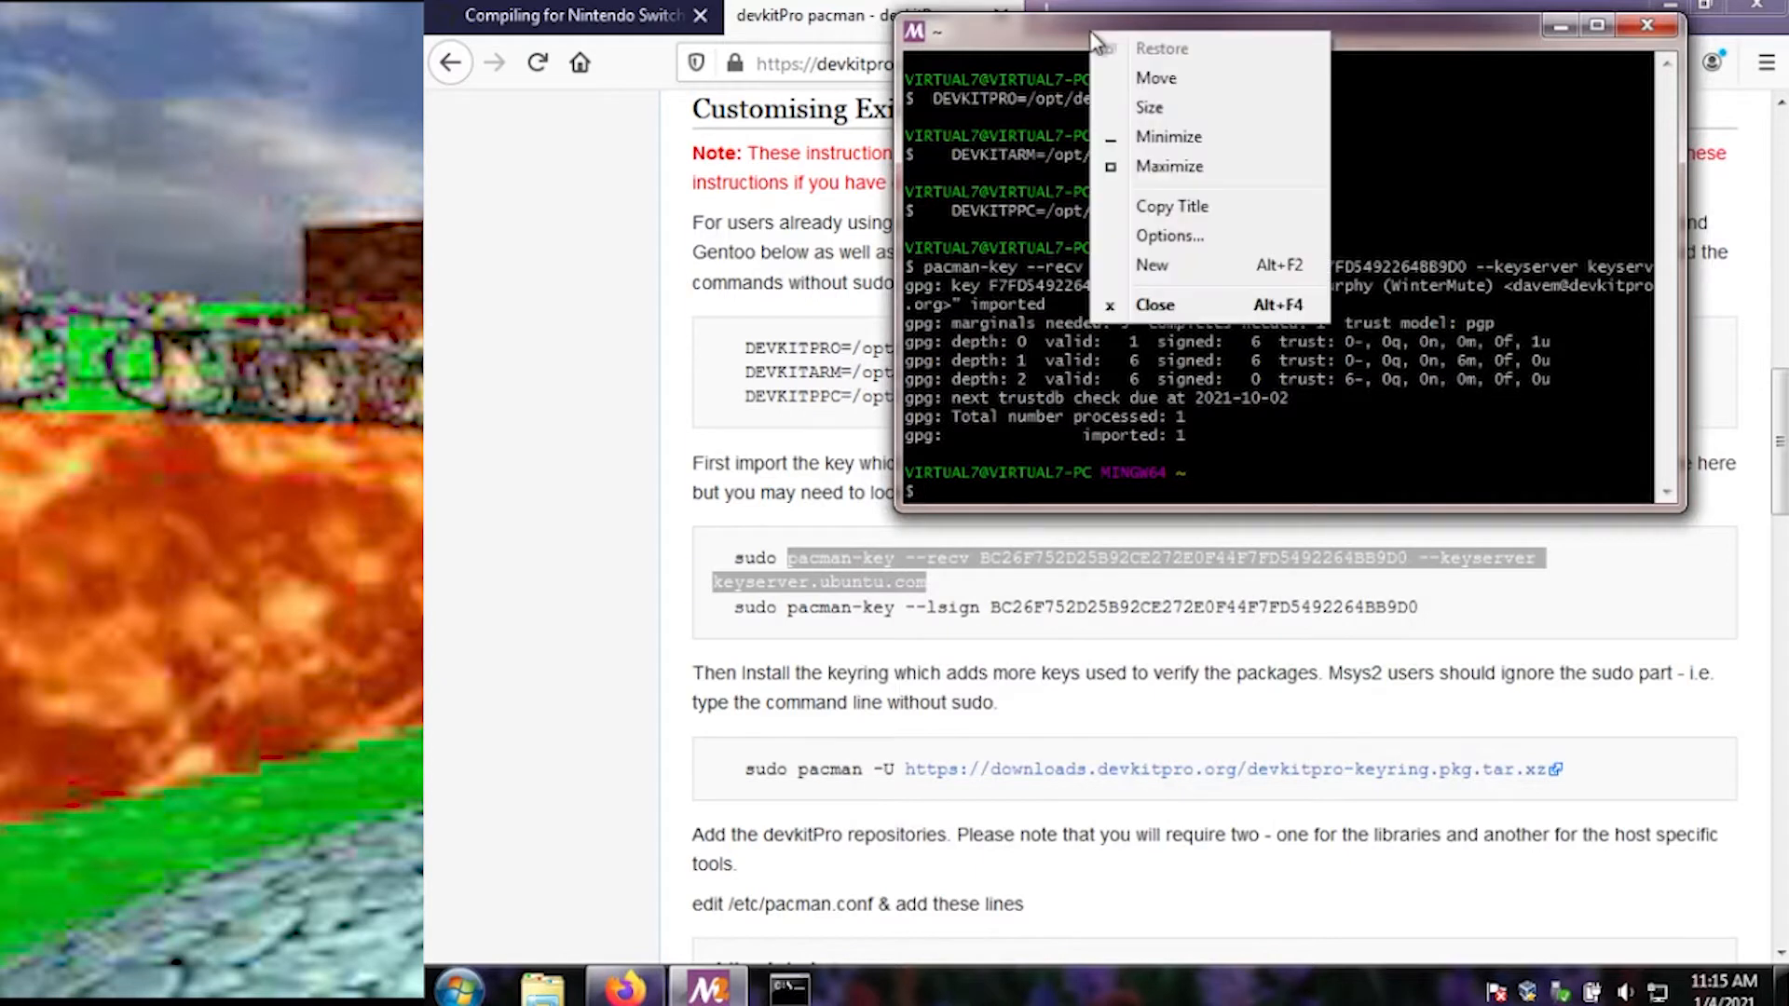
mouse_move(1171, 207)
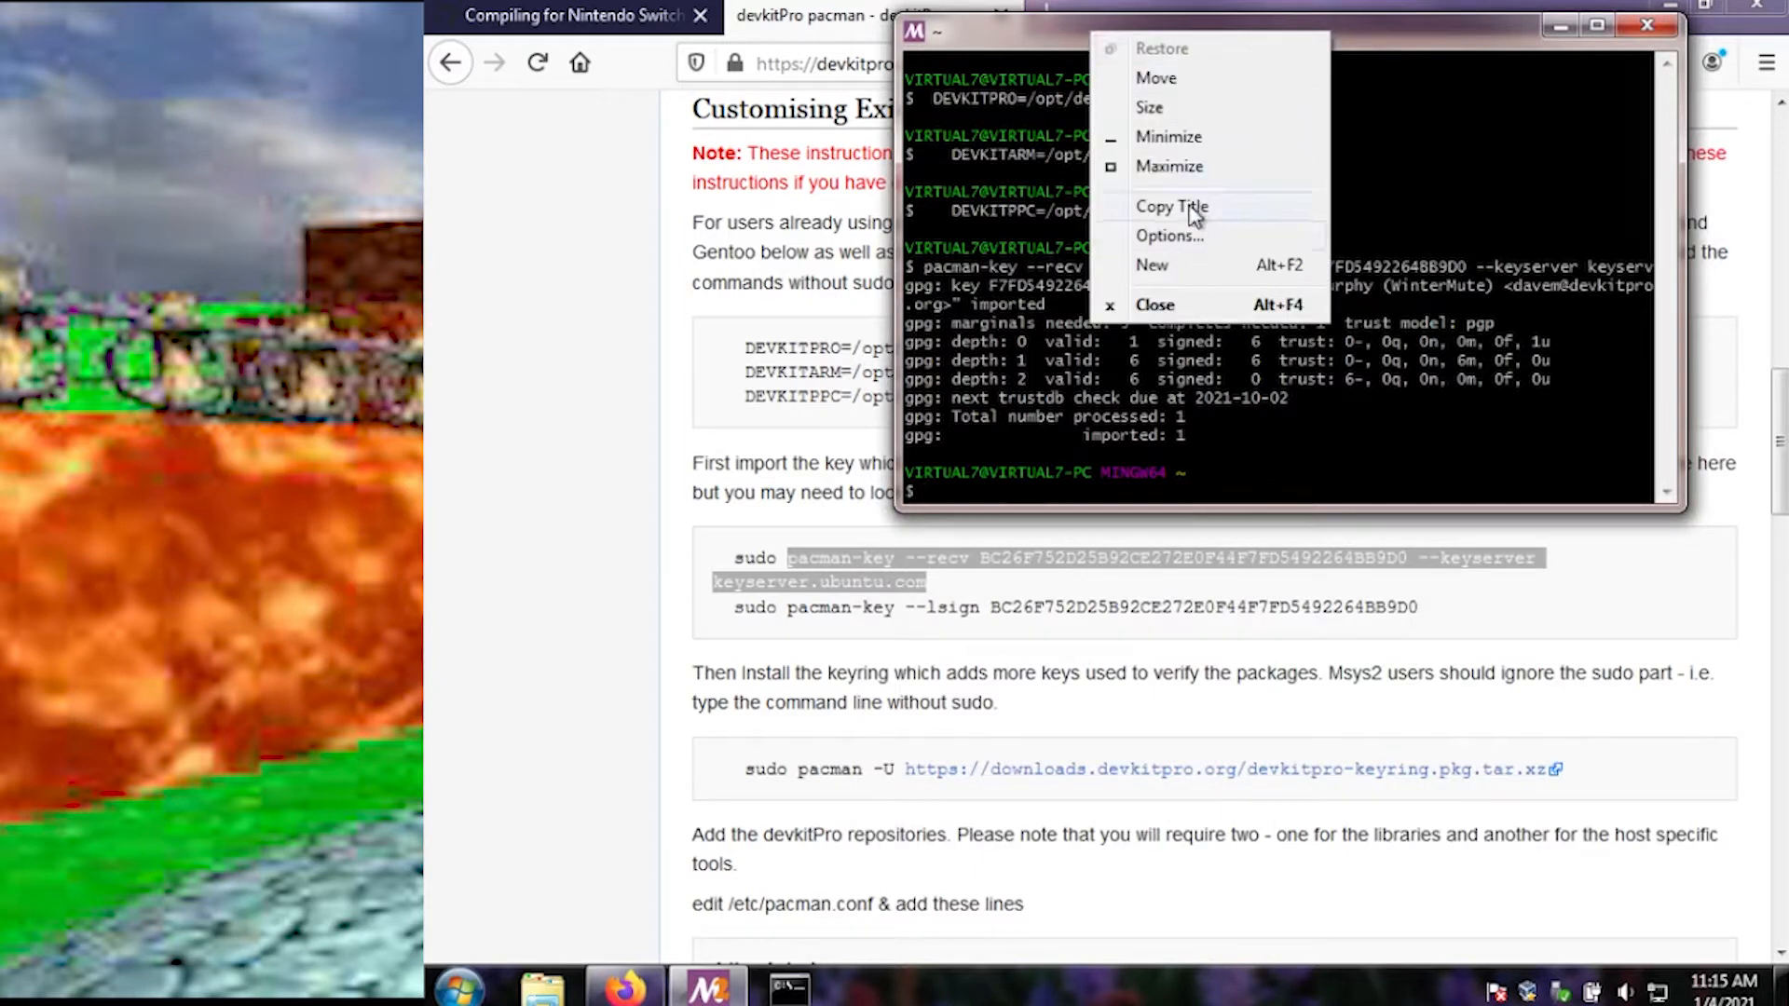
mouse_move(1195, 311)
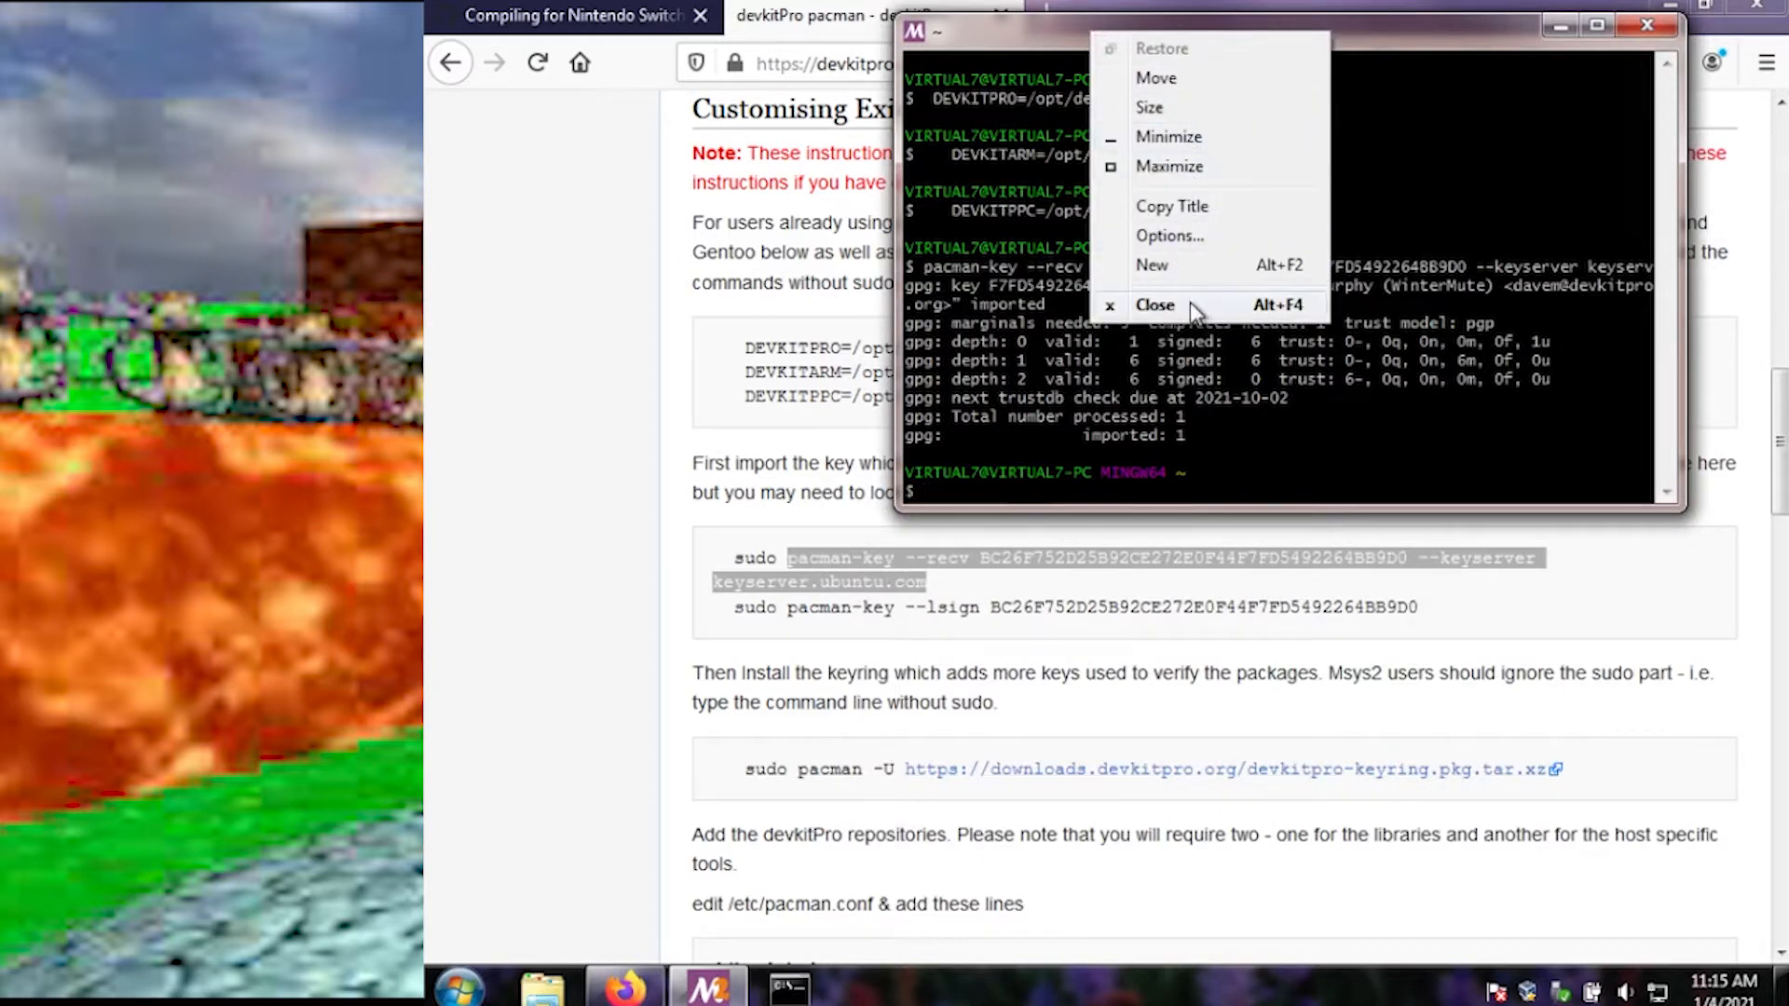
mouse_move(1287, 96)
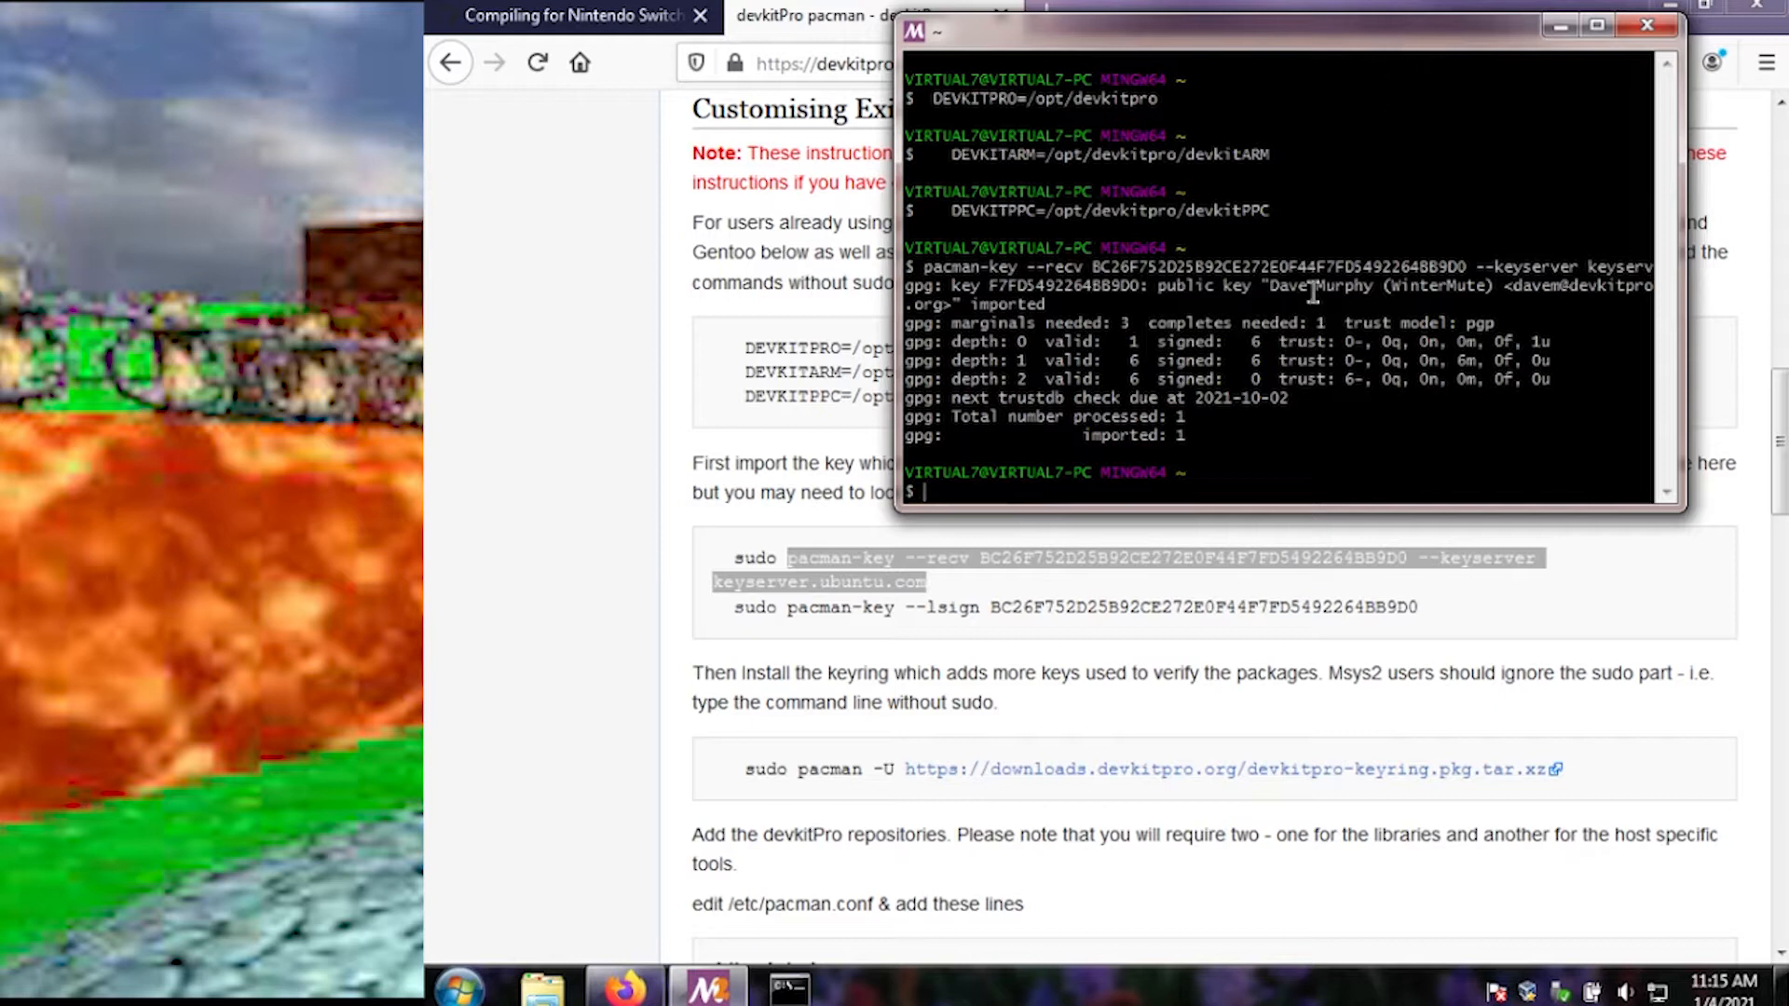
mouse_move(991, 610)
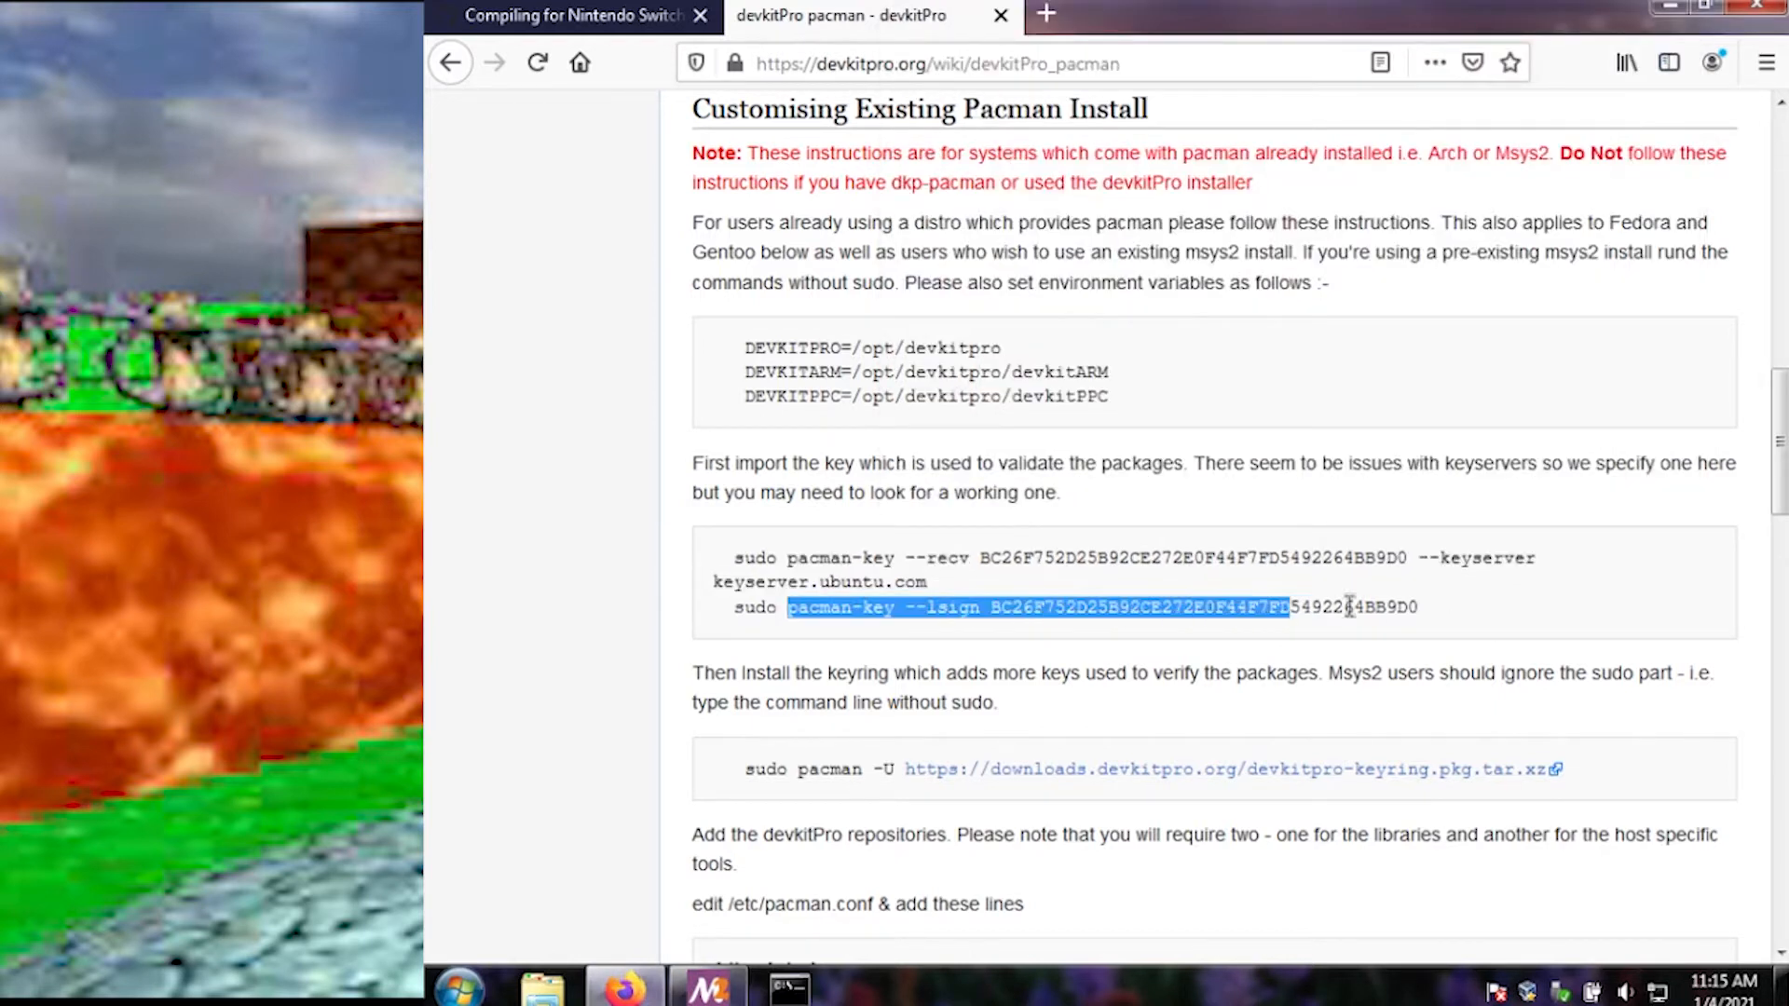
Step: Locally sign the devkitPro key with the pasted pacman-key --lsign command
right_click(1346, 606)
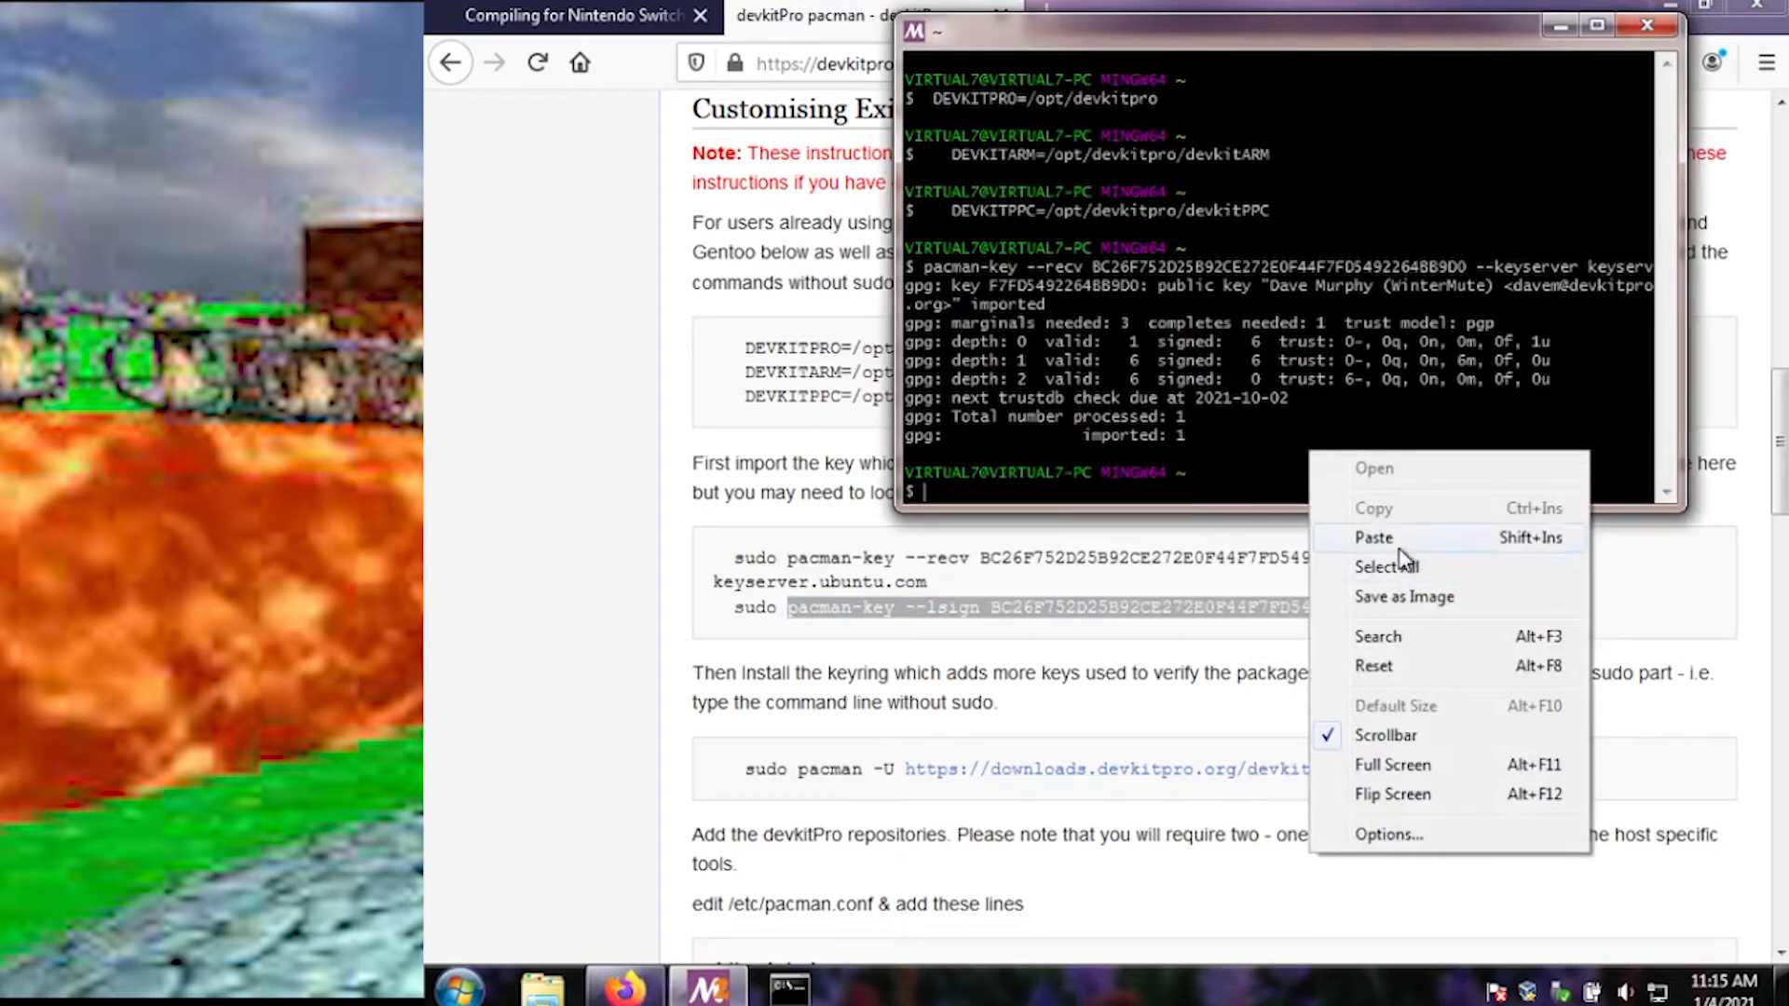
left_click(1374, 538)
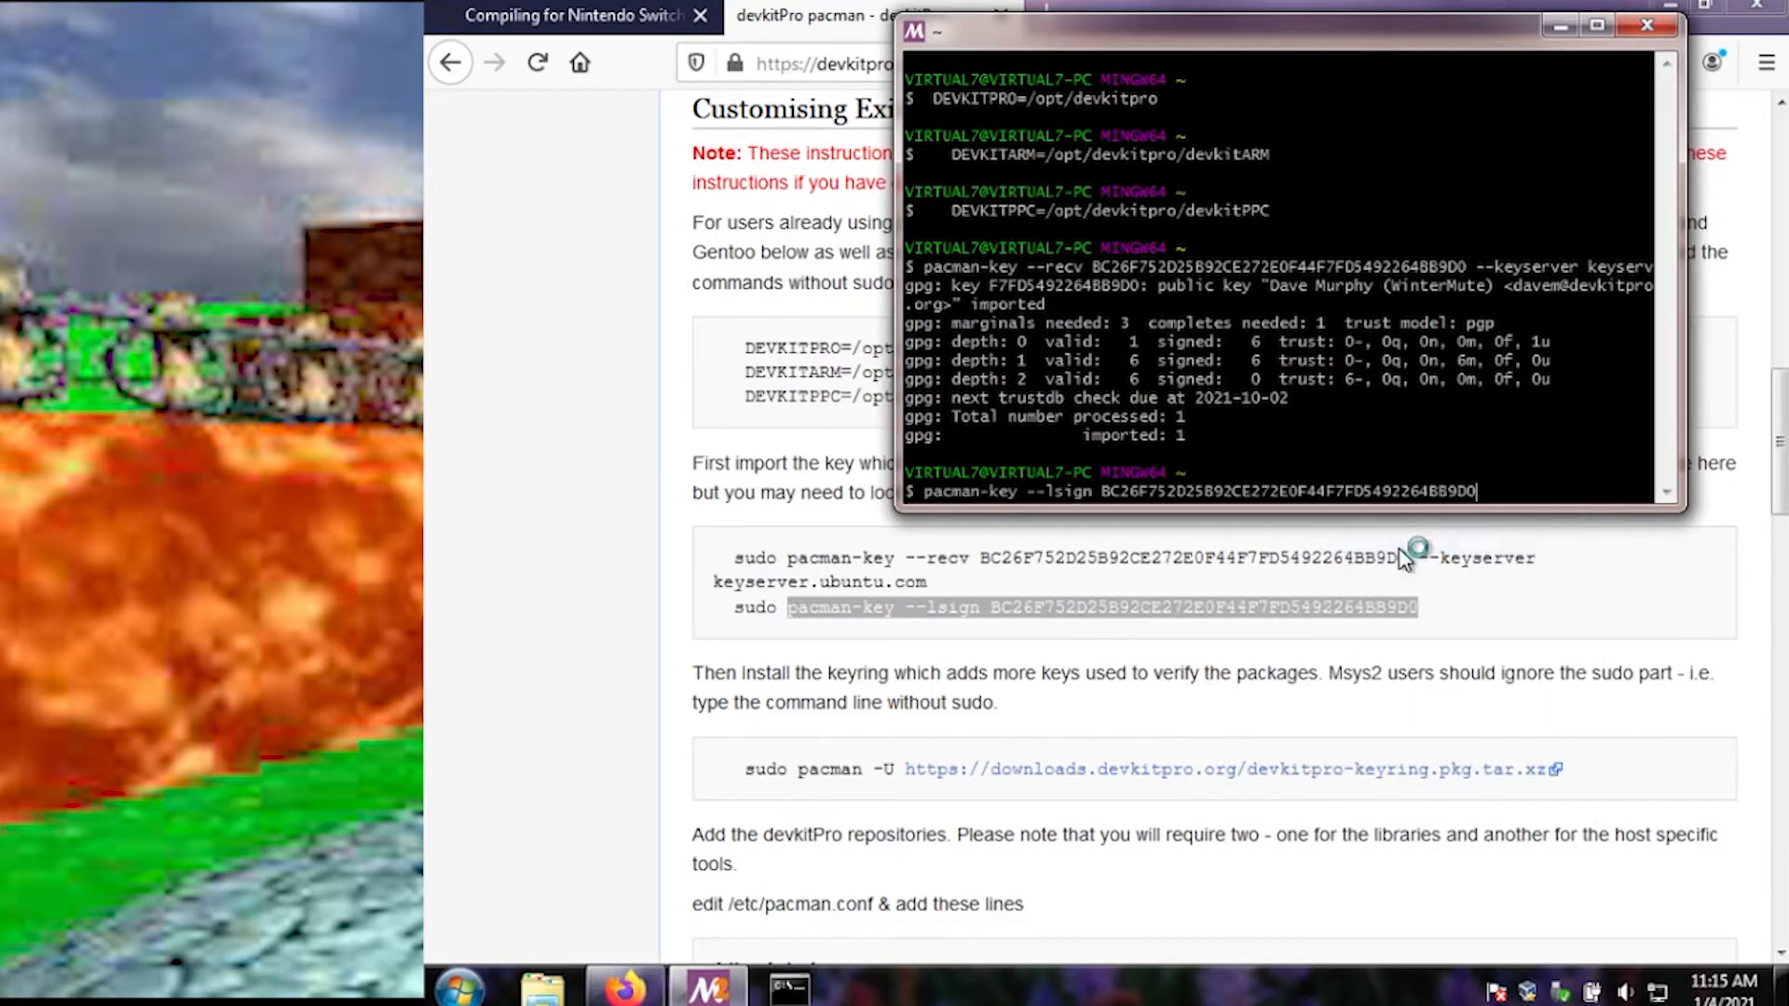
key("Return")
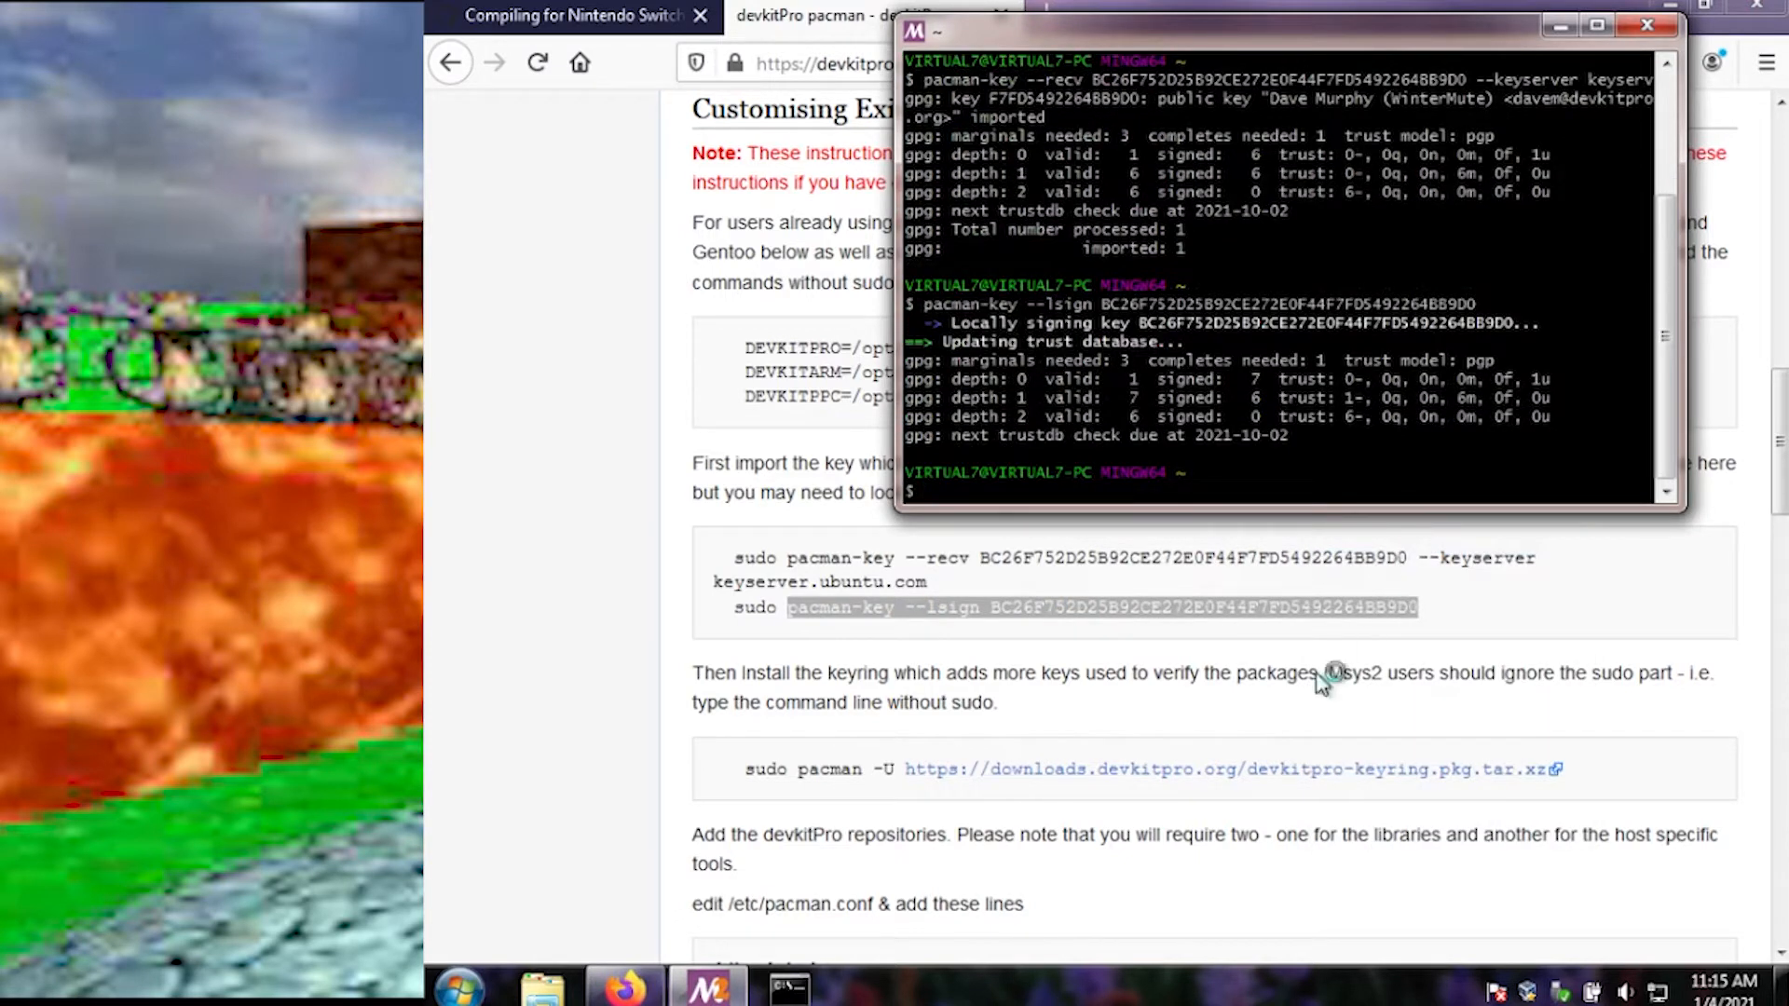
mouse_move(1447, 702)
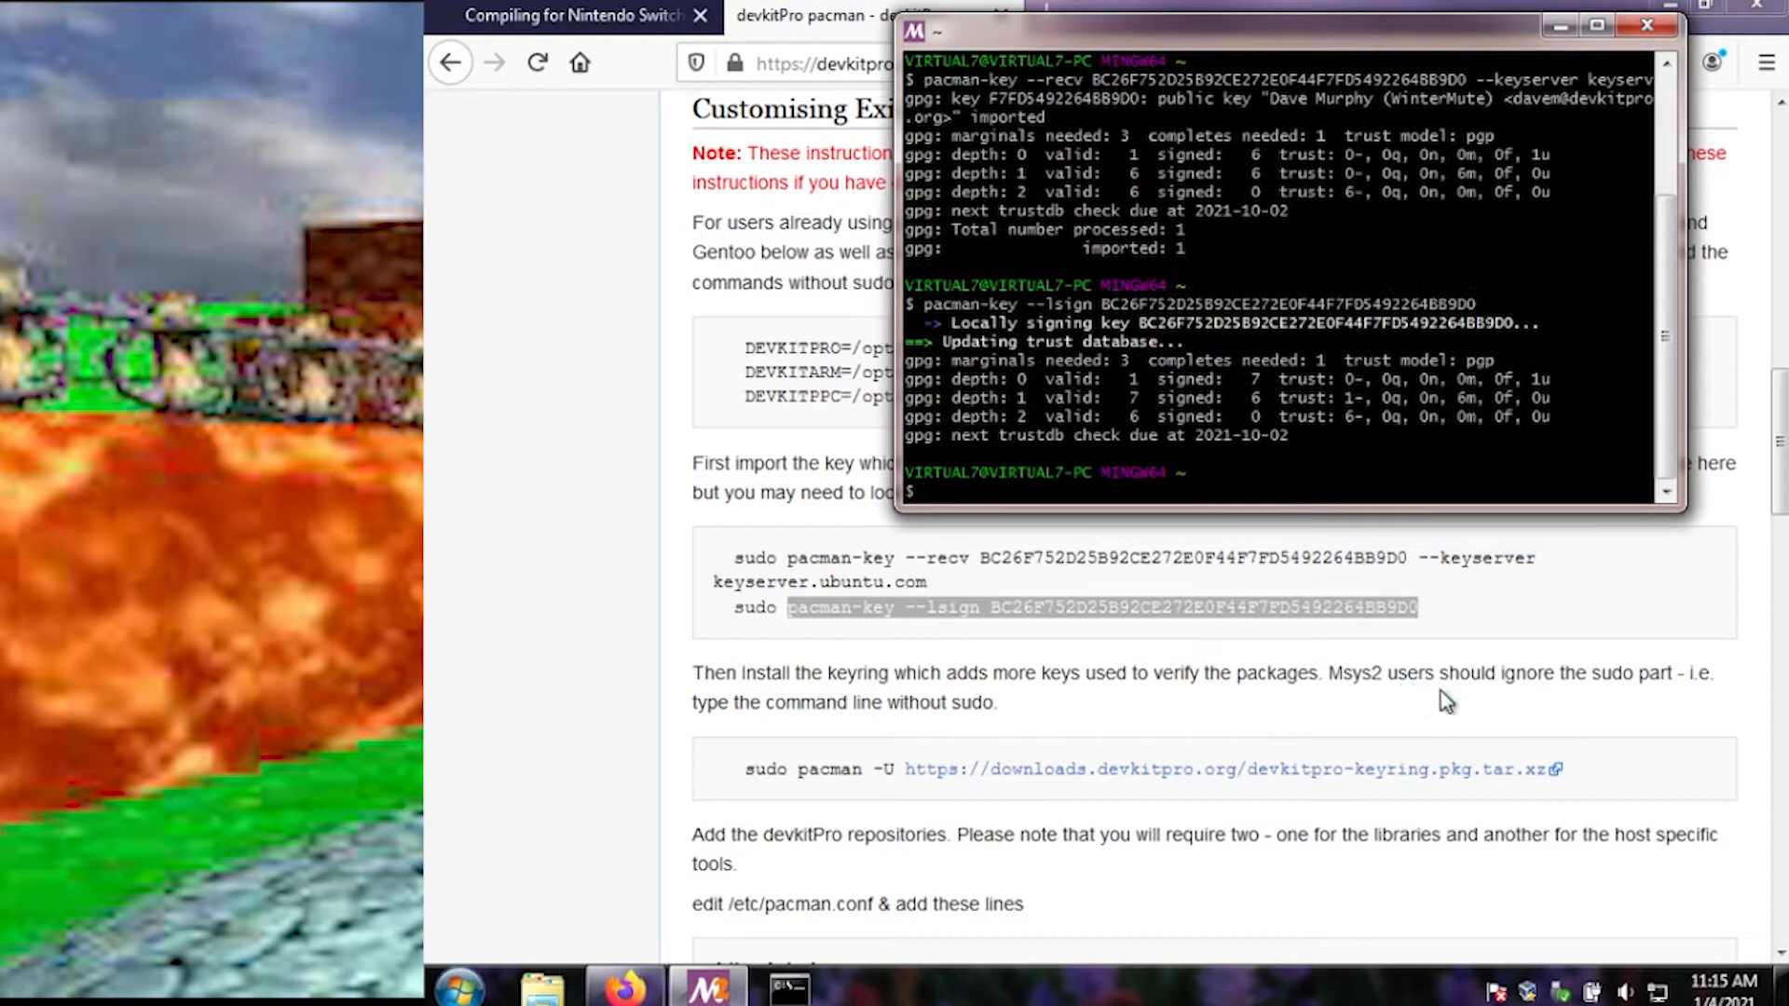
mouse_move(1084, 741)
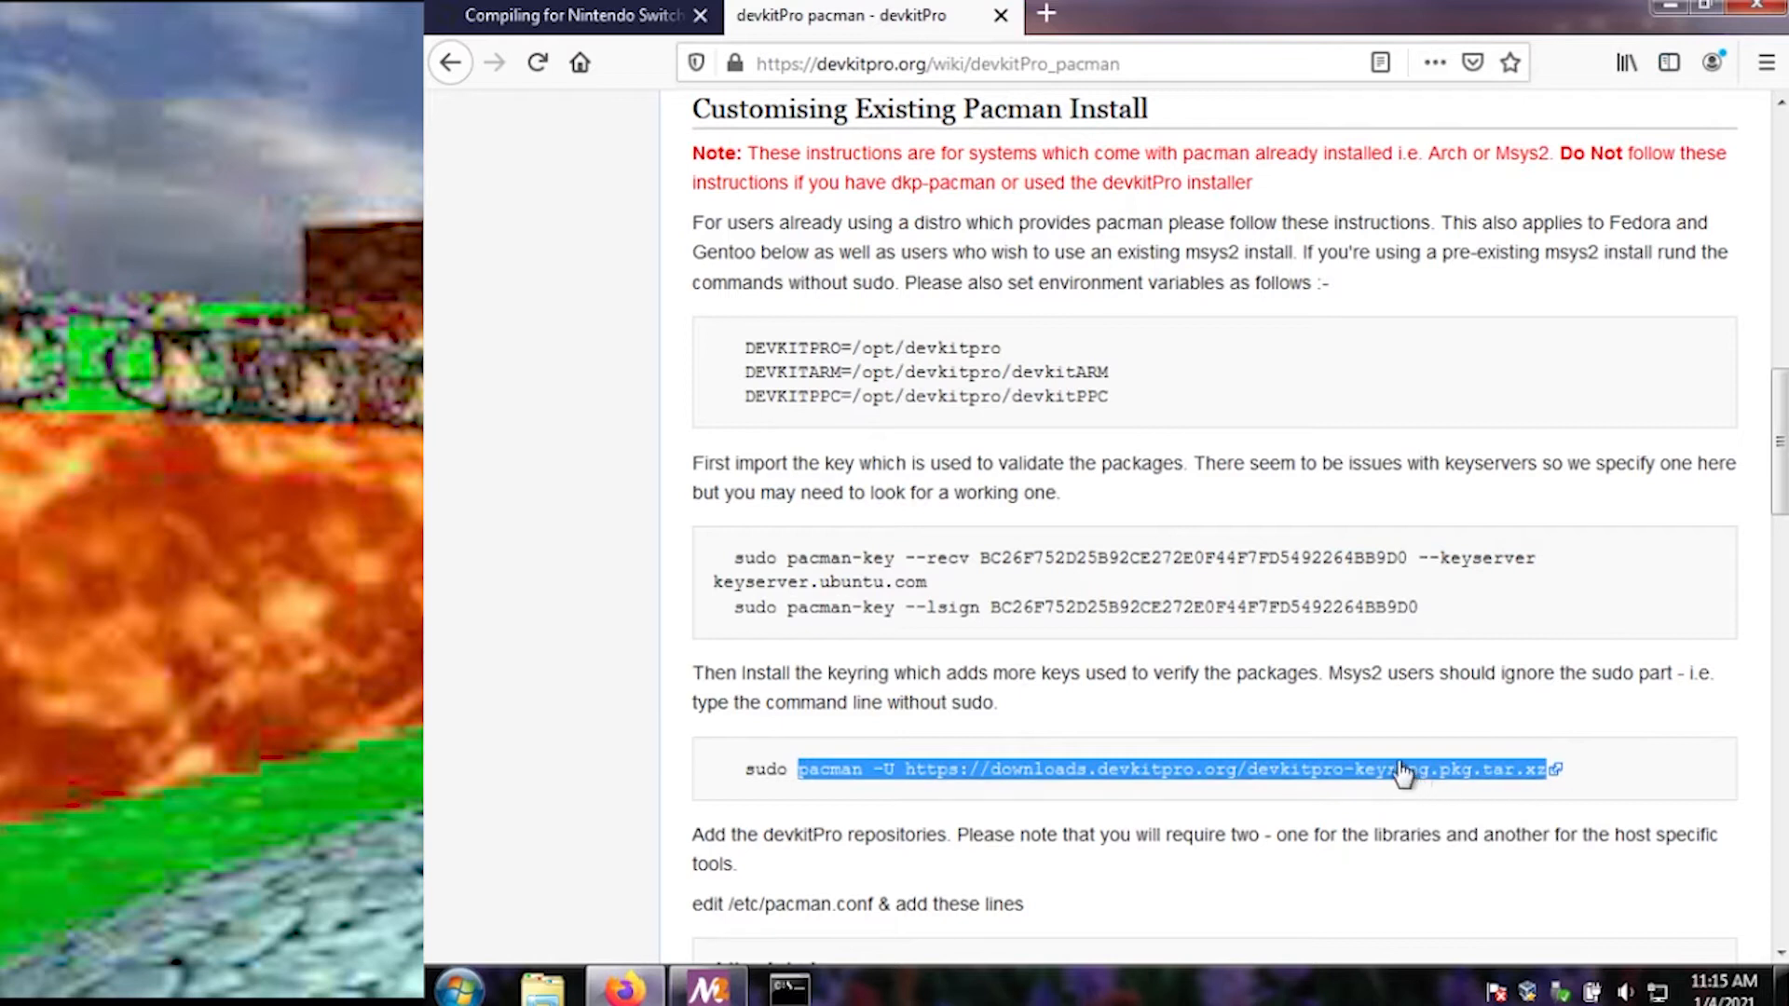
Step: Install the devkitpro-keyring package via pacman -U, confirming with y
right_click(1401, 774)
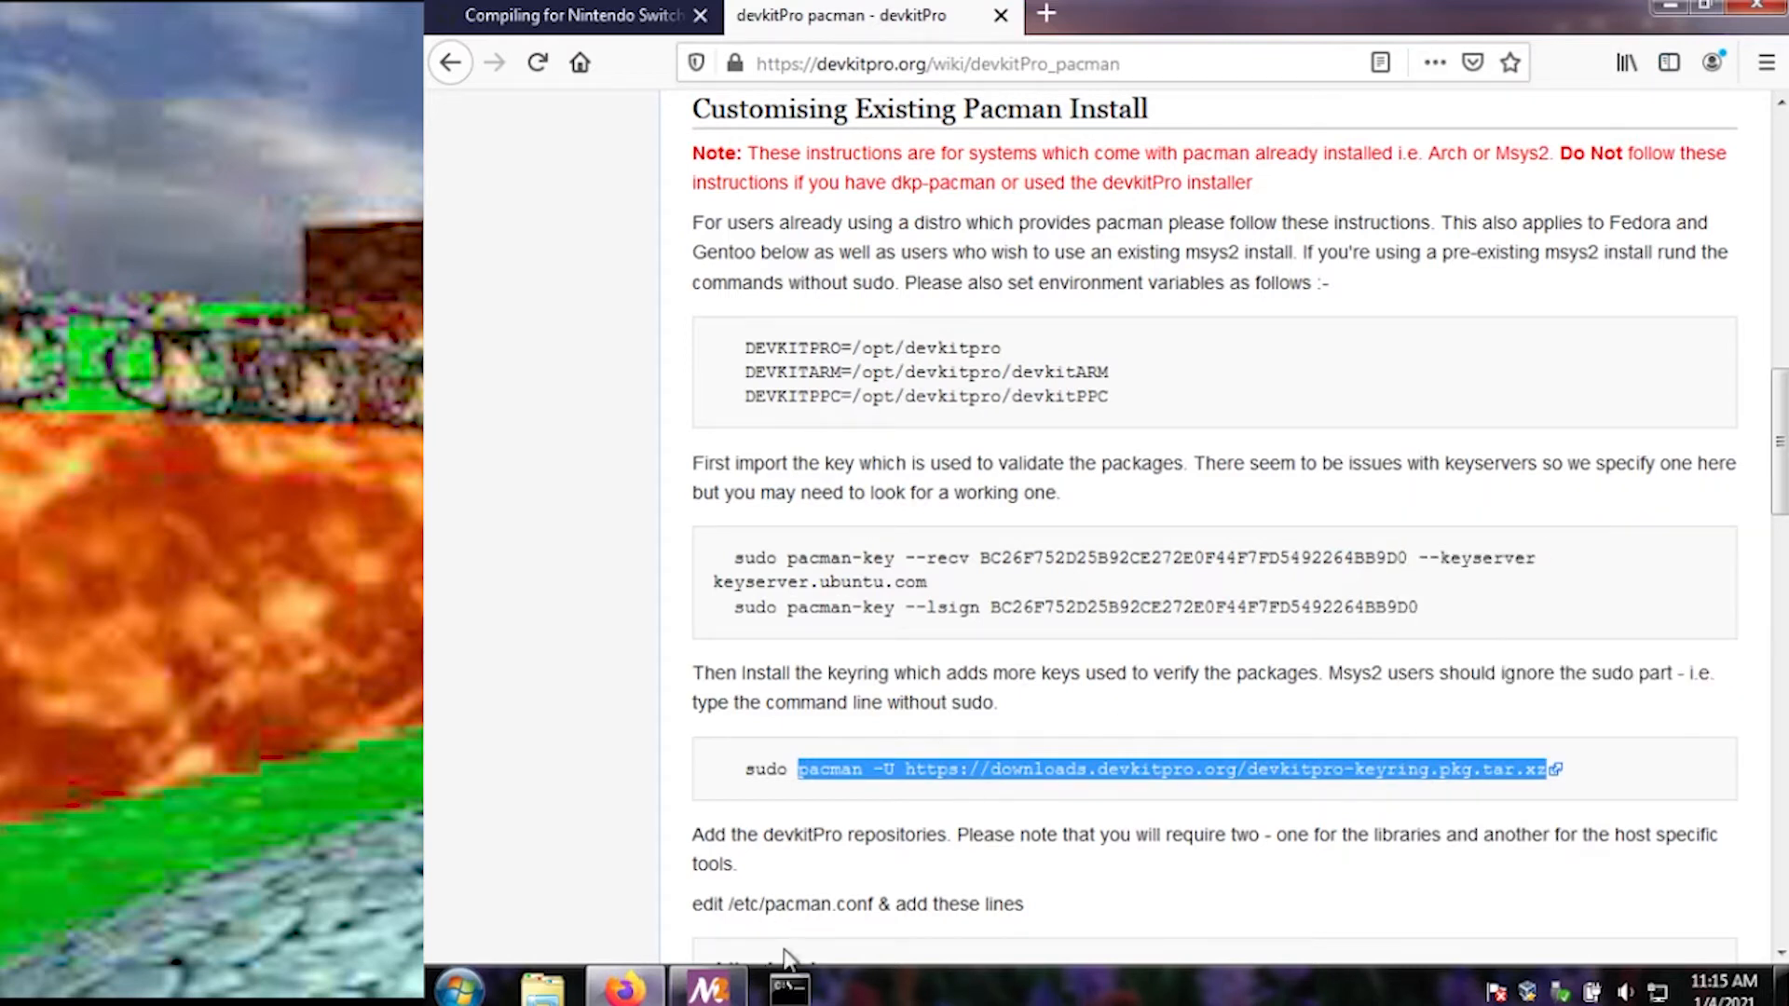
right_click(1312, 491)
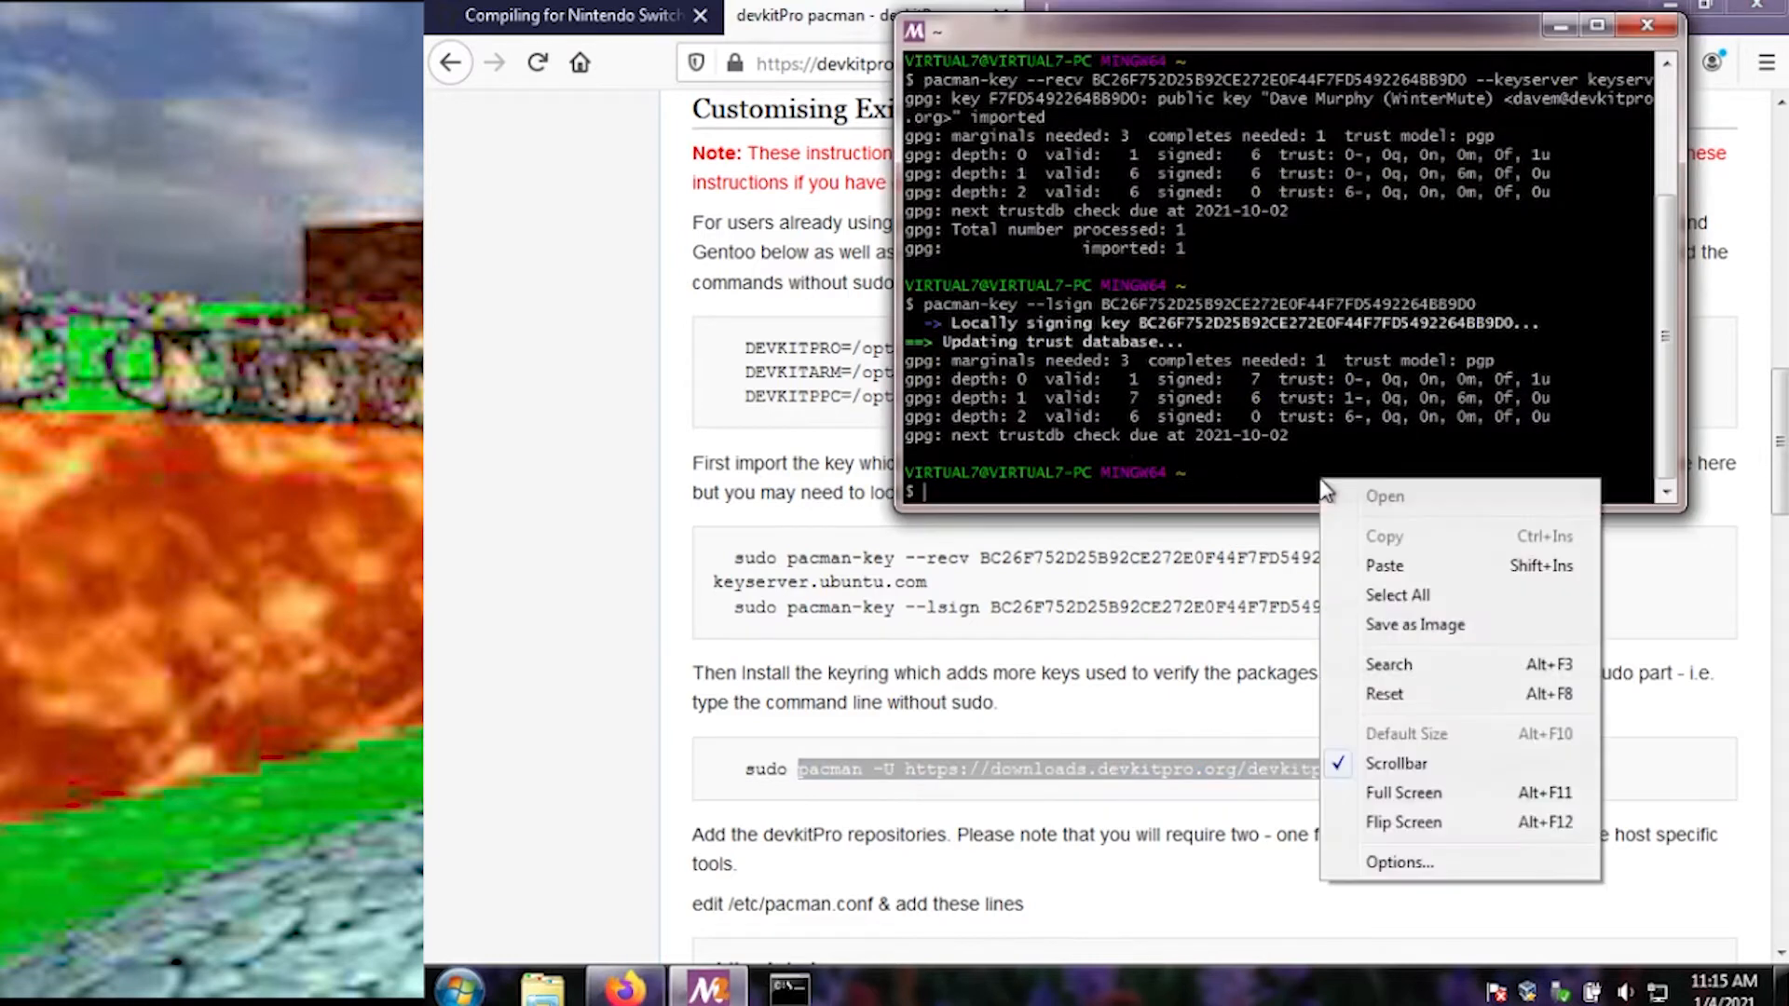
left_click(1384, 564)
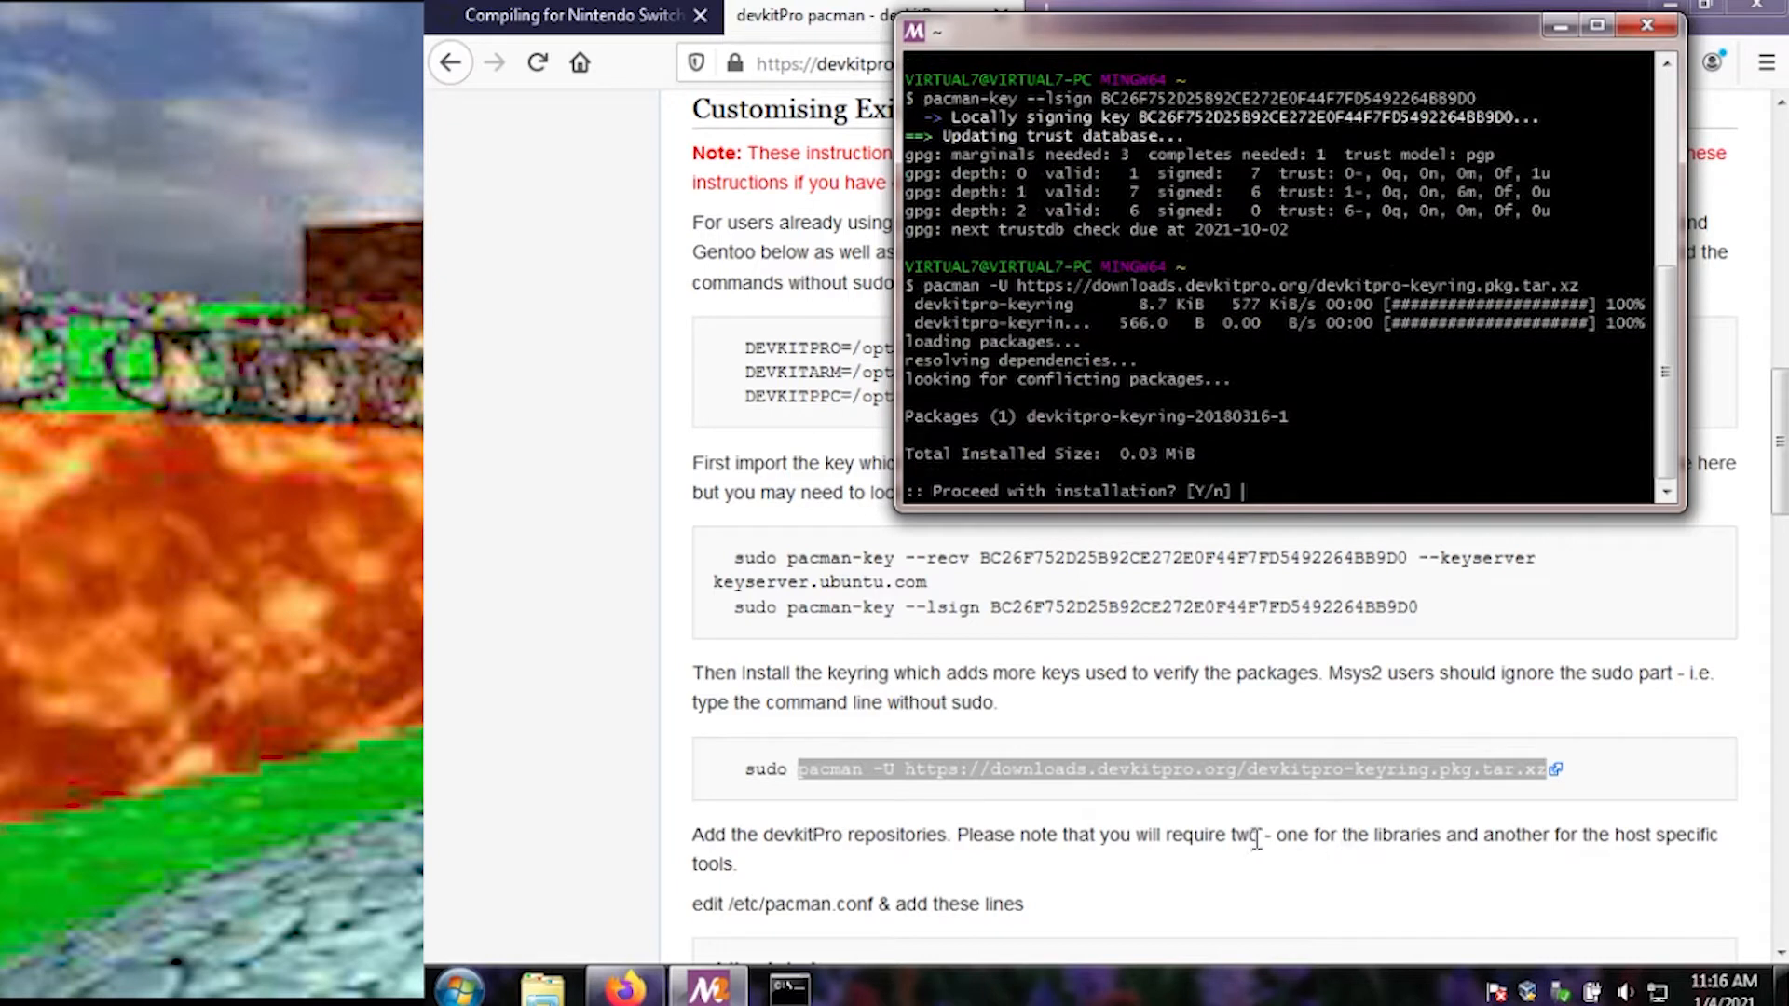
mouse_move(1132, 830)
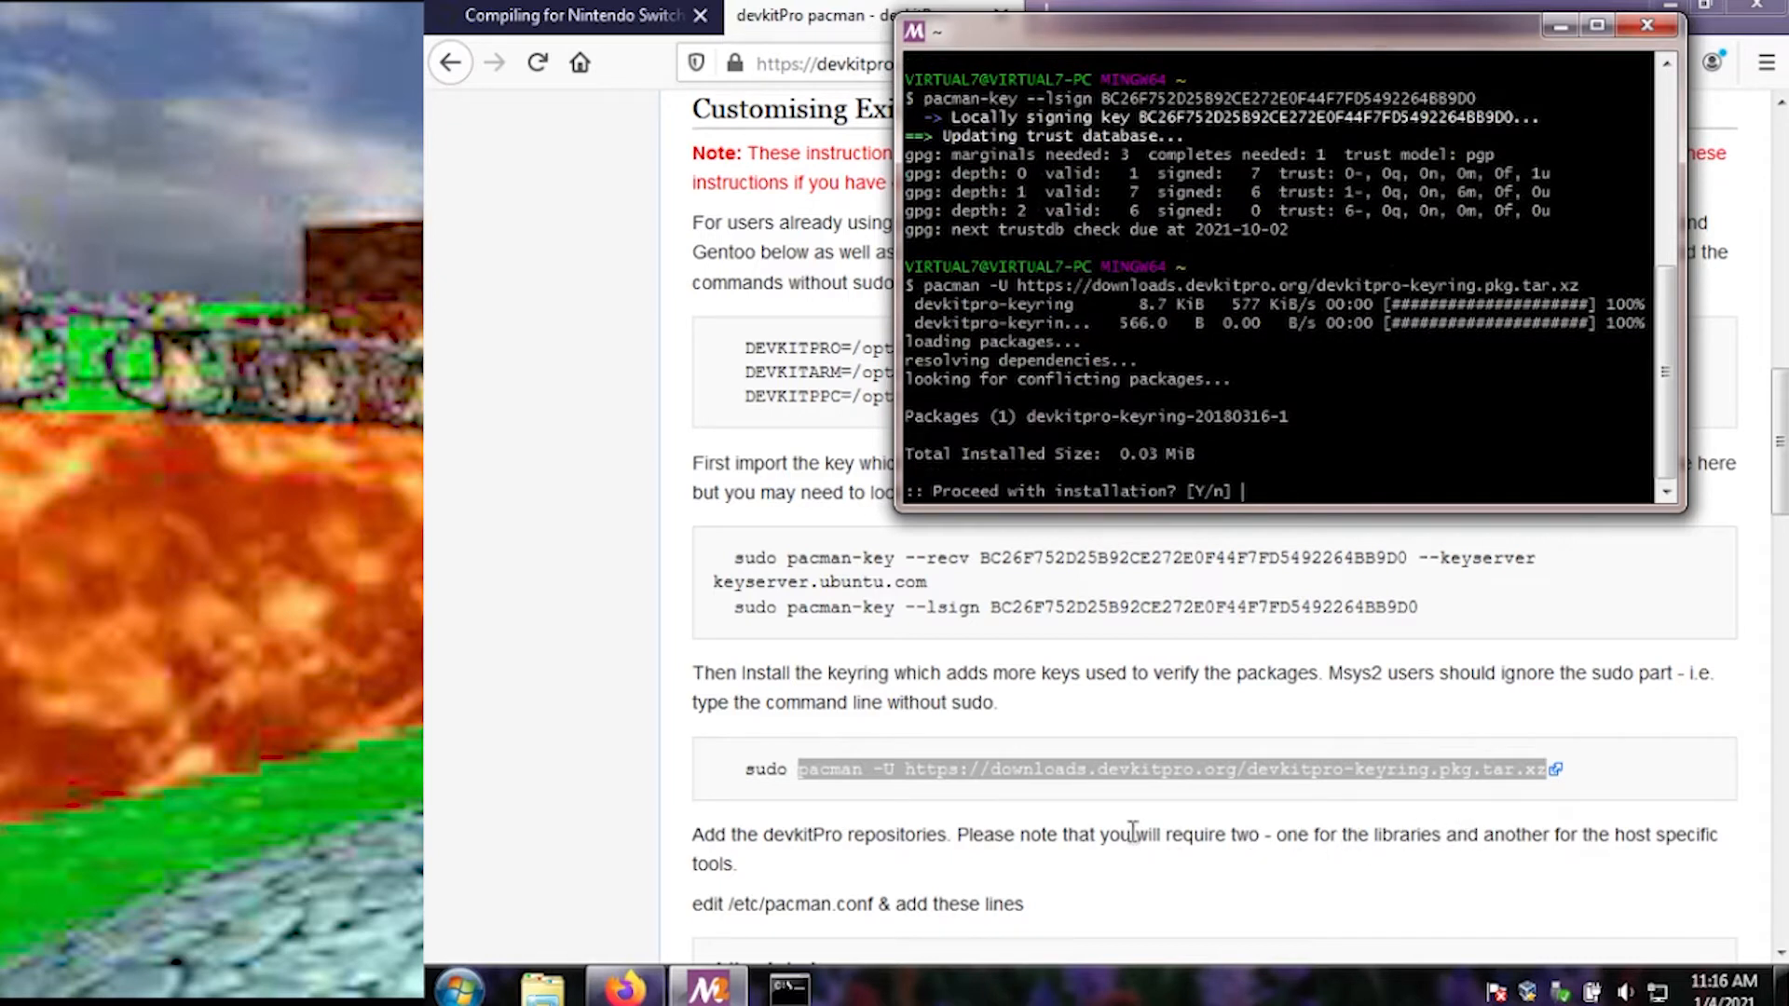
mouse_move(1230, 776)
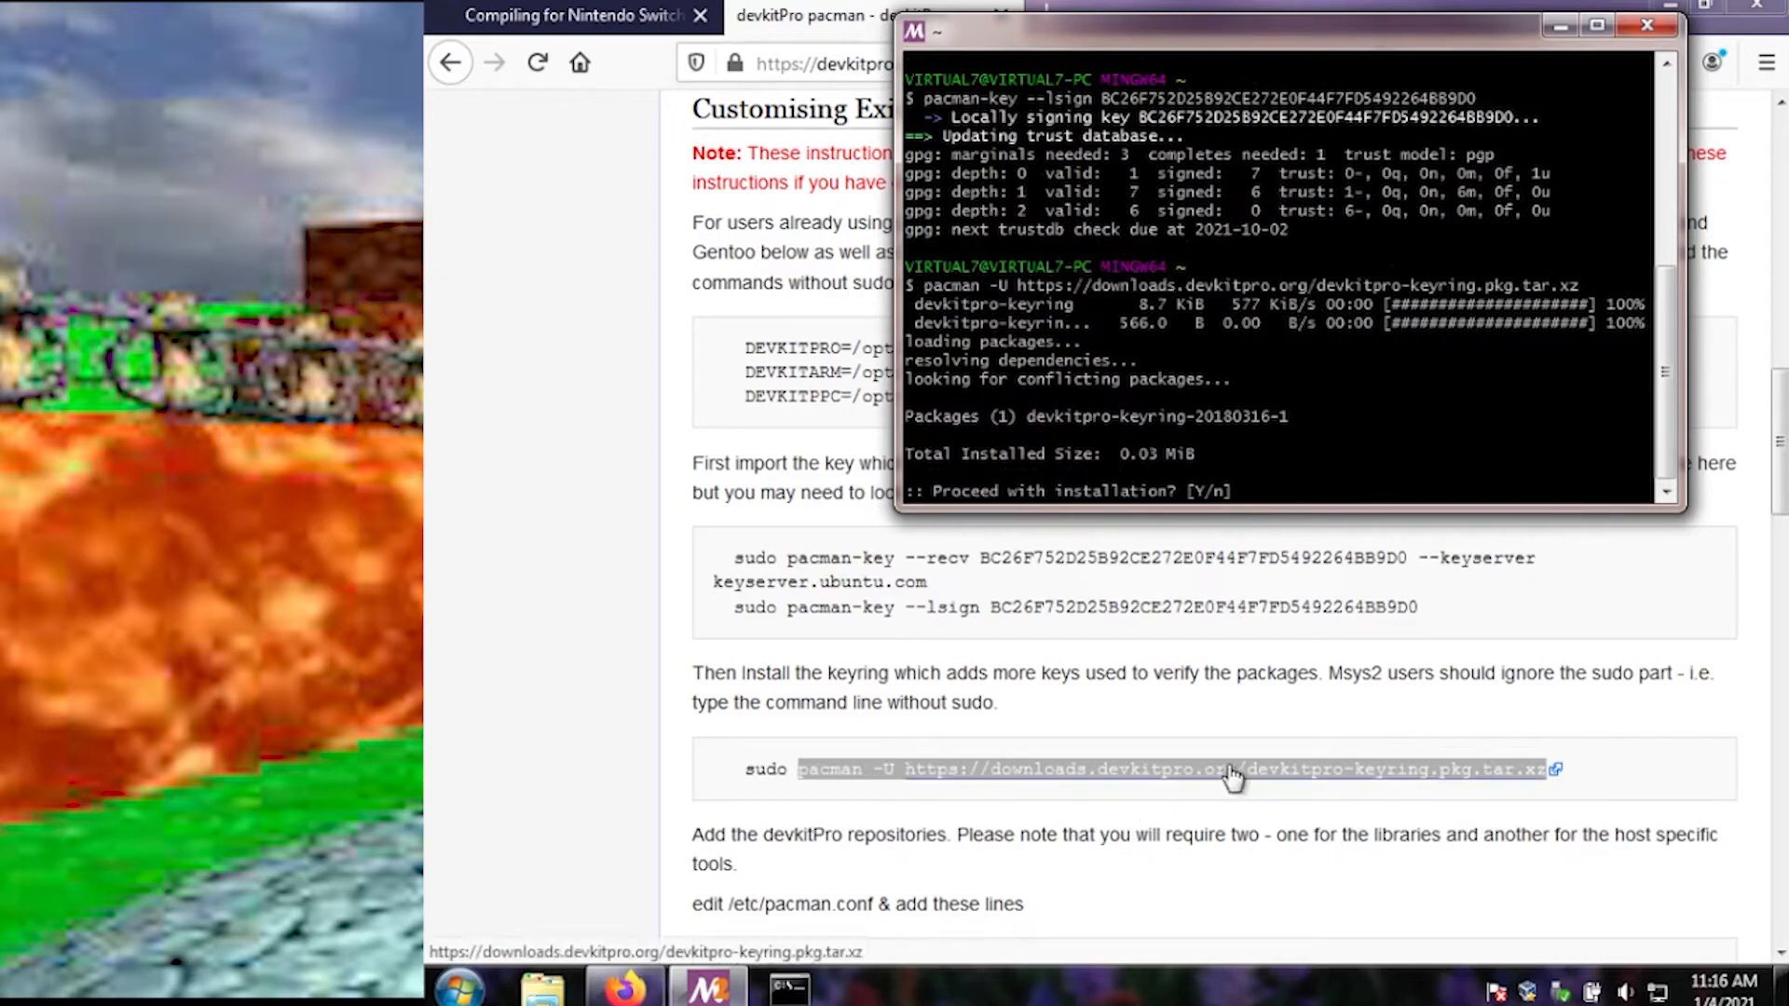
mouse_move(1357, 431)
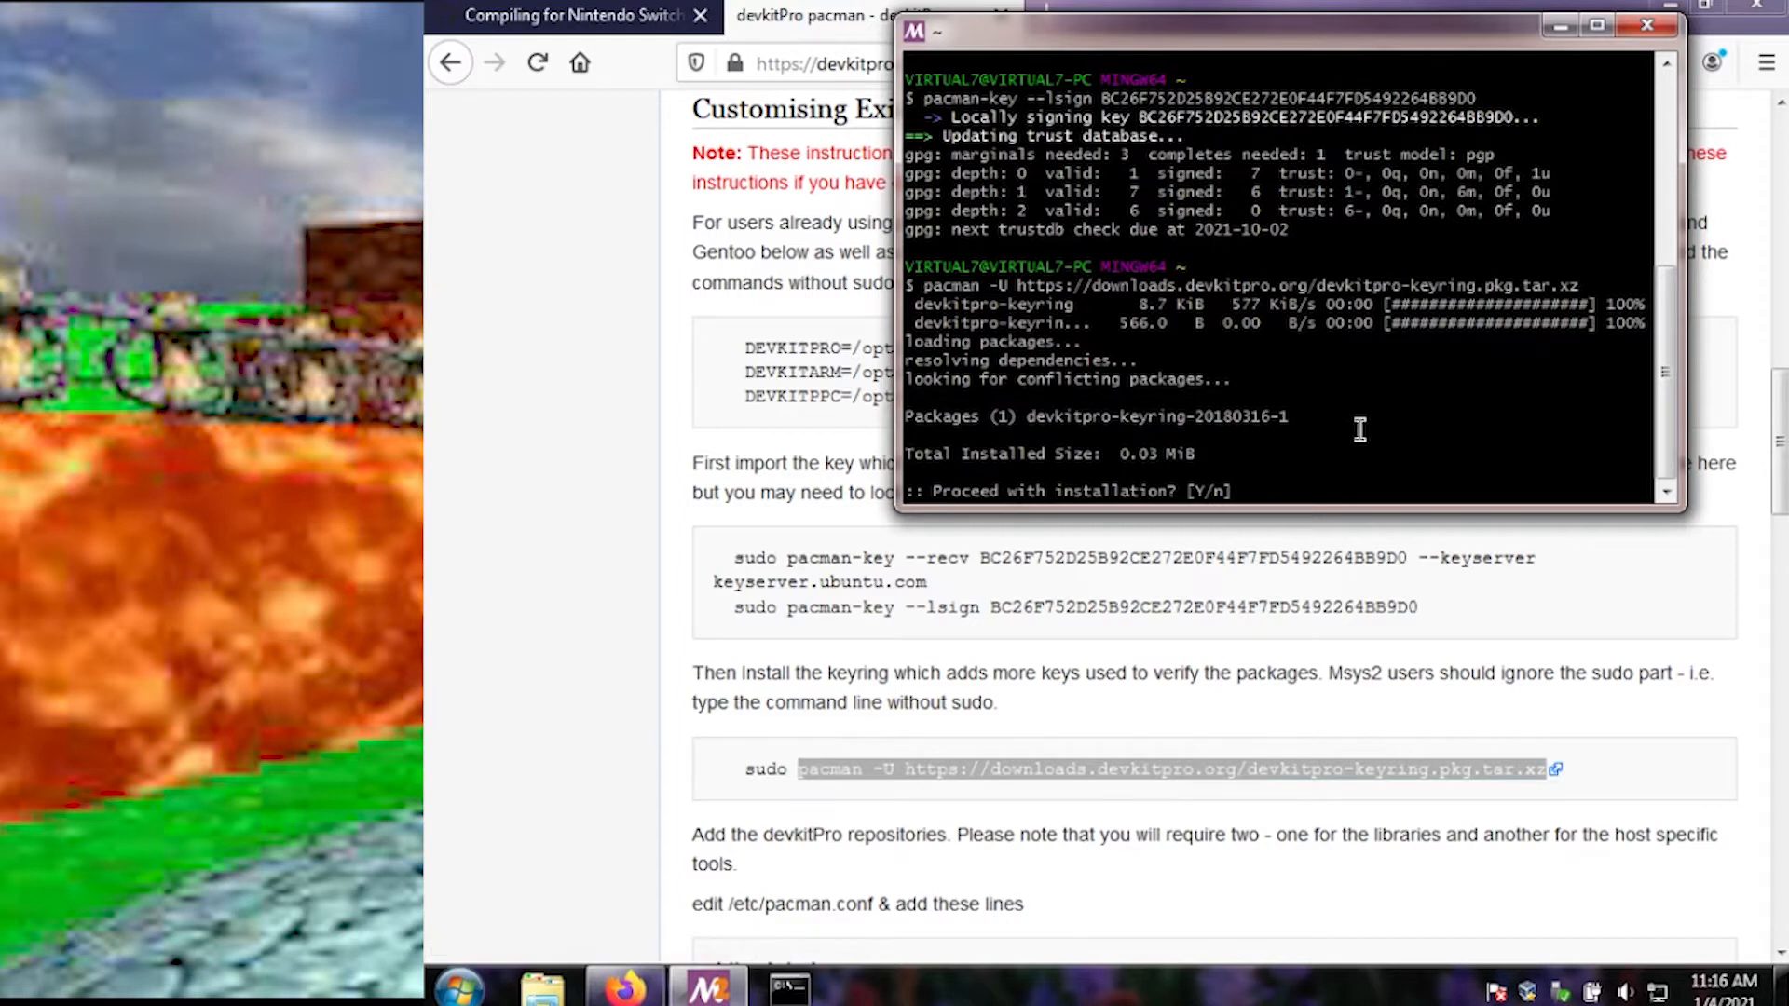
type("y")
type("nano")
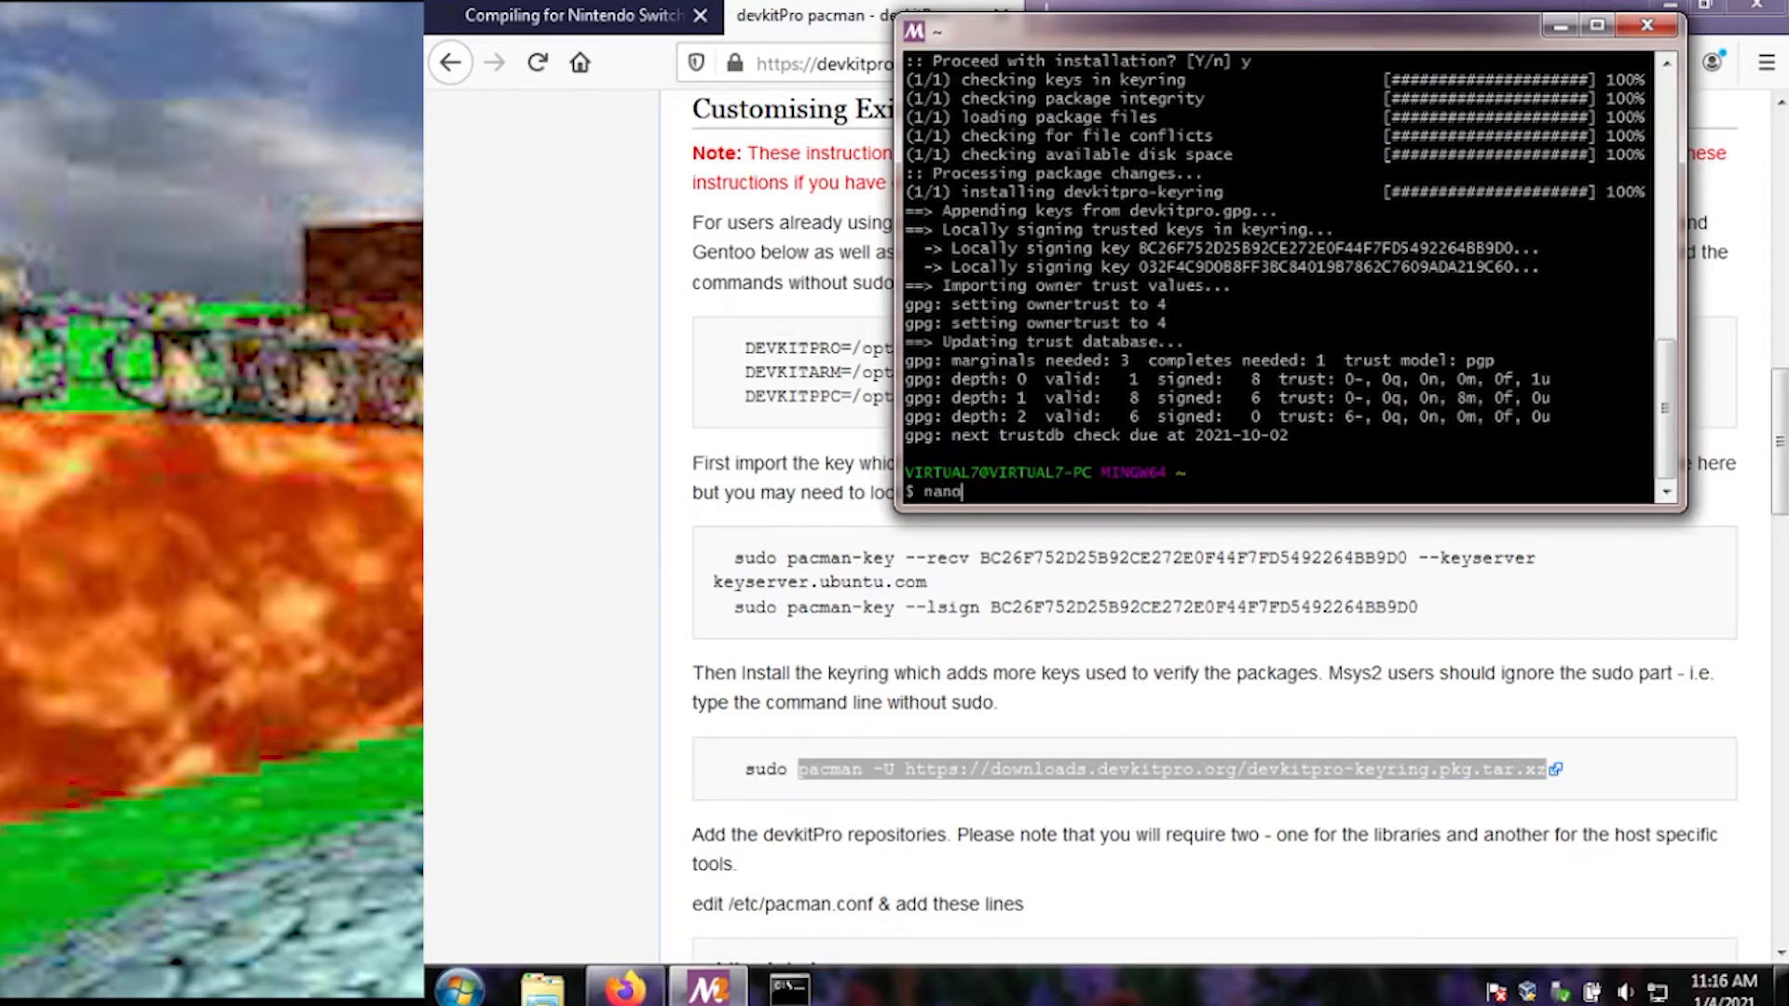
Step: Open /etc/pacman.conf in nano
type("/etc")
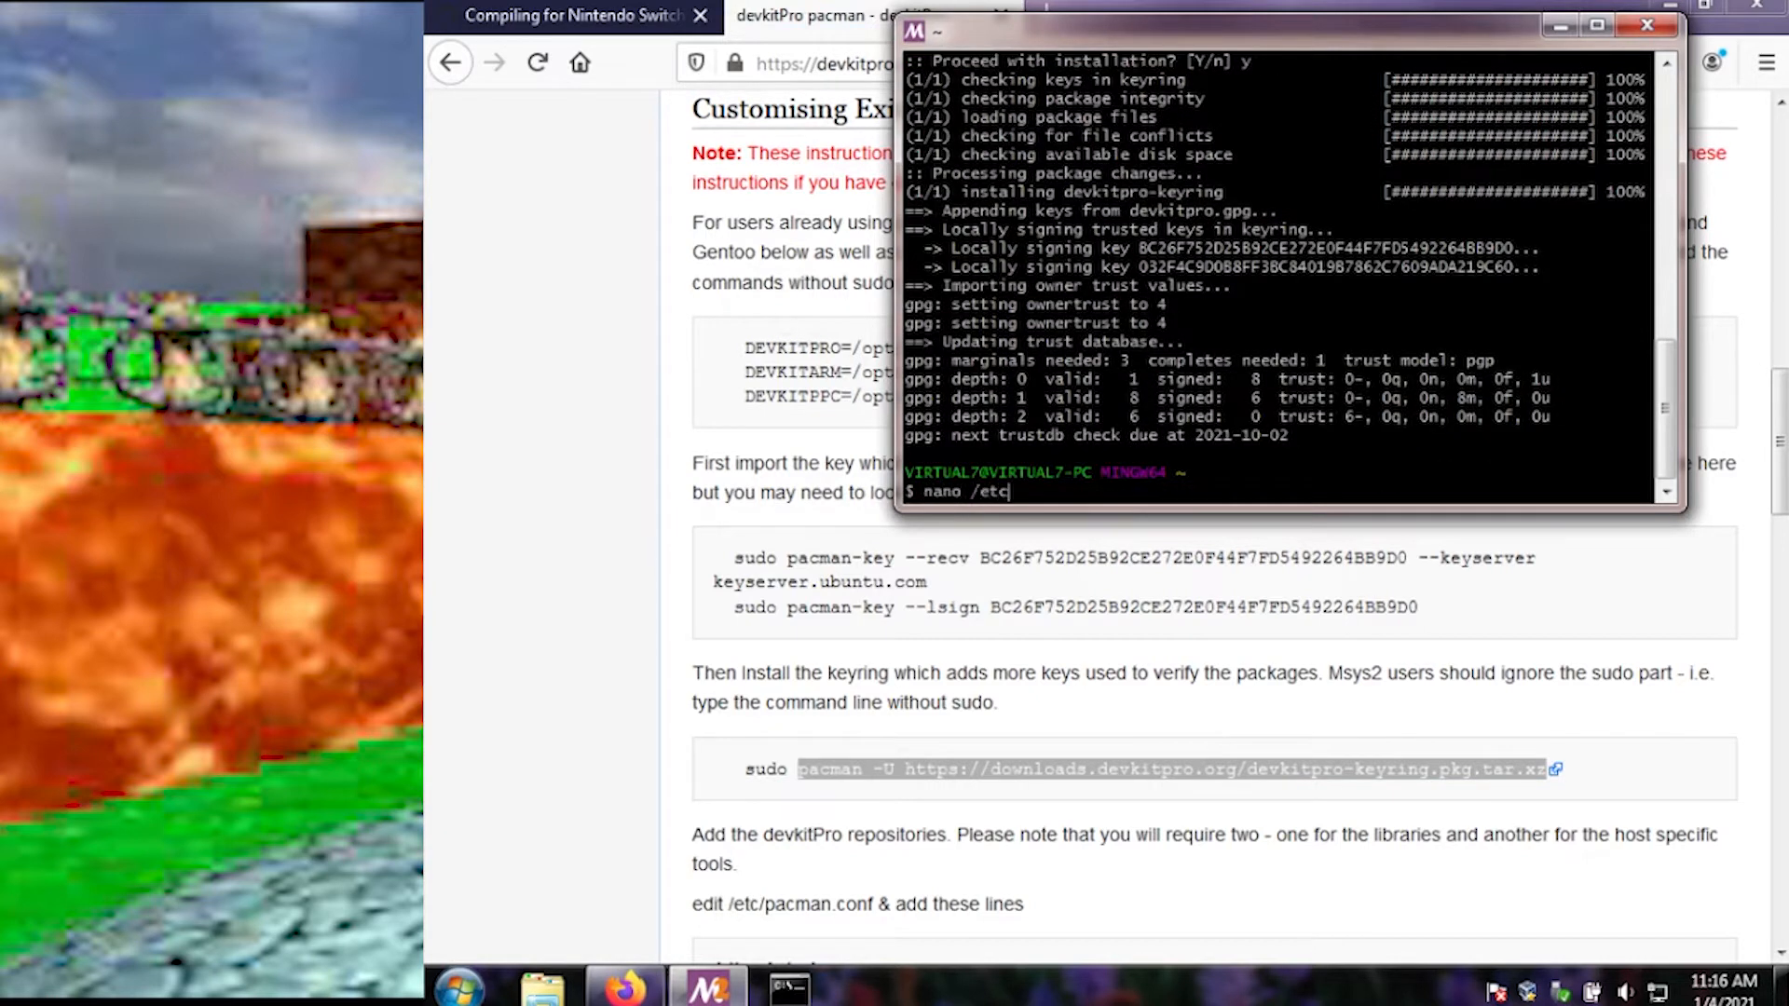
type("/")
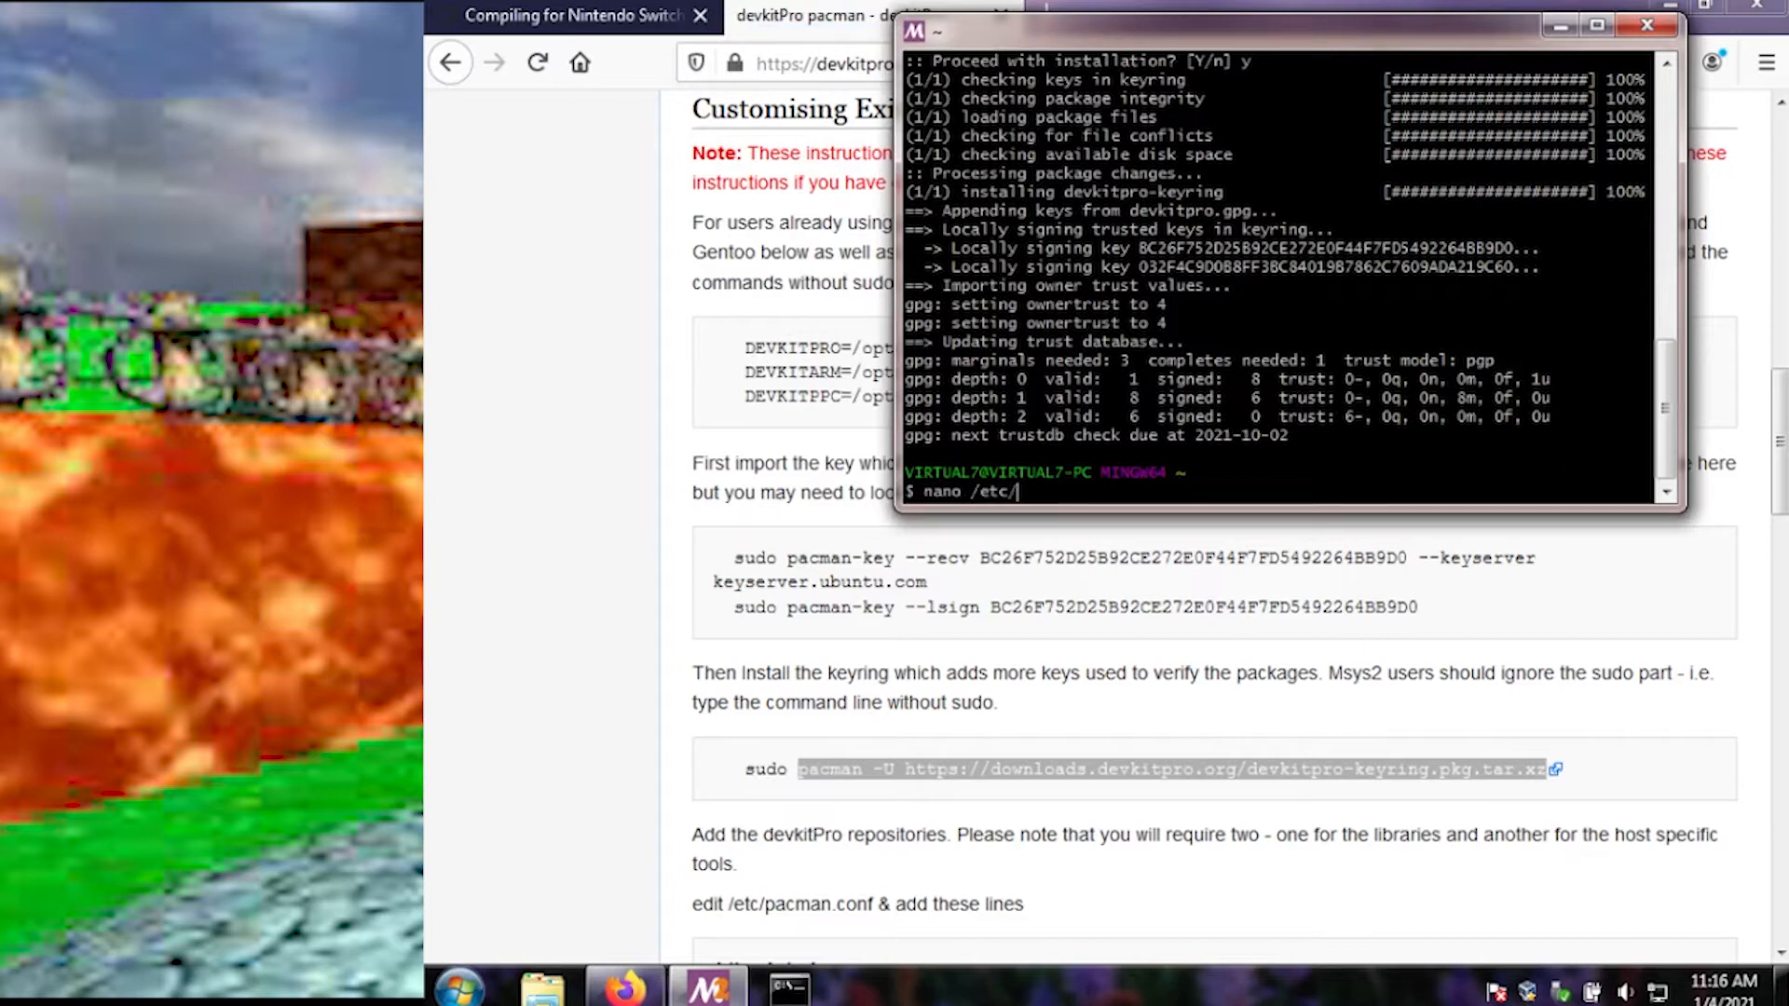
type("pacman.conf")
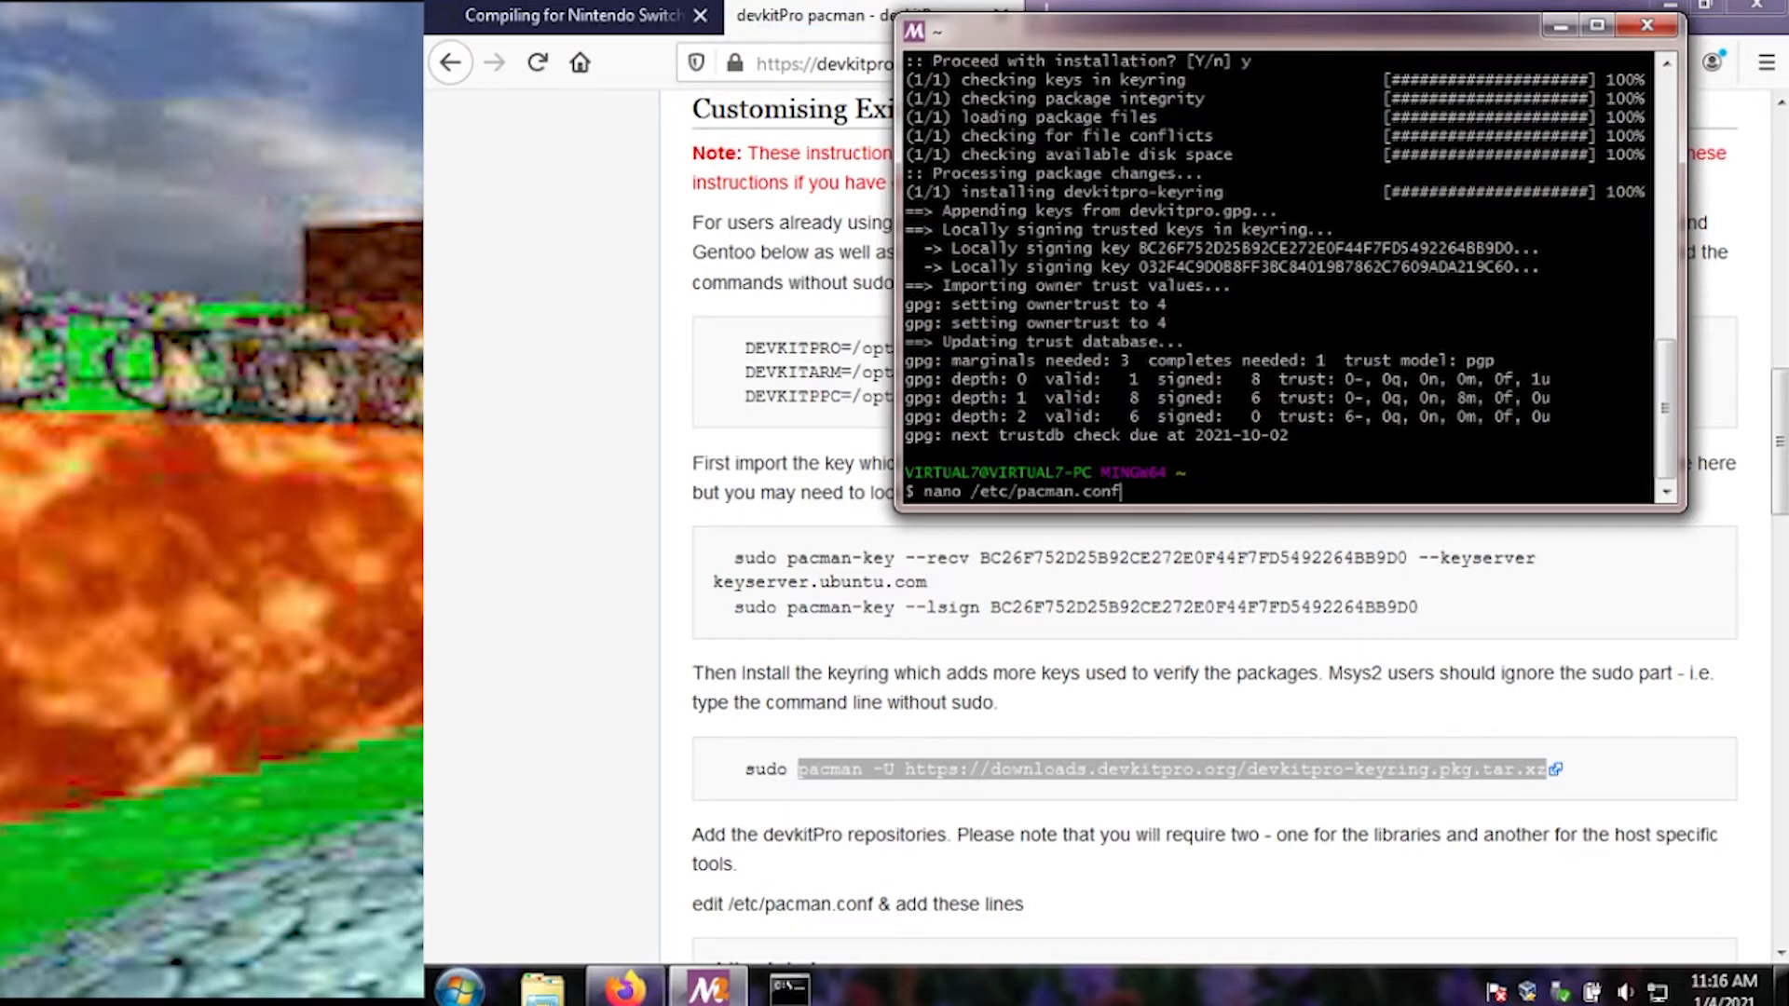
key("Return")
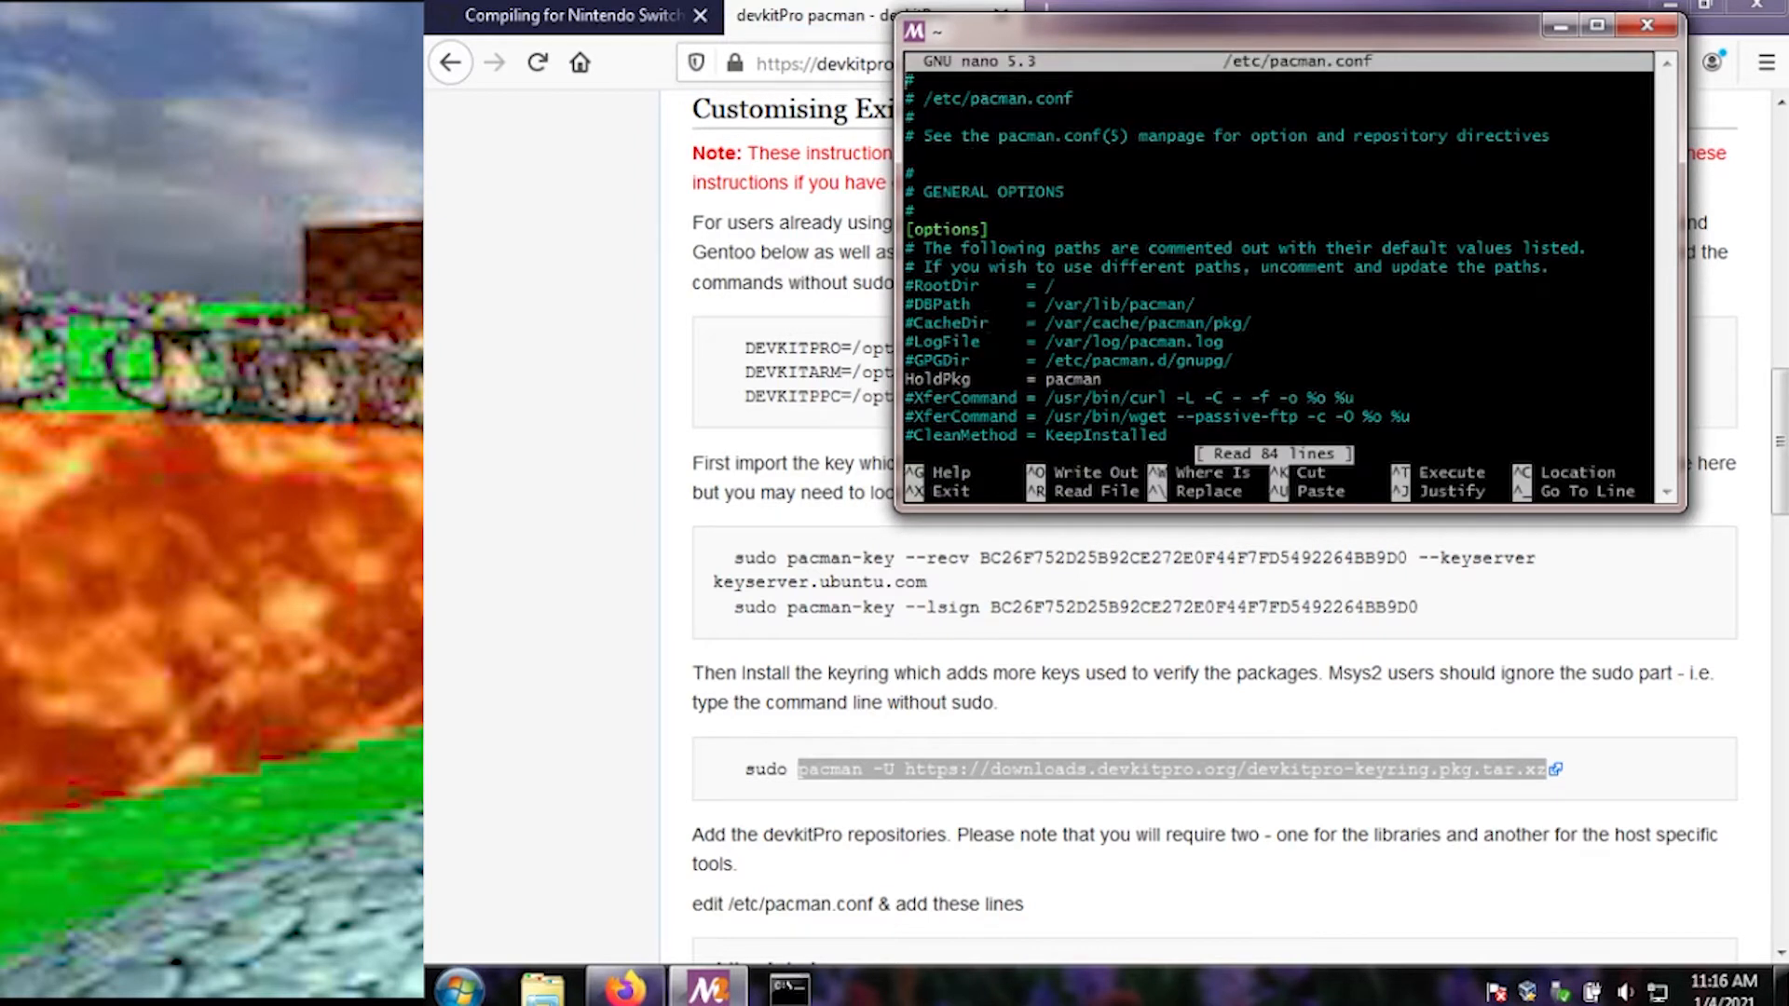
Step: Paste the dkp-libs and dkp-windows repository blocks, delete extra lines, and save
scroll("down", 3)
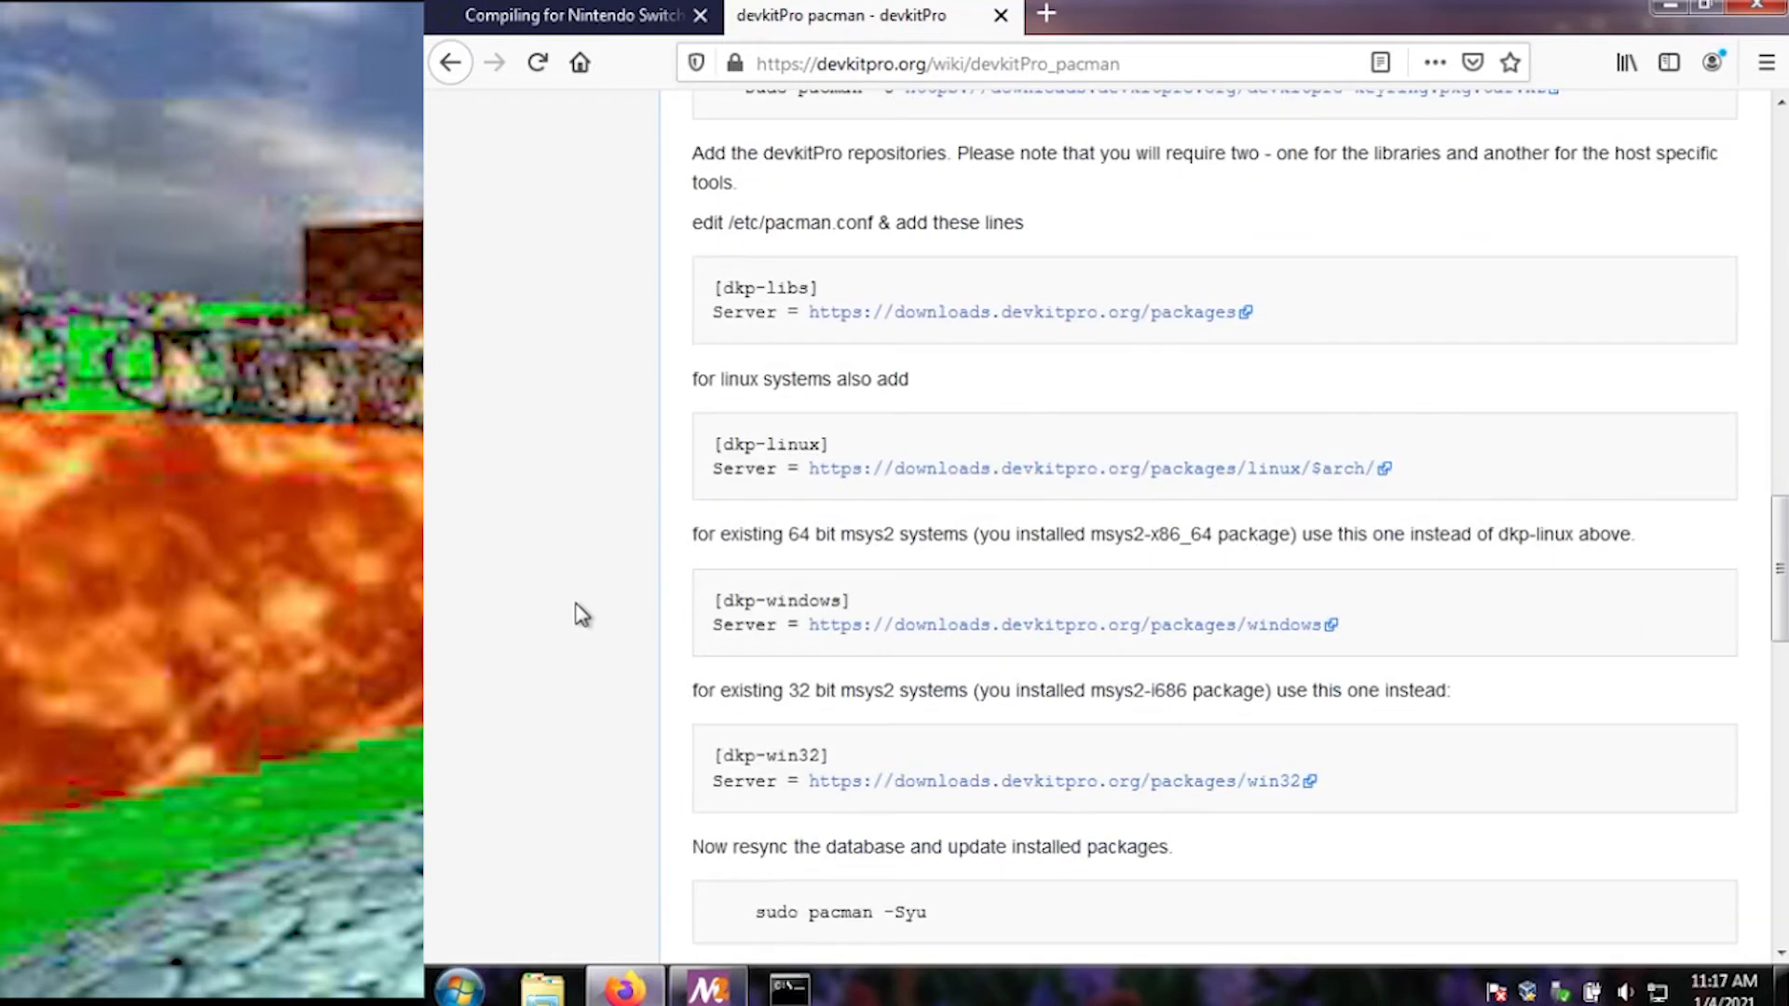
mouse_move(896, 257)
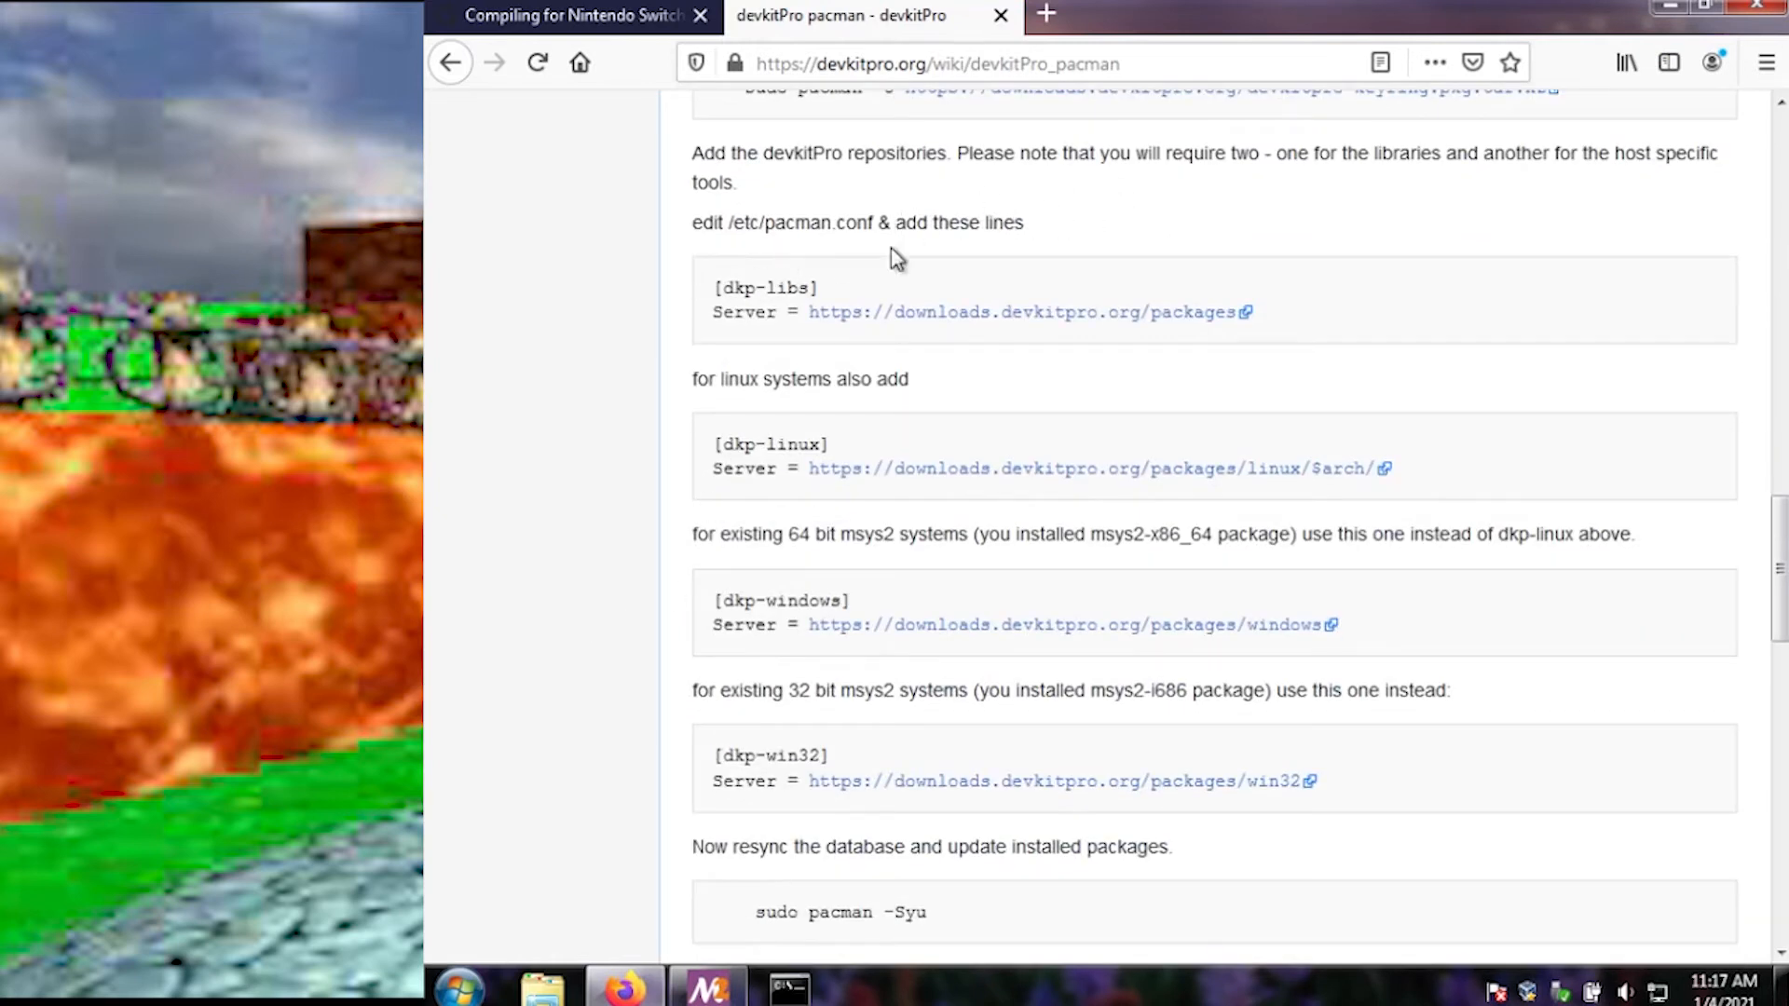
mouse_move(971, 575)
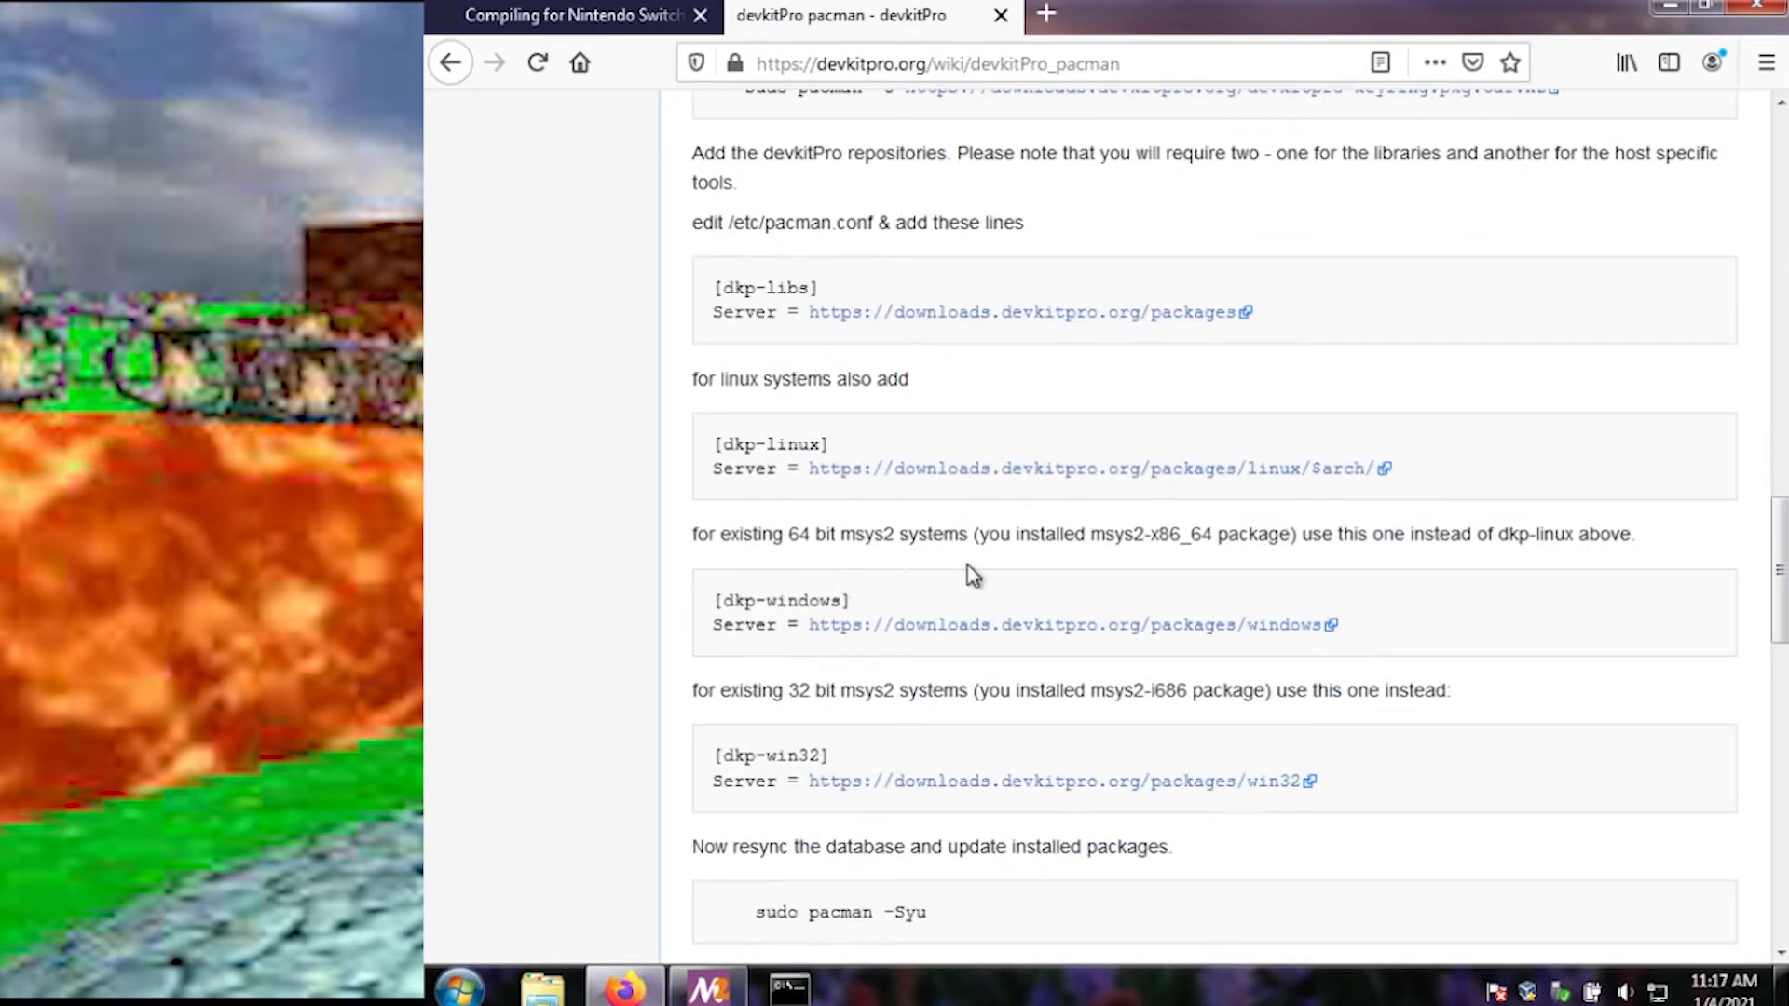
mouse_move(1015, 667)
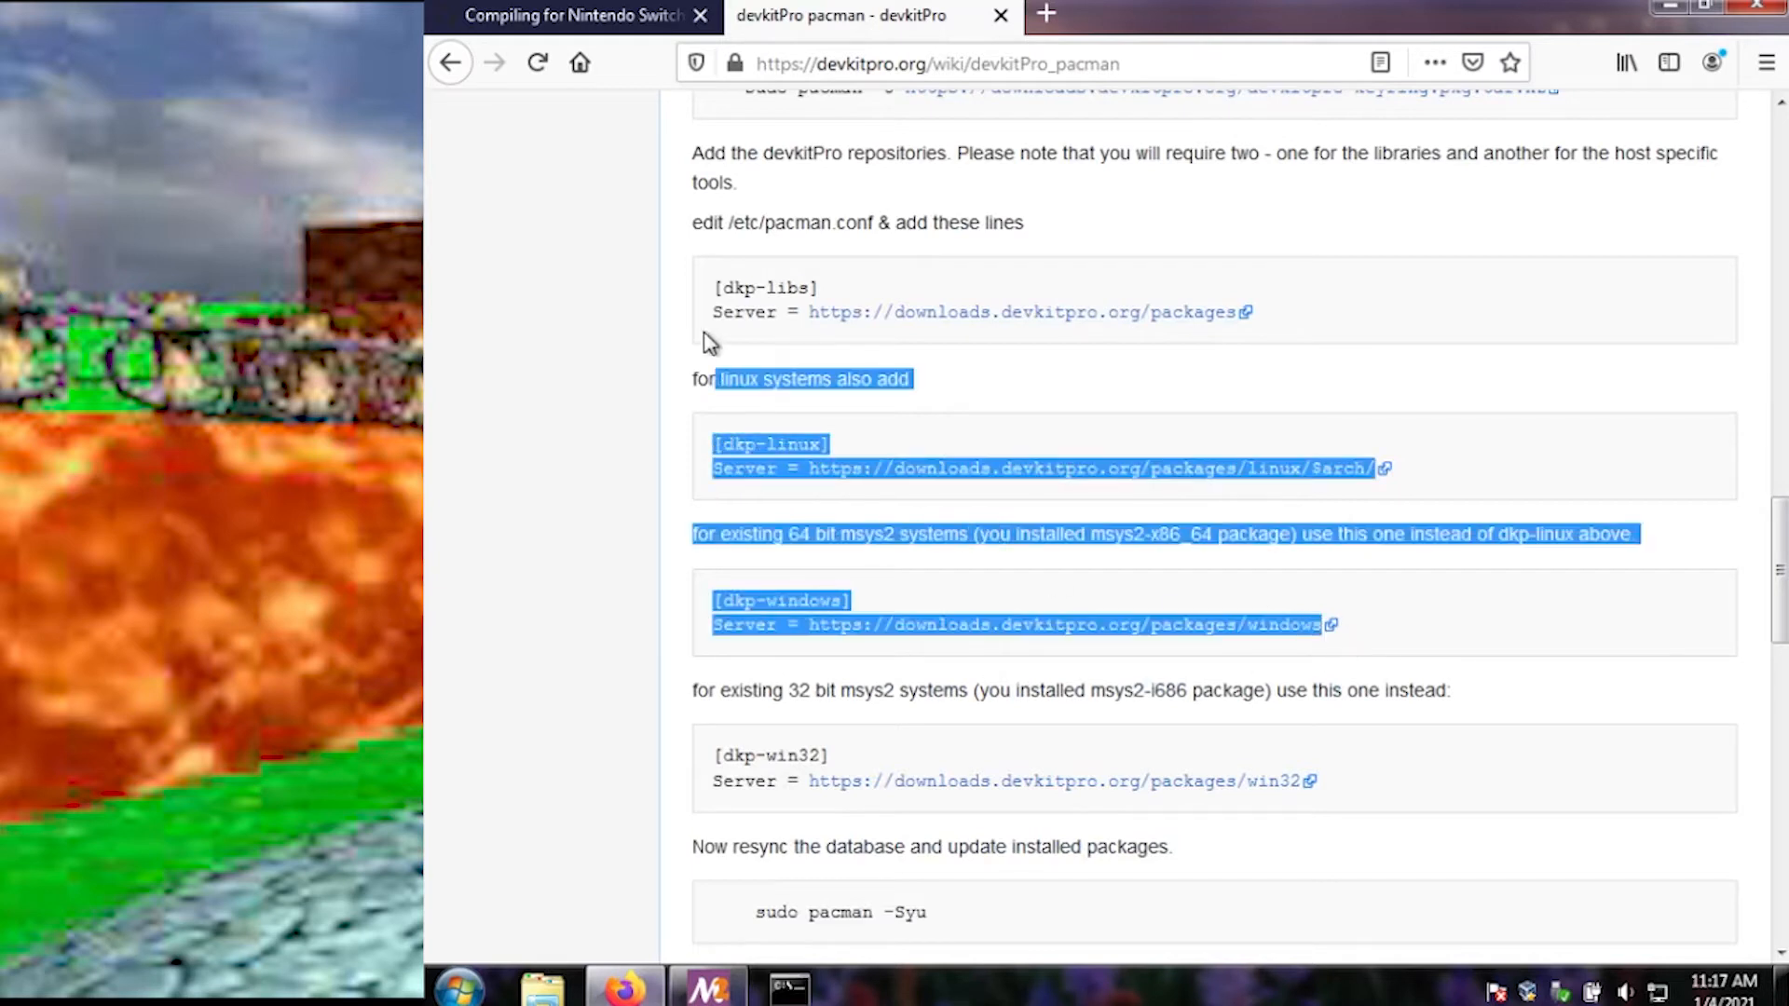
right_click(785, 309)
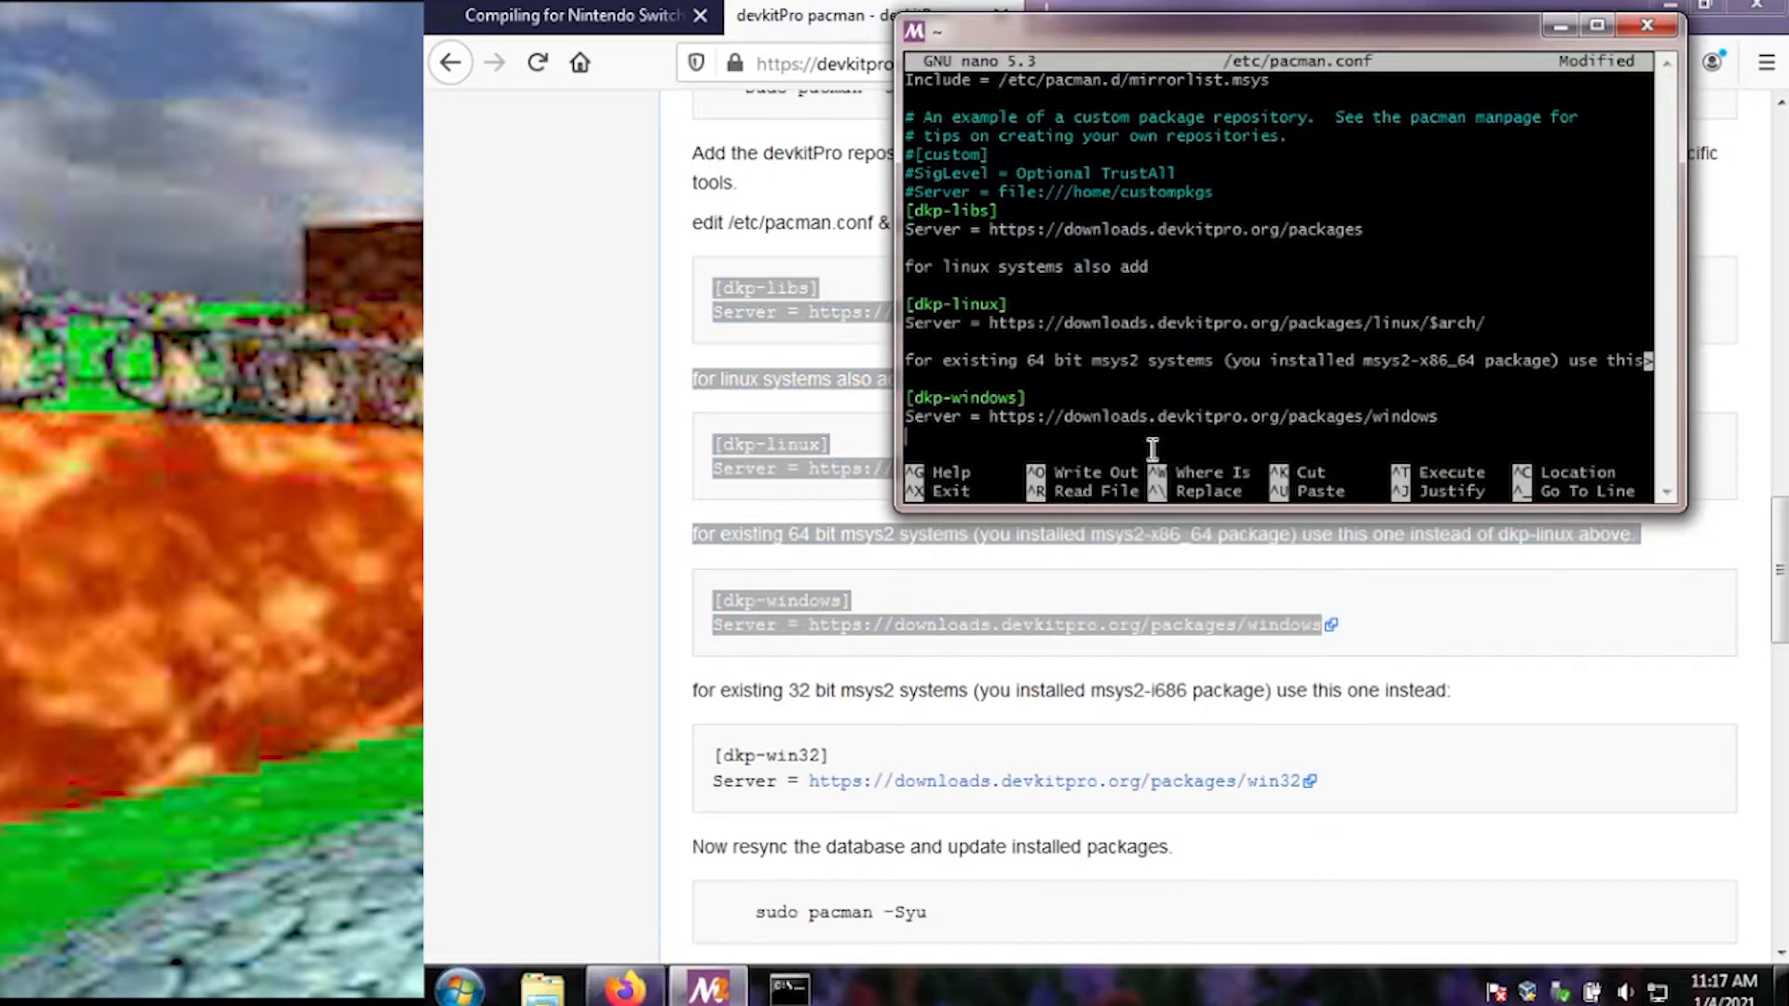
mouse_move(1033, 316)
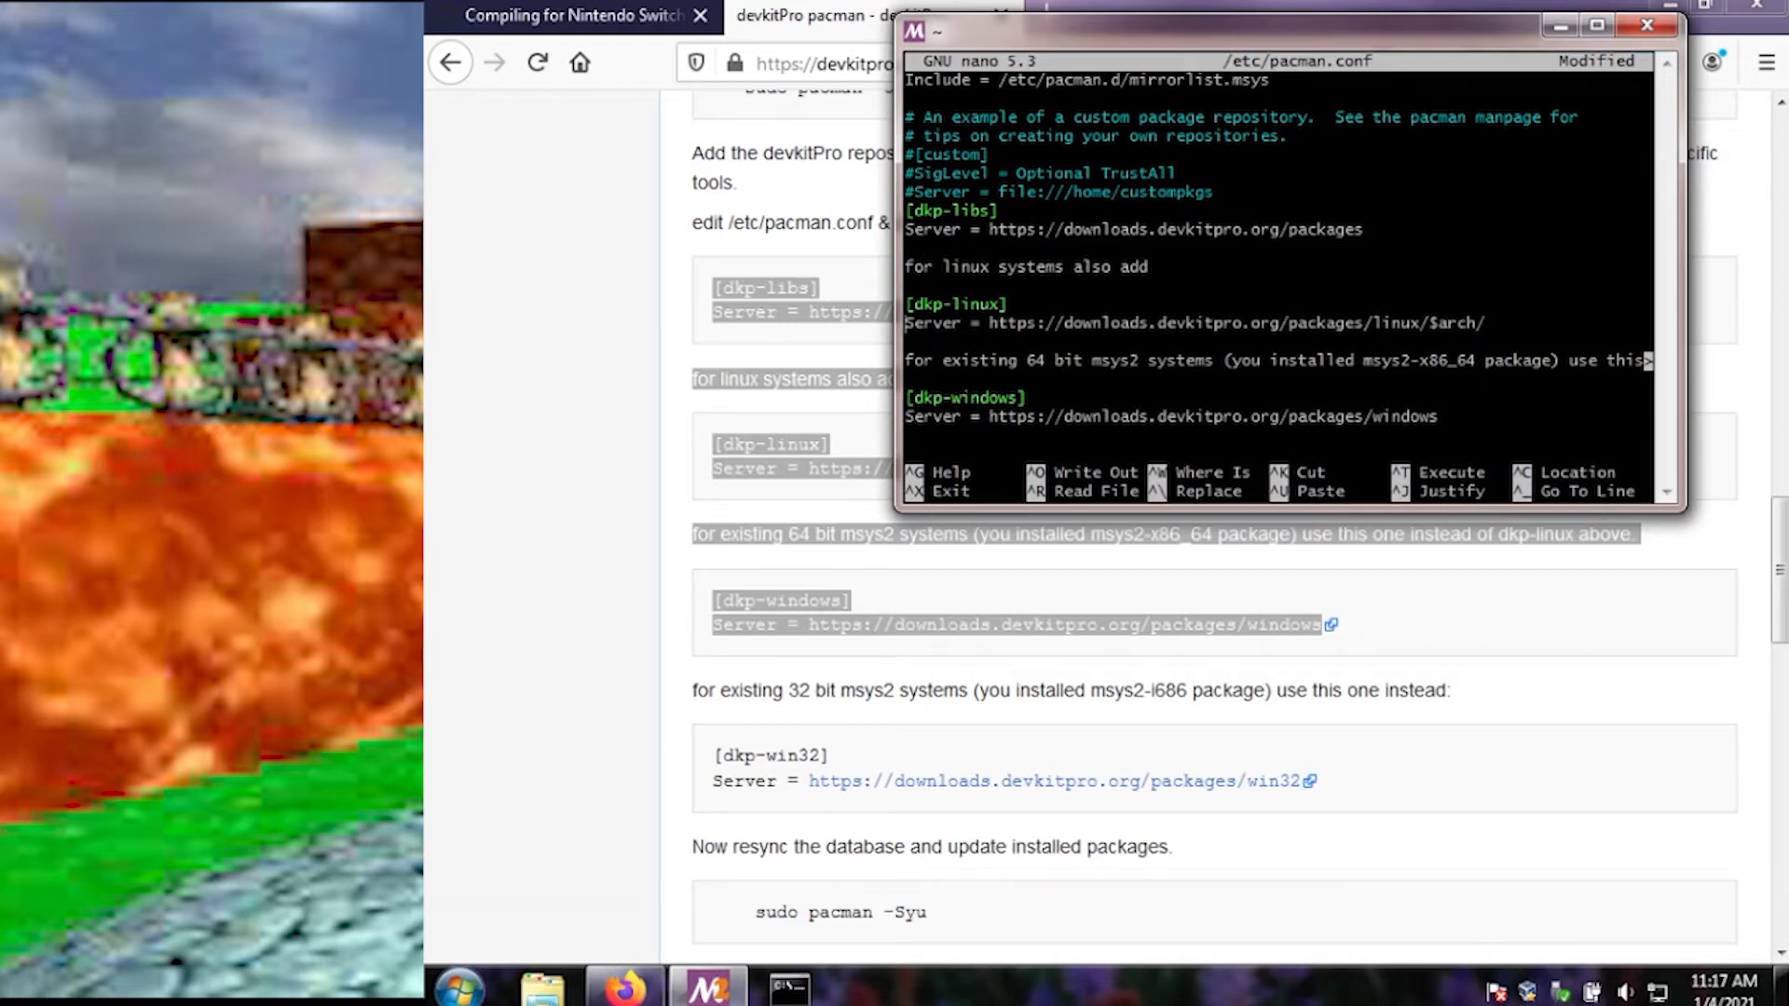
type("KK")
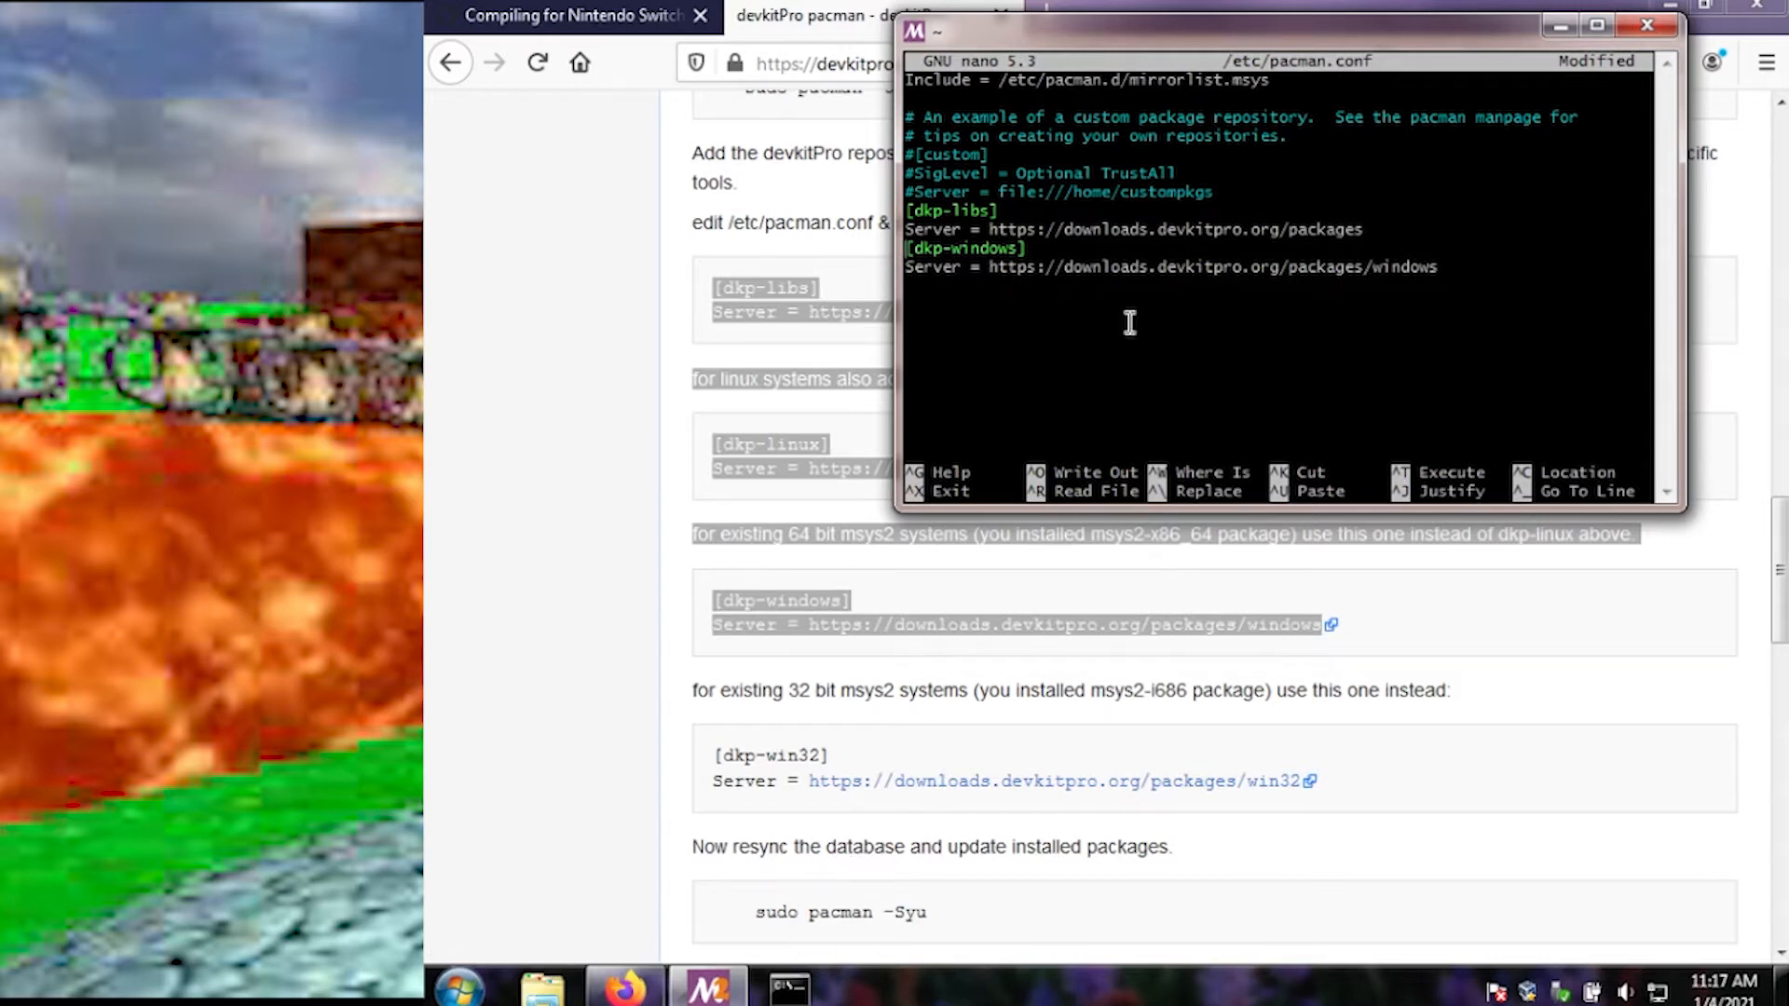
key("ctrl+o")
type("s")
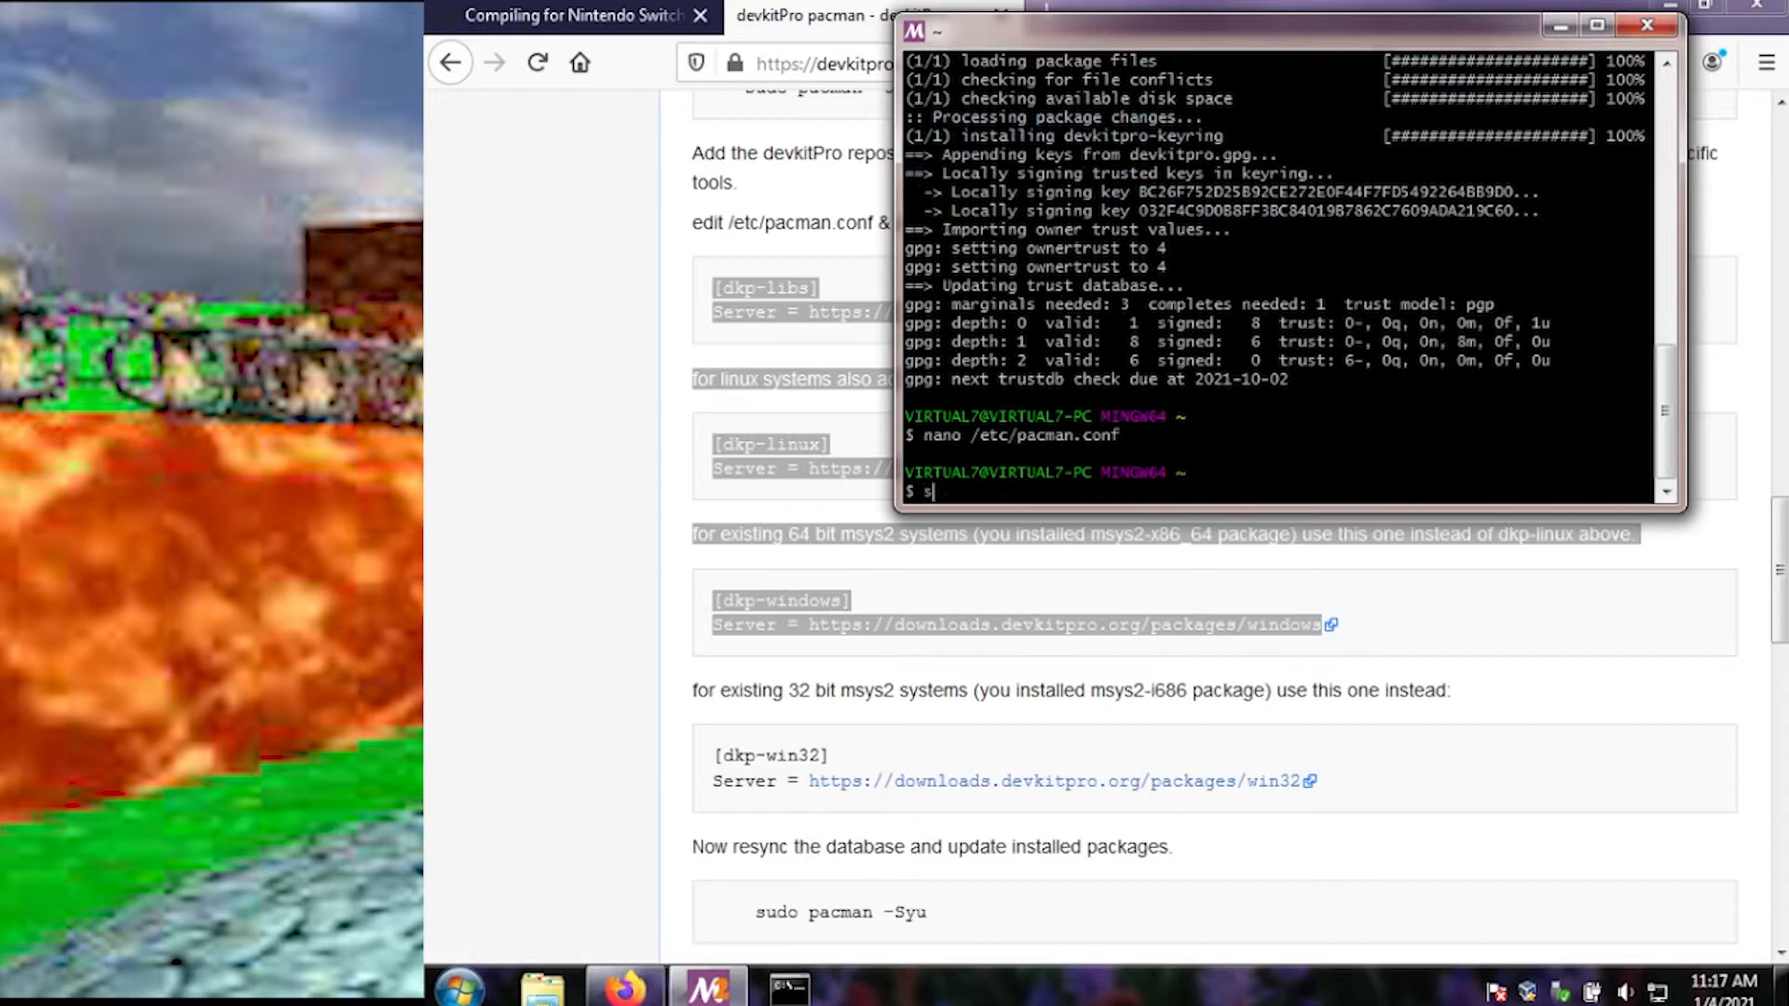
Step: Try sudo pacman -Syu, which fails, then enter pacman -Syu without sudo
type("udo pacman -")
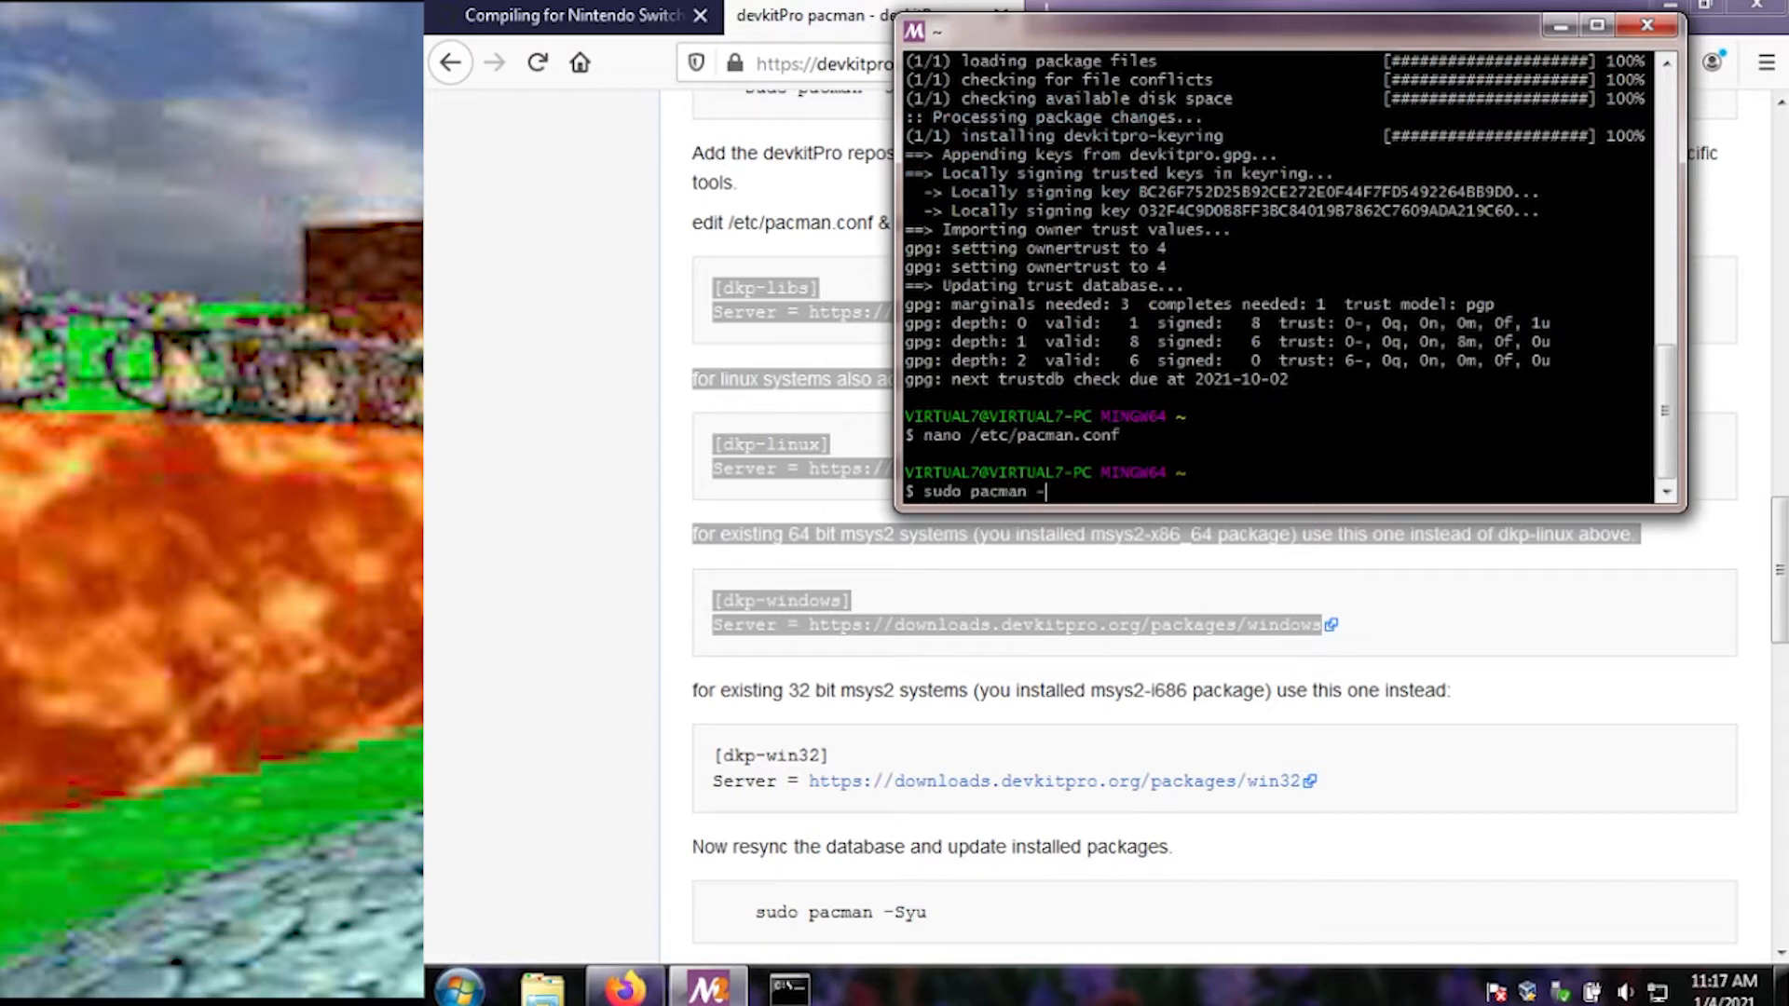
key("Return")
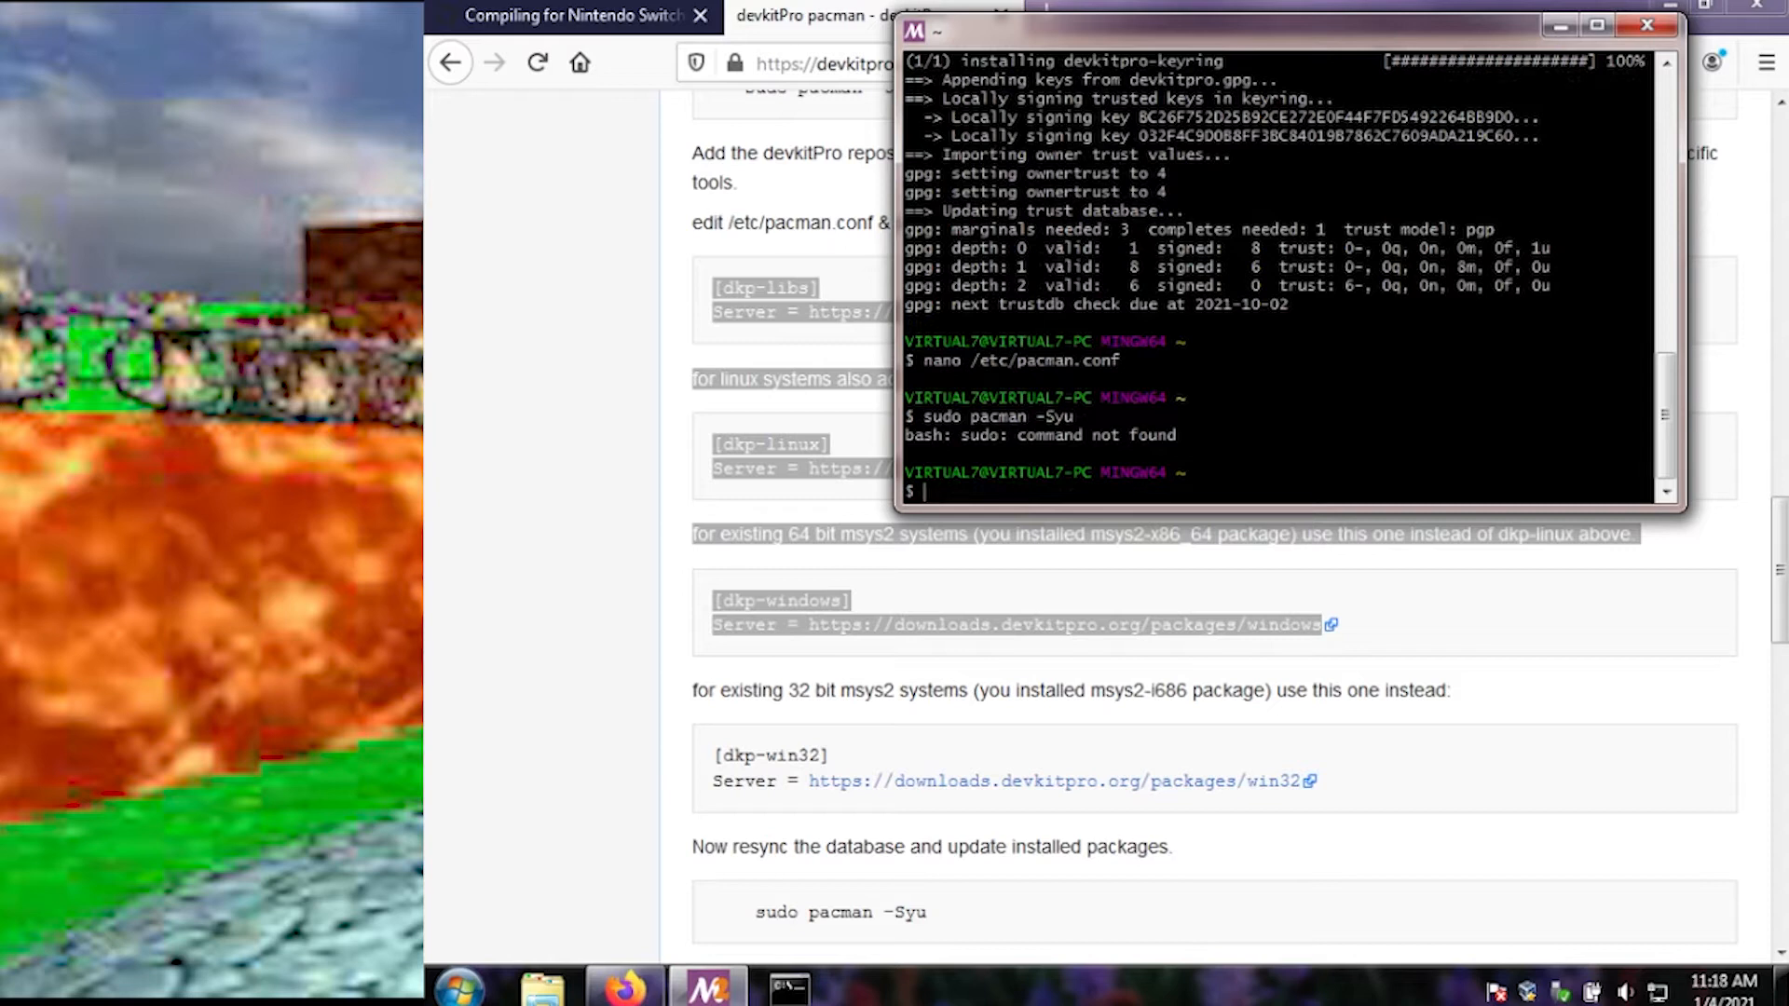
type("pacman")
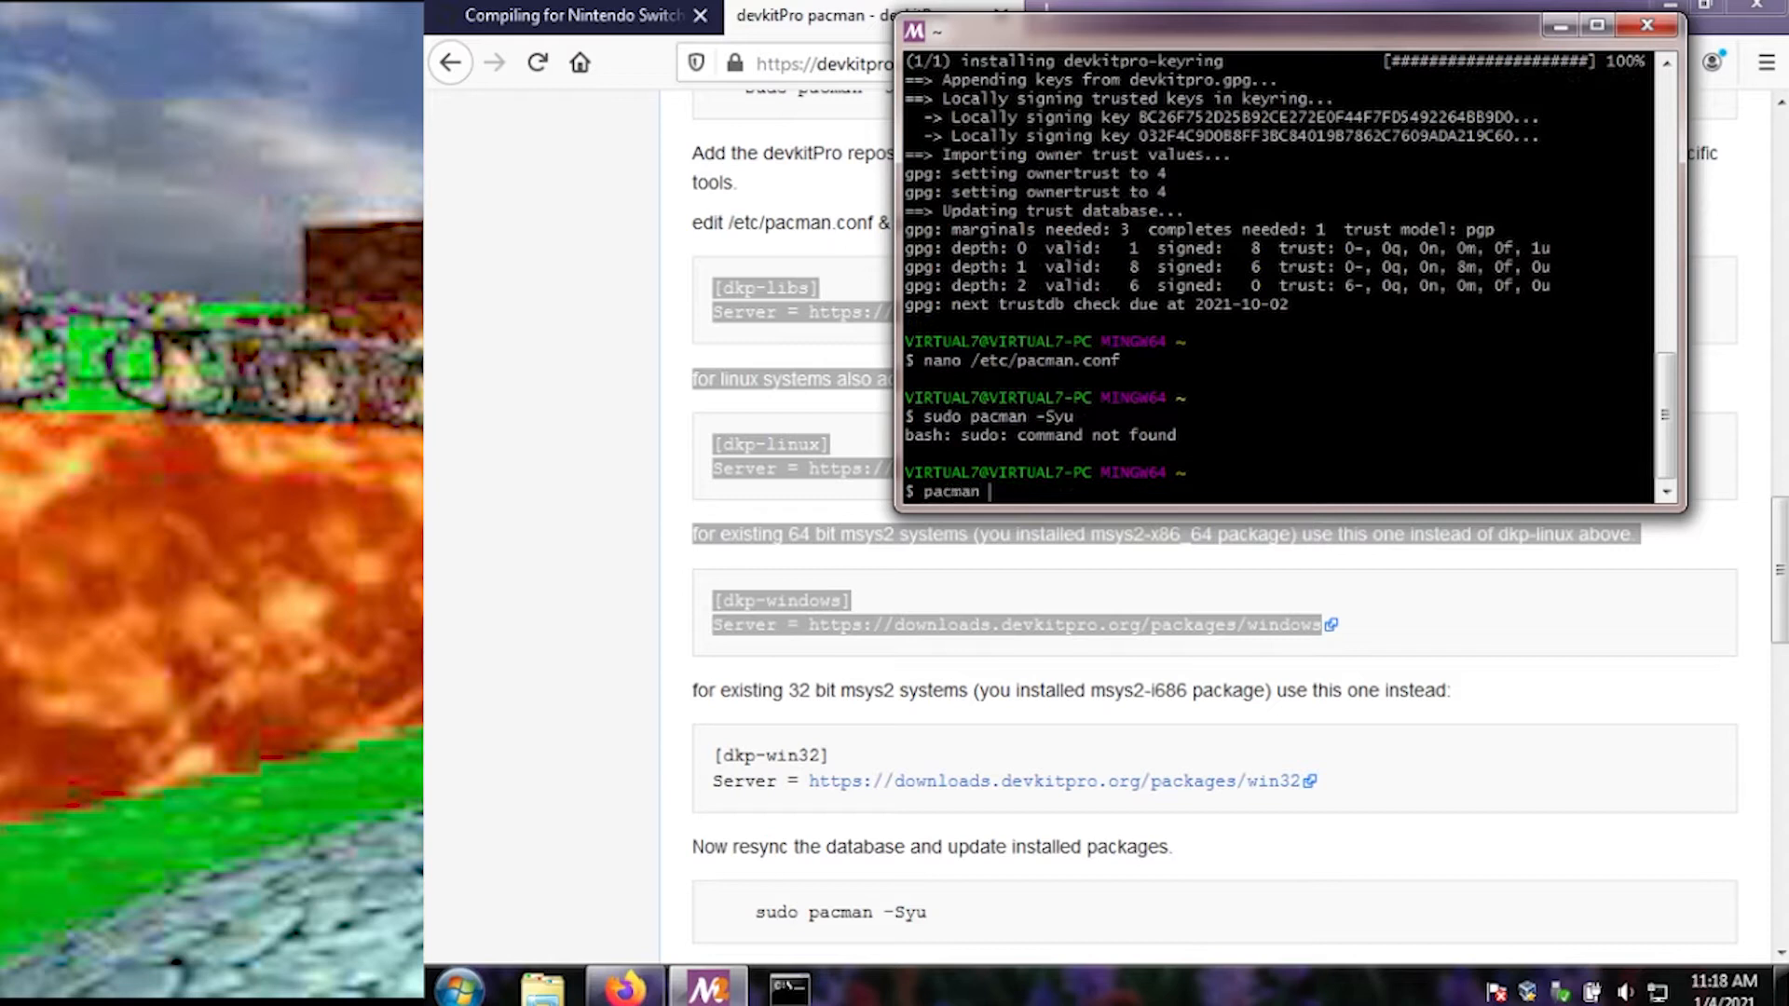
type("-Syu")
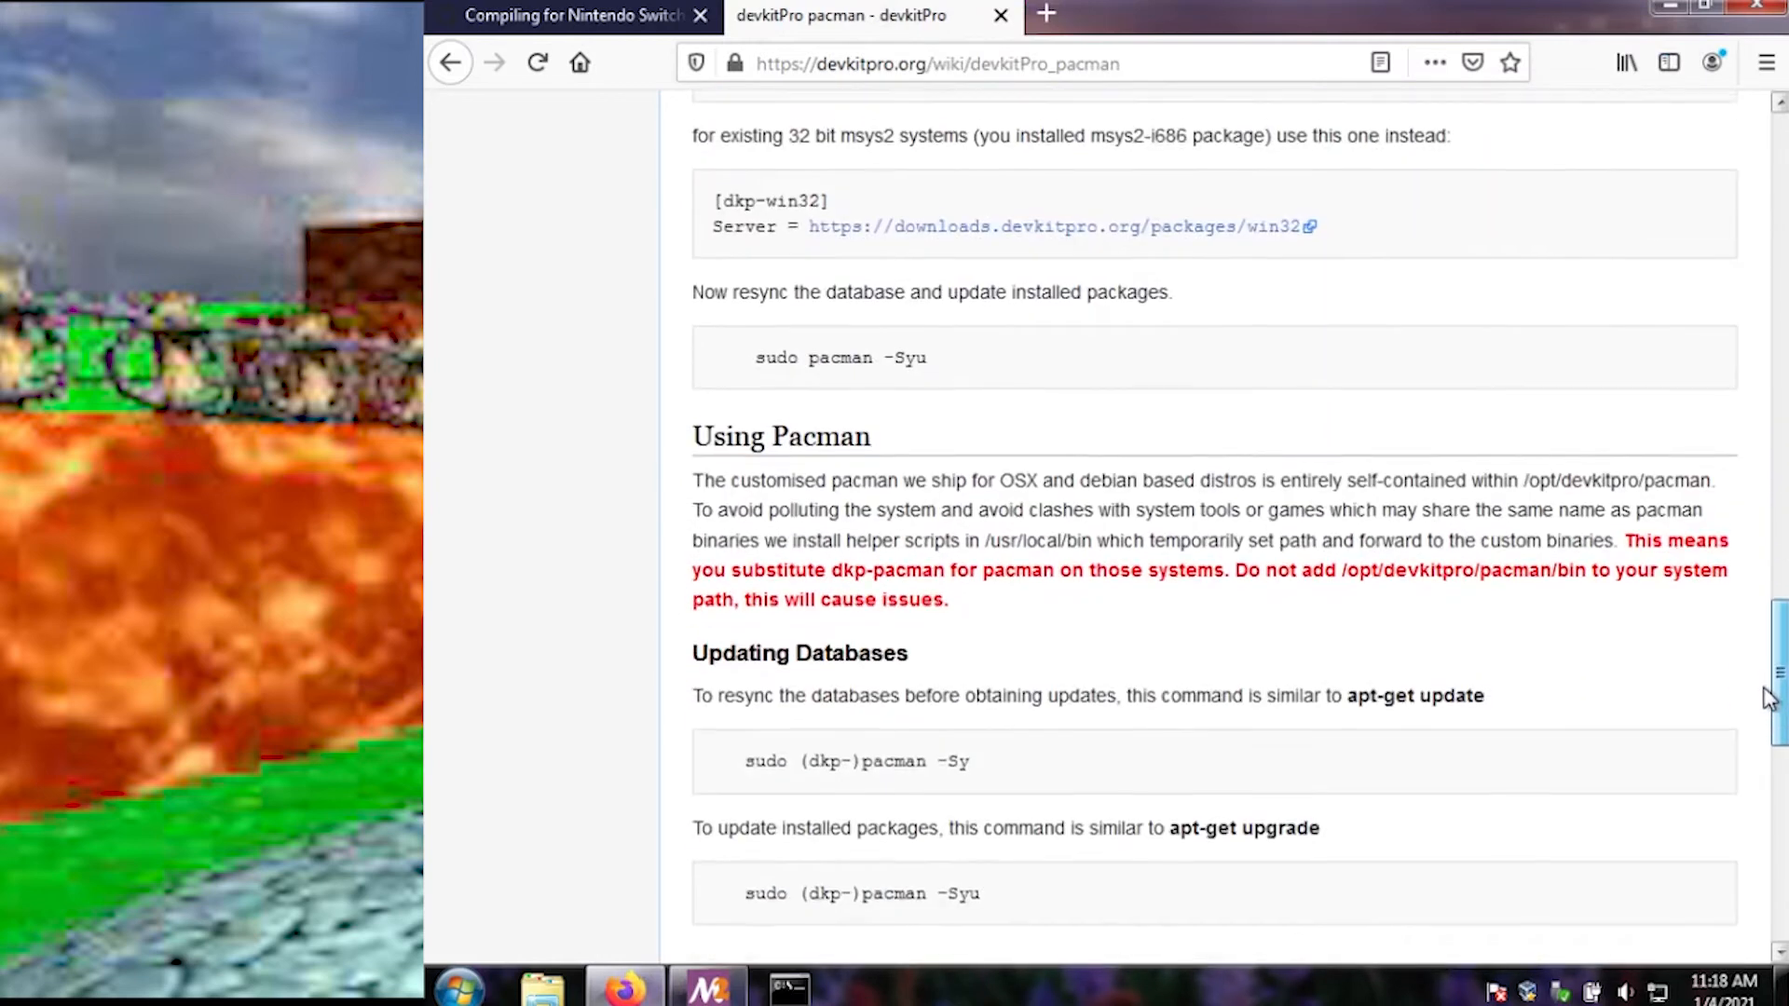
Step: Return from the devkitPro wiki to the Compiling for Nintendo Switch guide
scroll("down", 3)
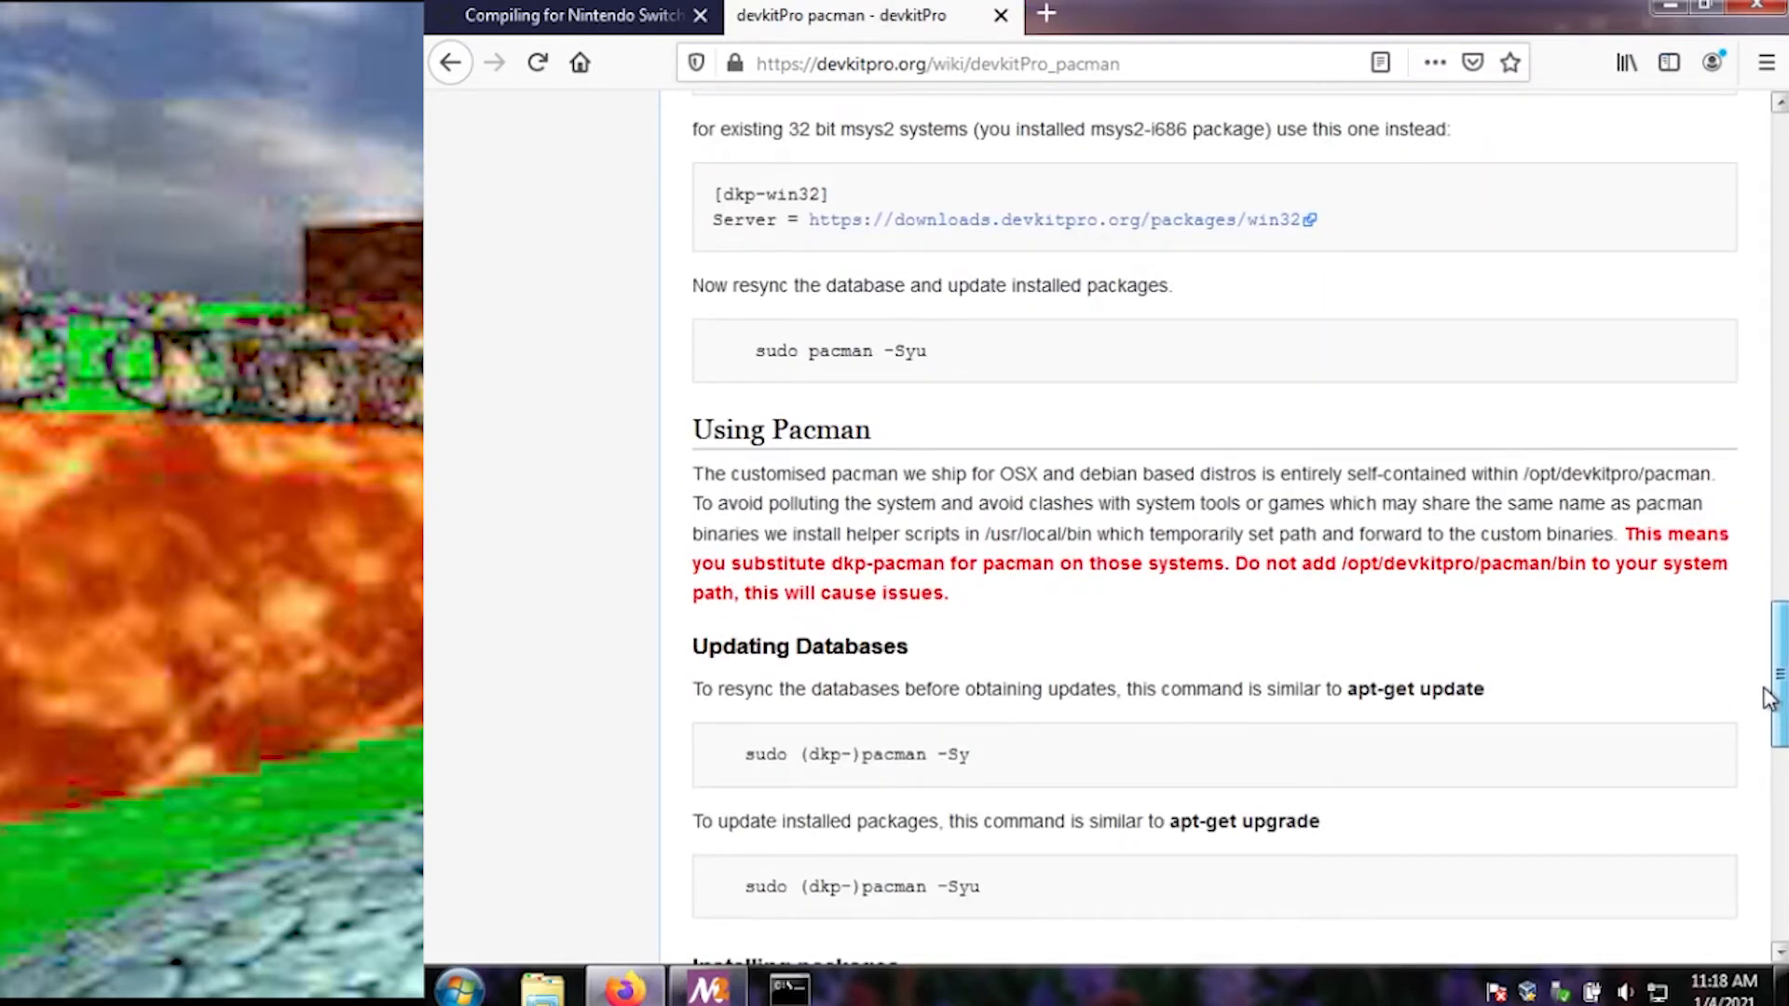
scroll("down", 3)
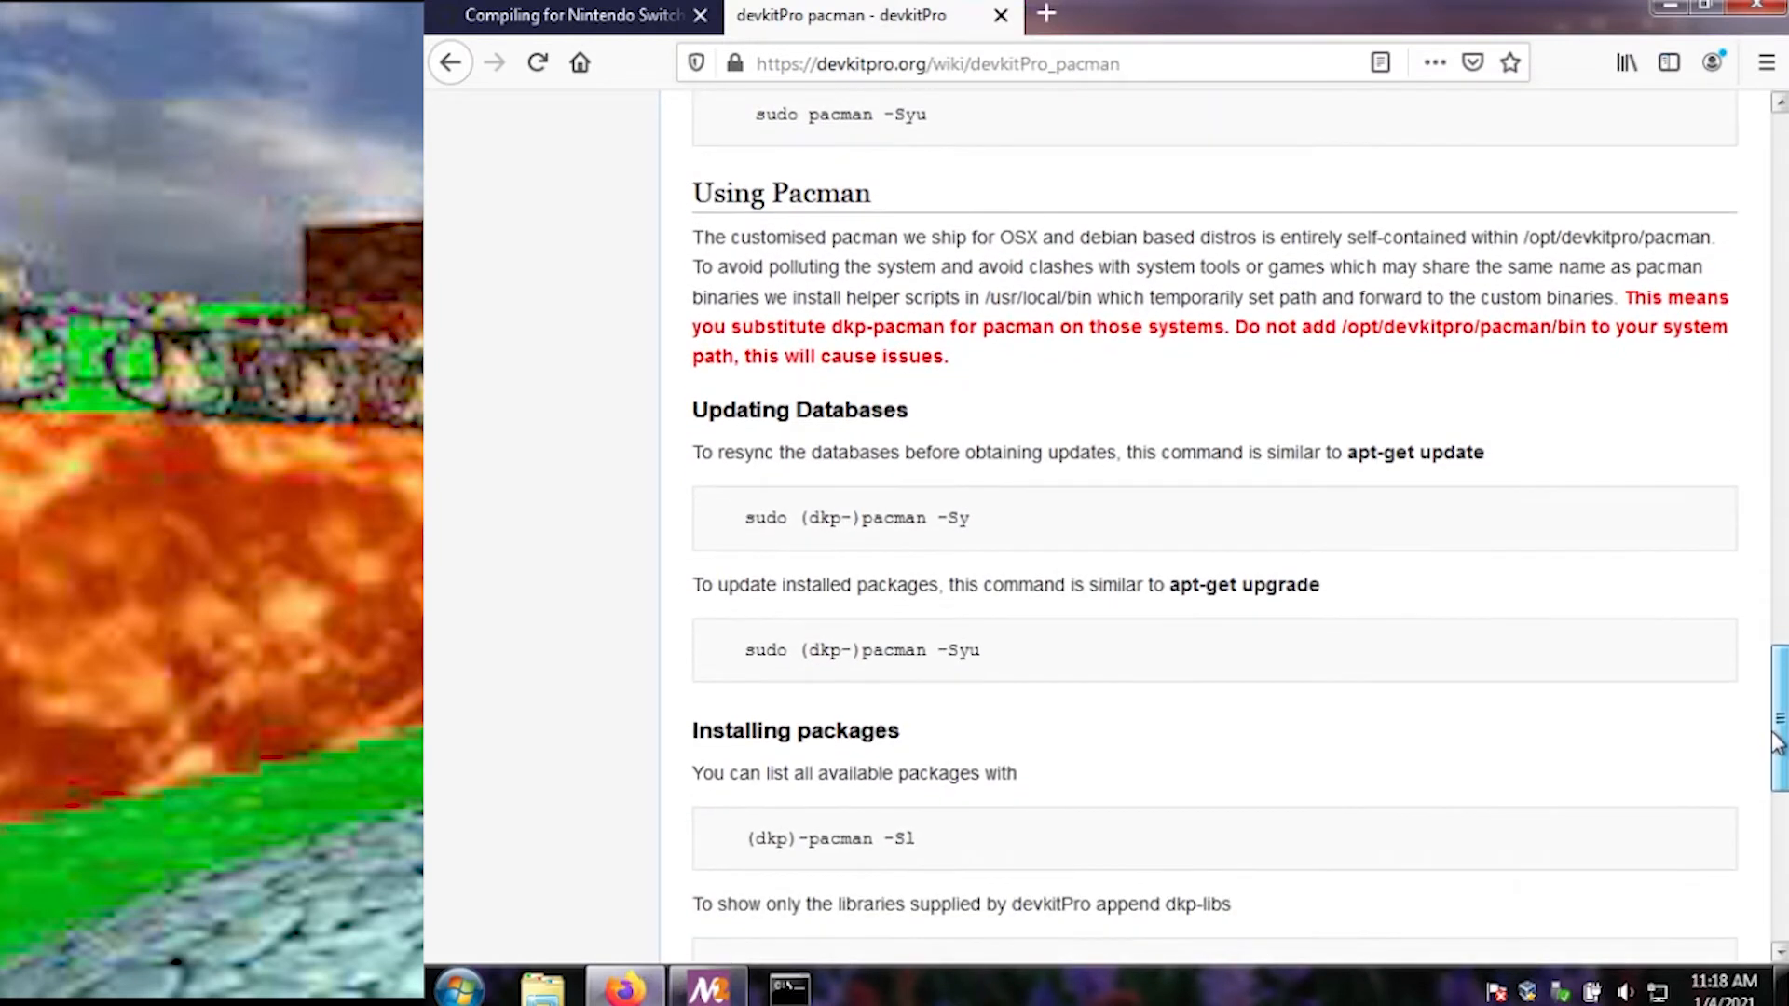
scroll("up", 3)
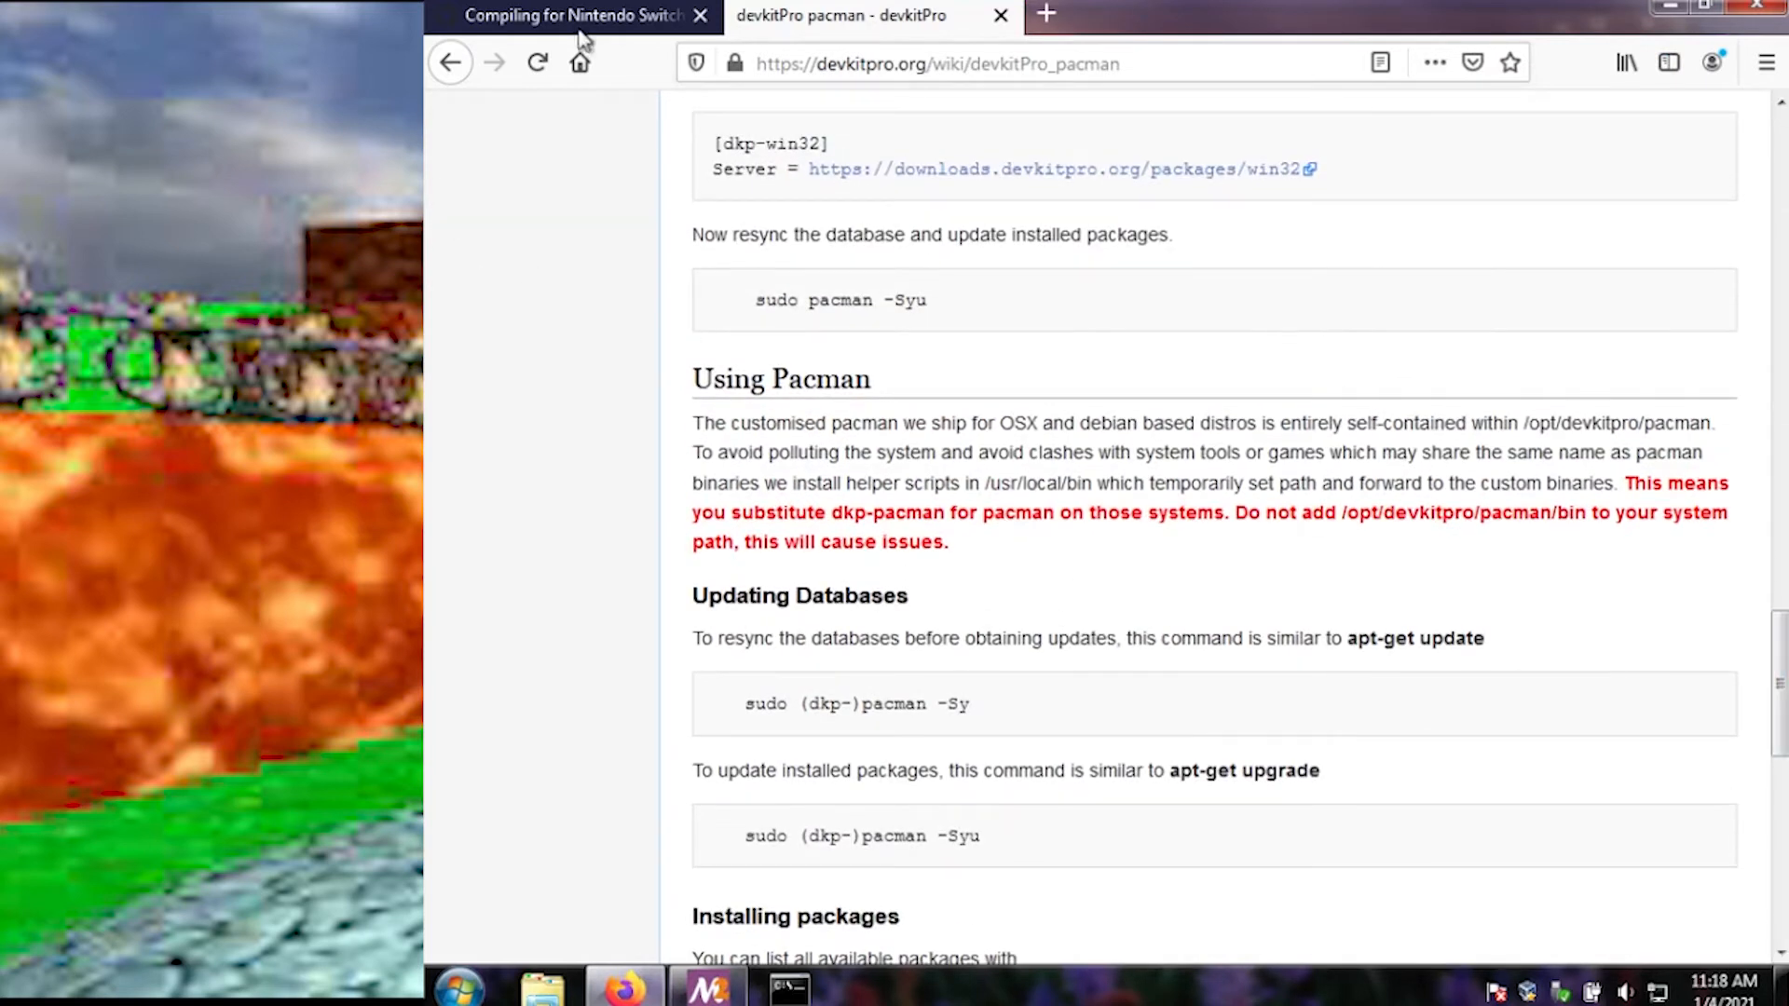
left_click(570, 14)
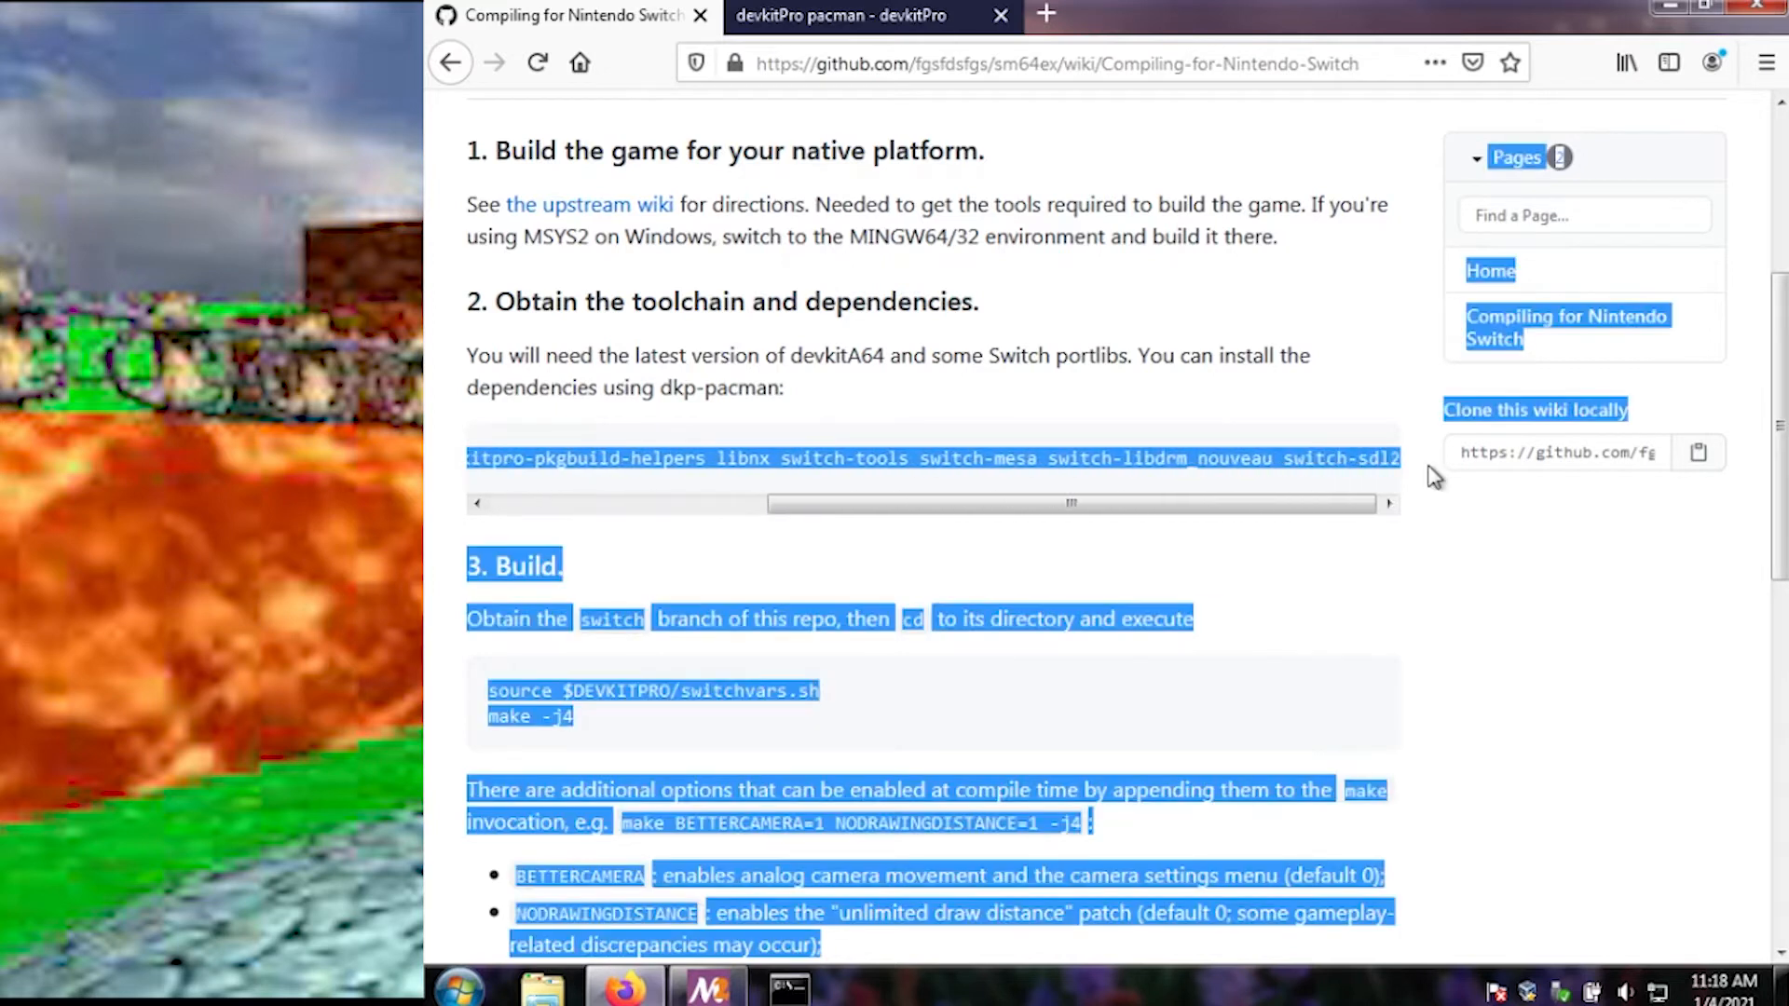
Step: Select the dkp-pacman dependency command on the wiki and answer Y to the core upgrade
left_click(1292, 458)
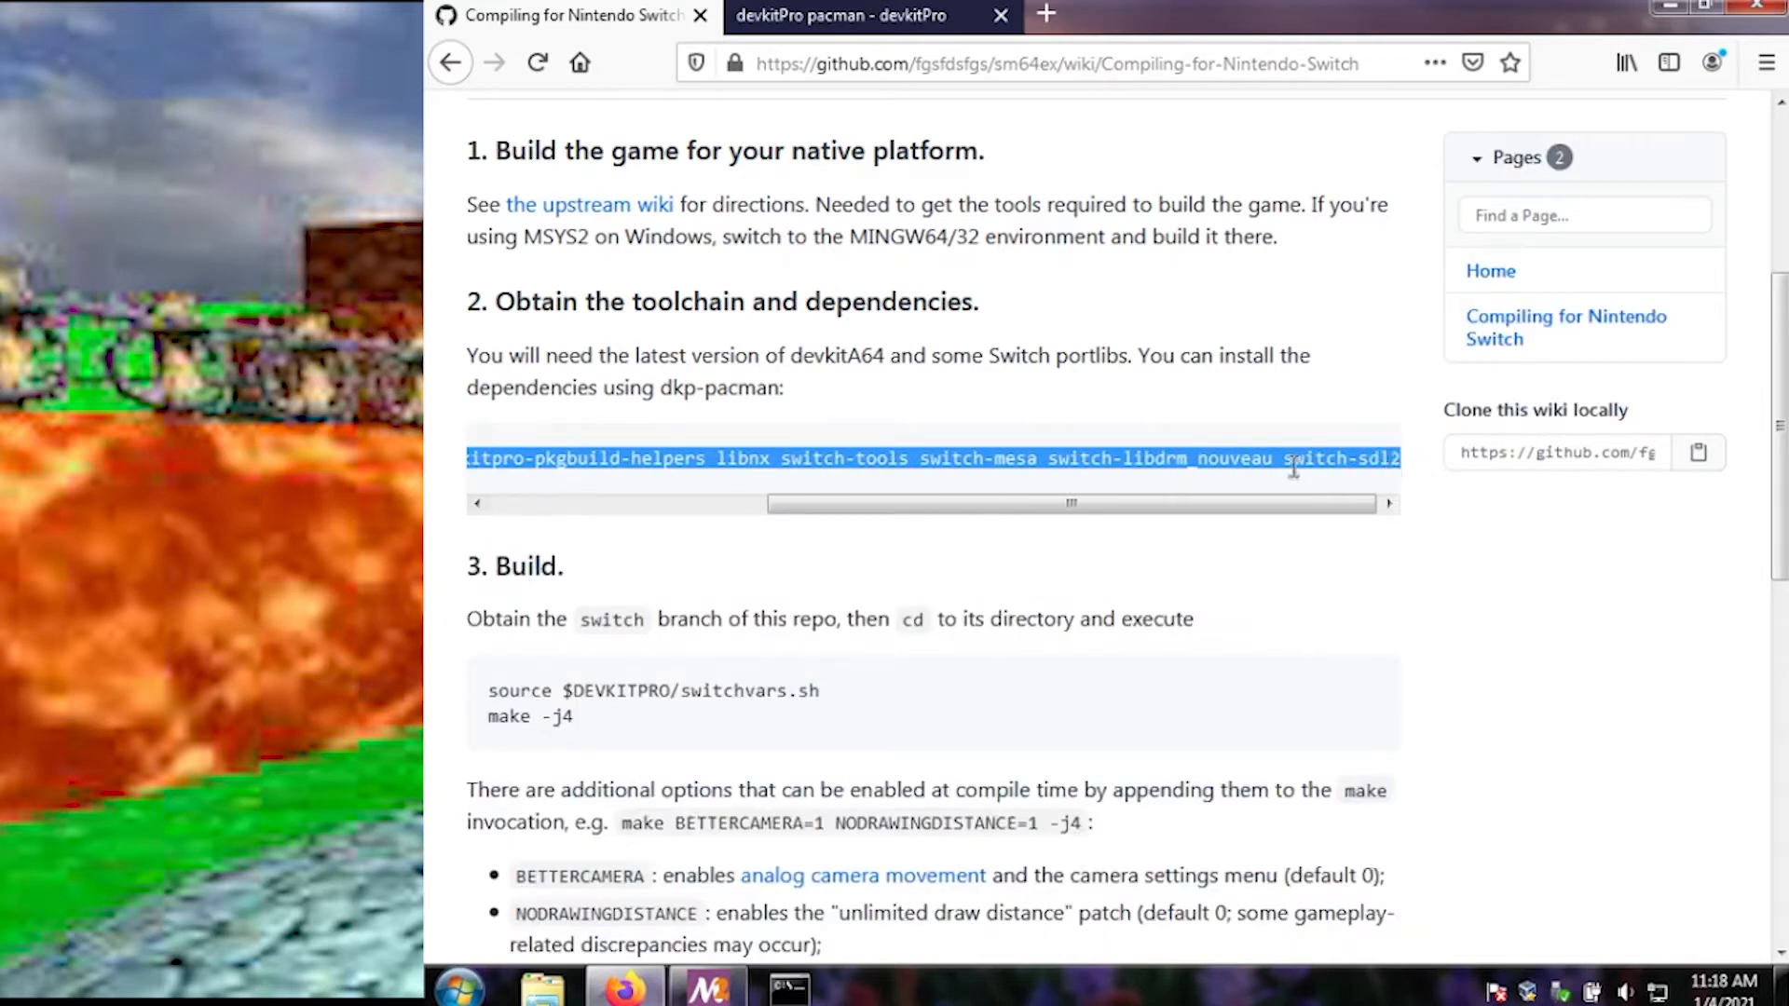
mouse_move(830, 154)
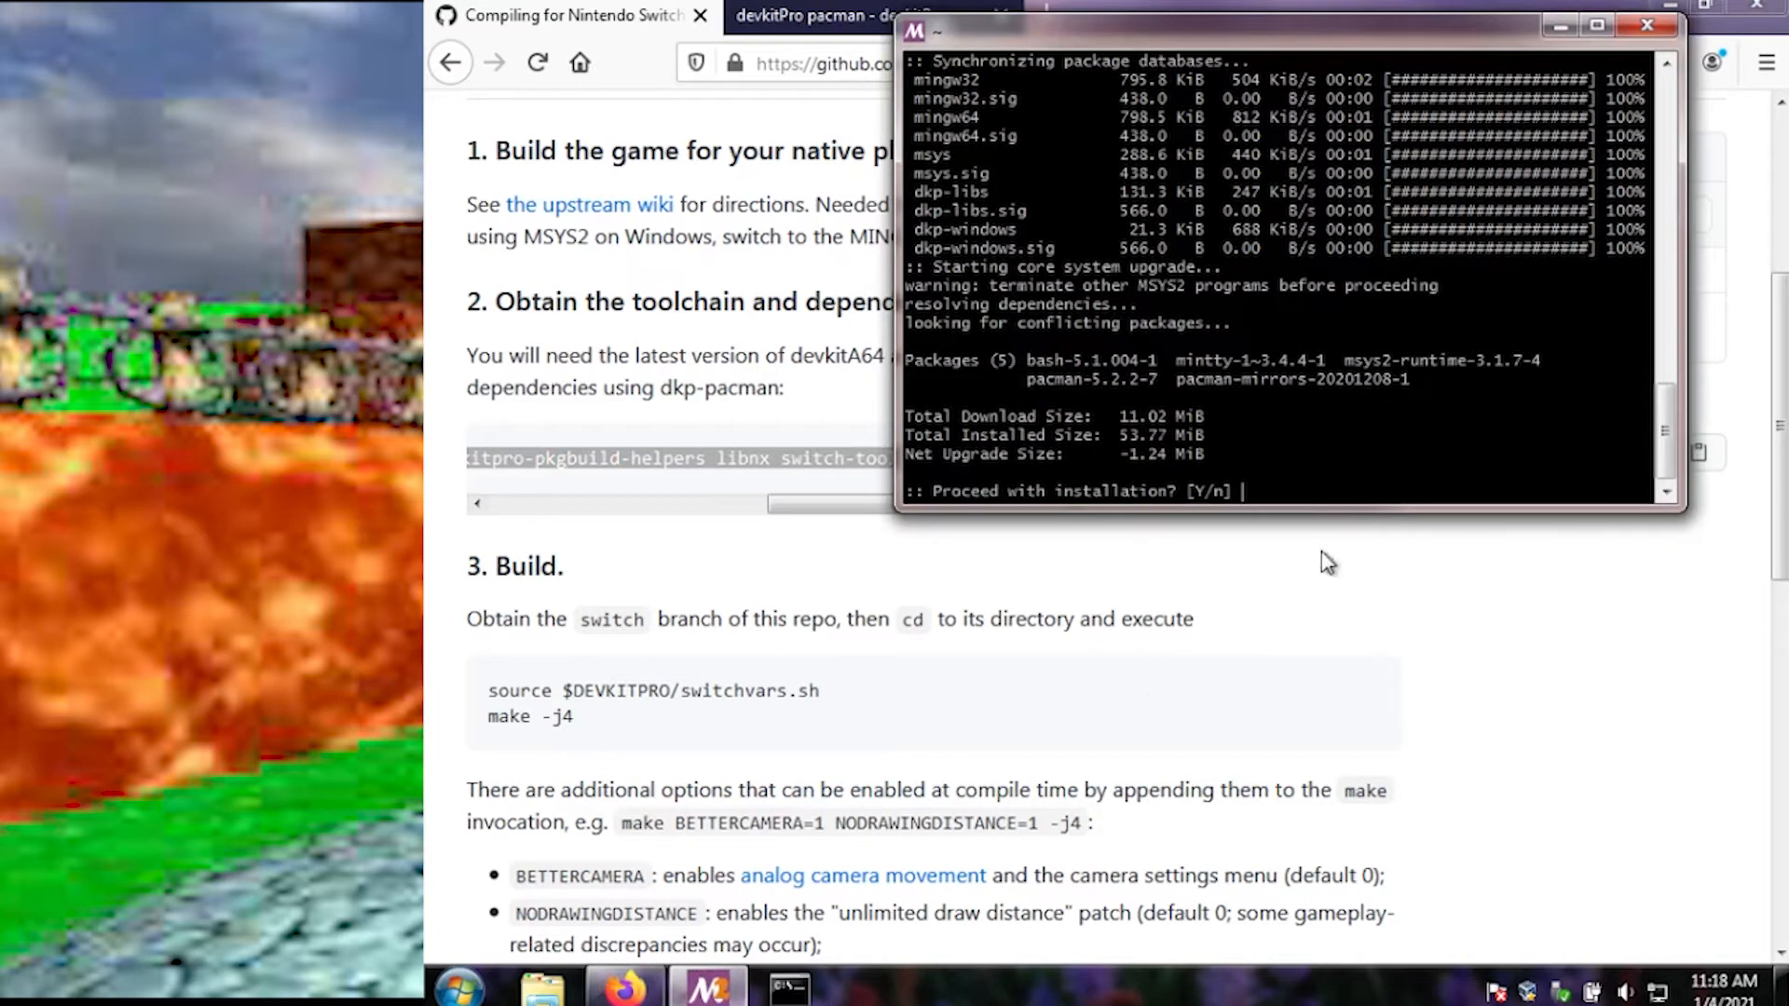
type("Y")
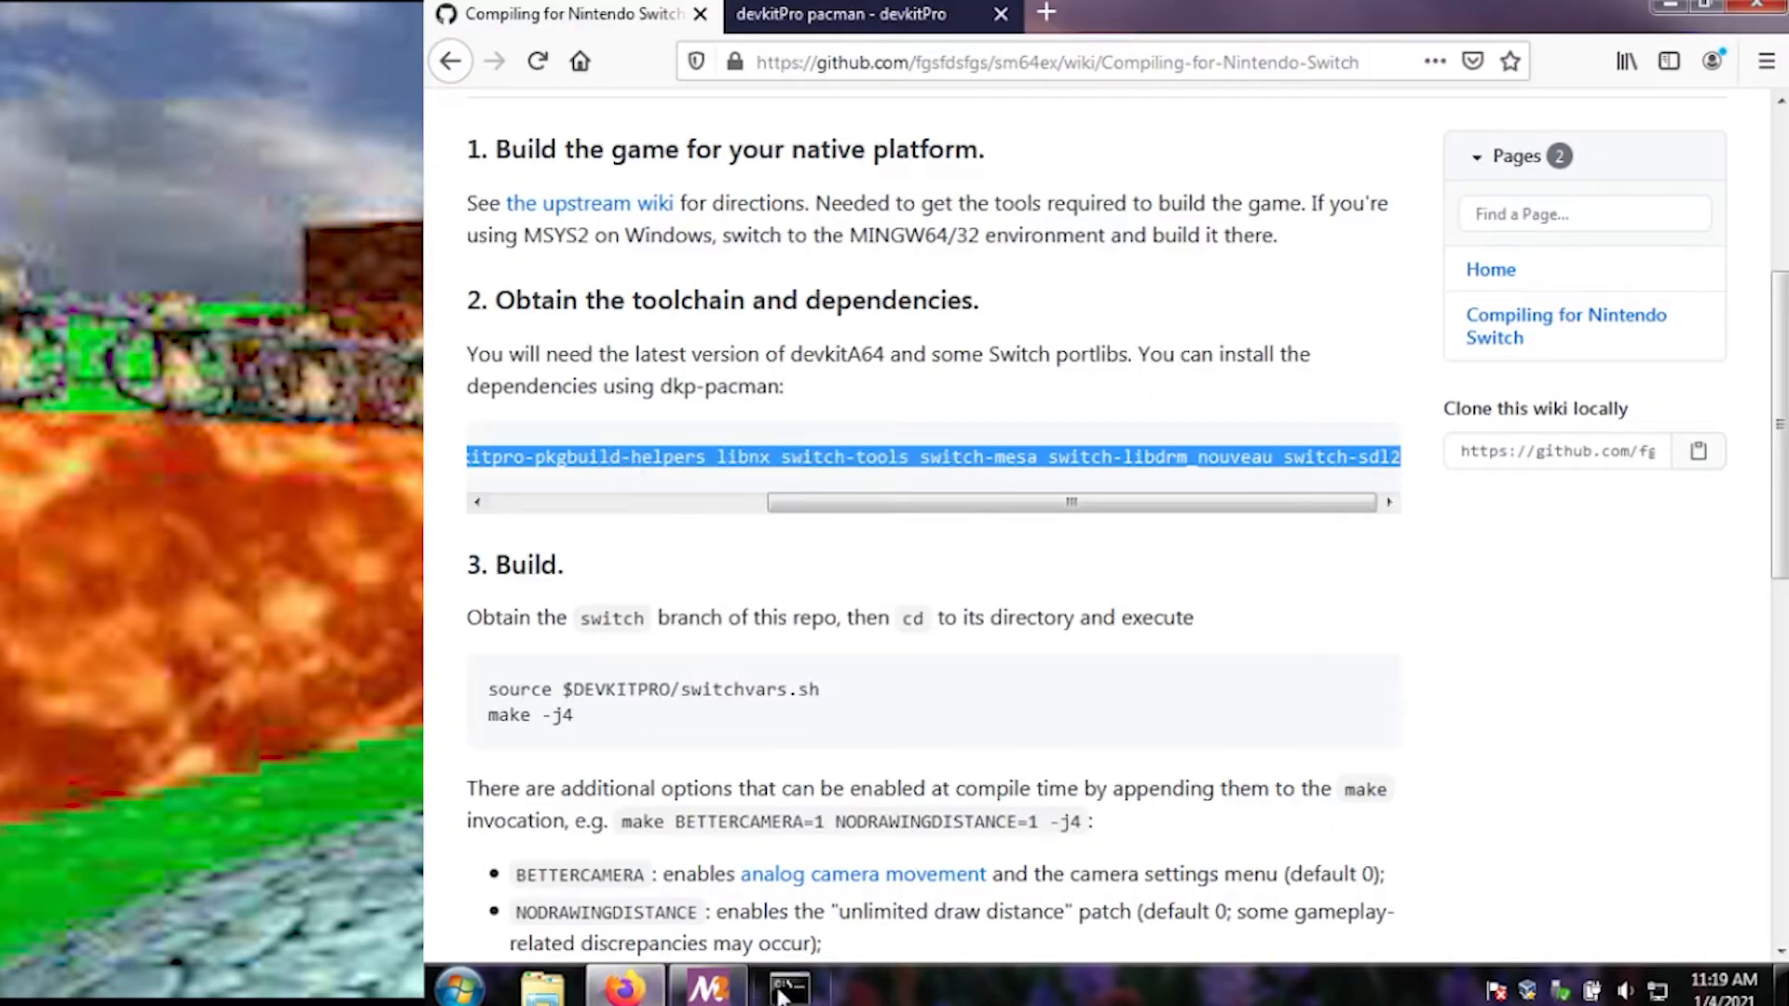
Step: In a new MinGW terminal, run pacman -S devkitA64, libnx, switch-tools and Switch portlibs
left_click(784, 986)
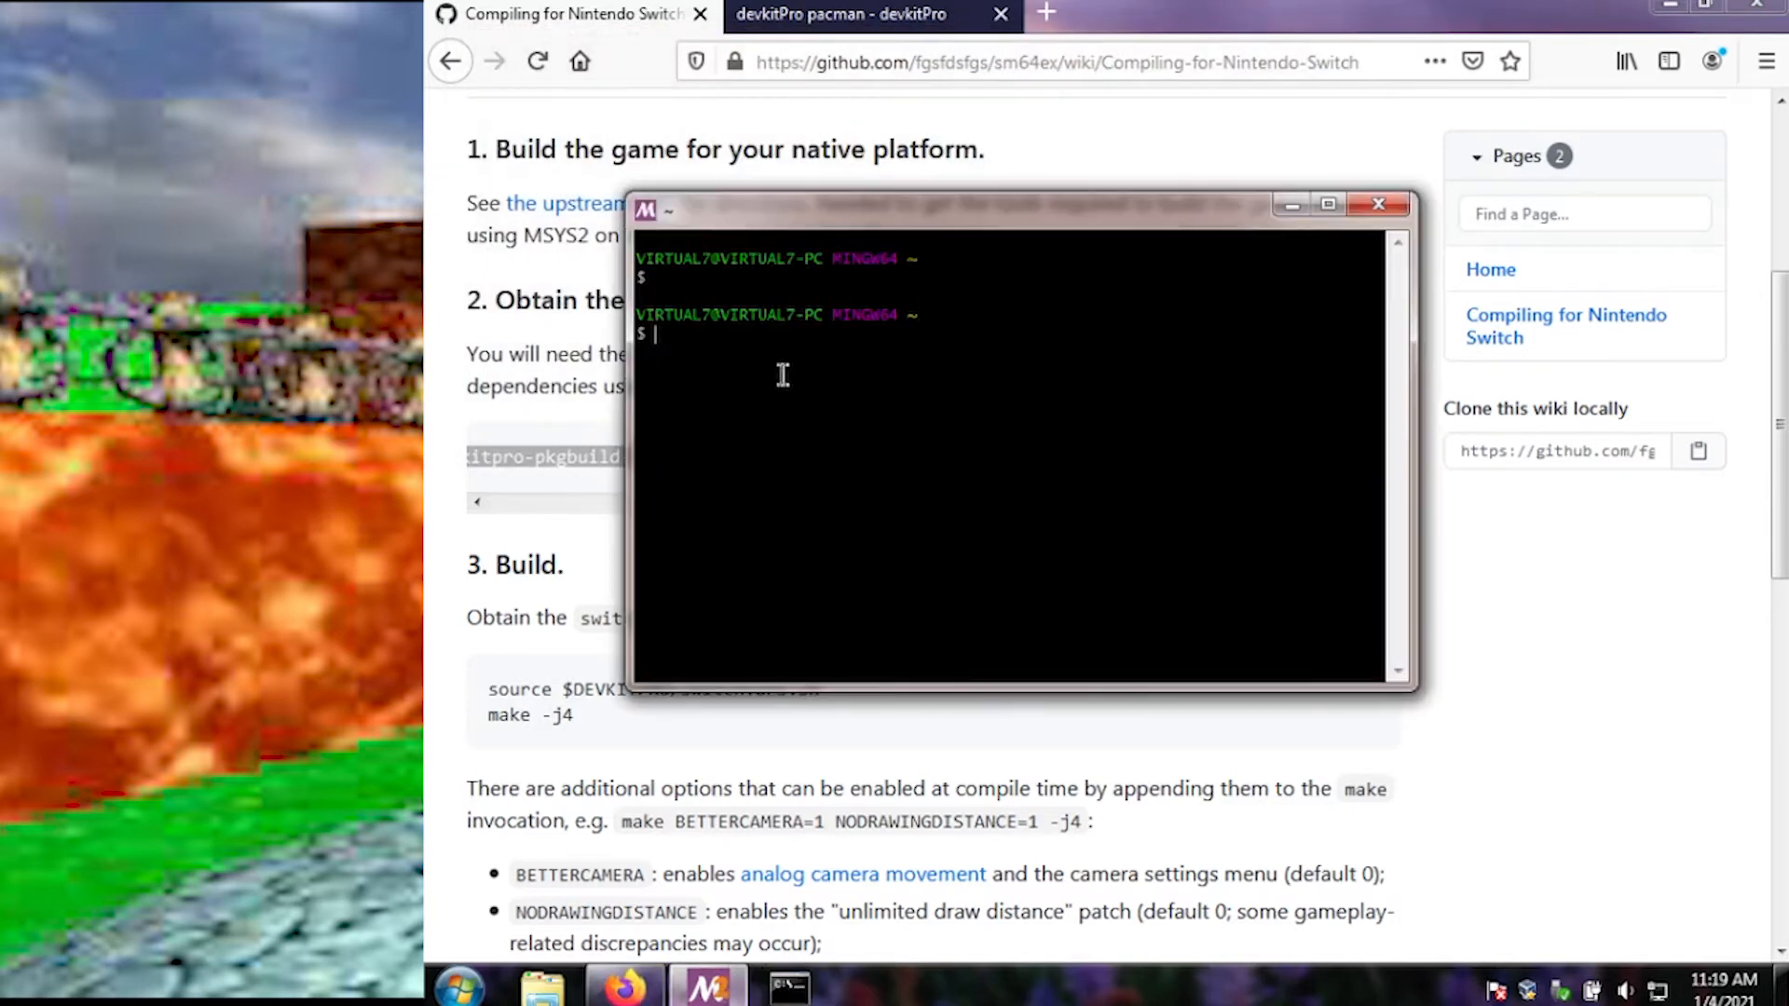
type("pacman -S devkitA64 devkitpro-pkgbuild-helpers libnx switch-tools switch-mesa switch-libdrm_nouveau switch-sdl2")
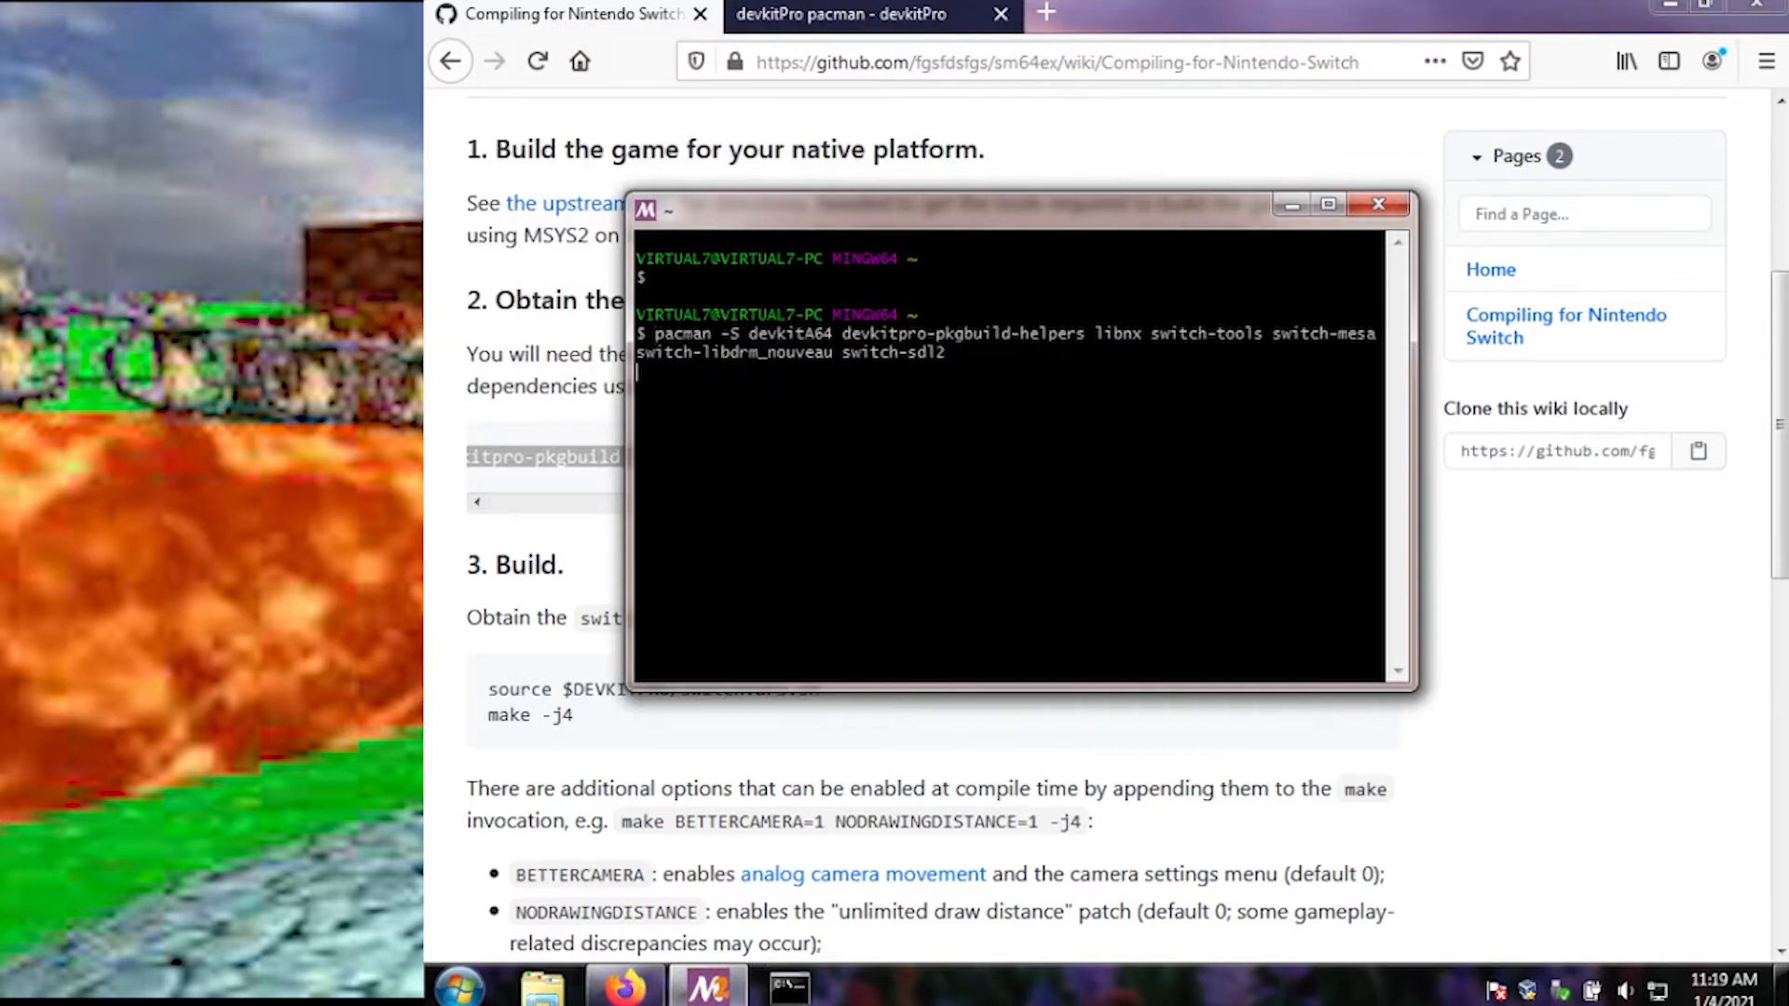
key("Return")
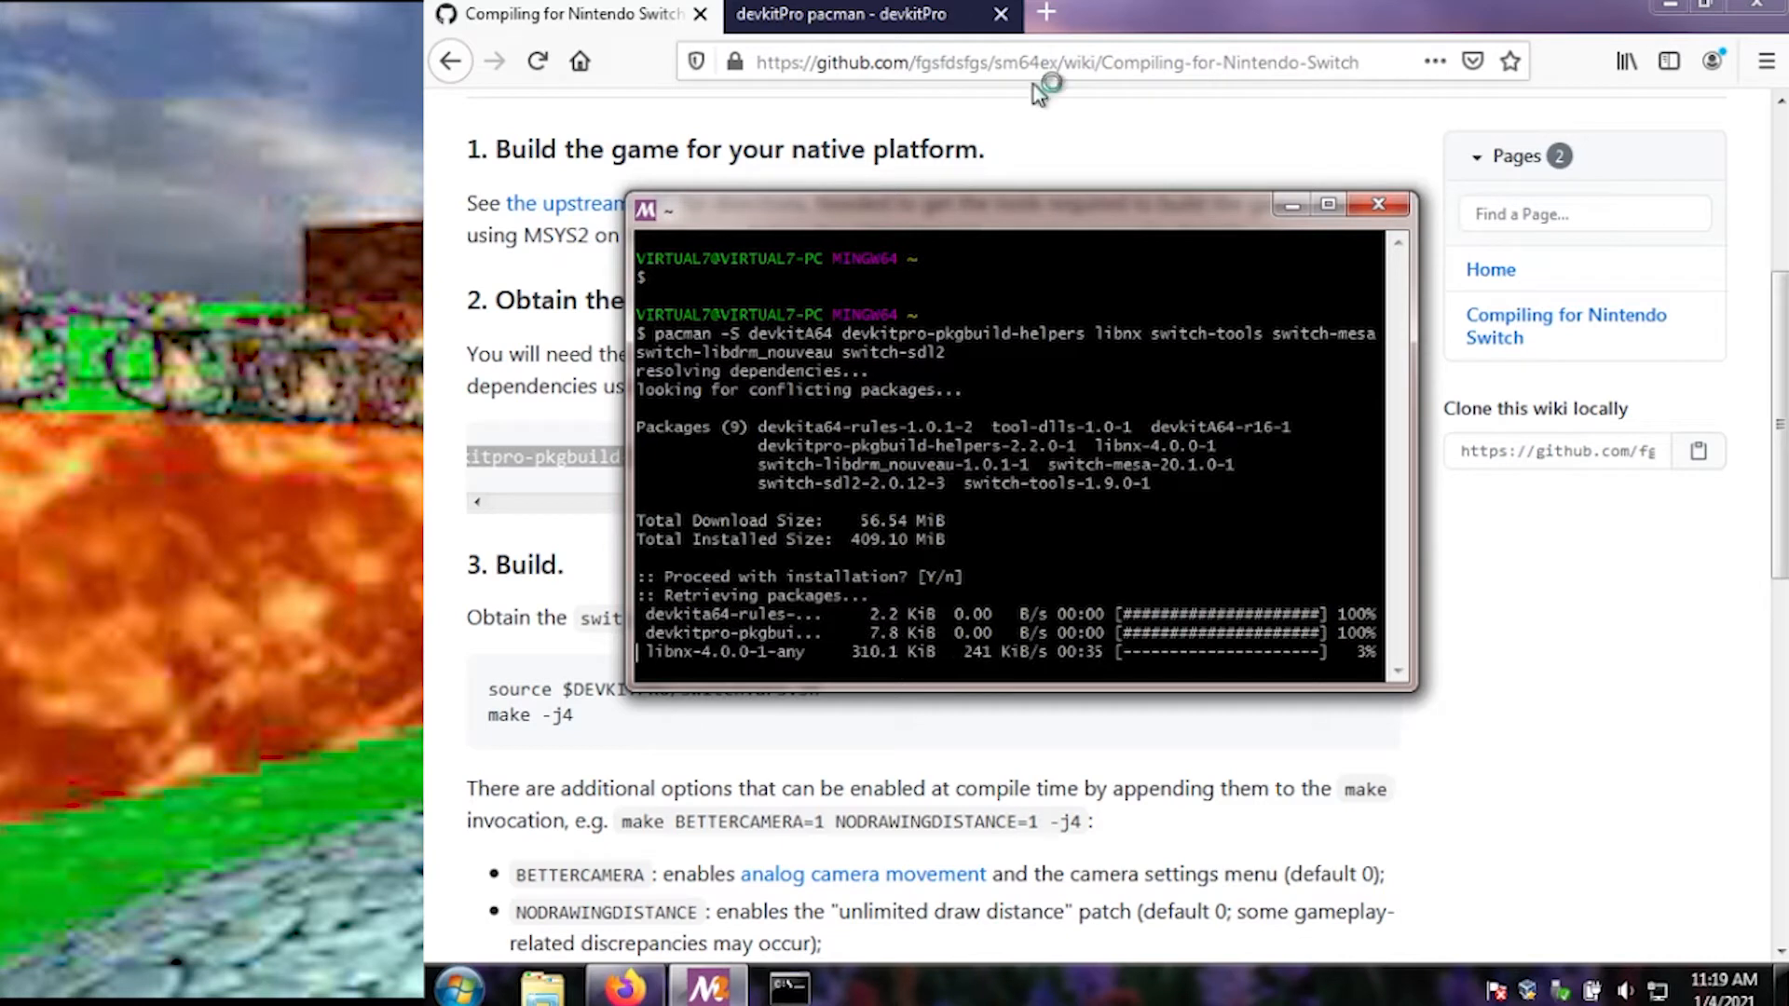
mouse_move(532, 578)
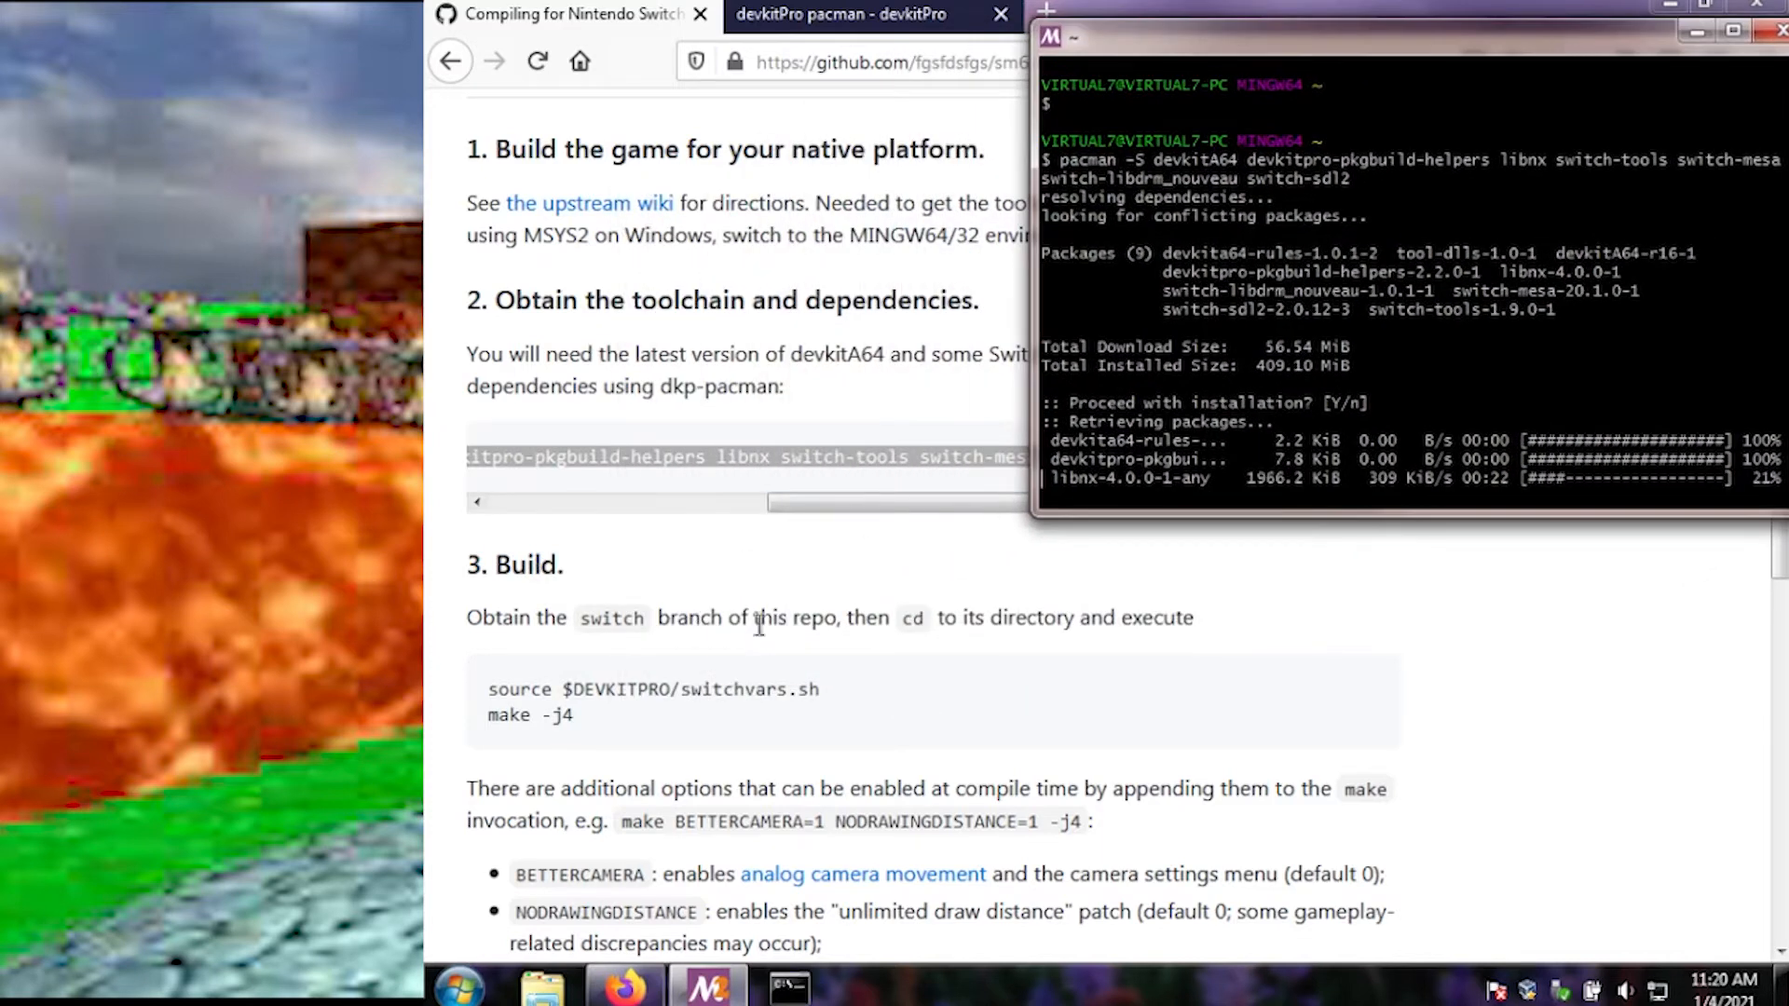
mouse_move(624, 984)
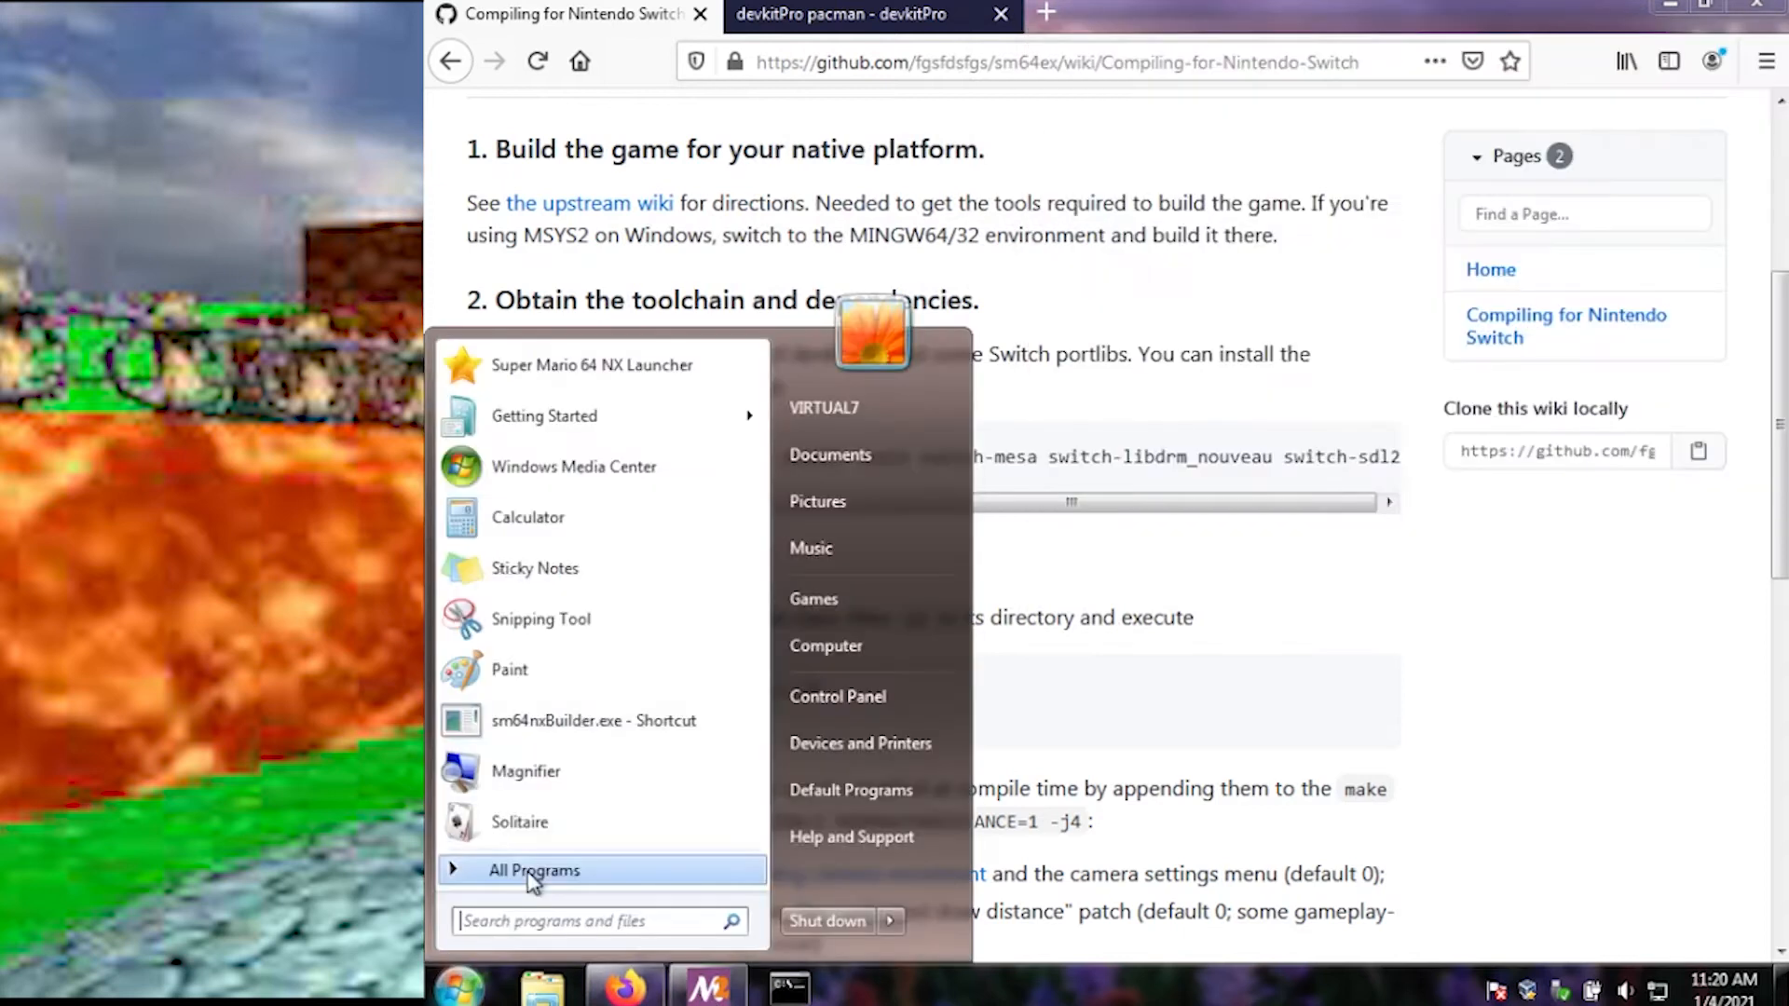
Step: Launch a second MSYS2 MinGW 64-bit terminal from the Start menu's MSYS2 64bit group
left_click(533, 869)
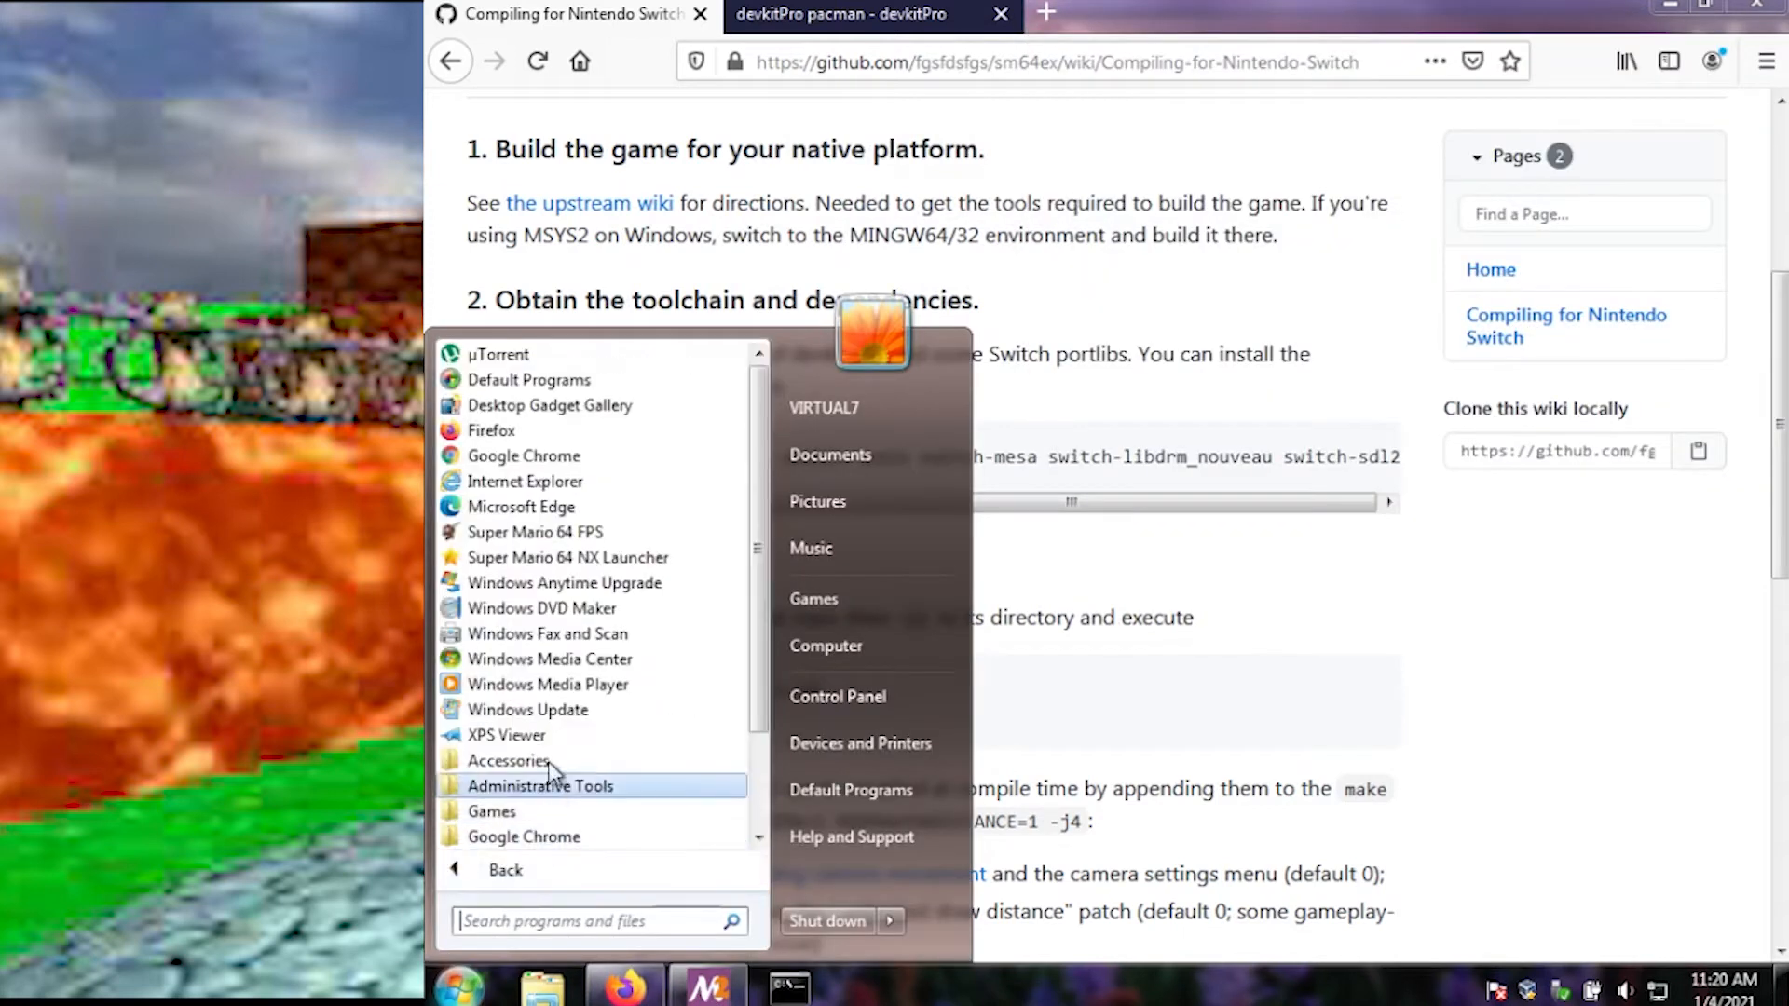
scroll("down", 3)
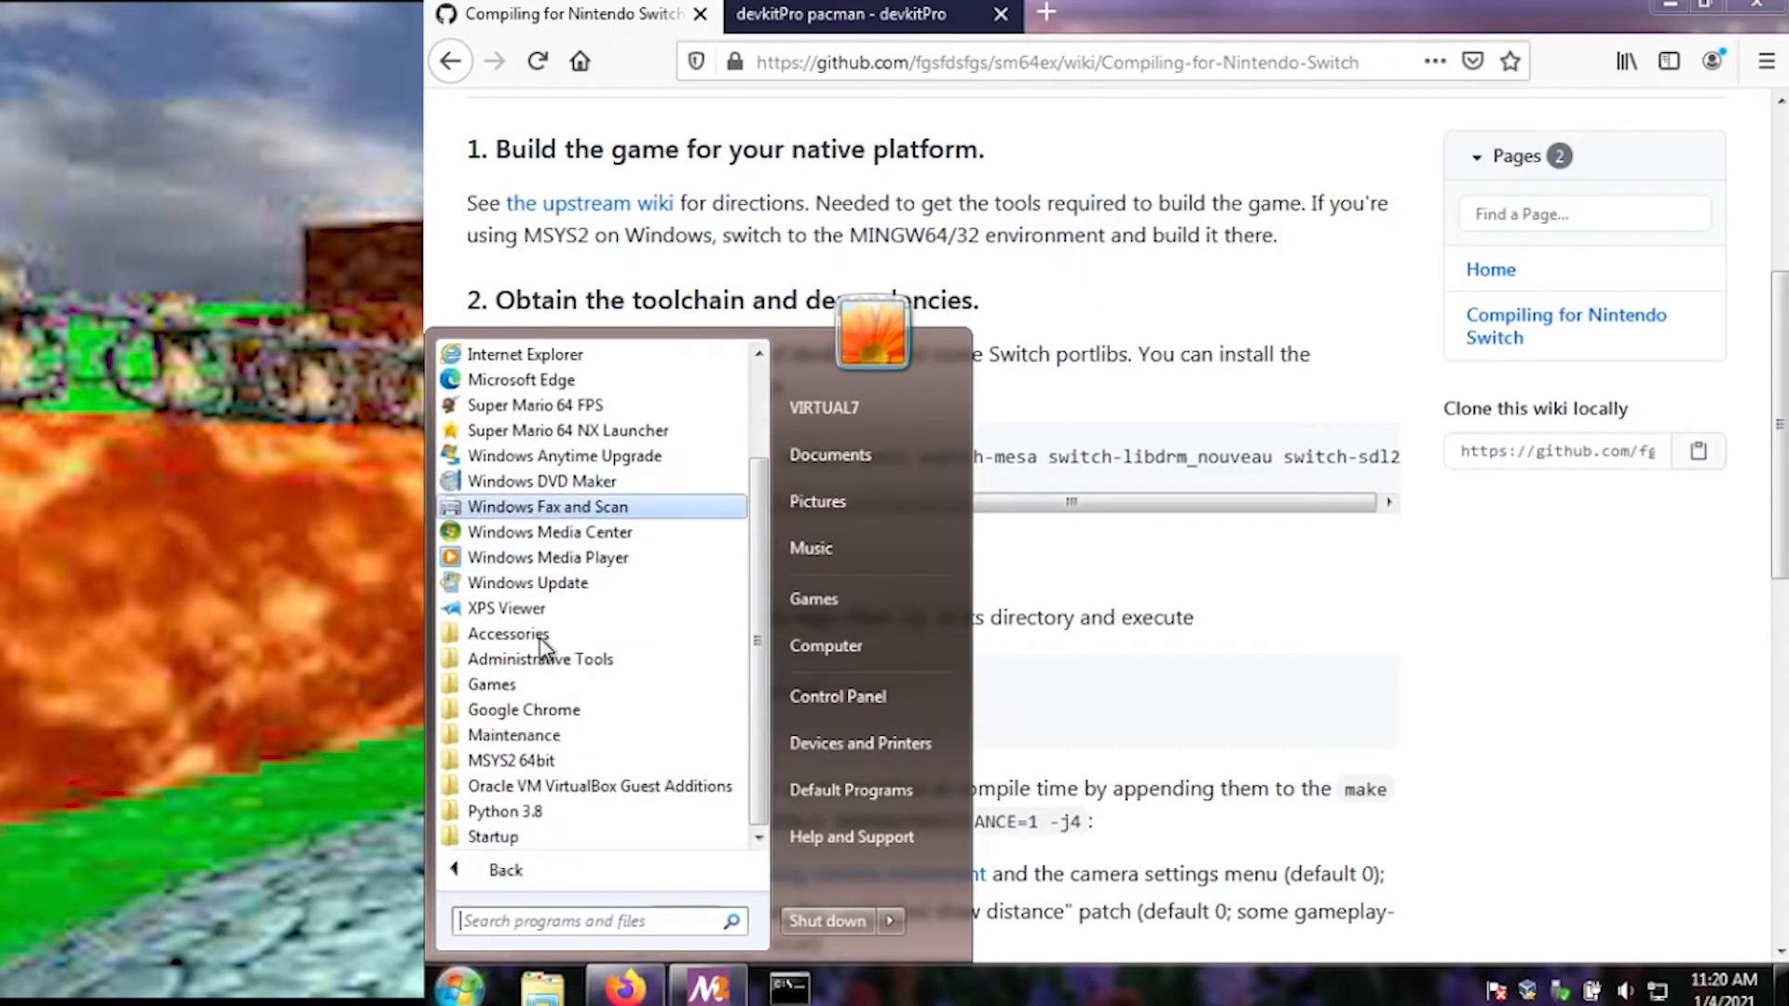
mouse_move(522, 760)
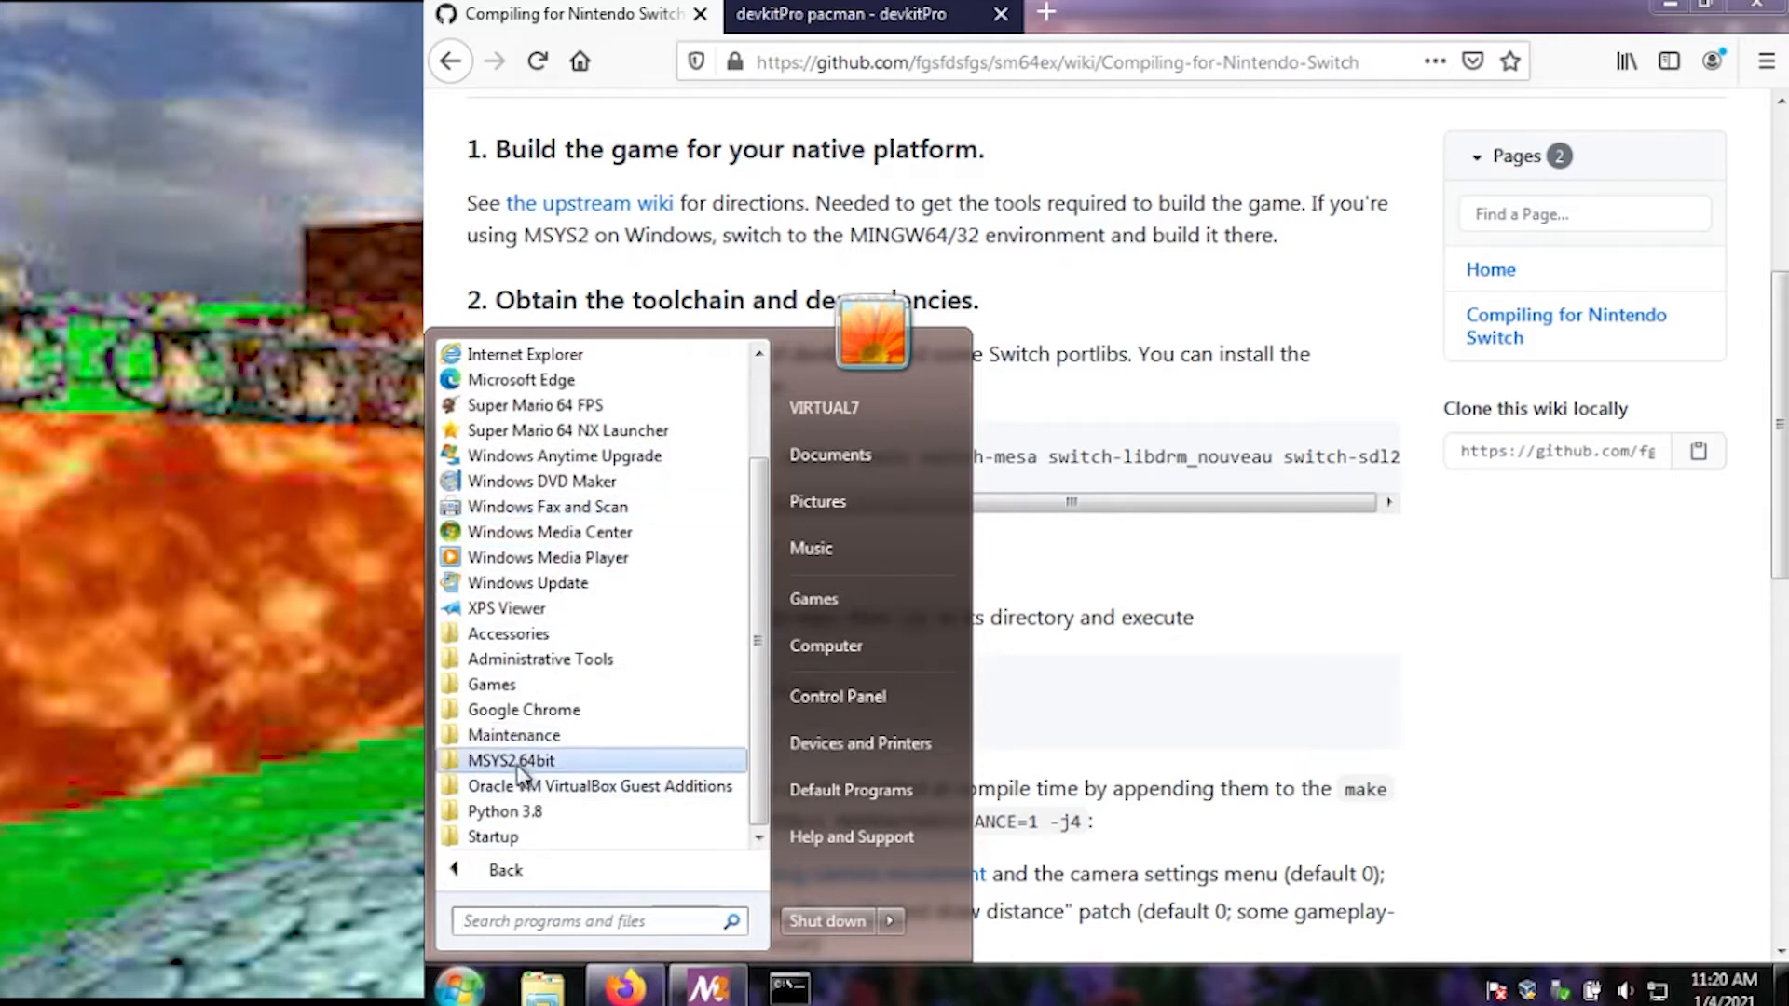
left_click(513, 760)
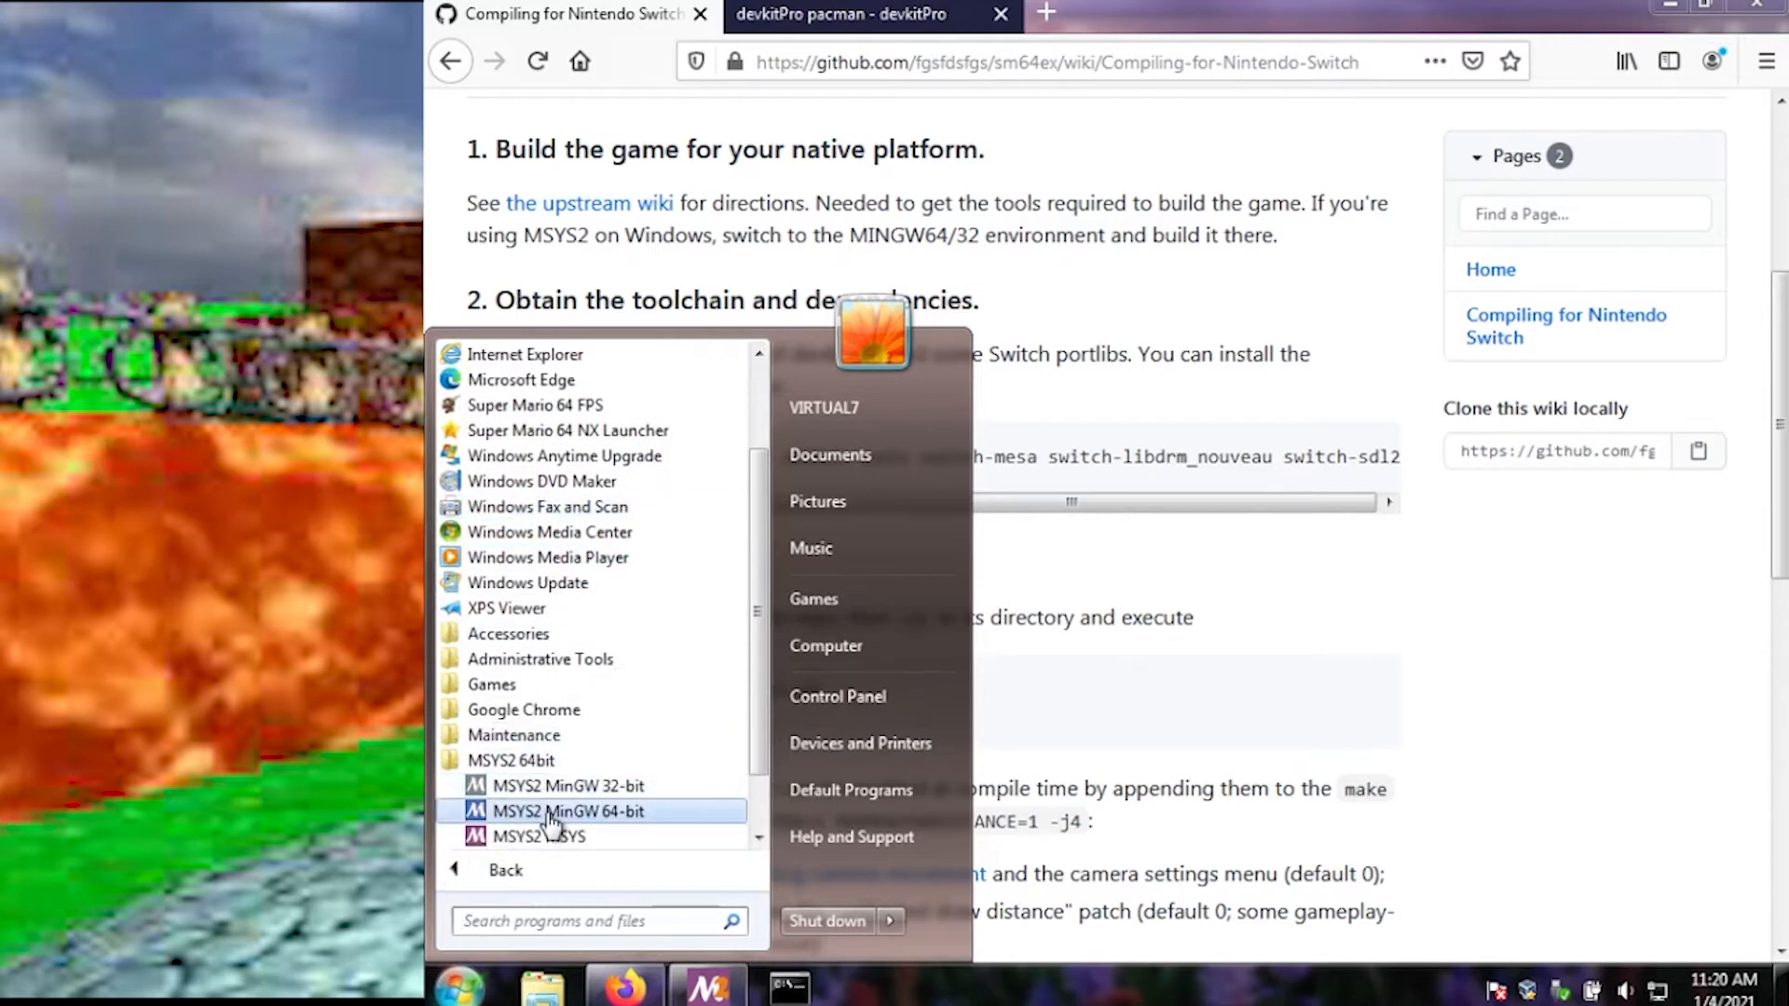
left_click(570, 810)
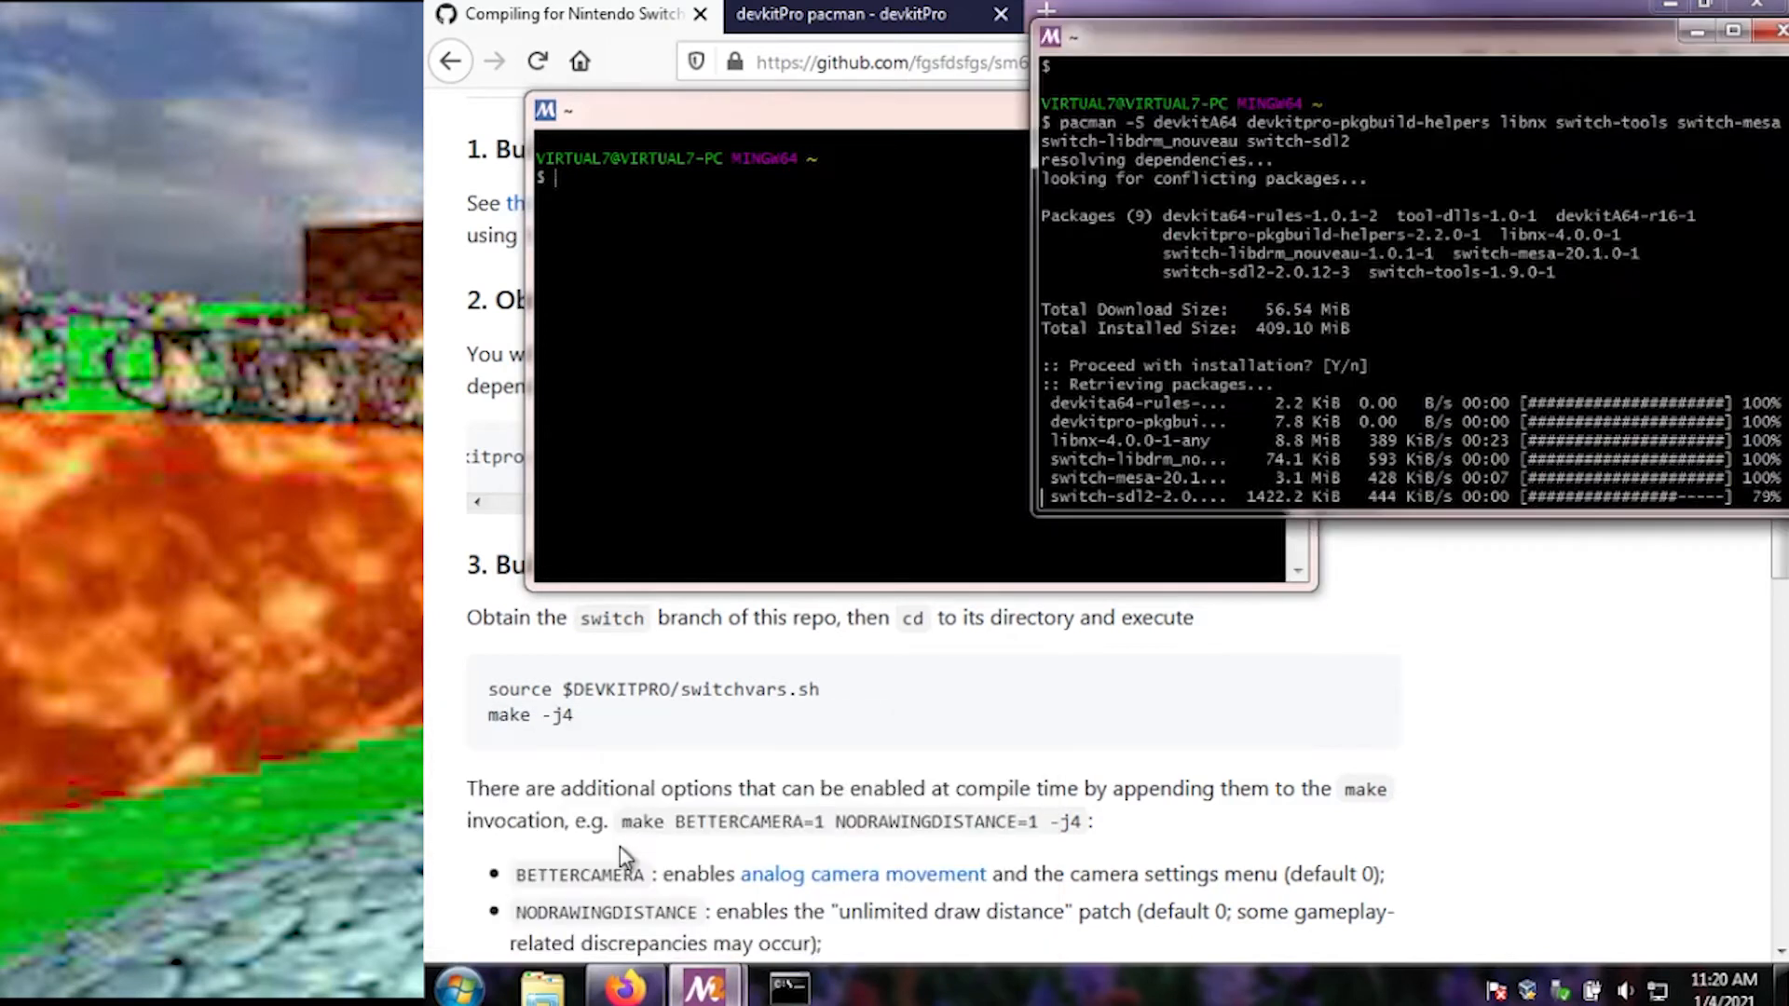
Step: Move the new terminal to the right and minimize both MSYS2 terminal windows
left_click_drag(685, 111, 690, 133)
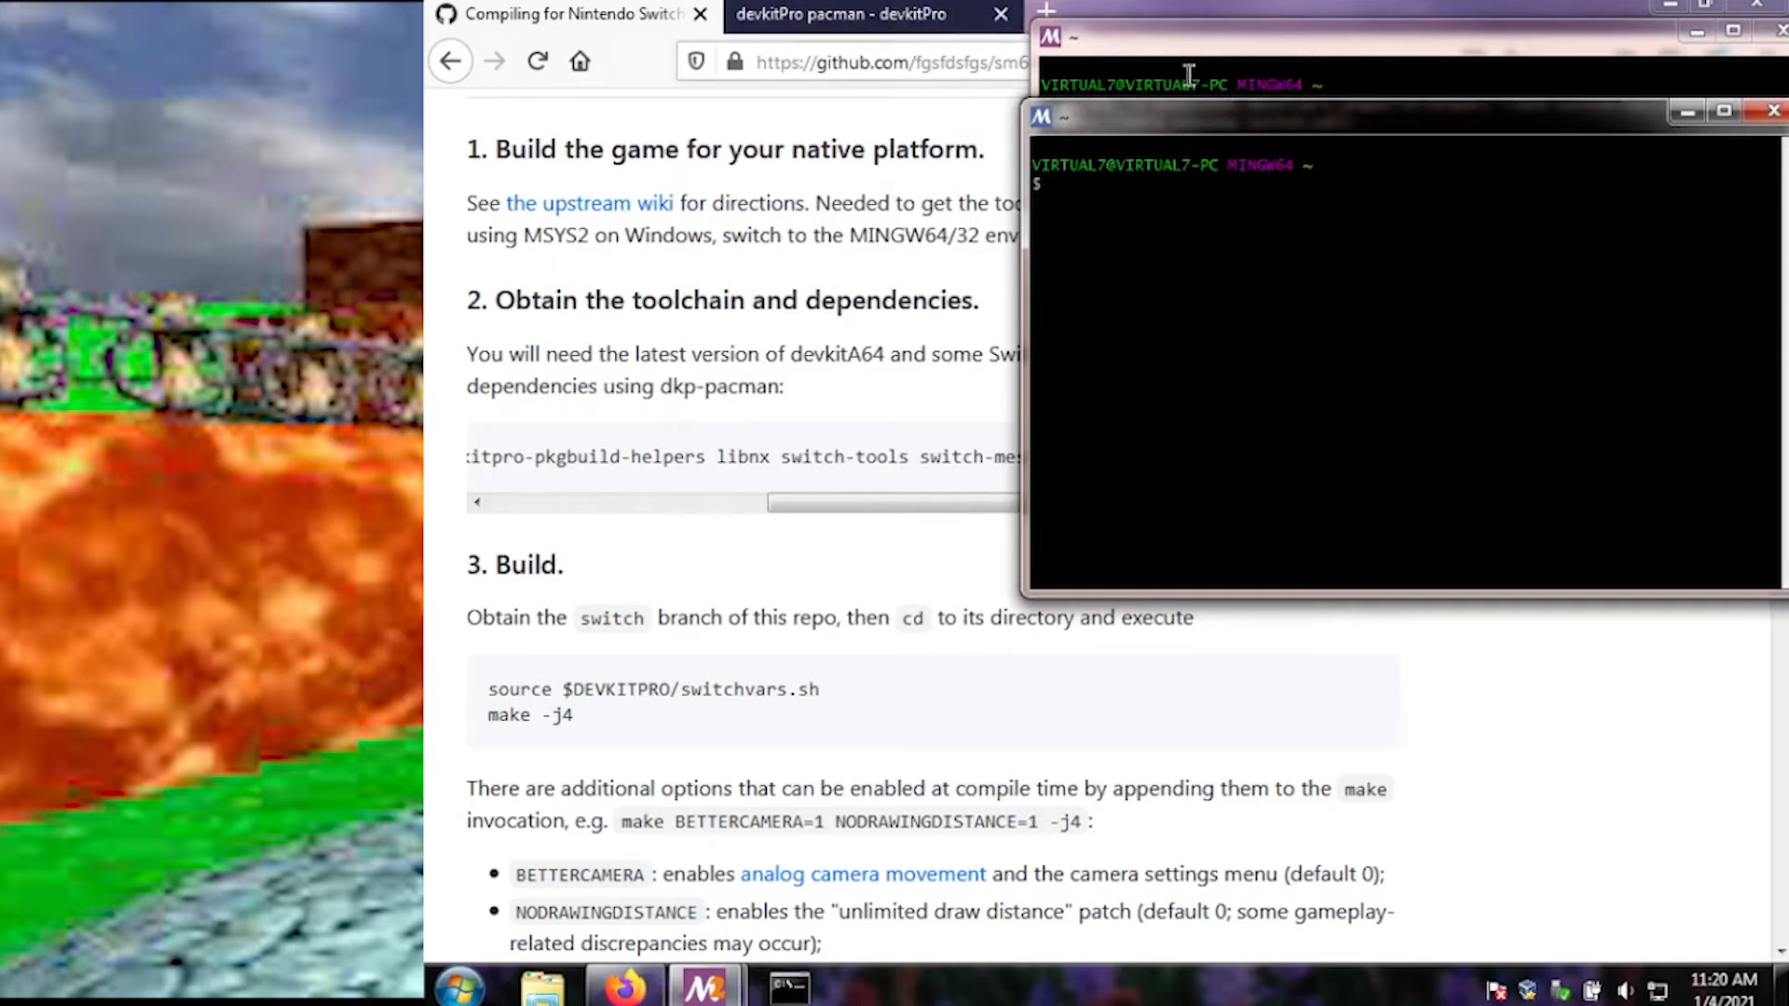
left_click(1687, 111)
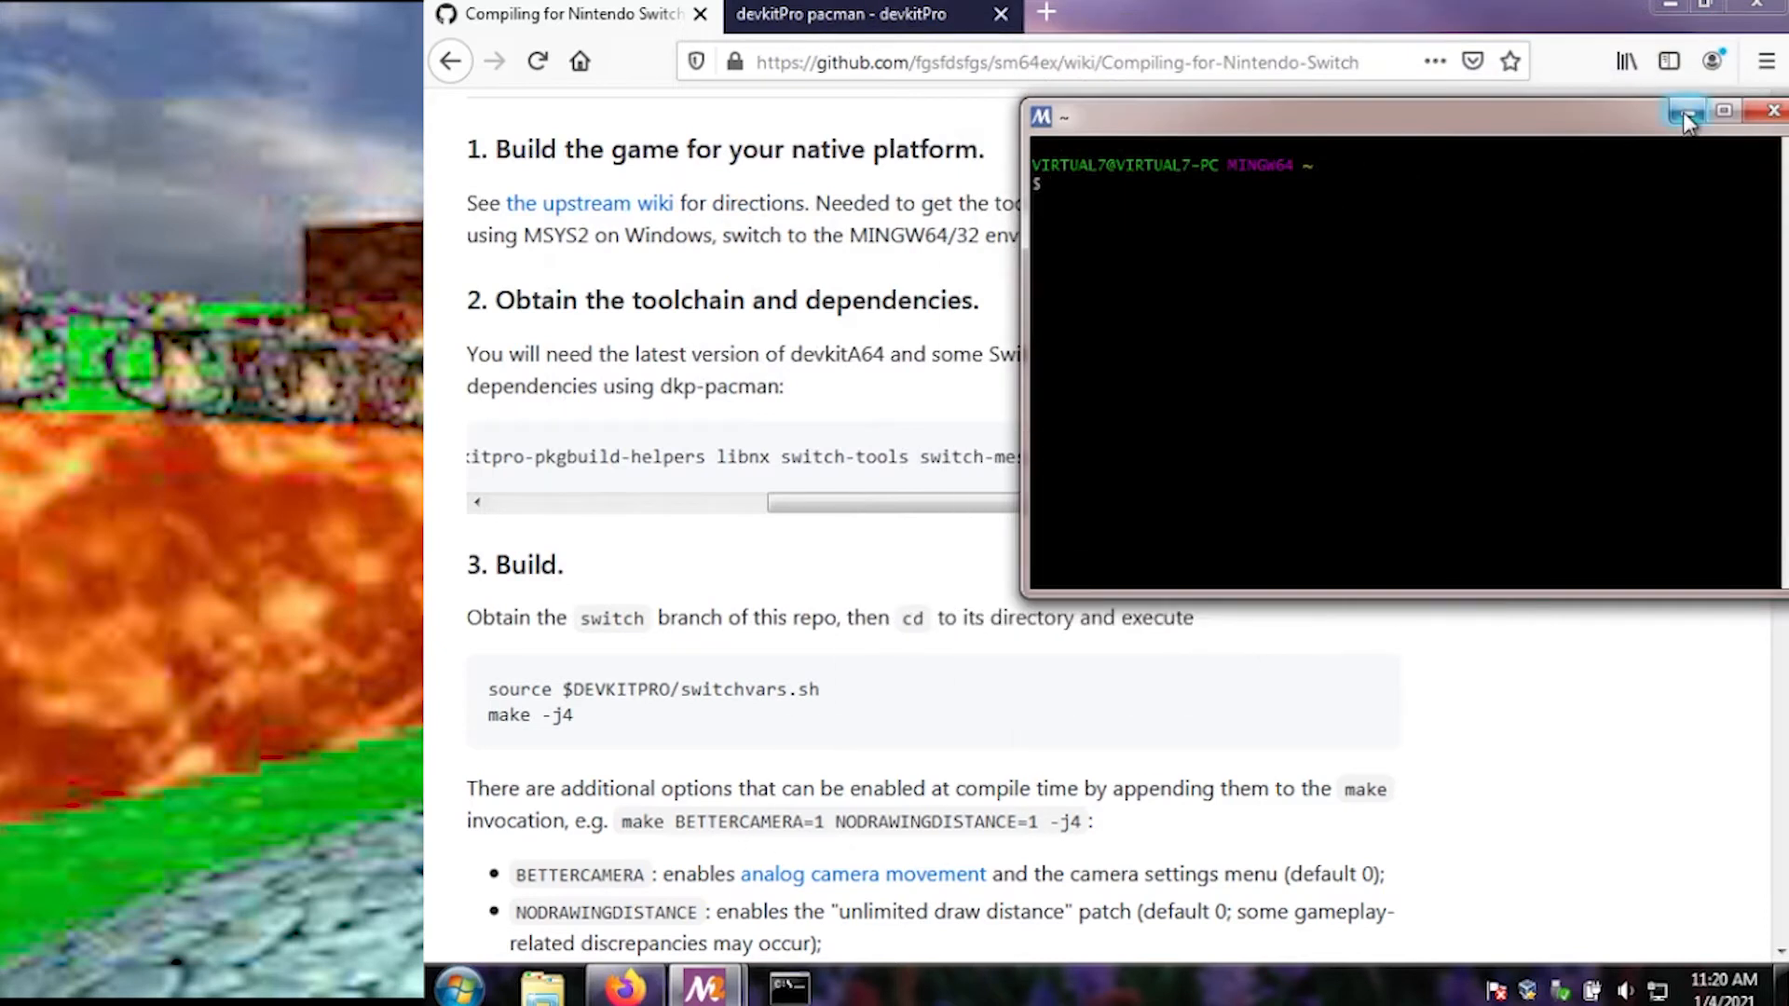
left_click(1686, 112)
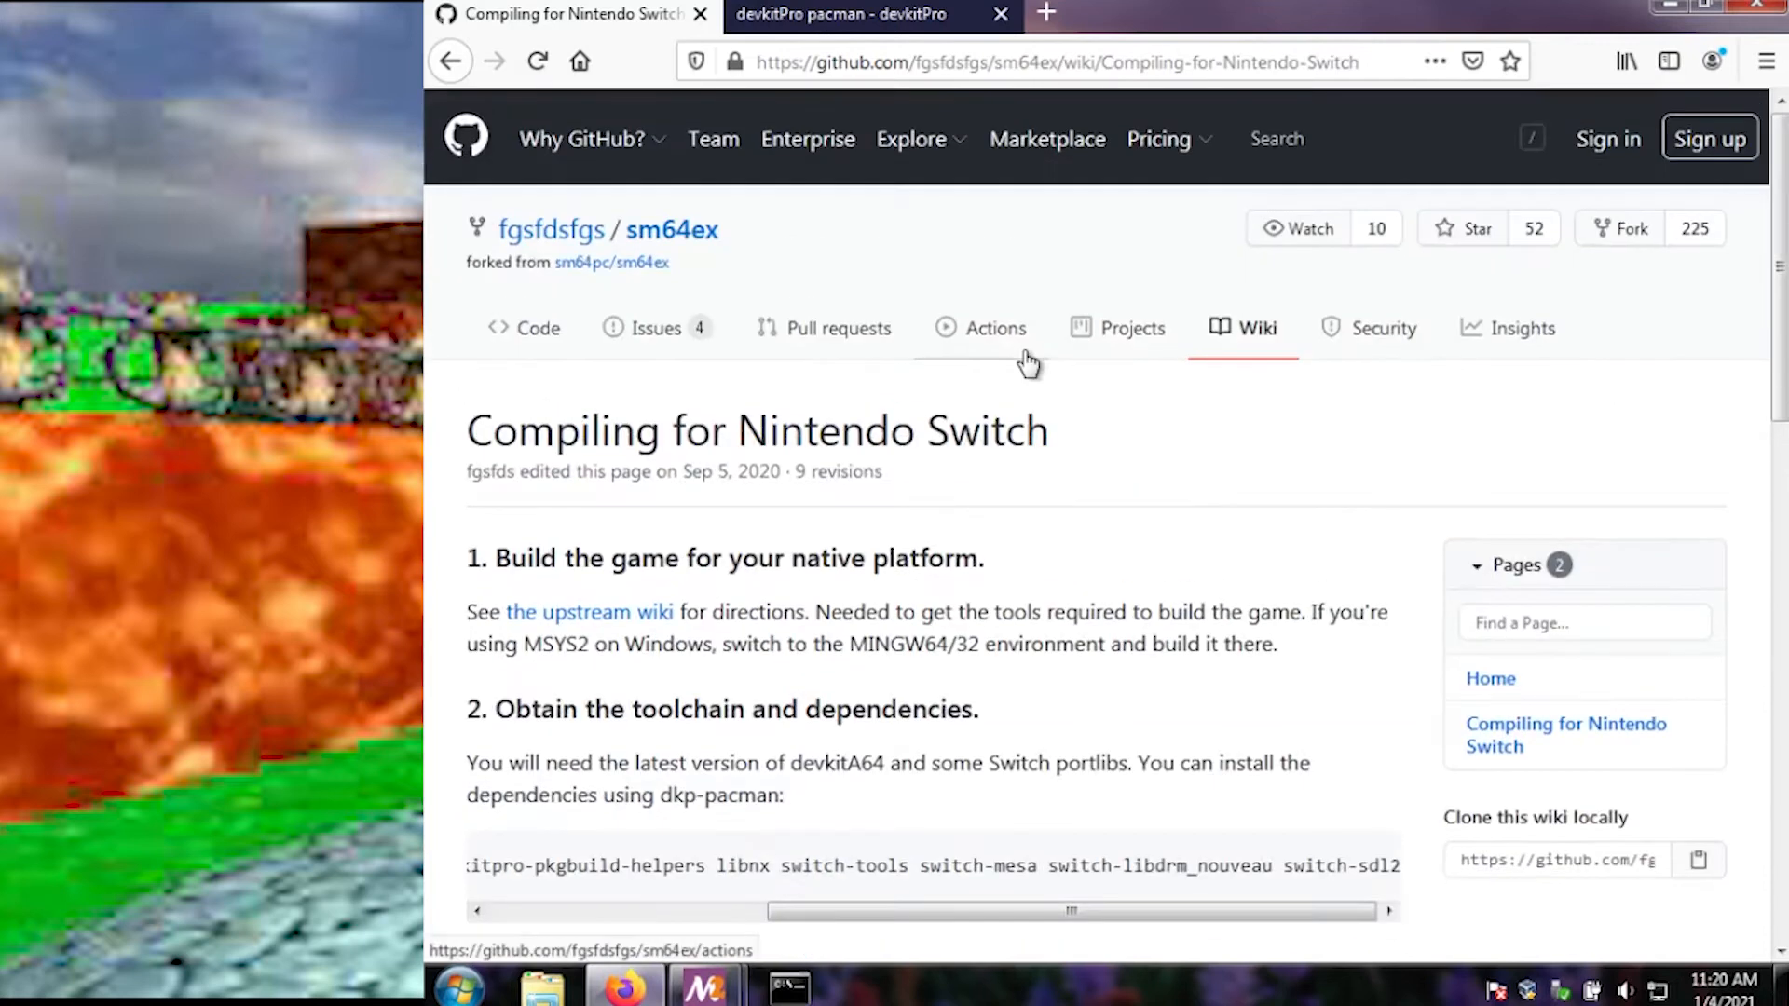
mouse_move(825, 329)
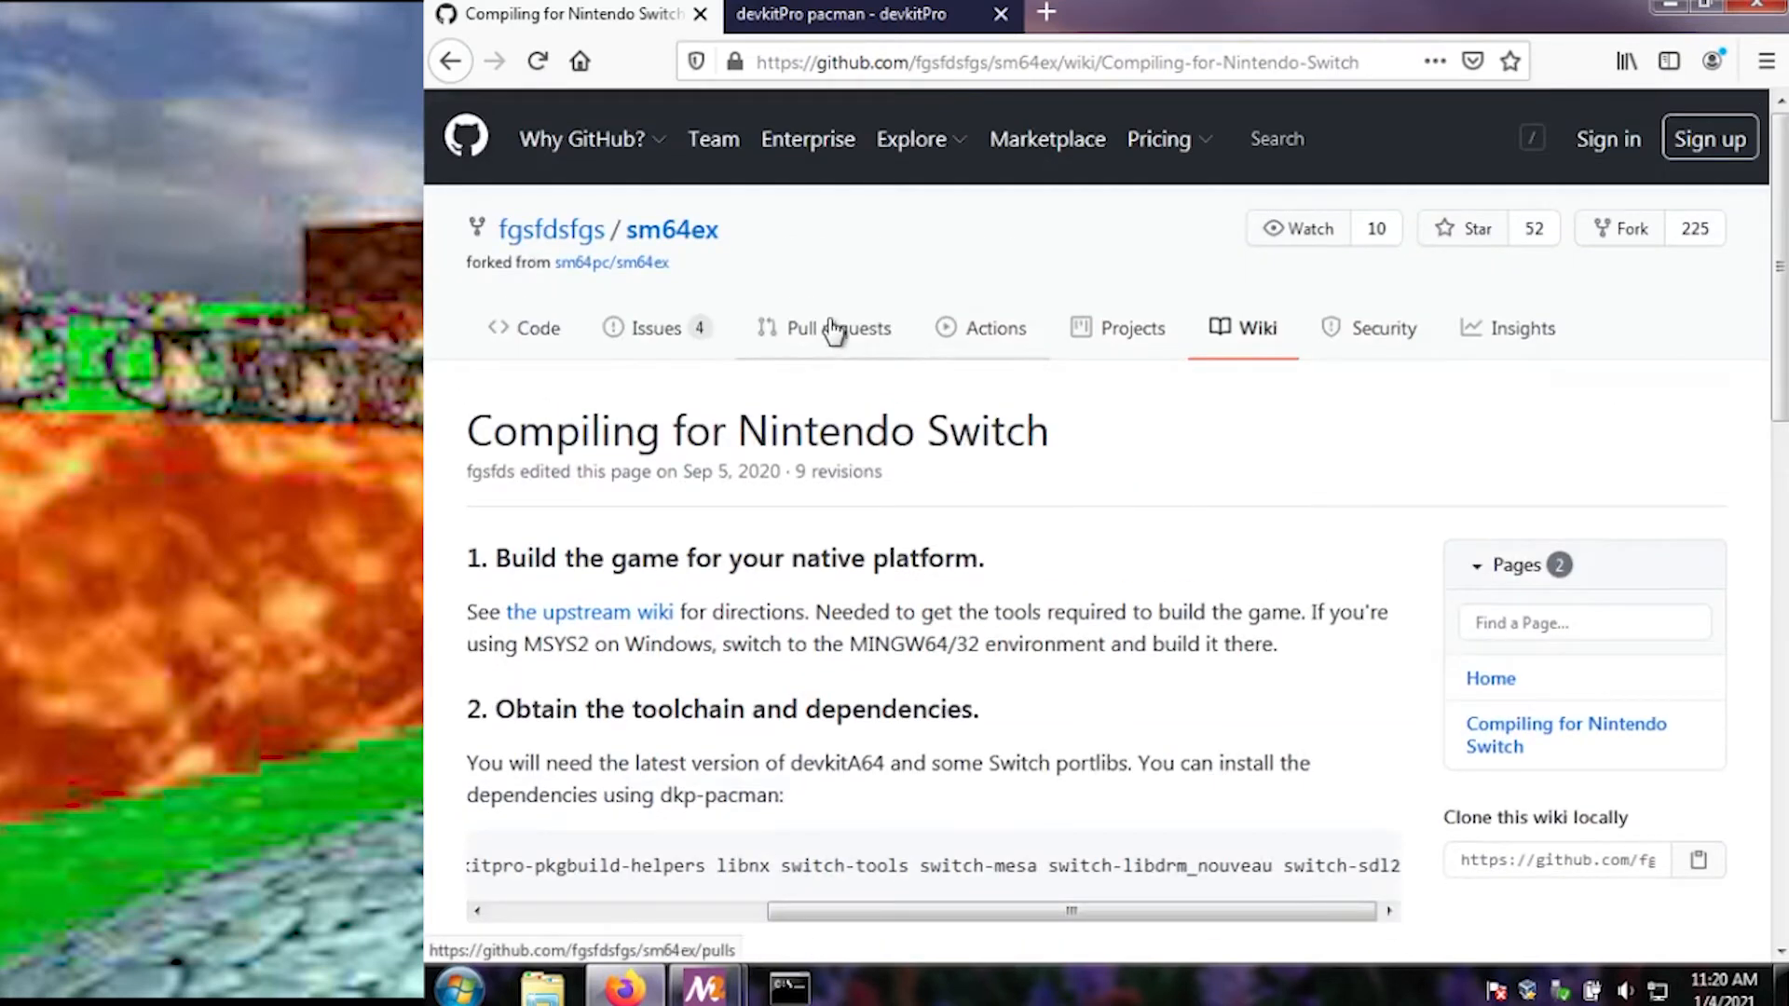
Step: Select the 'fgsfdsfgs / sm64ex' repository name at the top of the wiki page
double_click(672, 229)
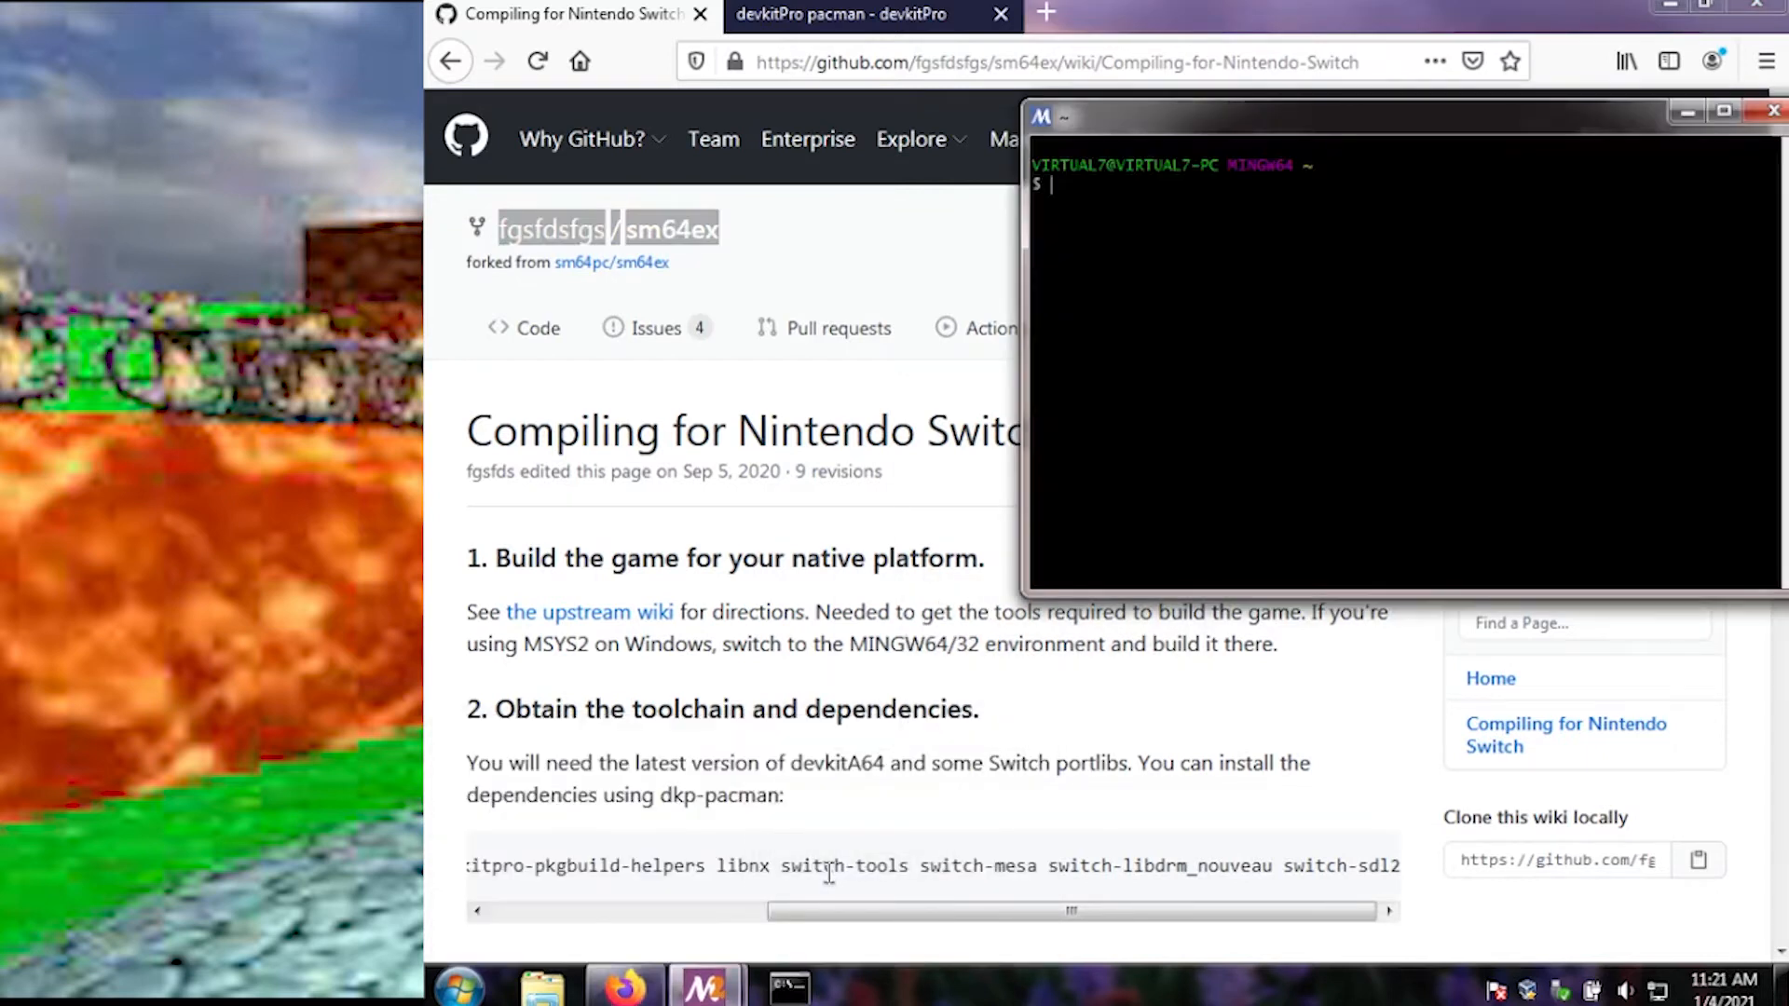
Step: Clone the fgsfdsfgs/sm64ex switch branch, retrying into a 'switchex' folder after the first attempt fails
type("git clone")
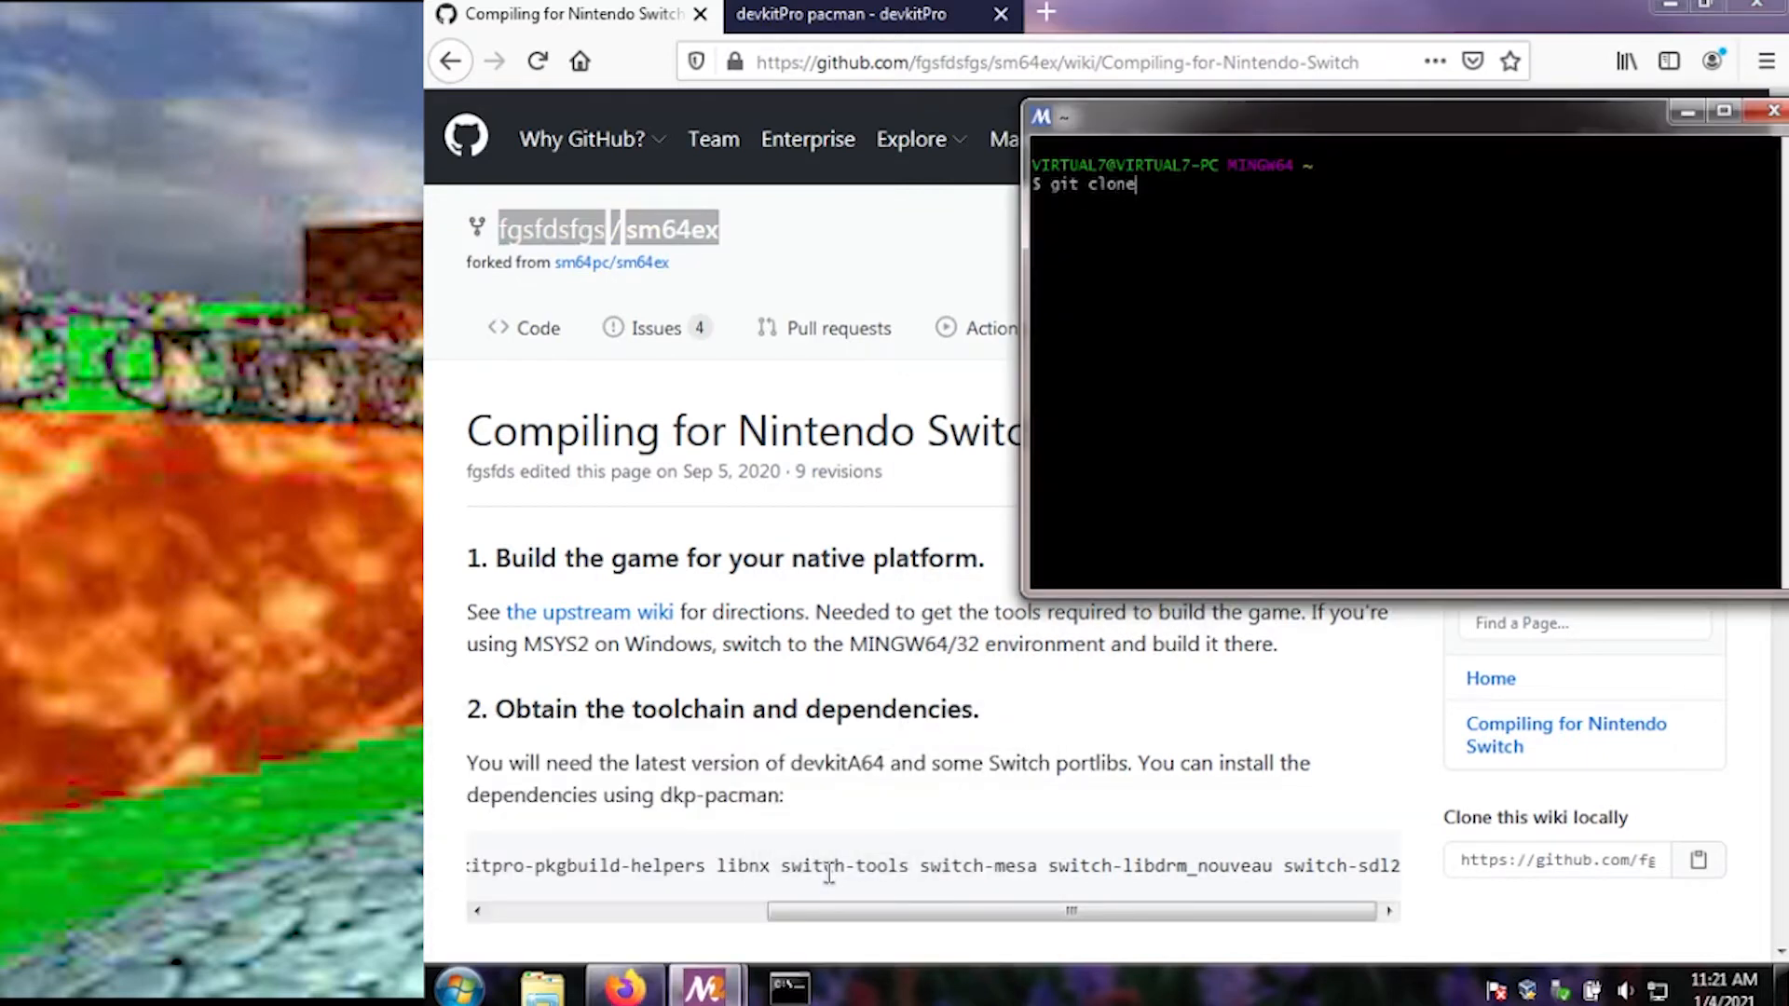
type("https")
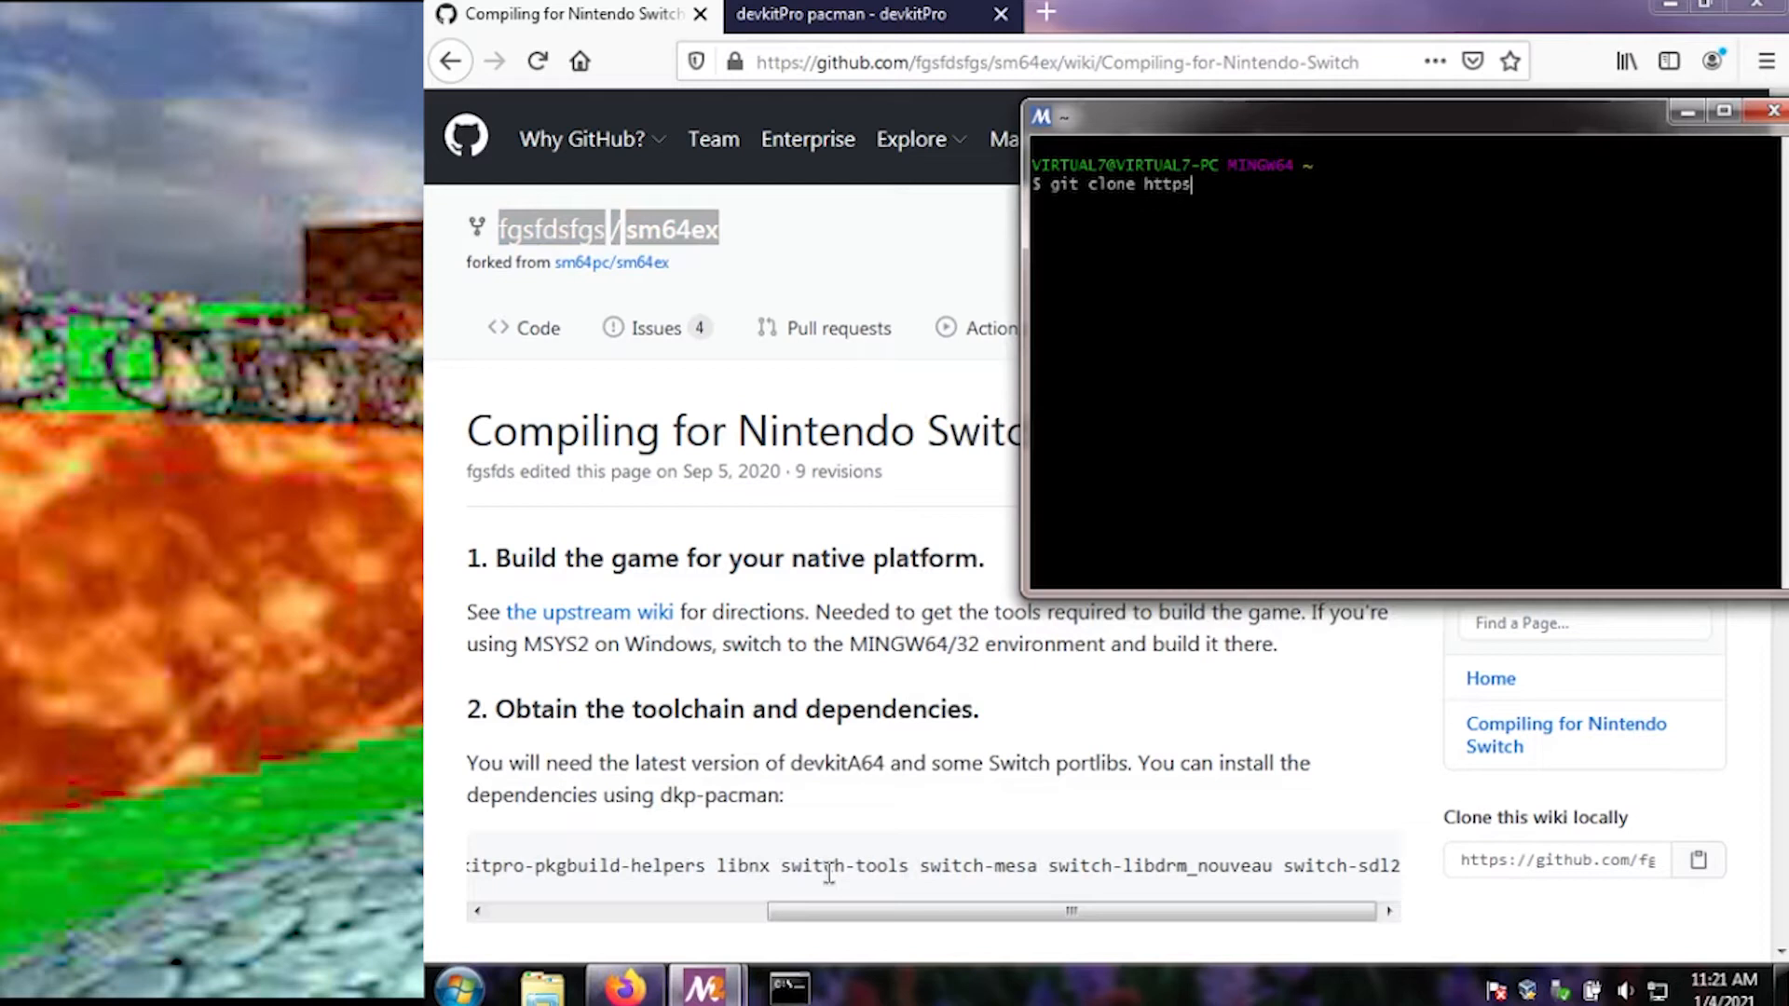
type("://github.co")
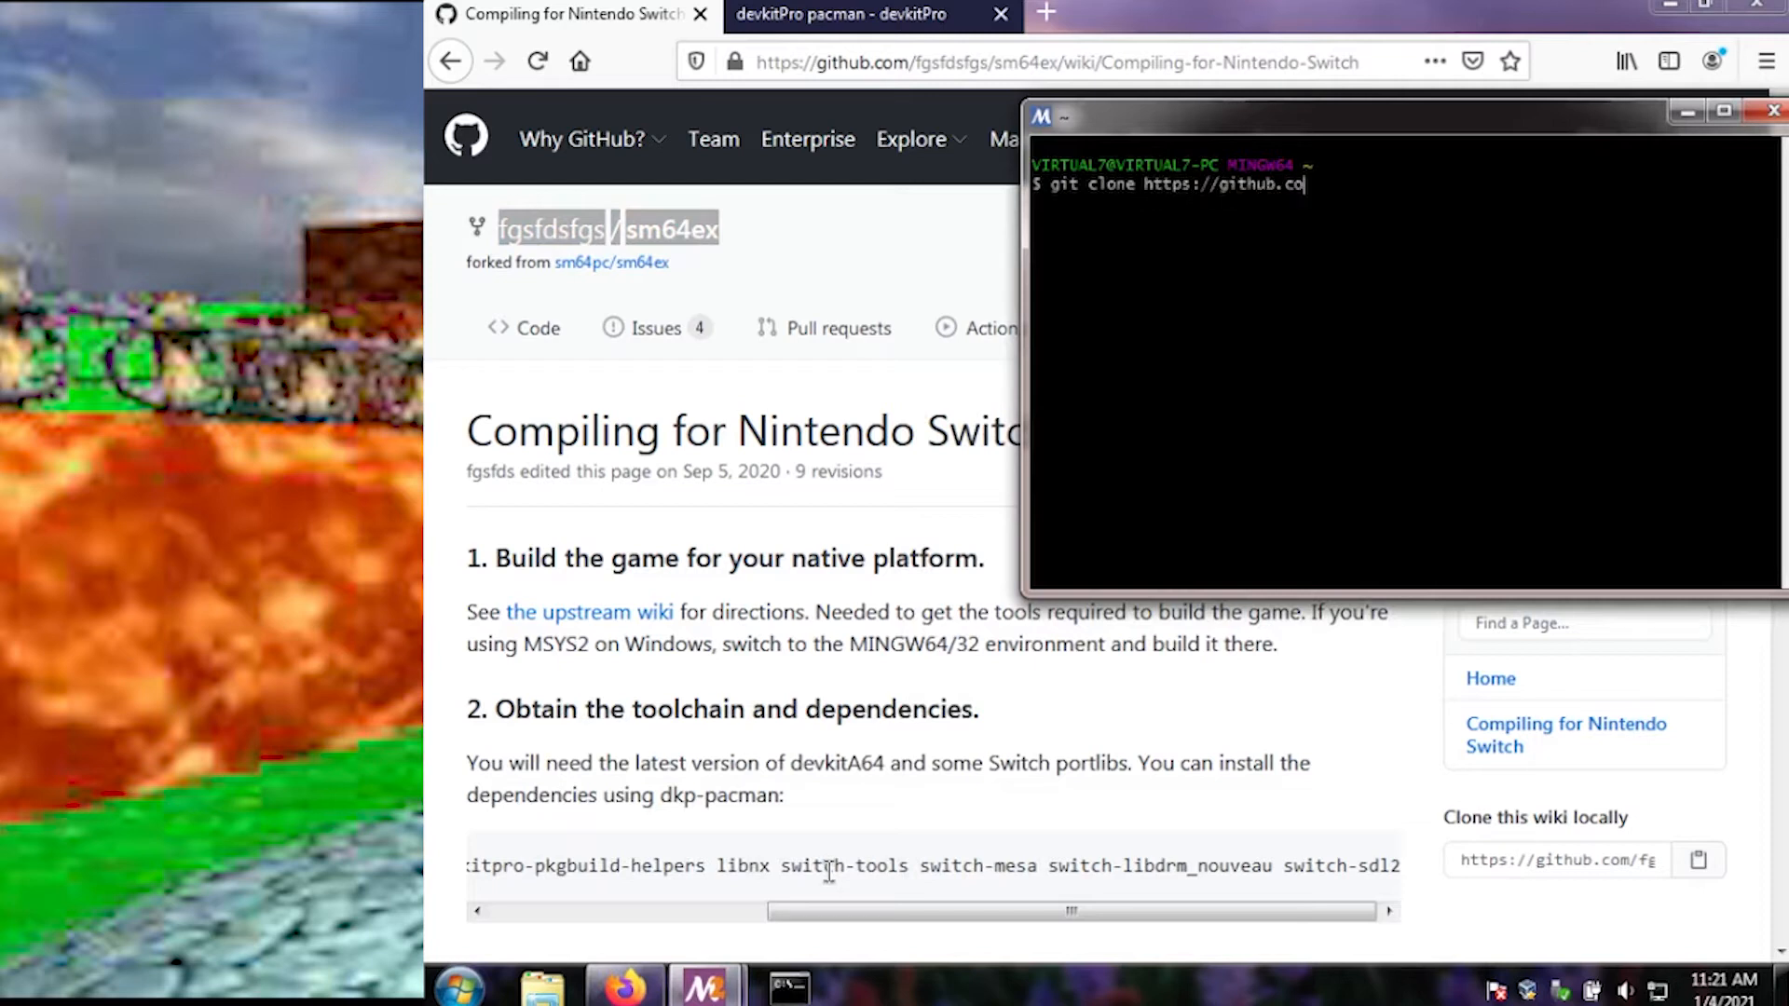
type("m/")
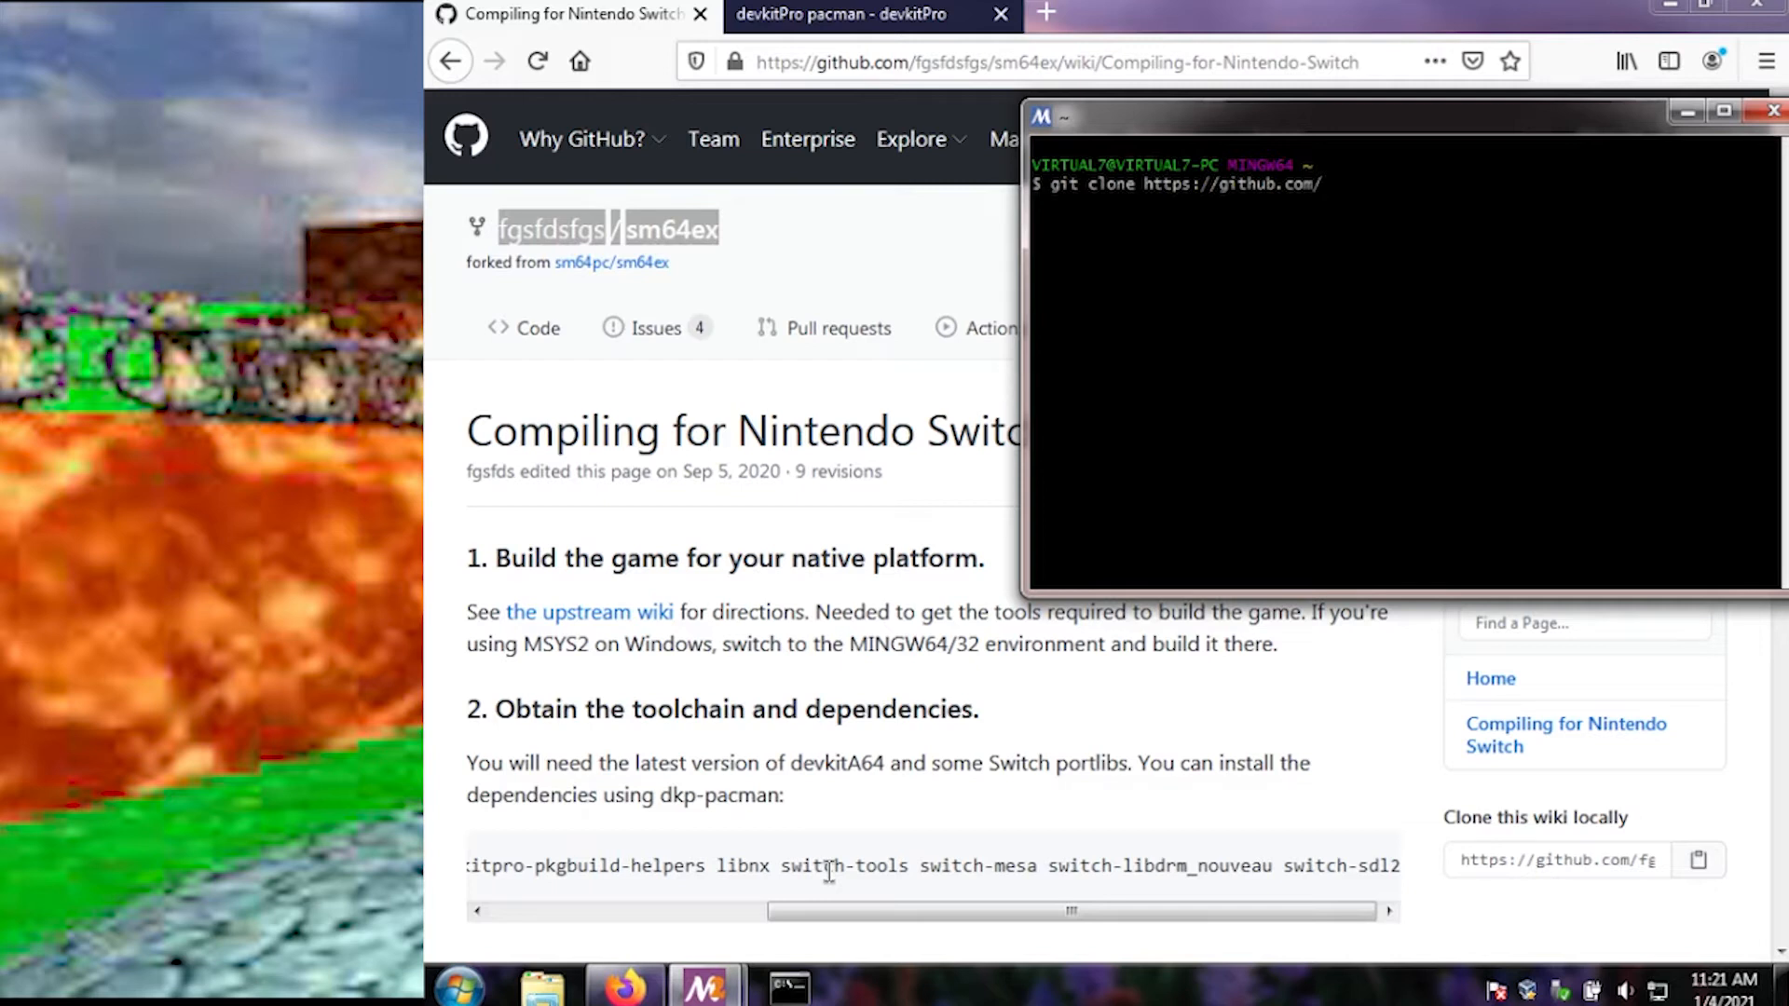
mouse_move(1432, 177)
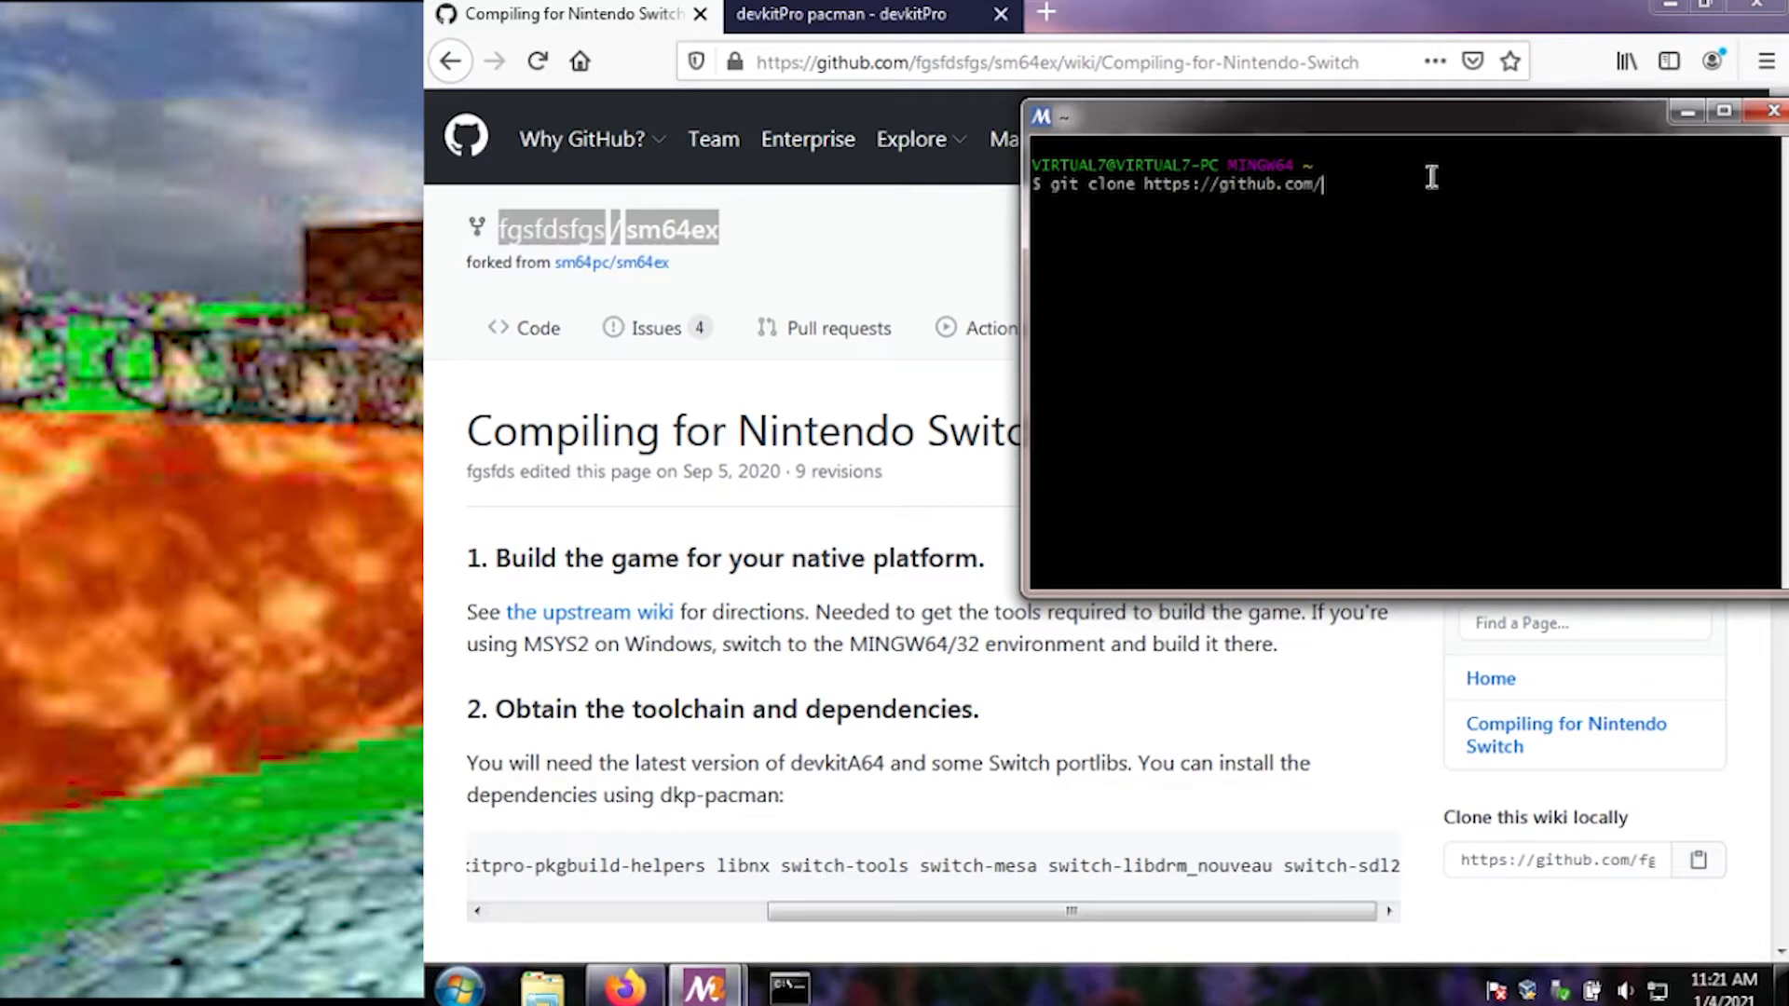
type("fgsfdsfgs/sm64ex")
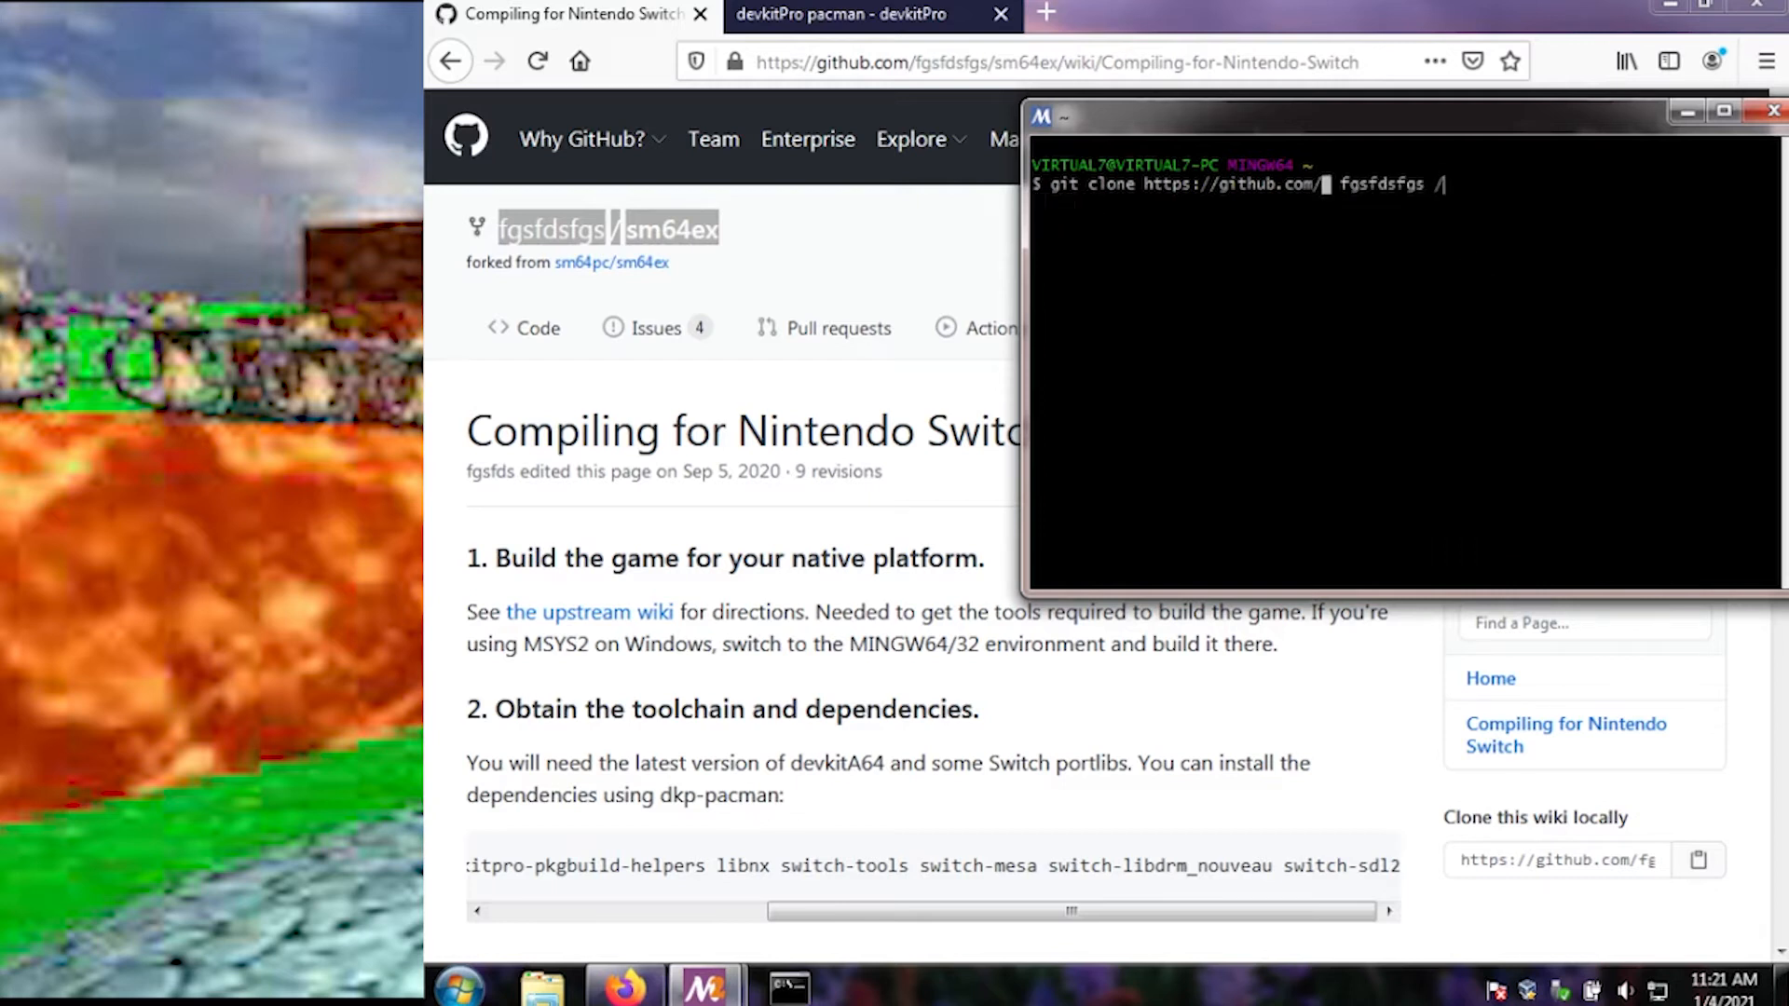
key("BackSpace")
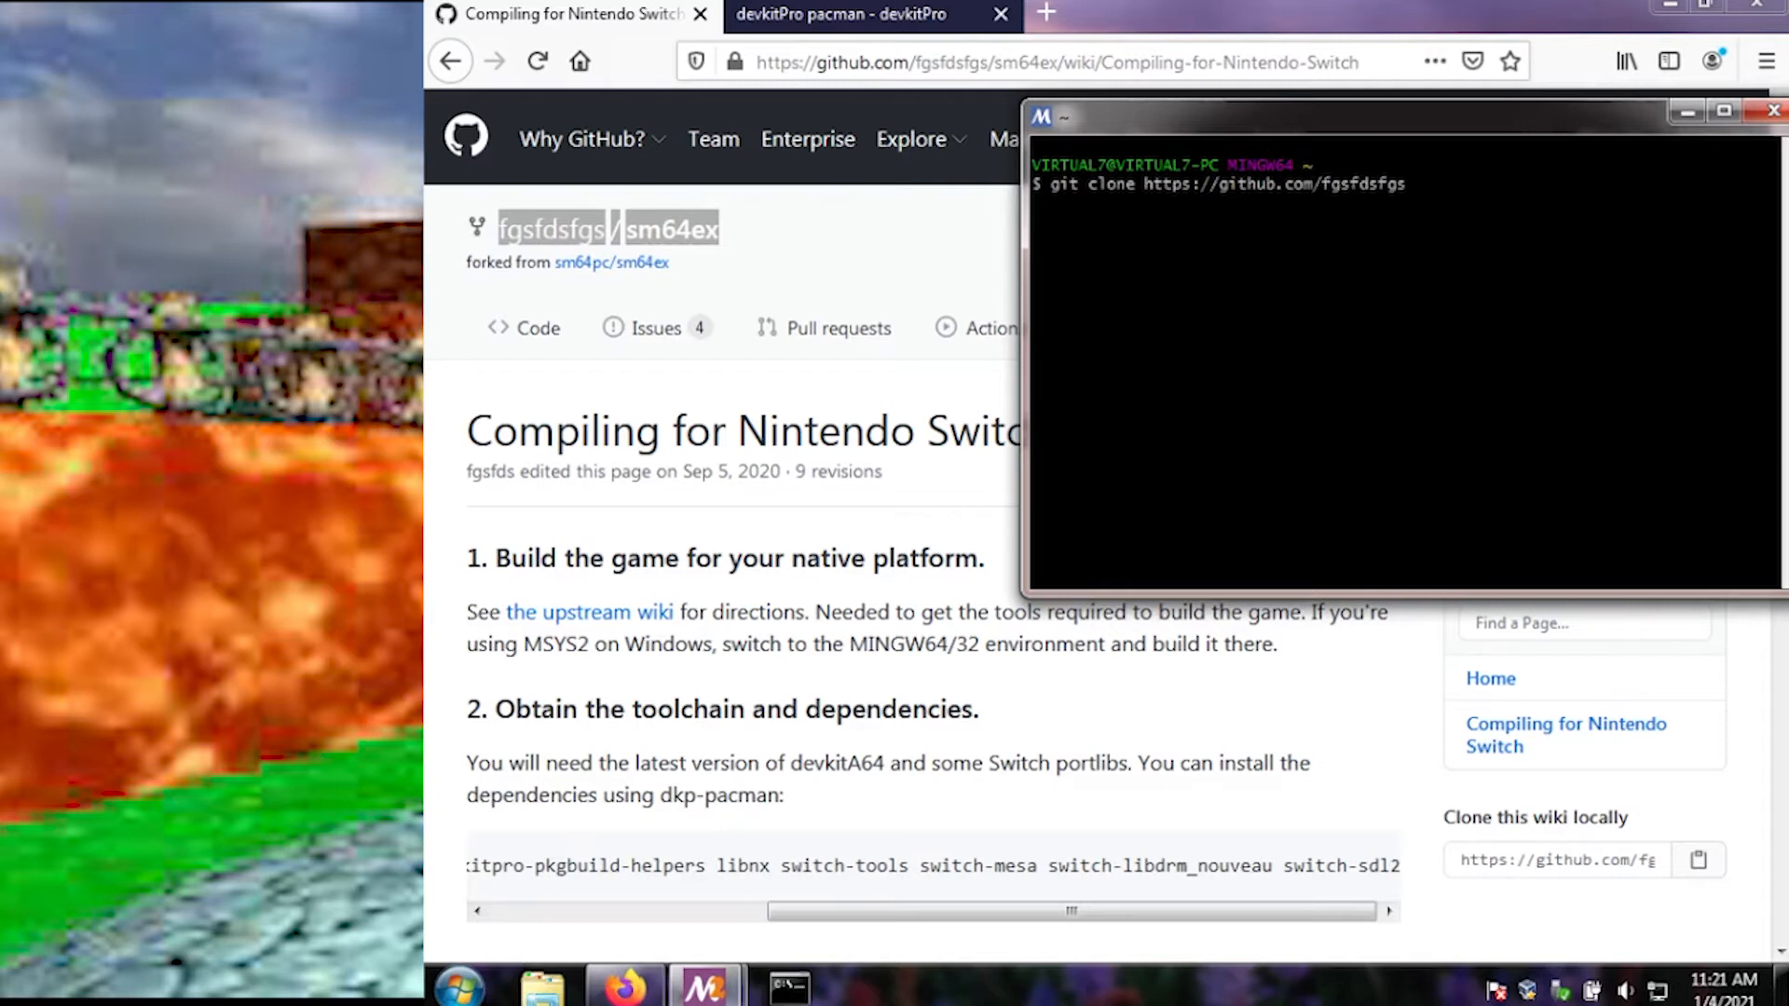
type("/s")
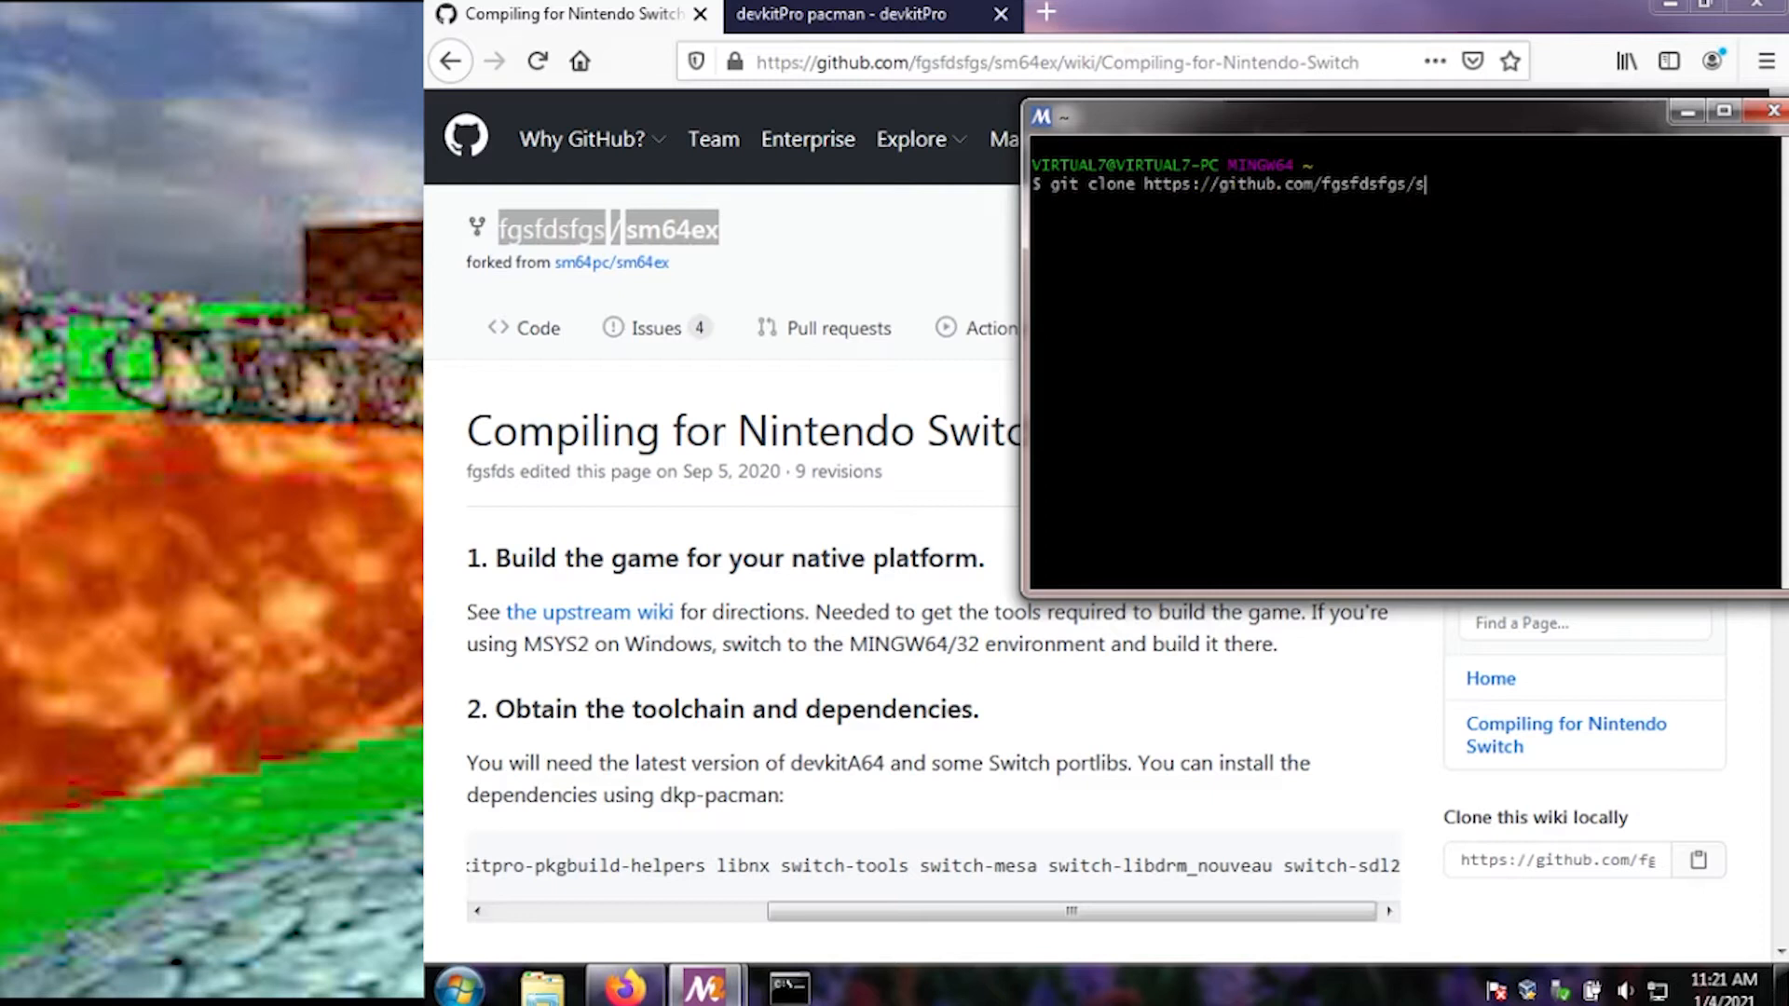
type("m64ex --b")
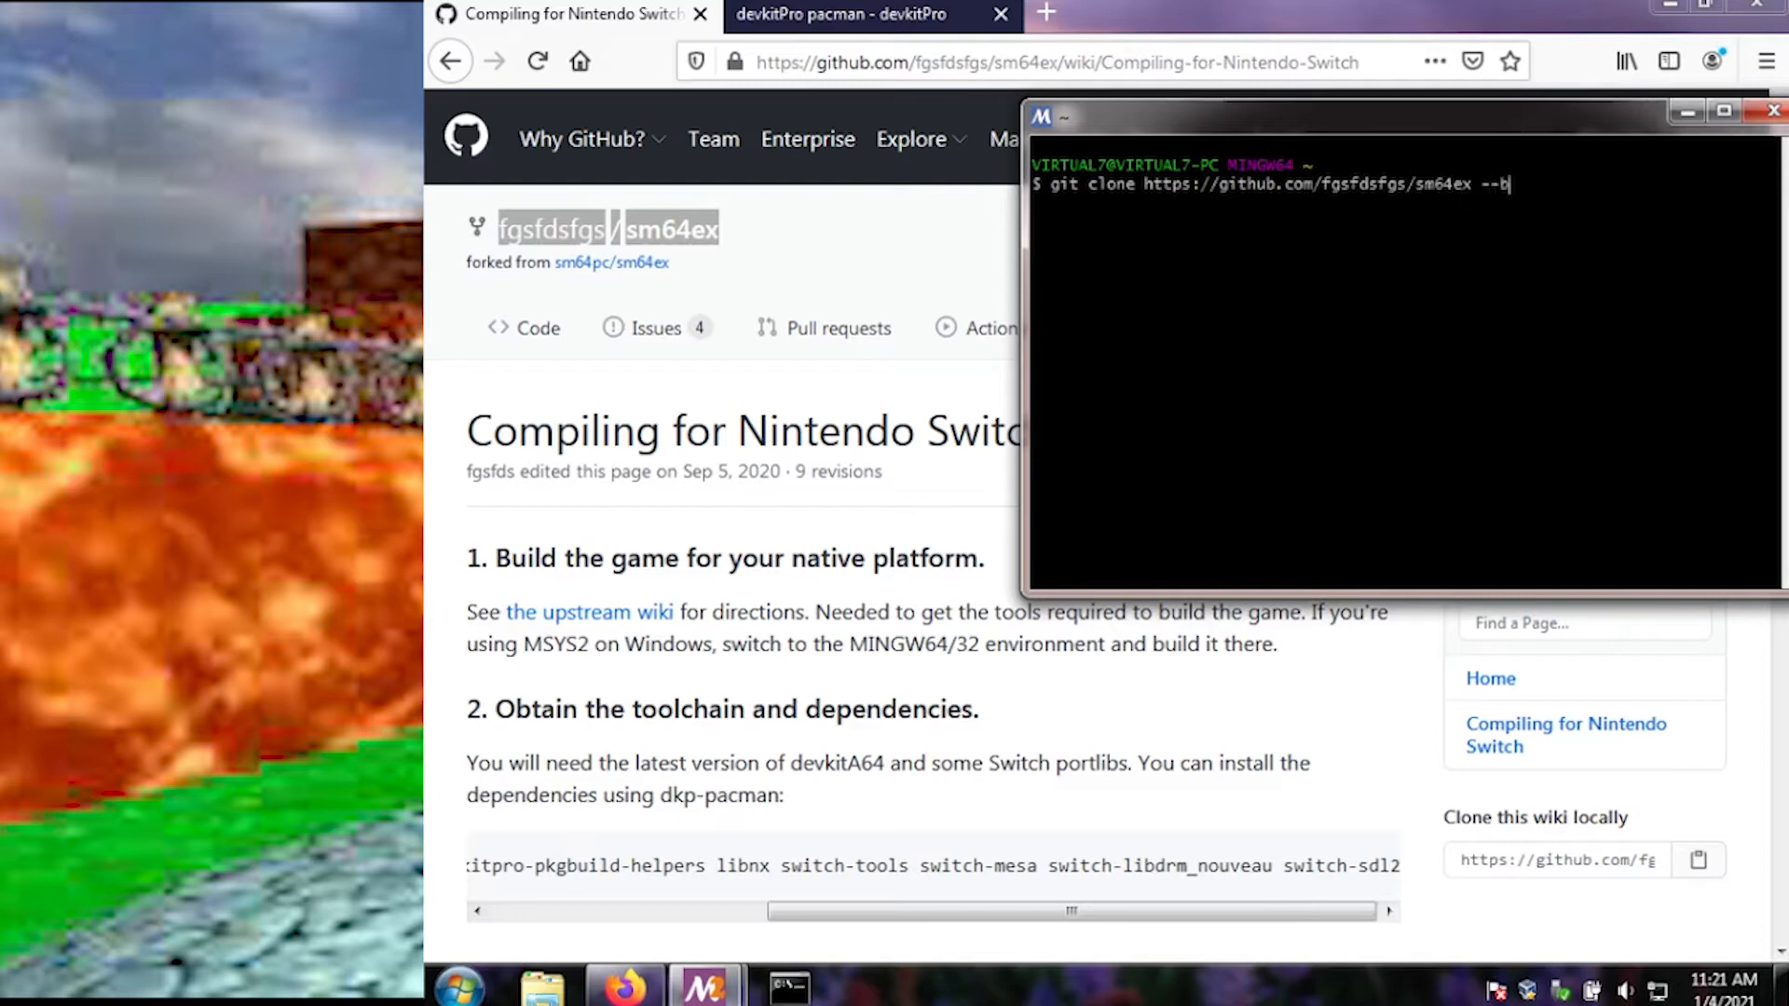
key("Return")
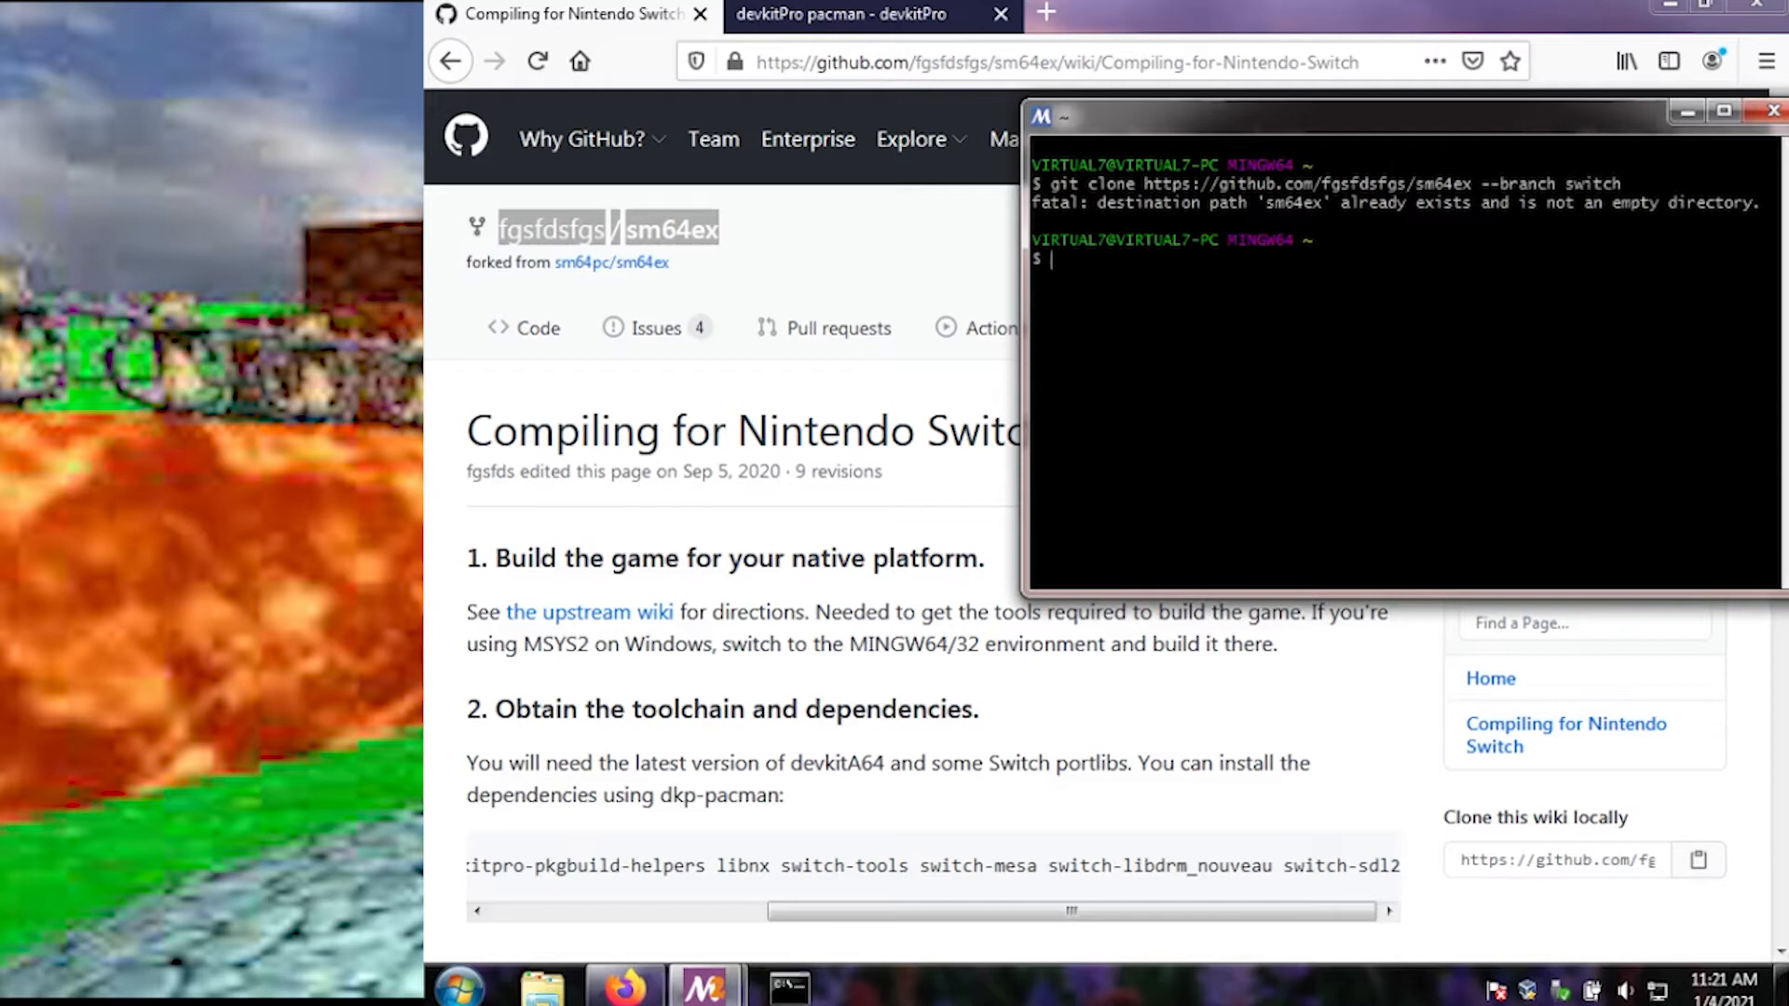
type("git clone https://github.com/fgsfdsfgs/sm64ex --branch switch switche")
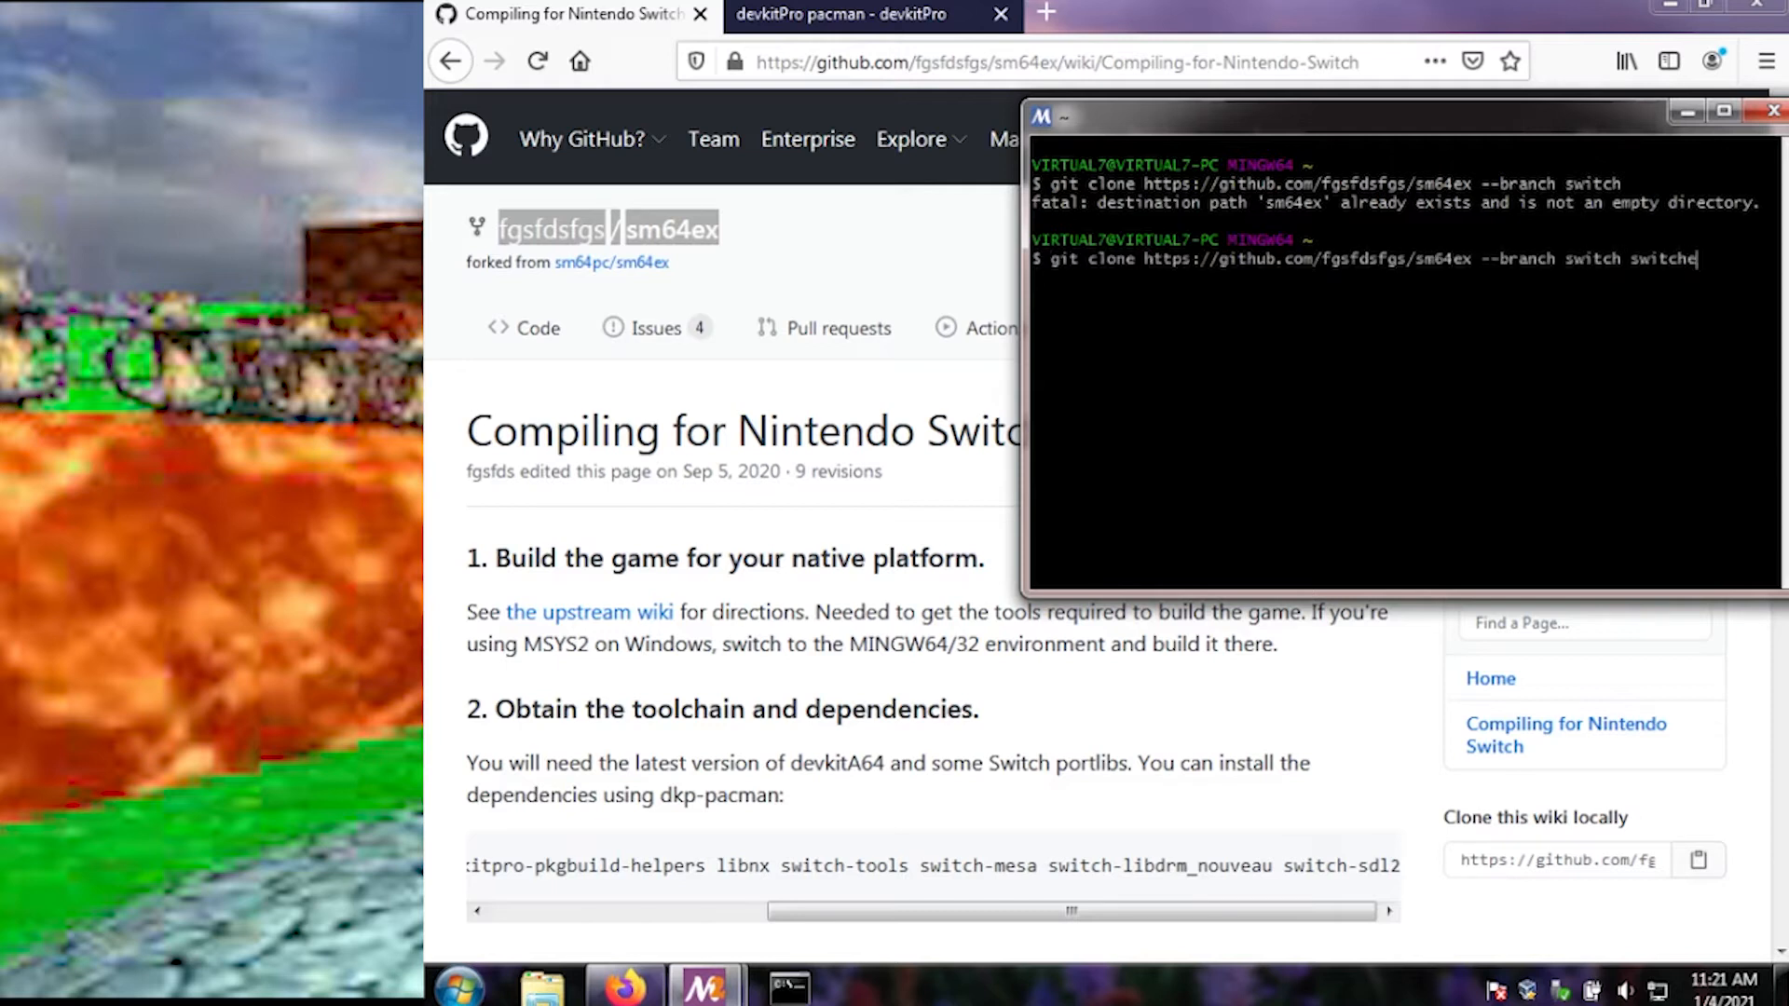
key("Return")
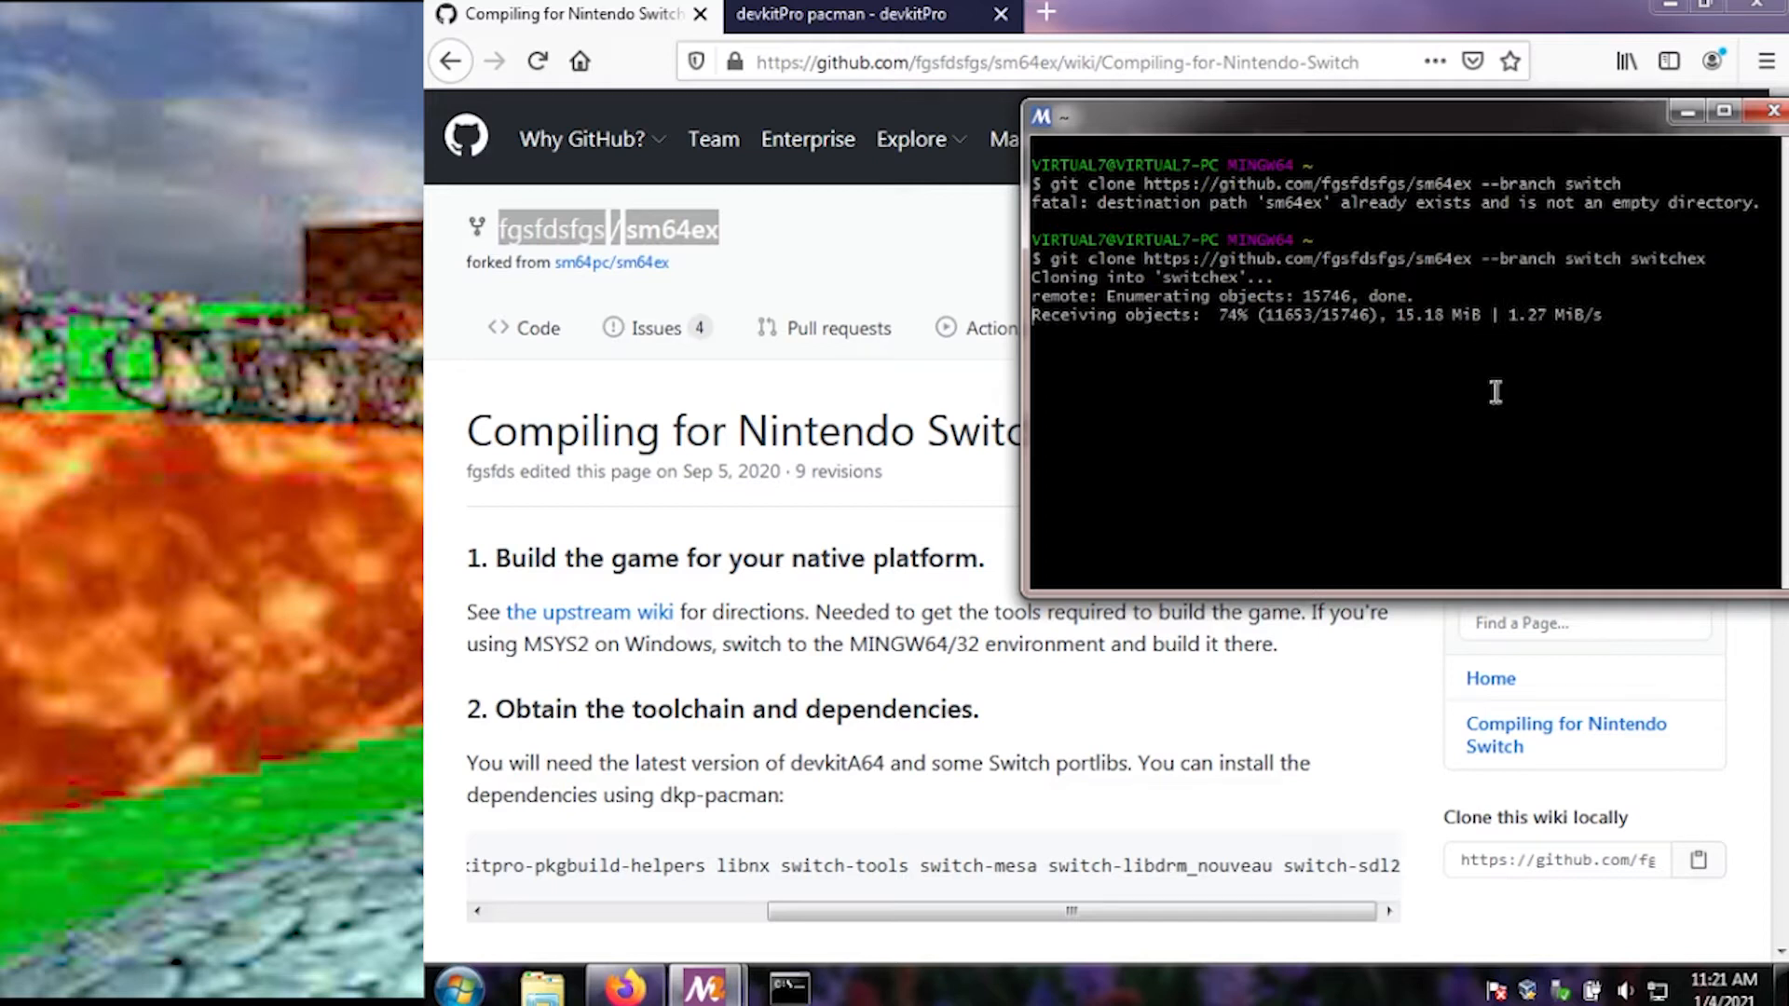
mouse_move(705, 988)
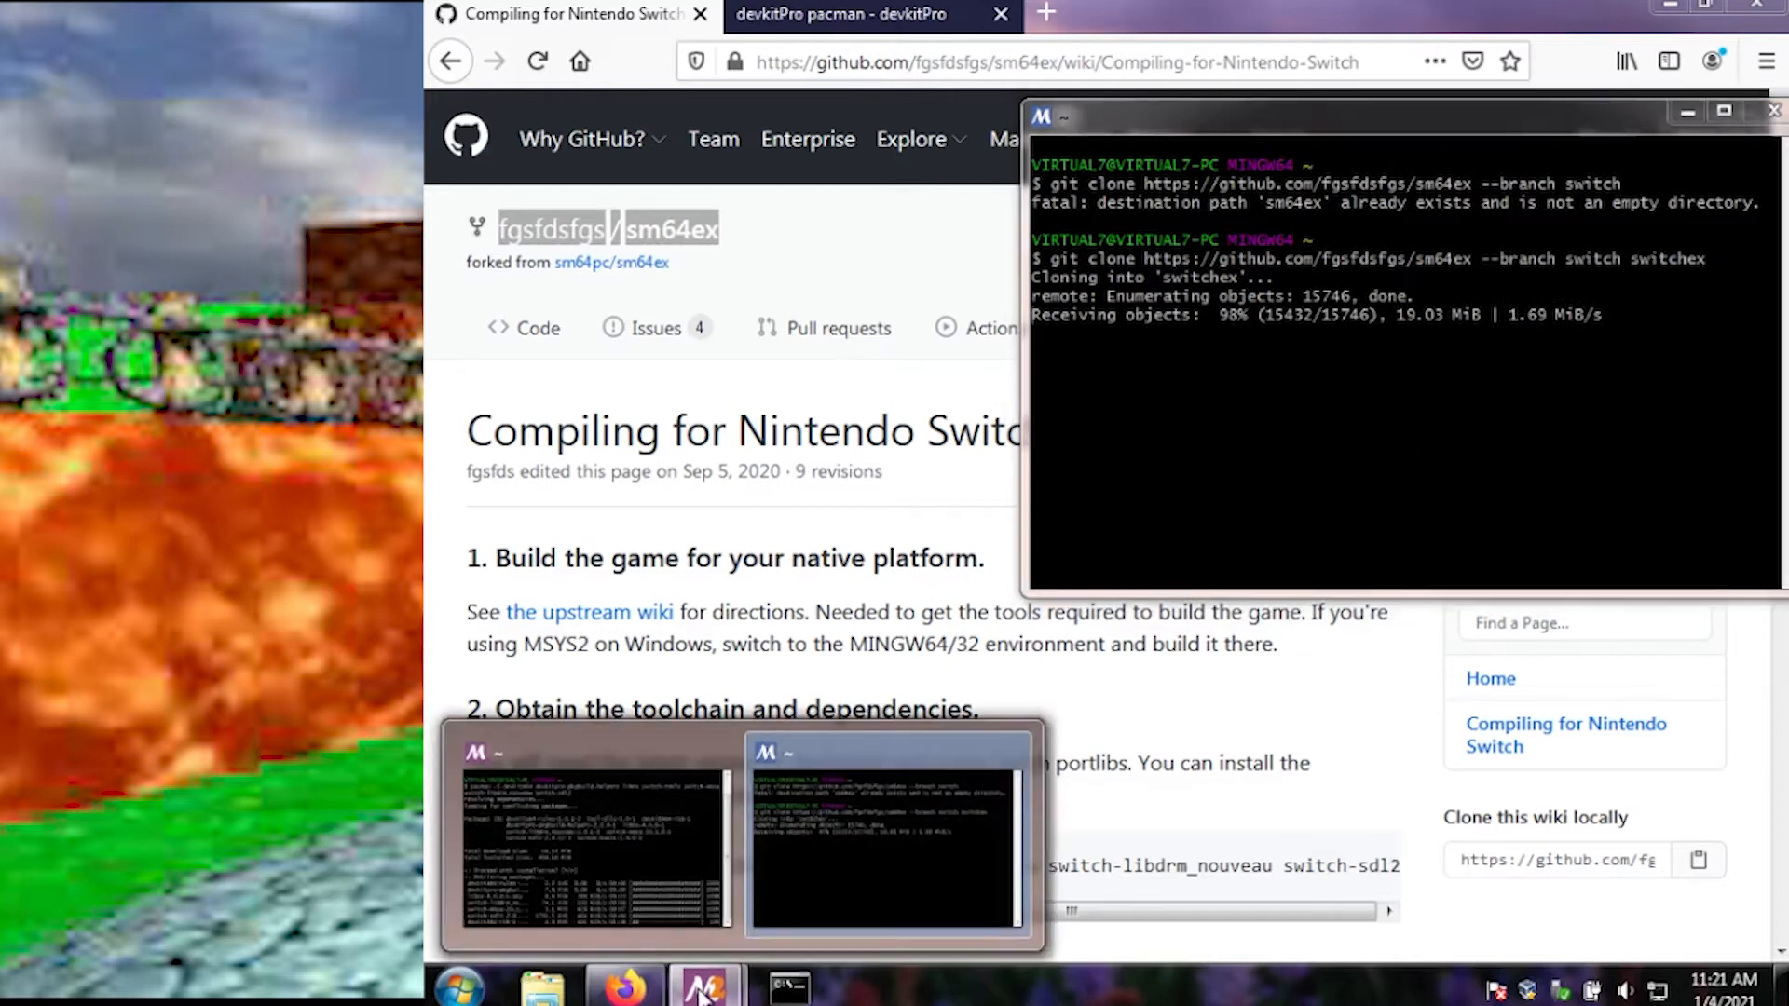
Step: Bring back the pacman package-install terminal while the switchex clone finishes
left_click(593, 833)
type("cd sw")
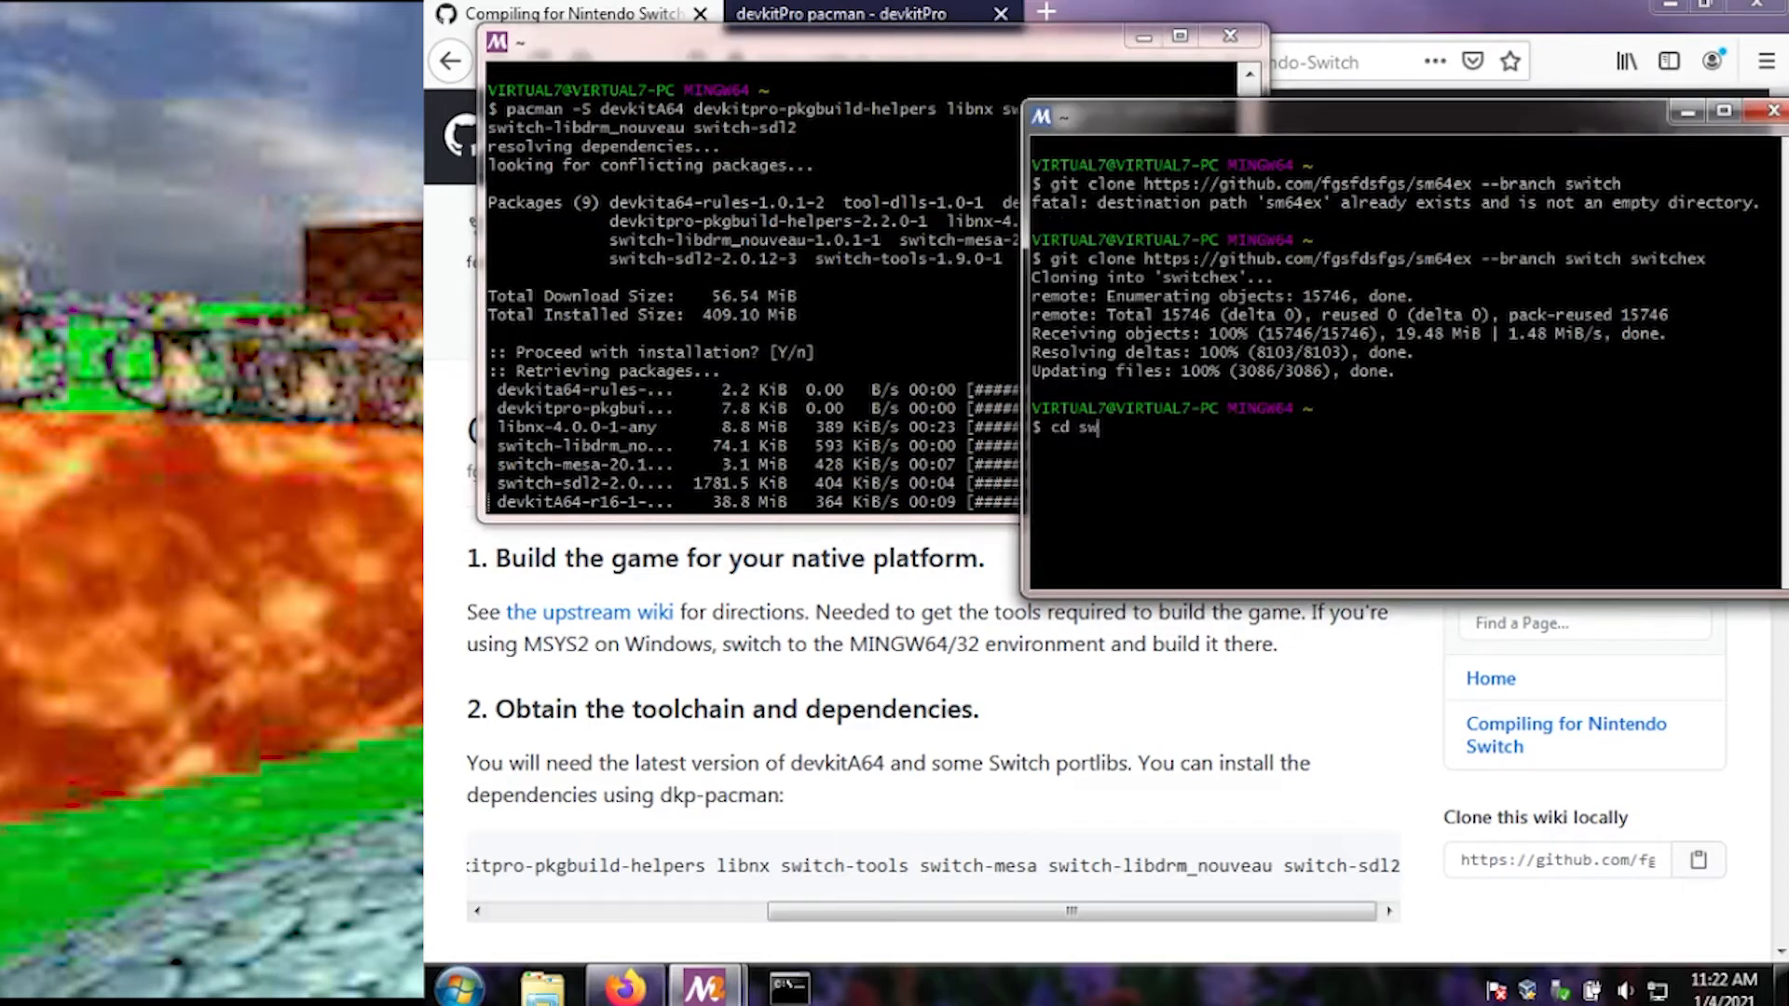
Step: Enter the switchex folder and copy baserom.us.z64 into it from ~/sm64ex
key("Return")
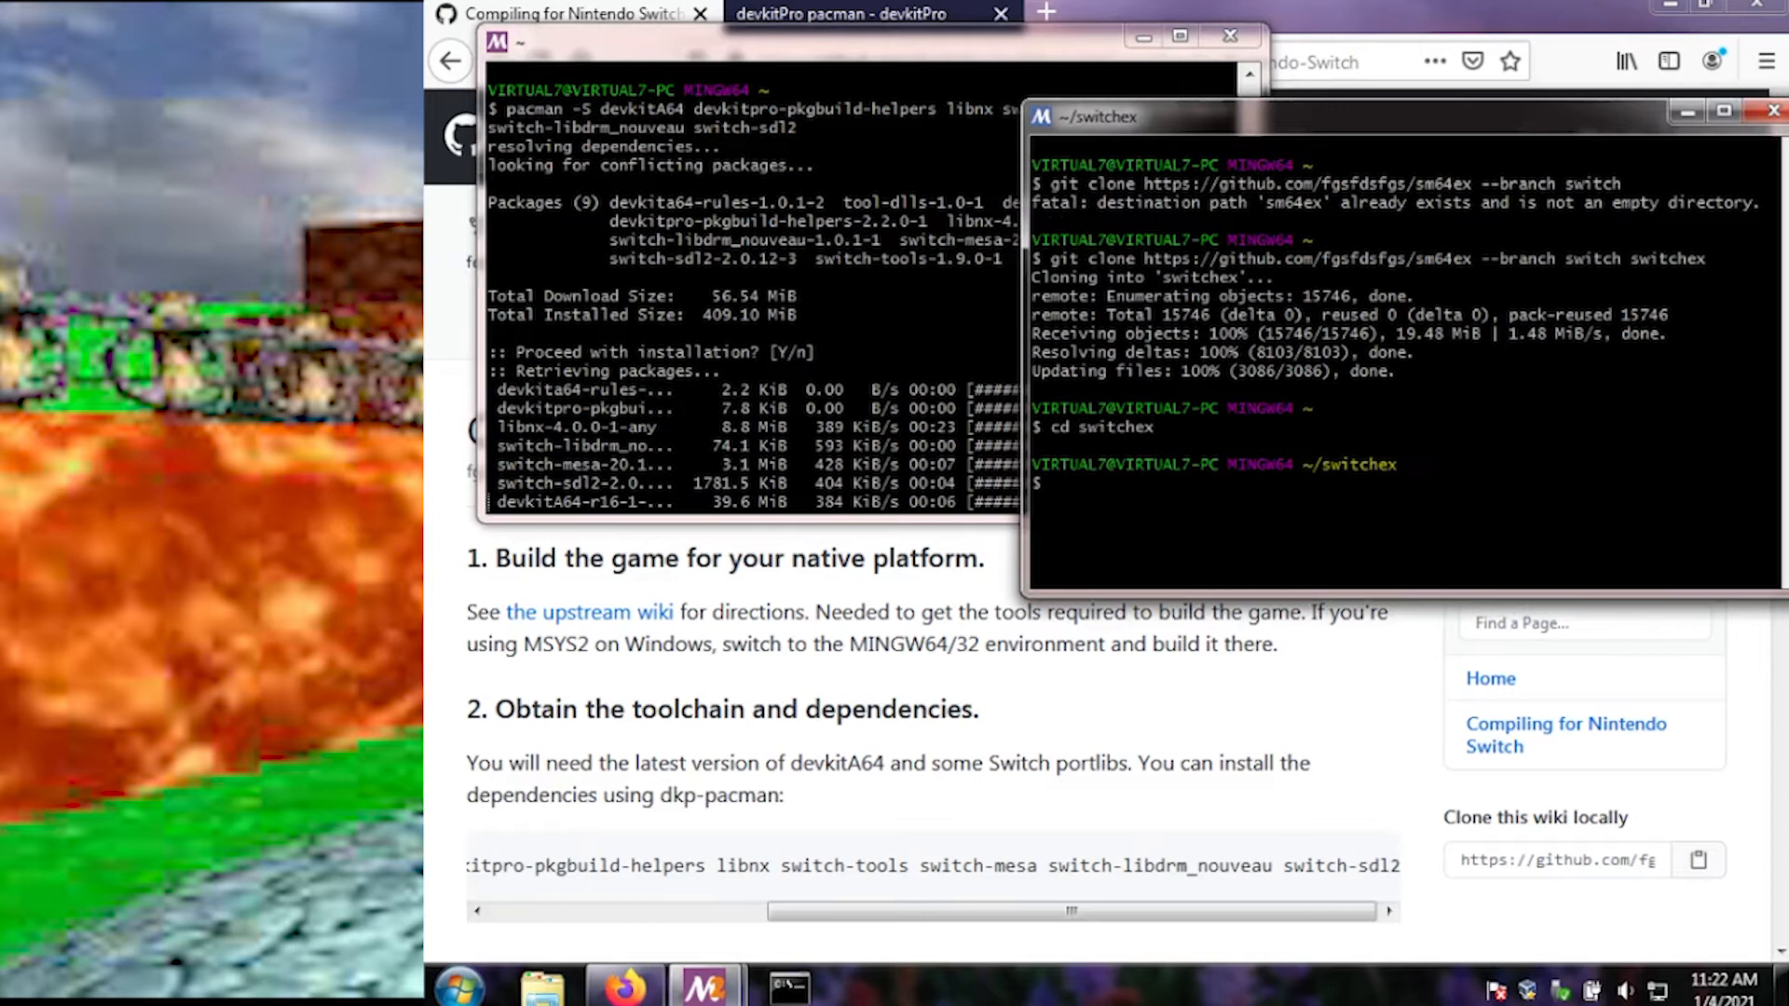
type("cp ~/sm")
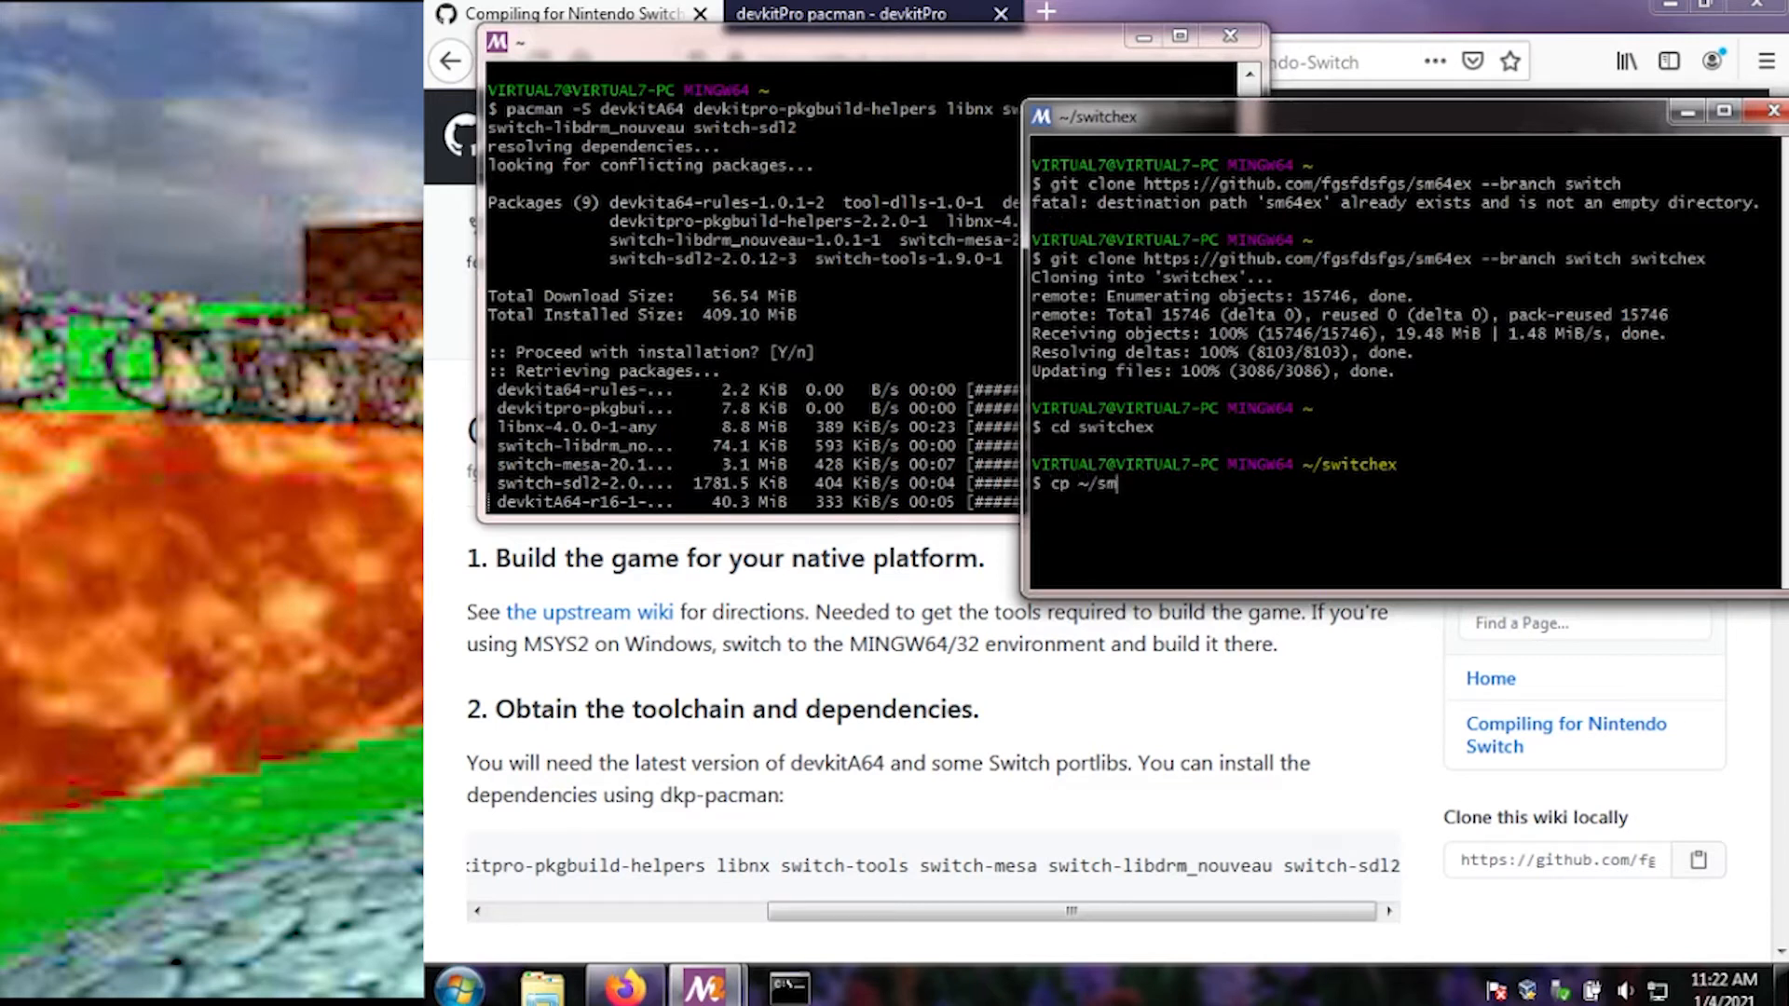
type("64ex/")
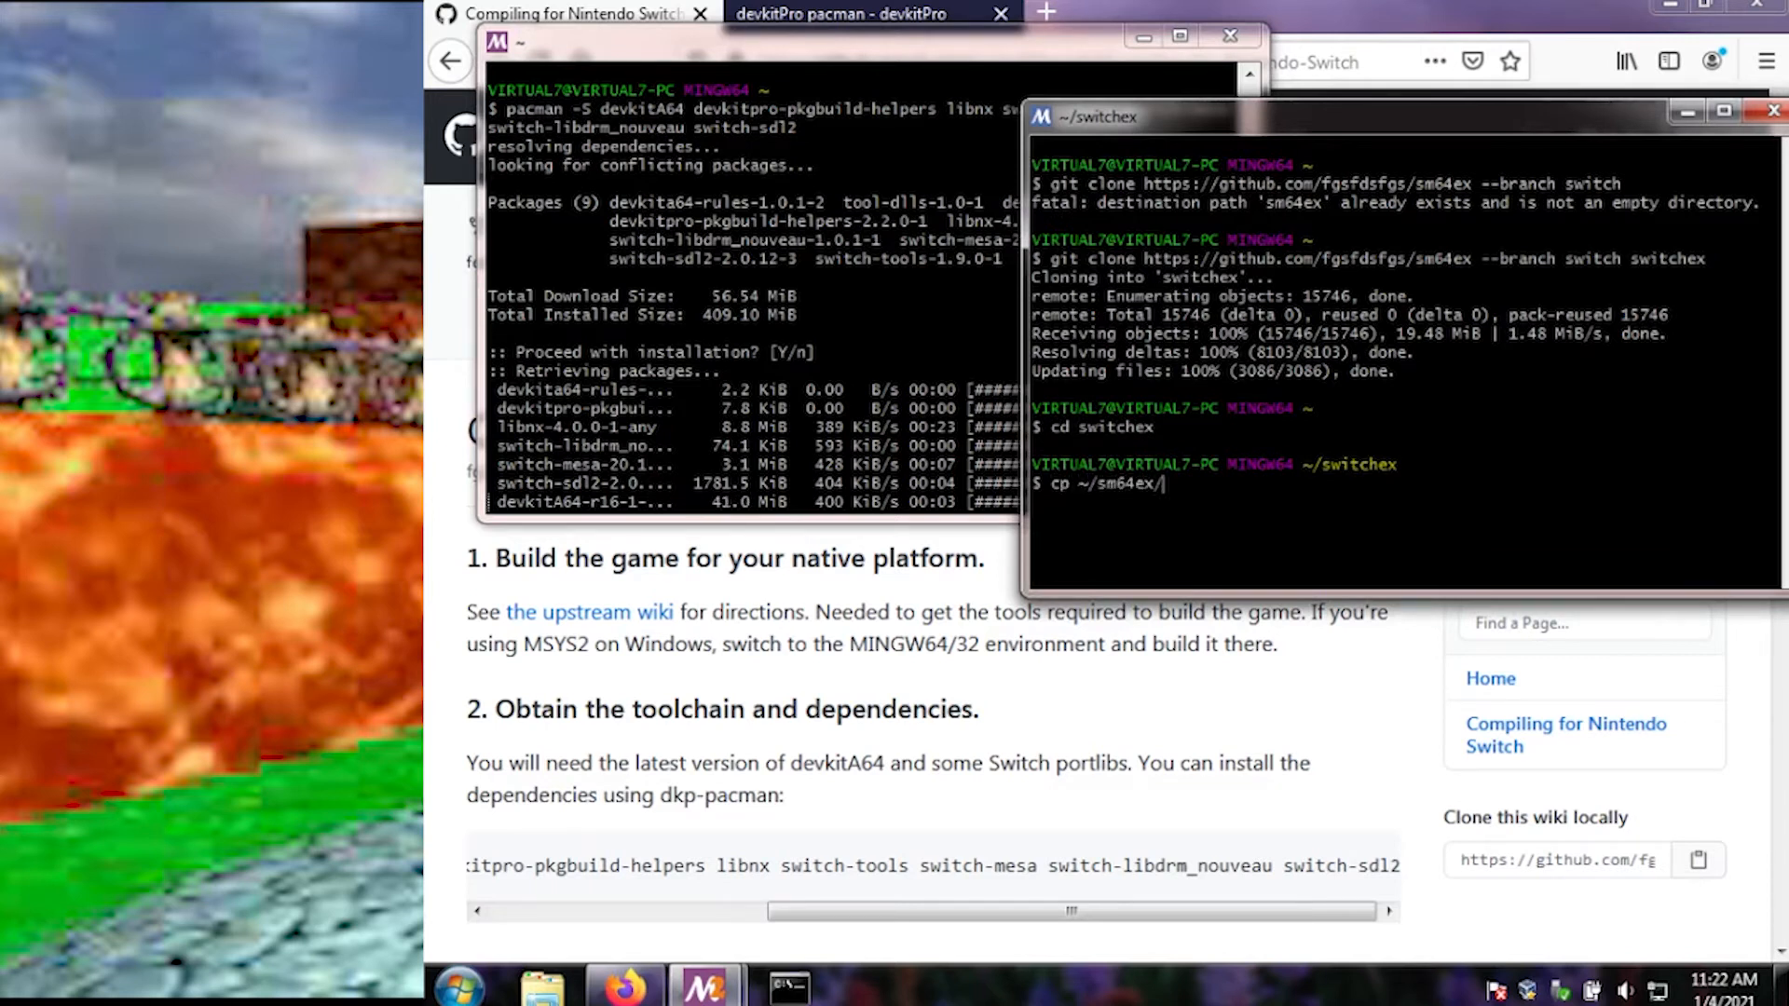
type("bse")
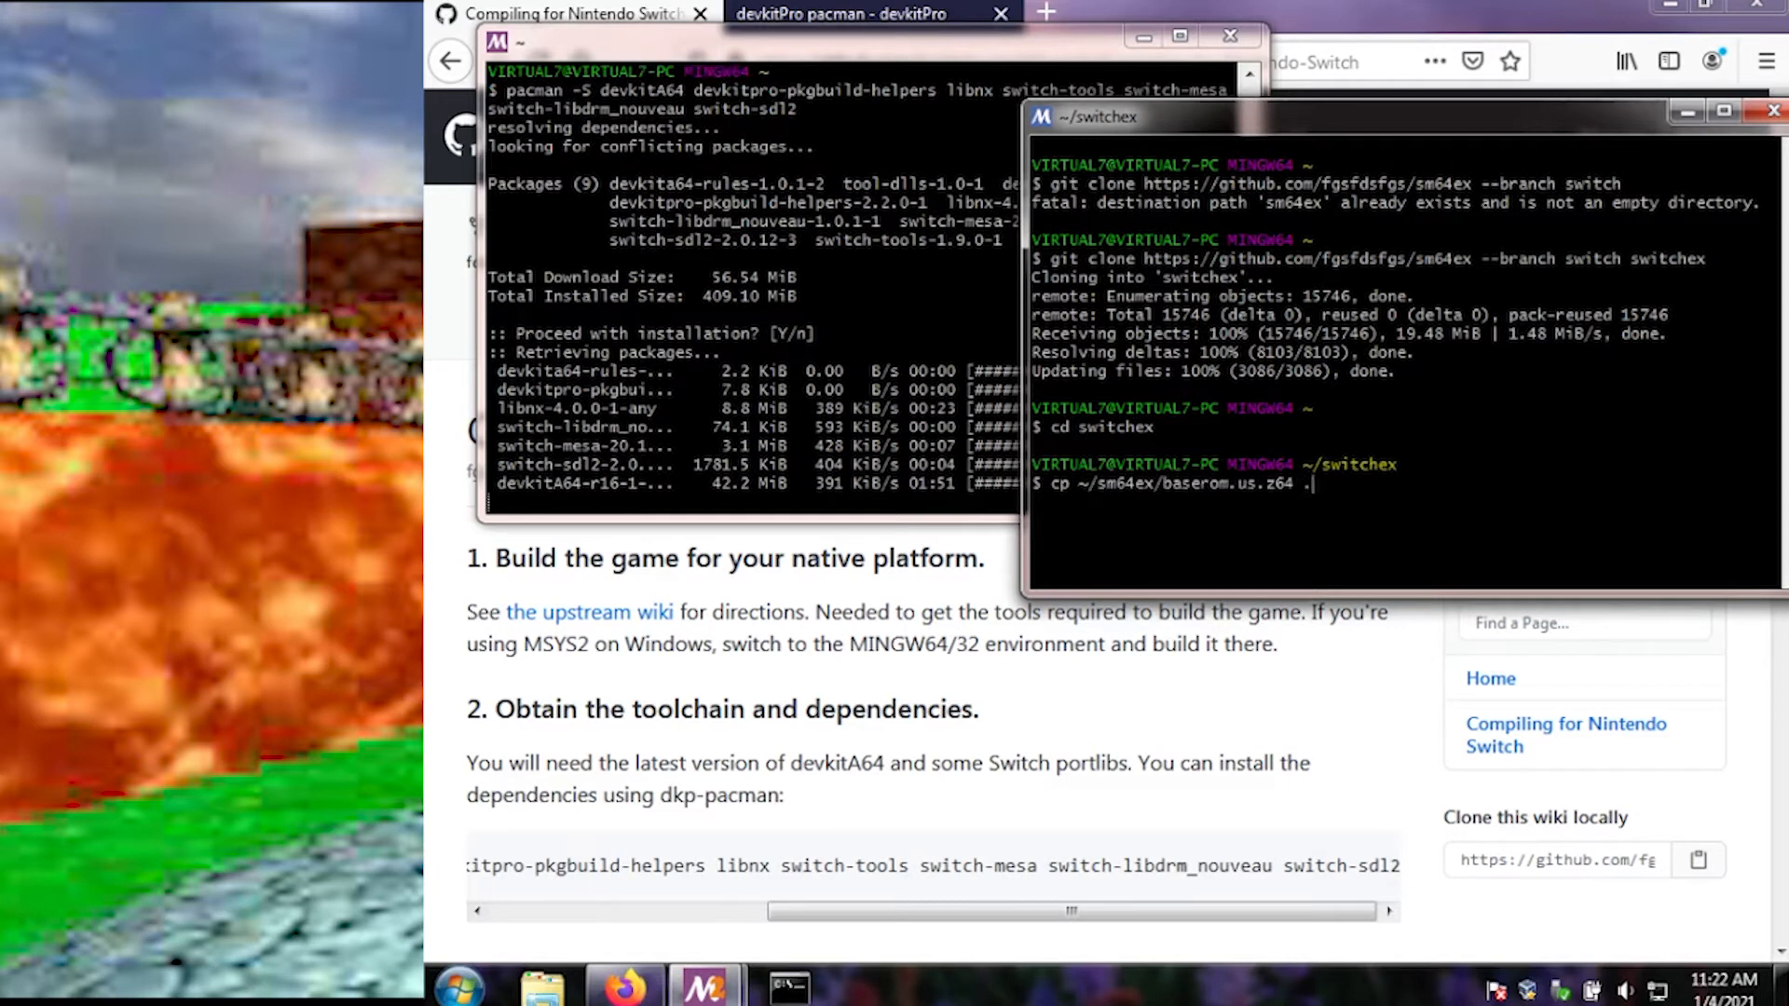
key("Return")
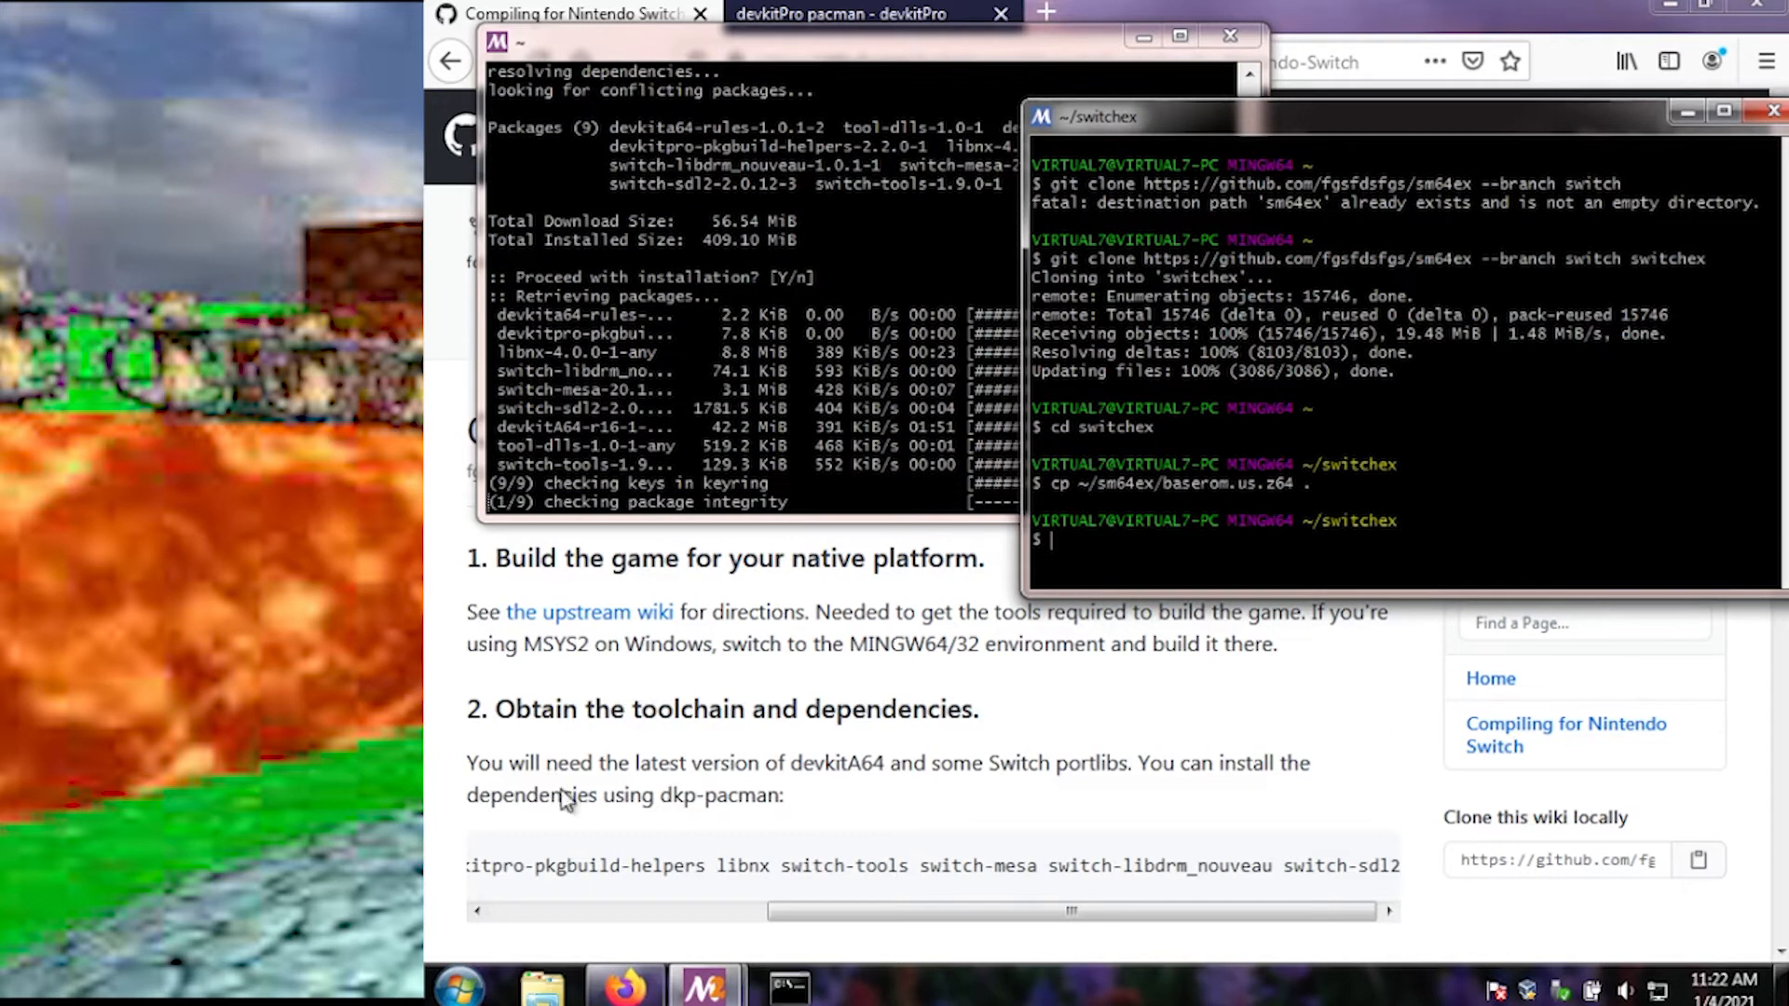
mouse_move(730, 708)
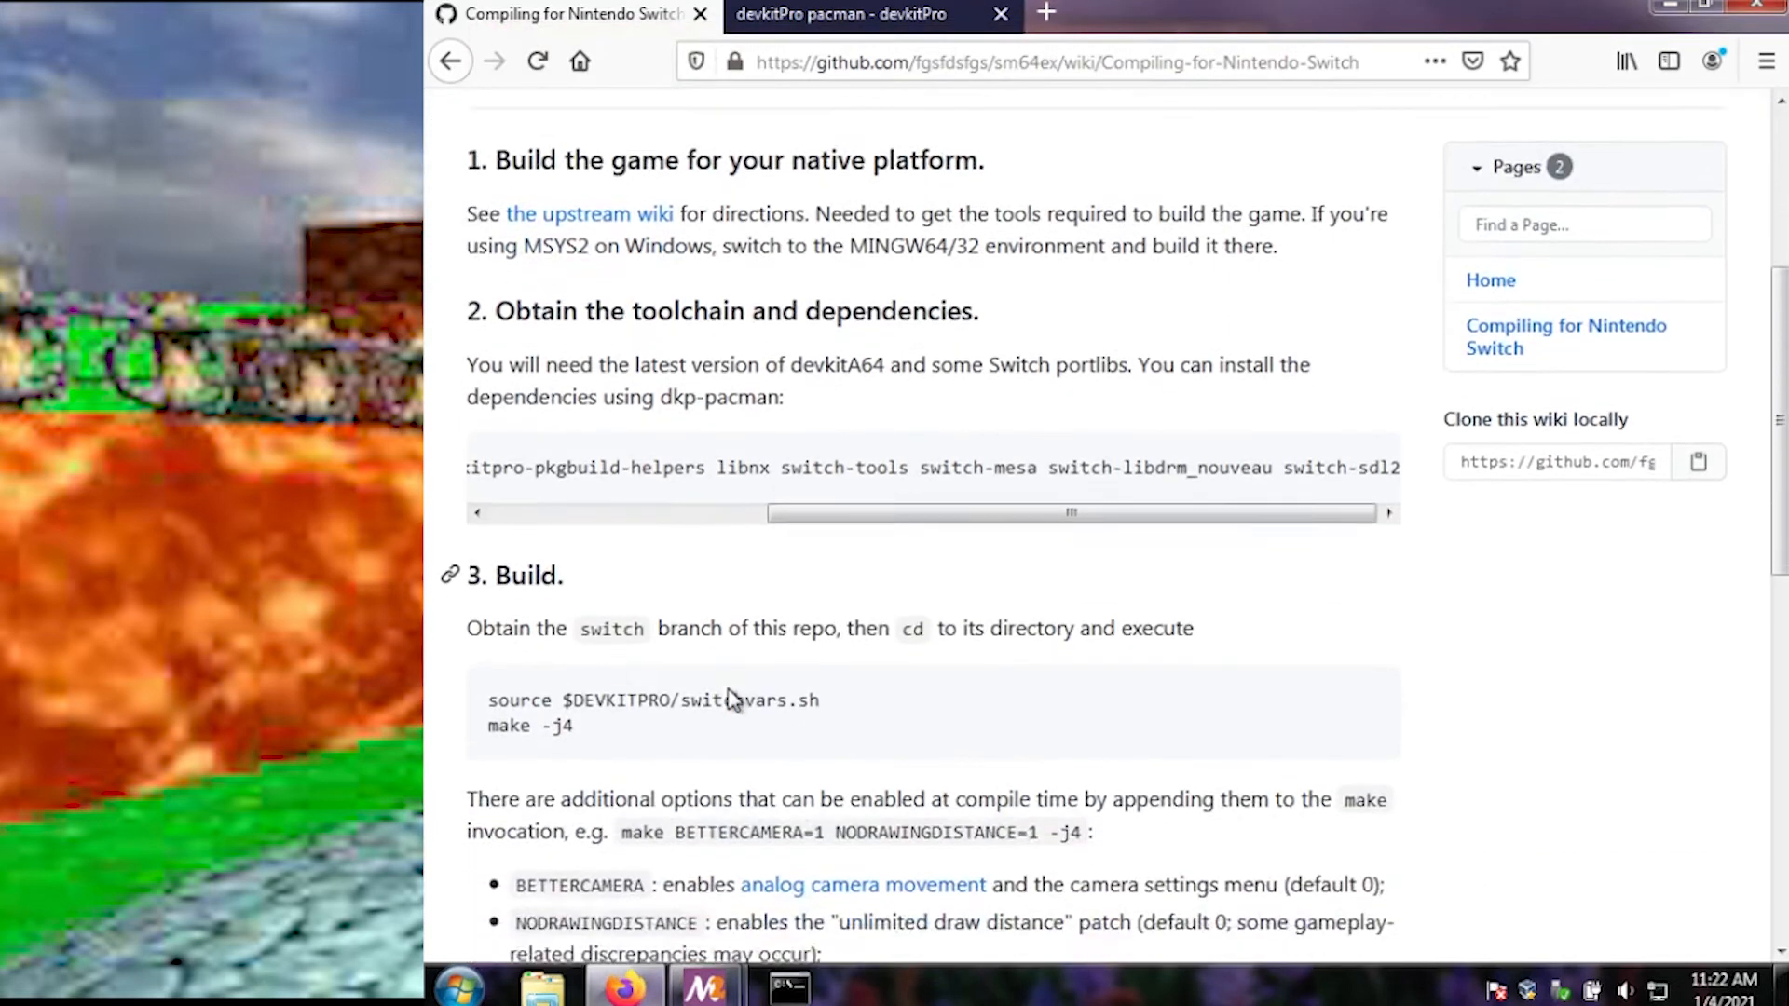
Step: Scroll the wiki to the Build section and check the package installation's progress
scroll("down", 3)
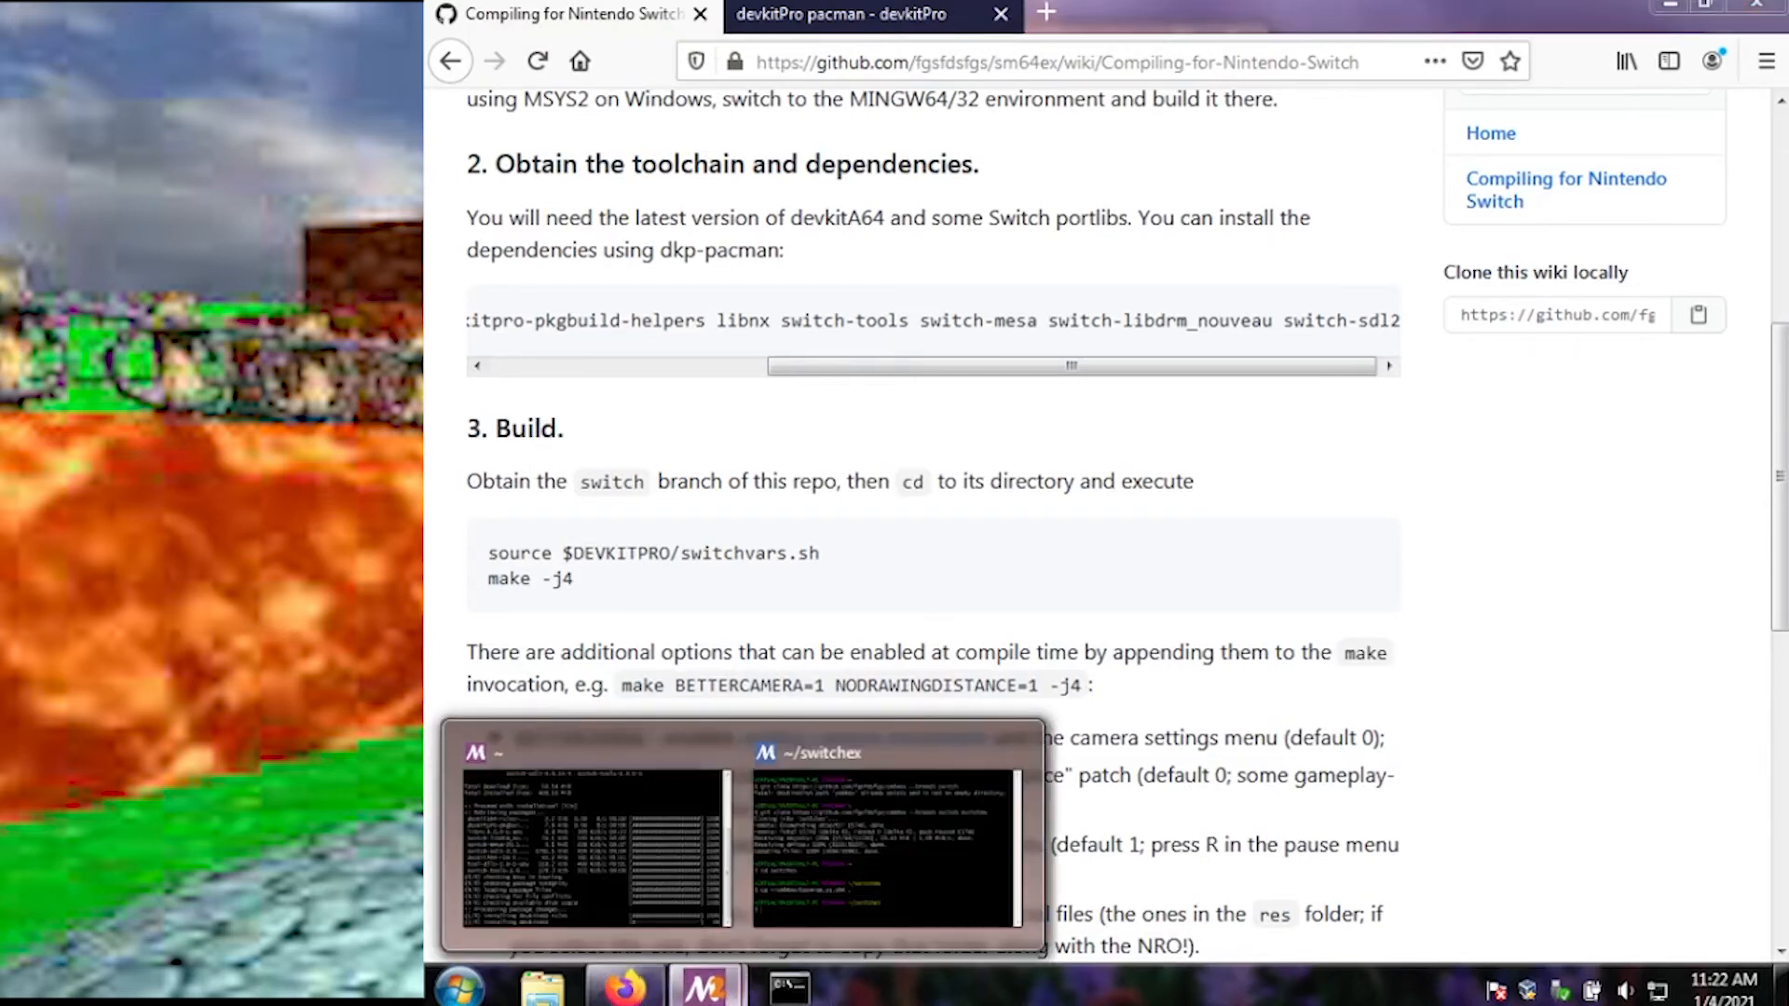
left_click(591, 839)
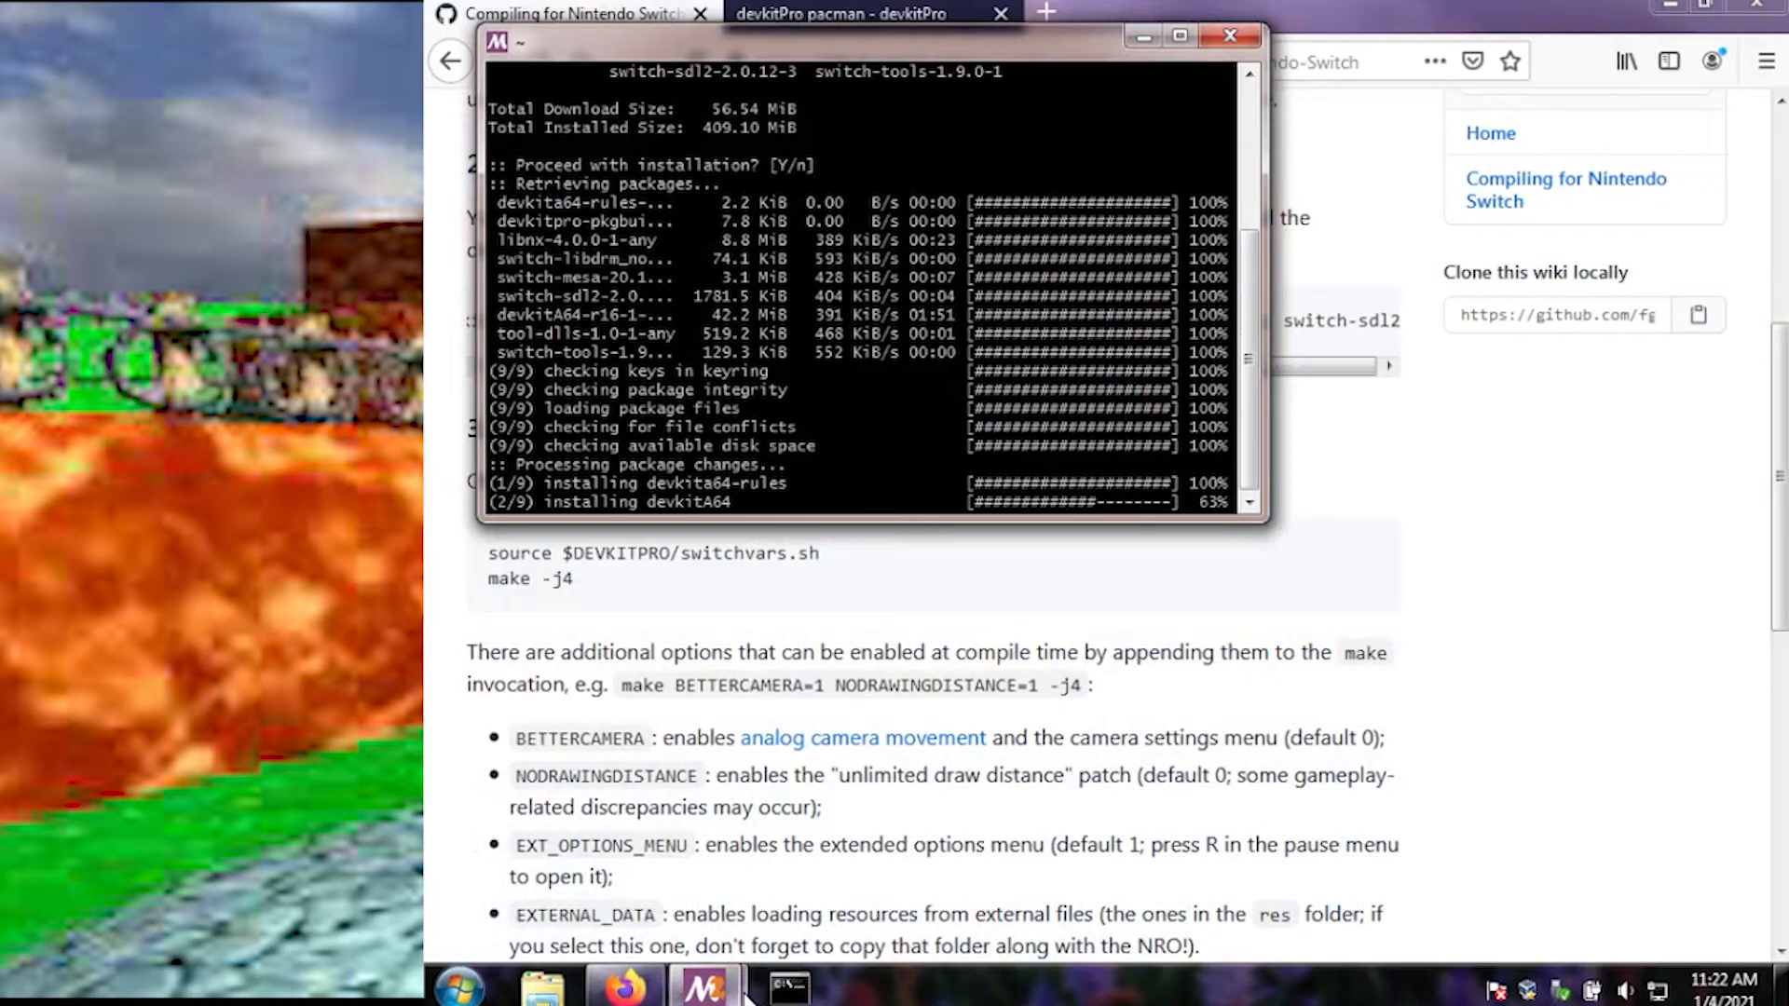
mouse_move(706, 985)
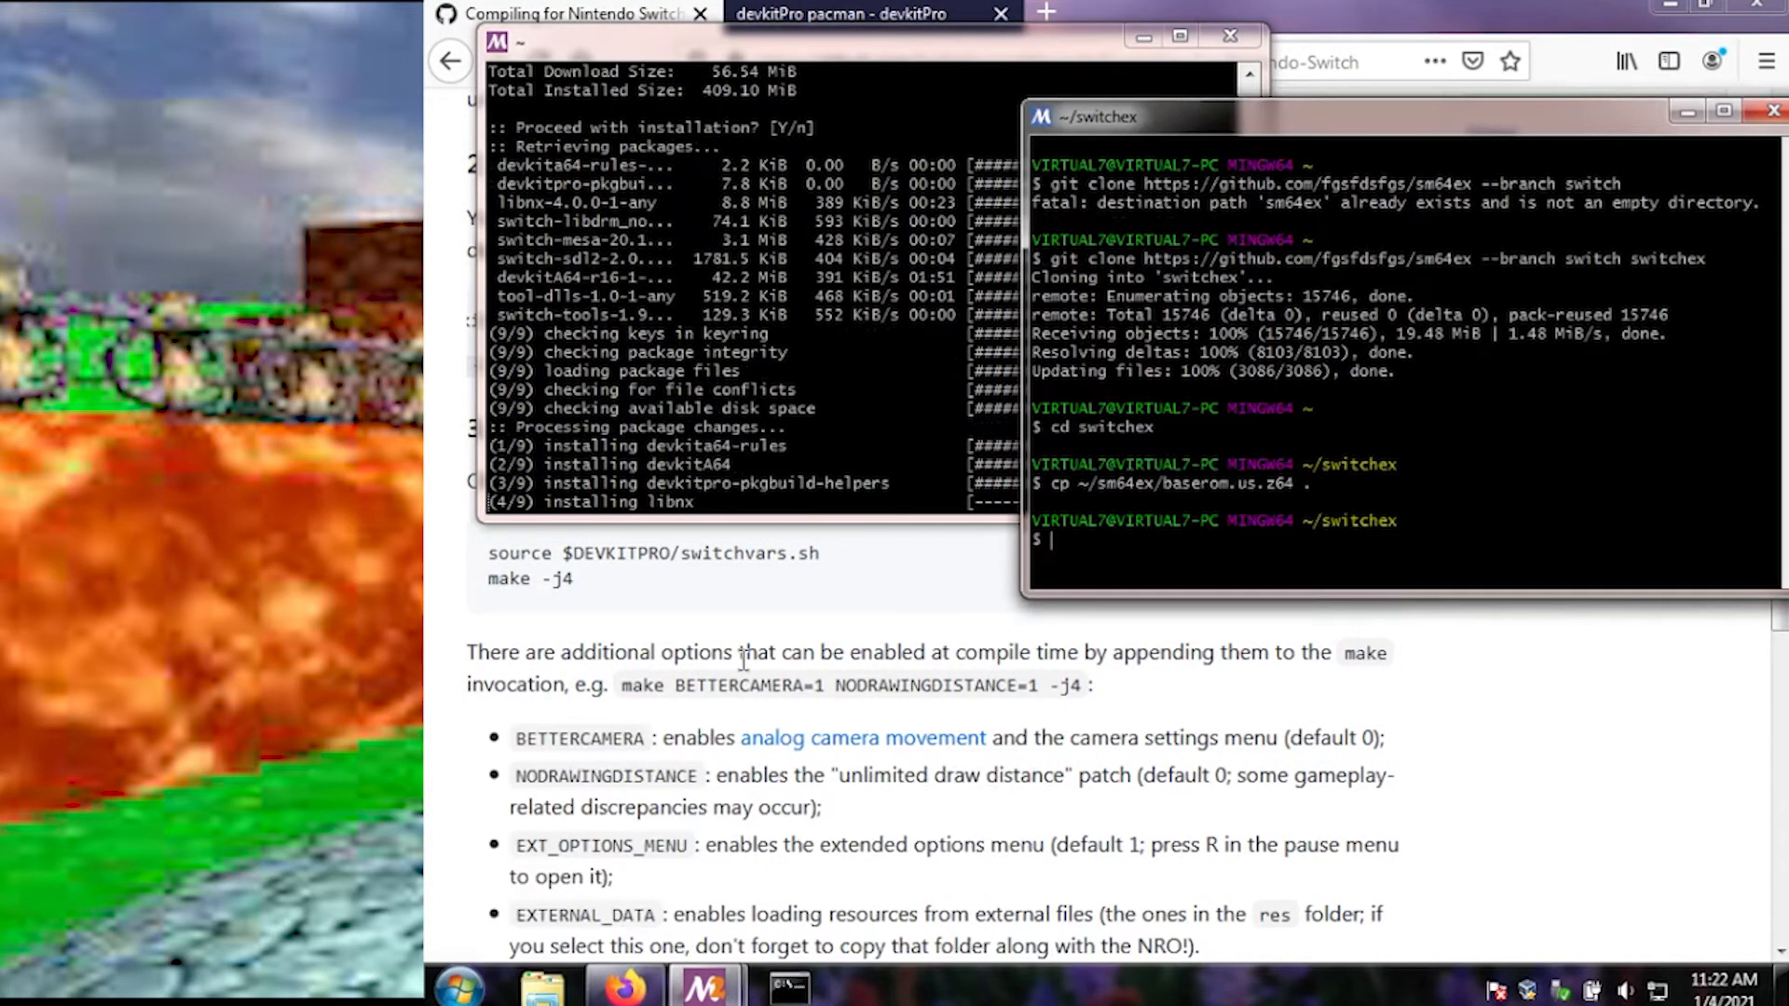
mouse_move(488, 561)
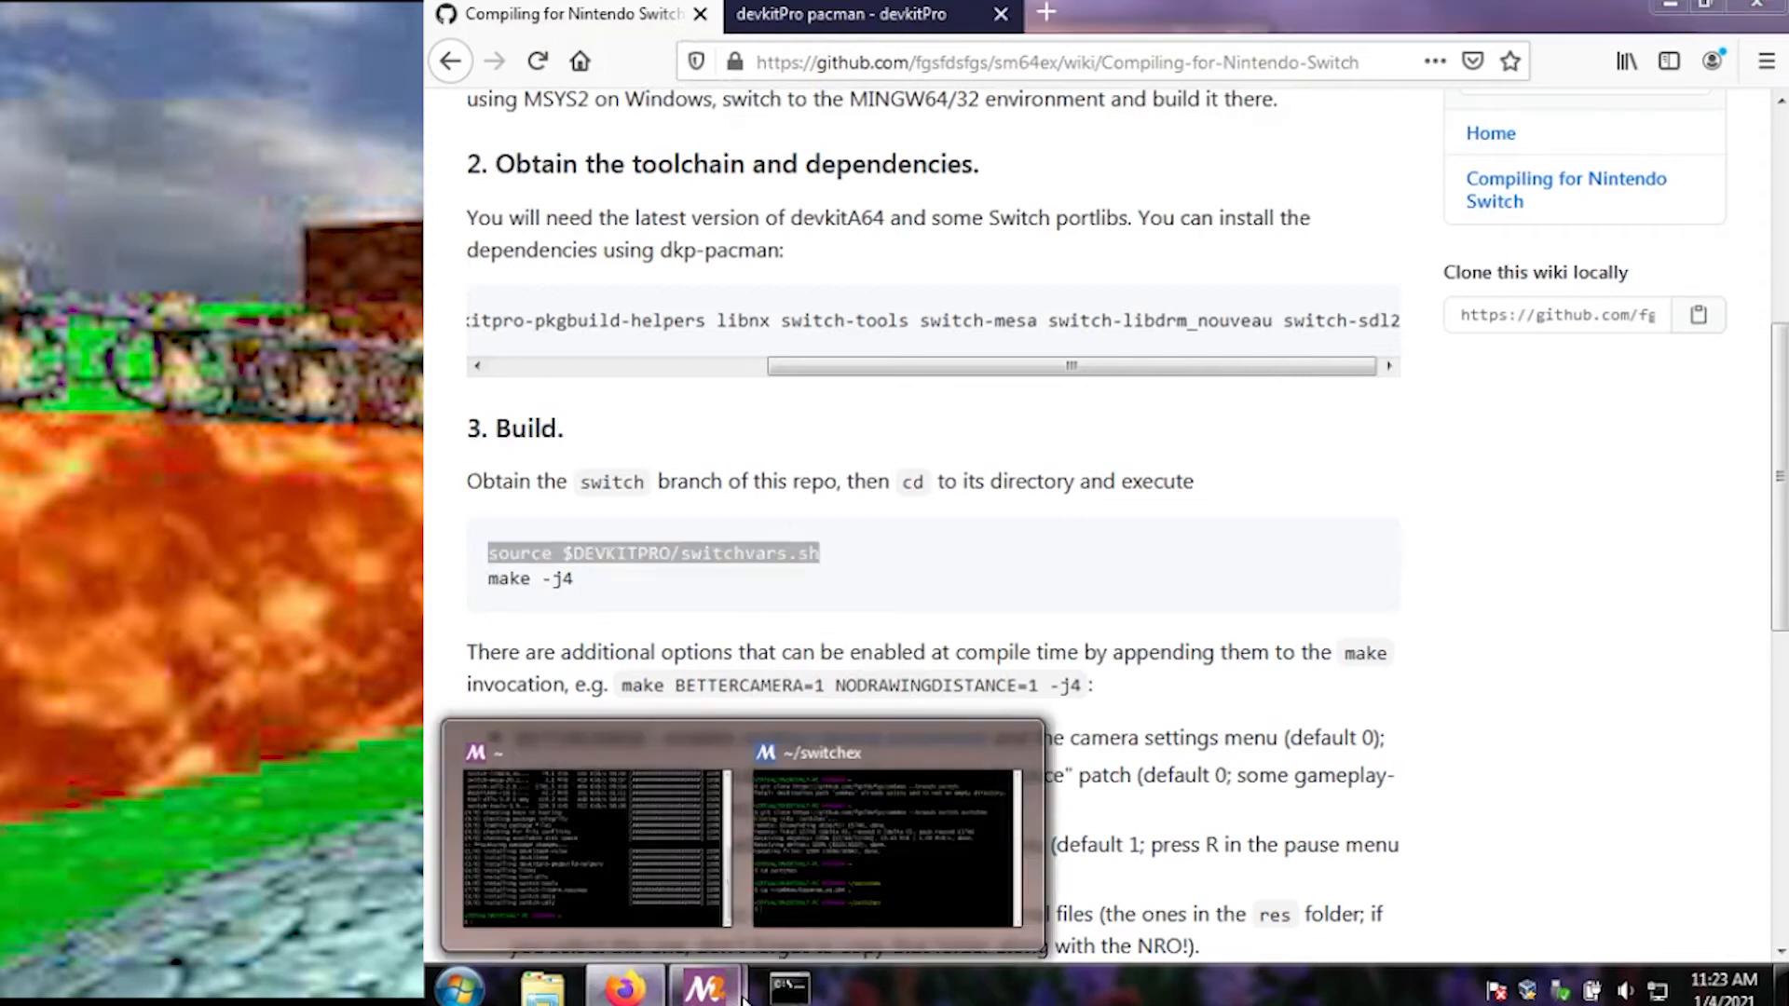
Step: Type 'source $DEVKITPRO/switchvars.sh;make -j4' in the switchex terminal without running it
left_click(890, 833)
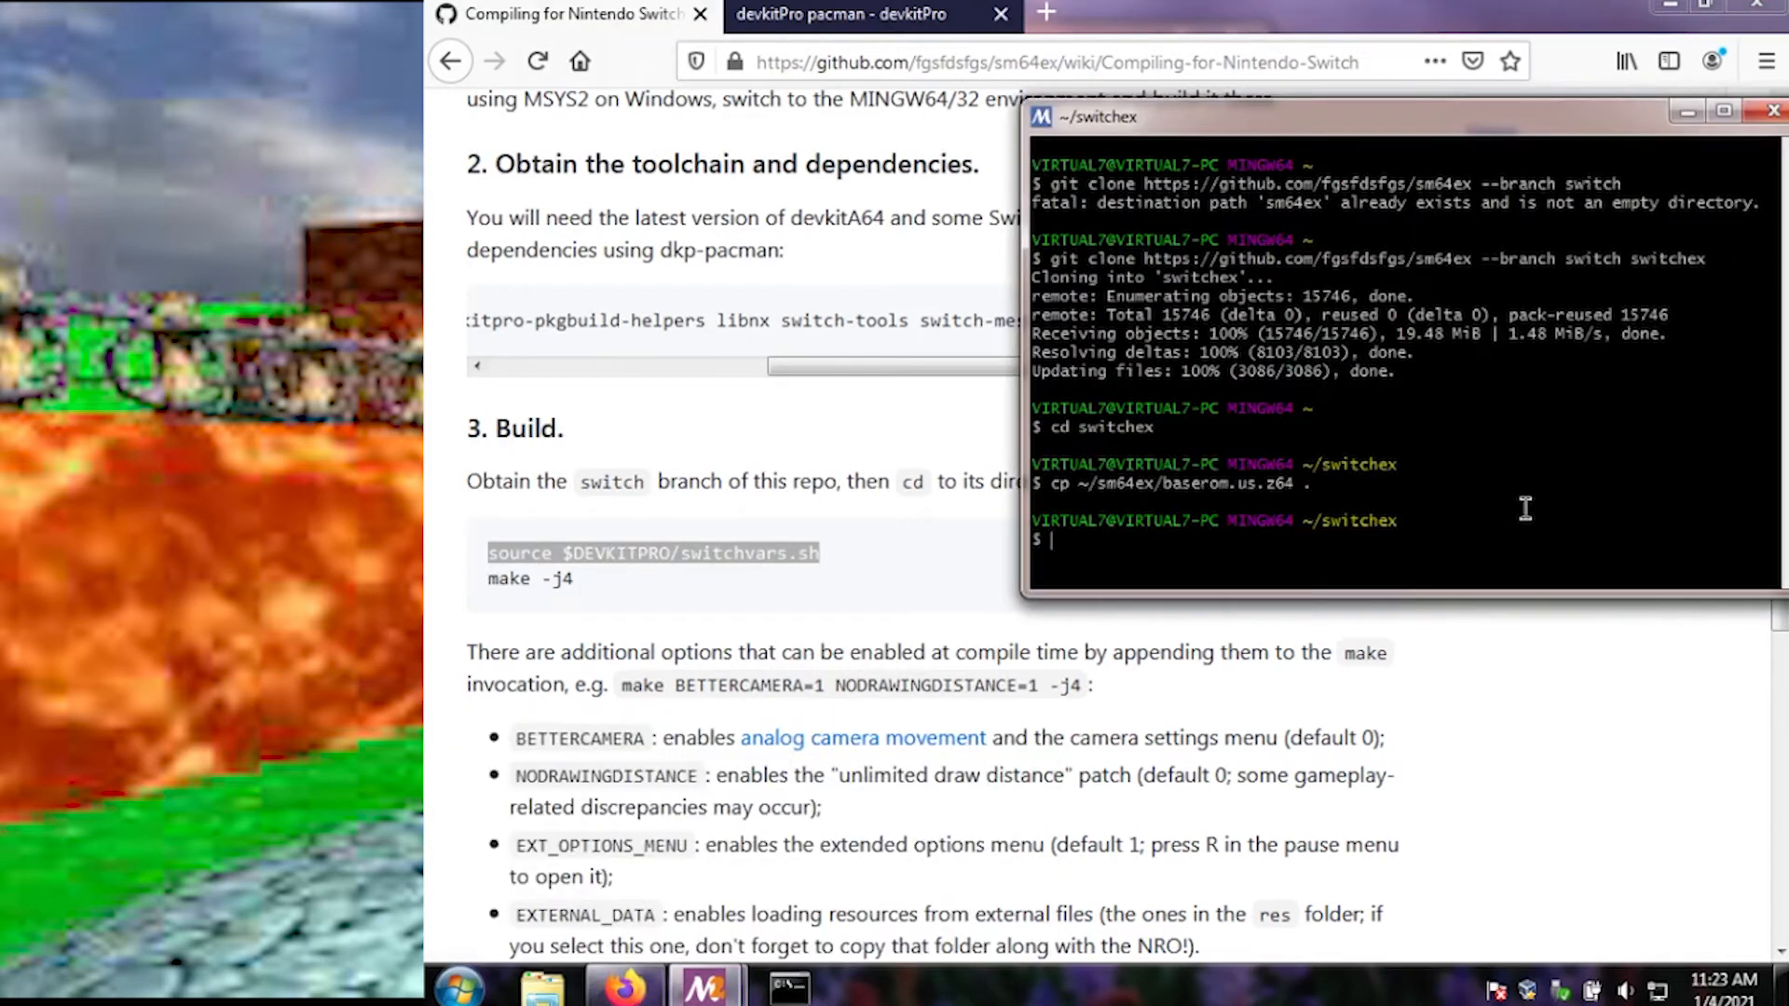
type("source $DEVKITPRO/switchvars.sh")
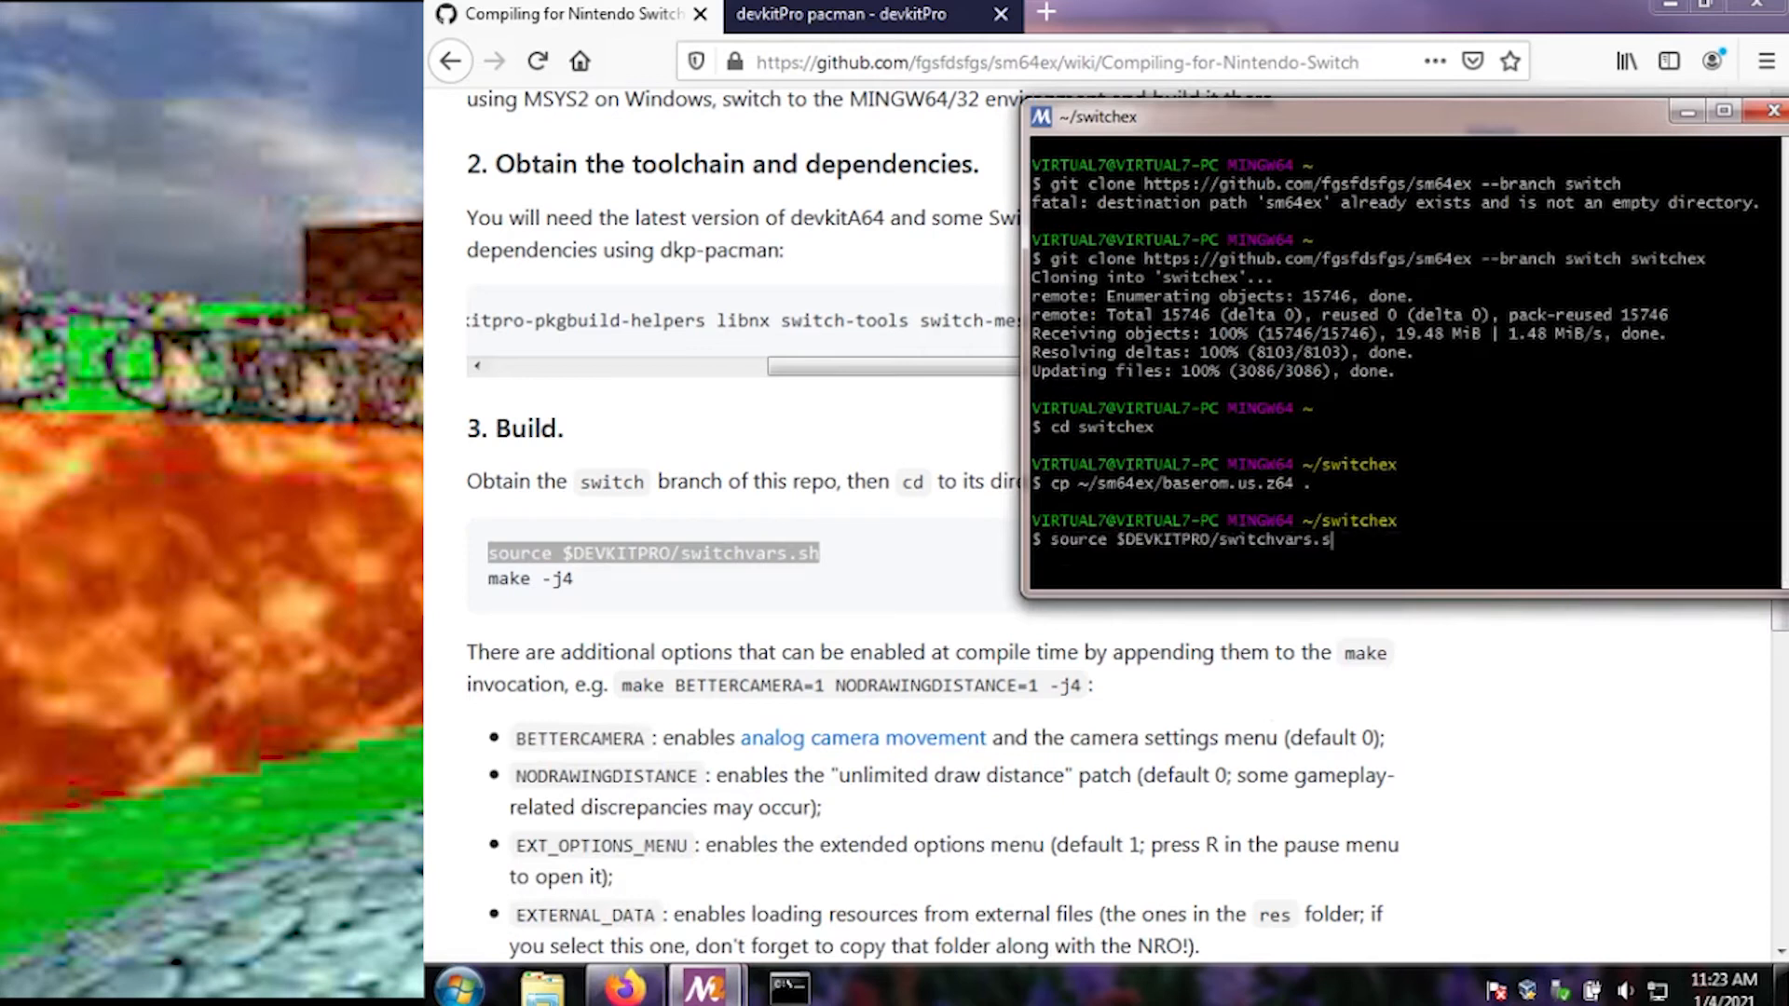
type("h")
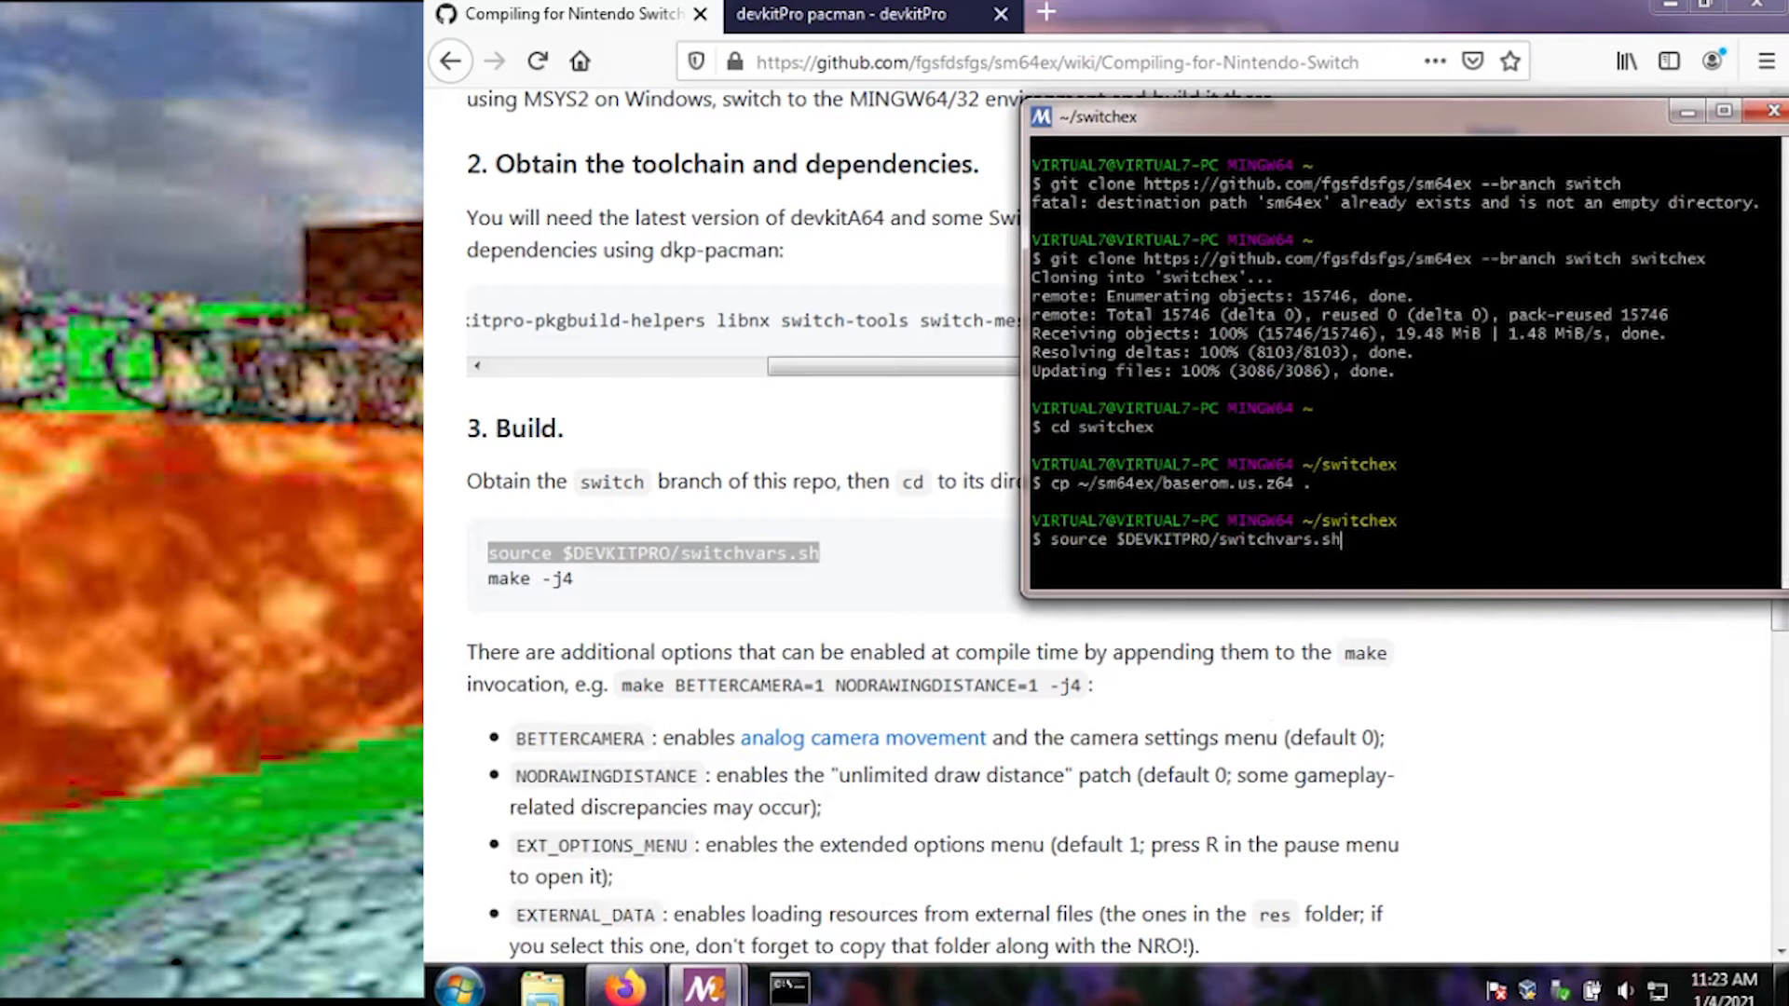
type(";")
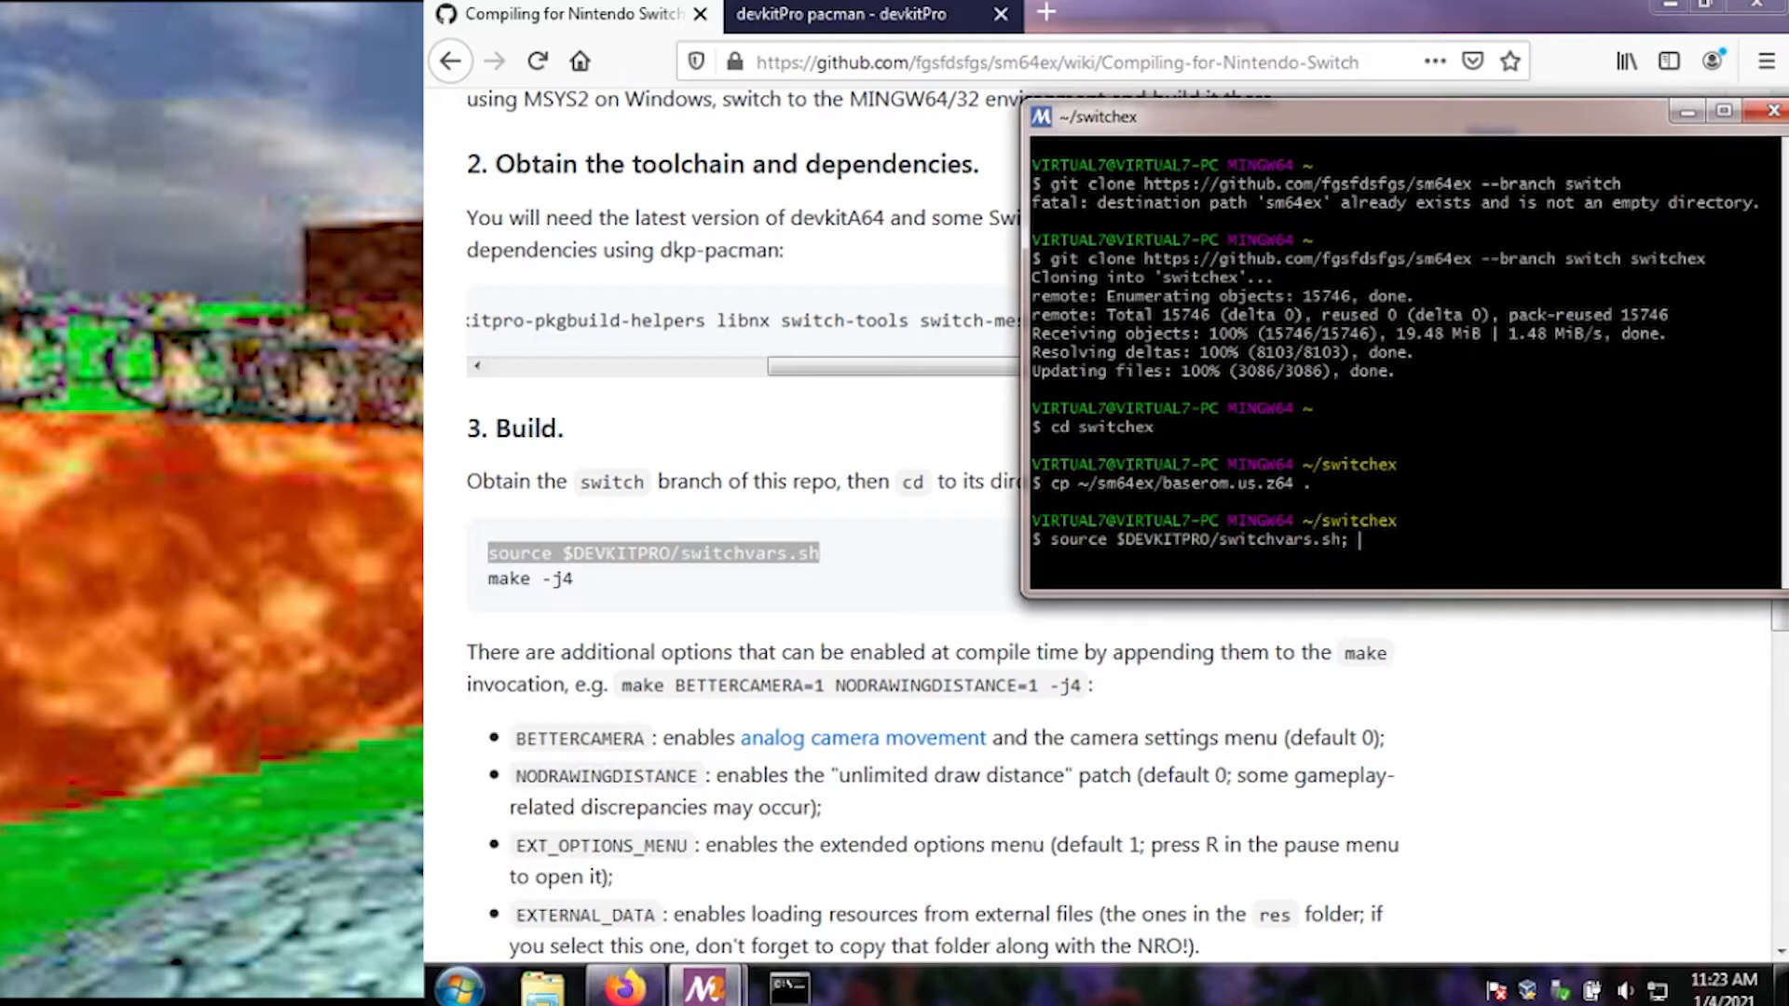
type("make -j4")
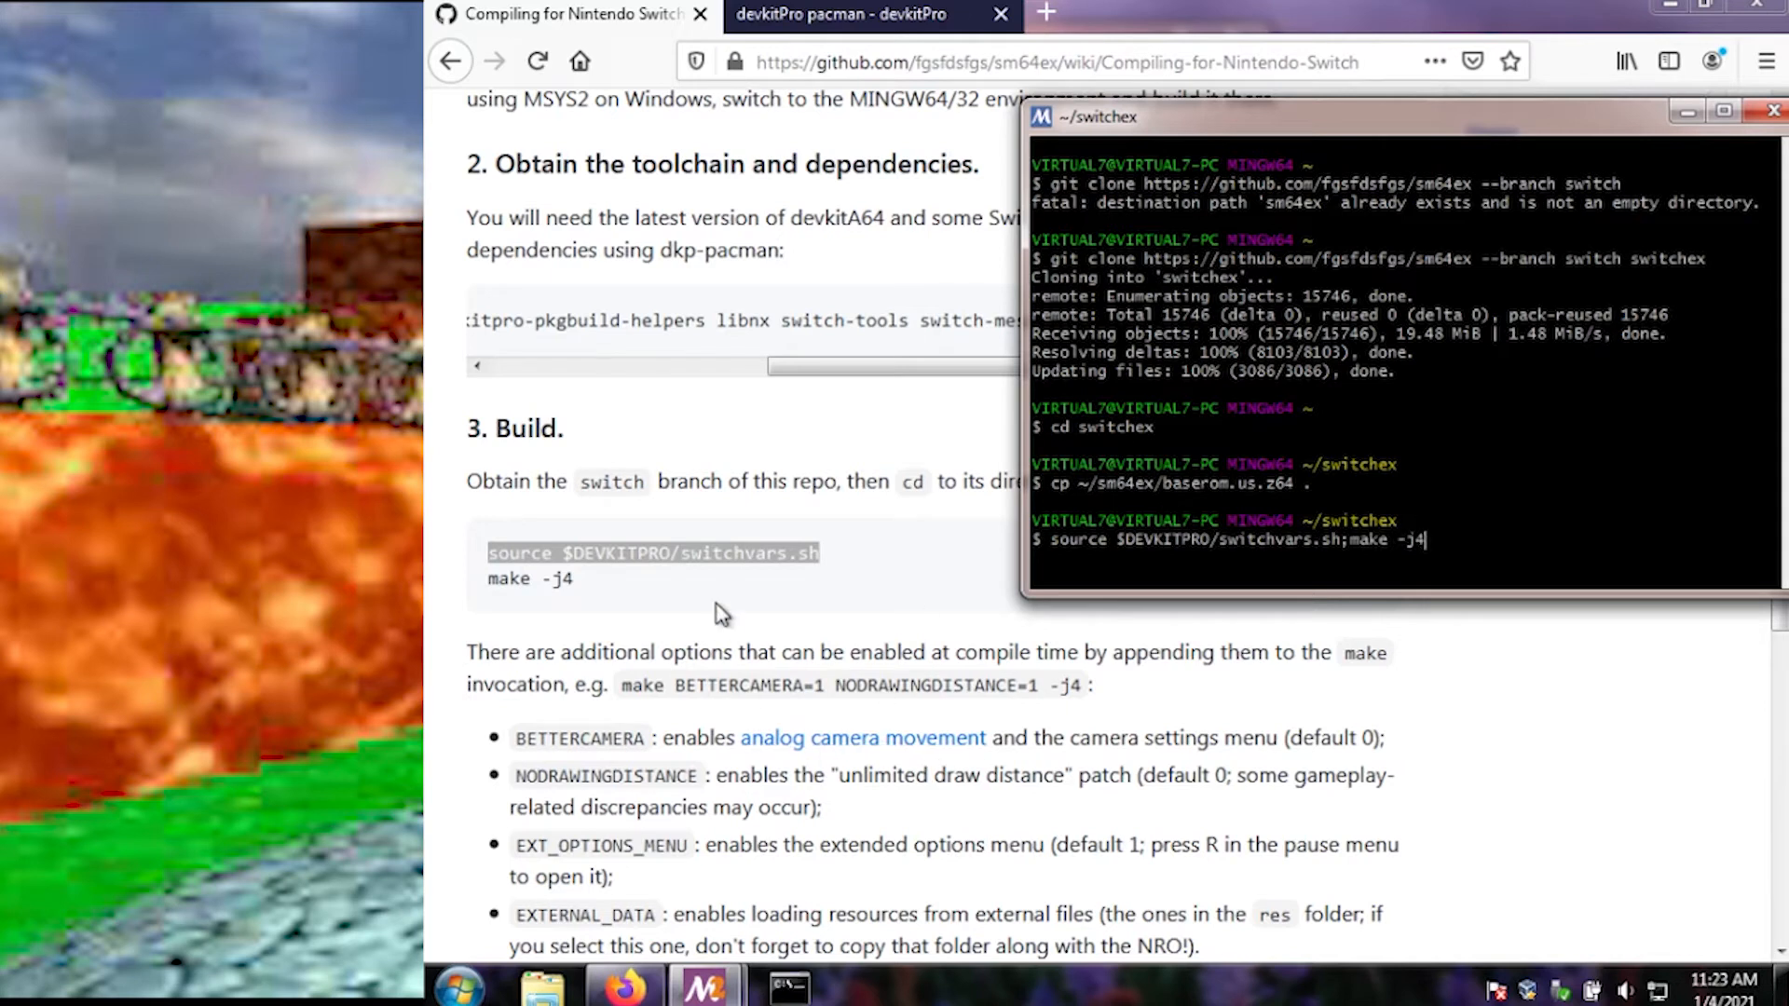
mouse_move(717, 452)
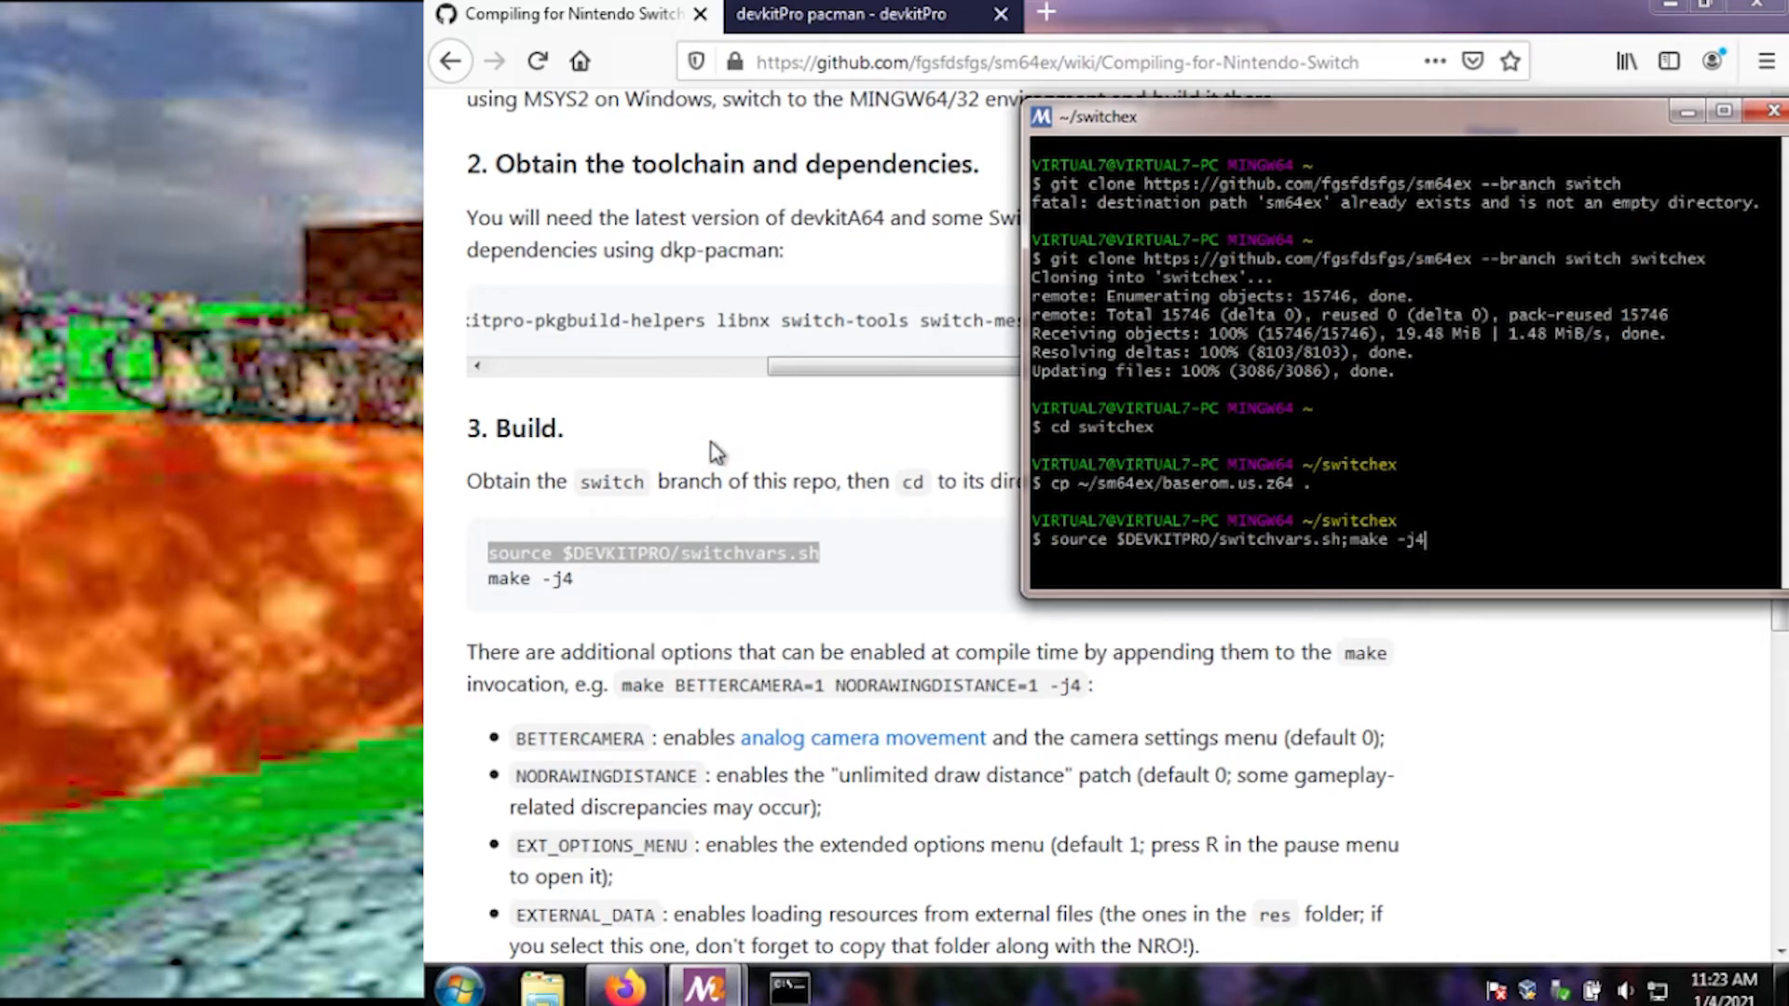
mouse_move(639, 442)
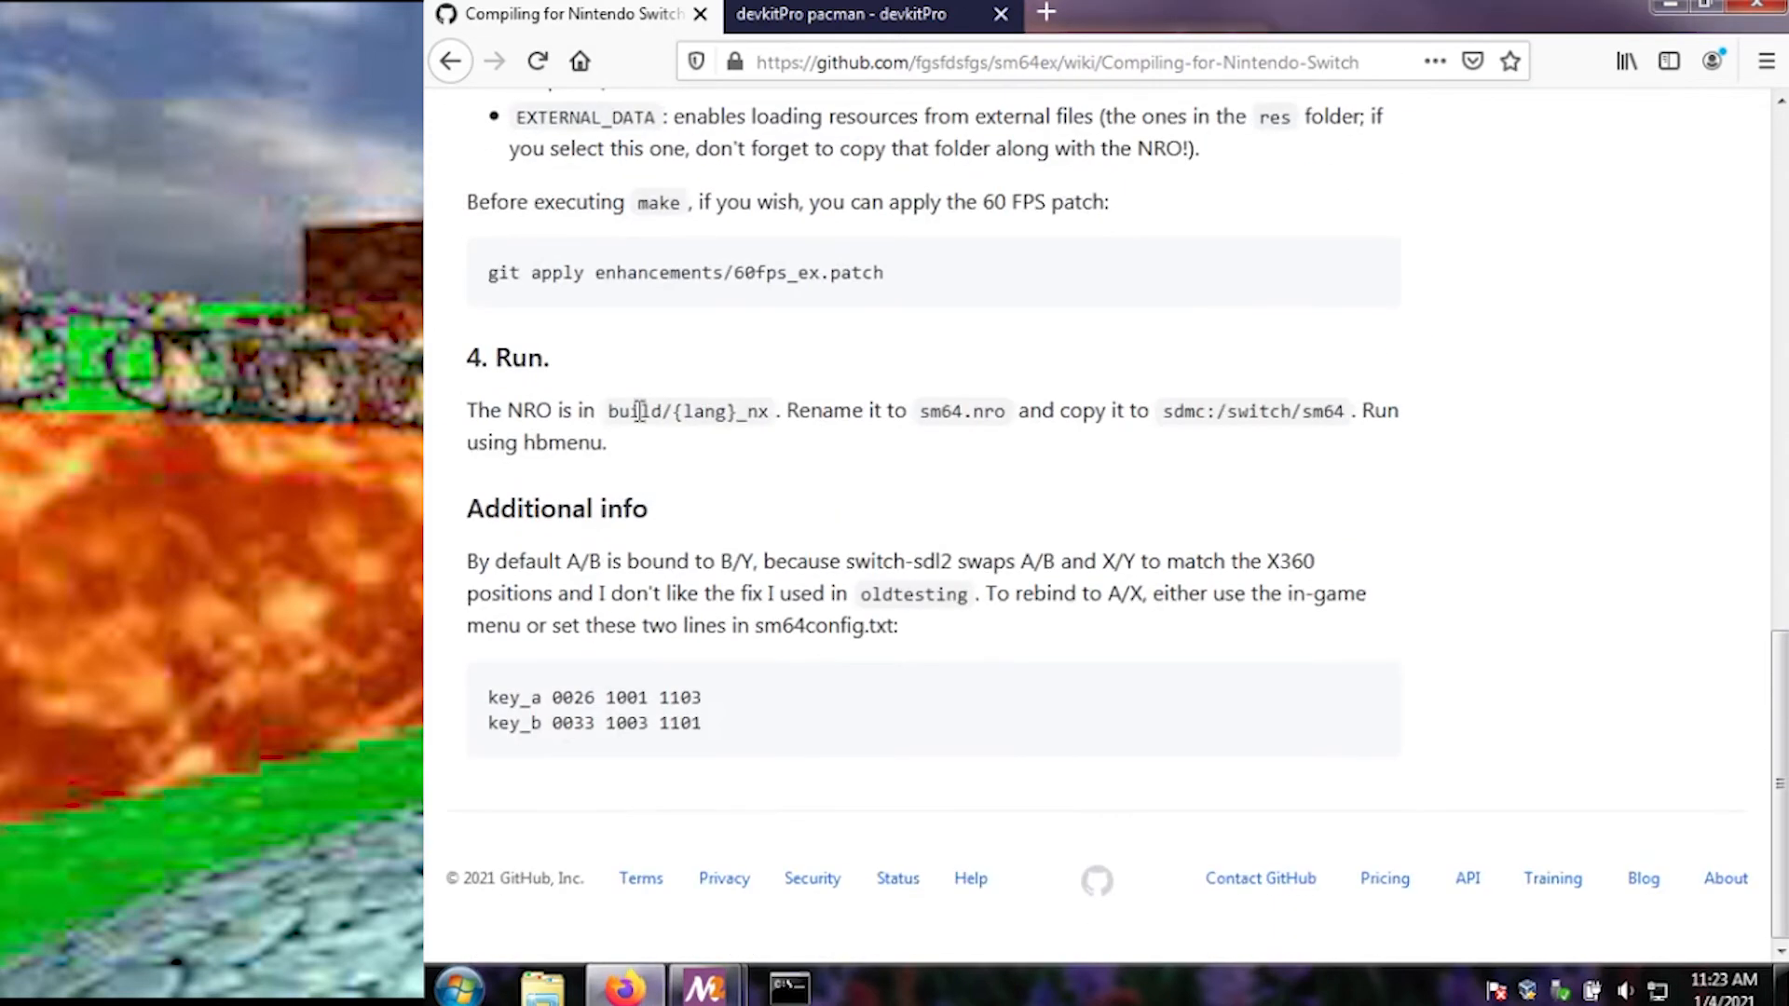
mouse_move(789, 623)
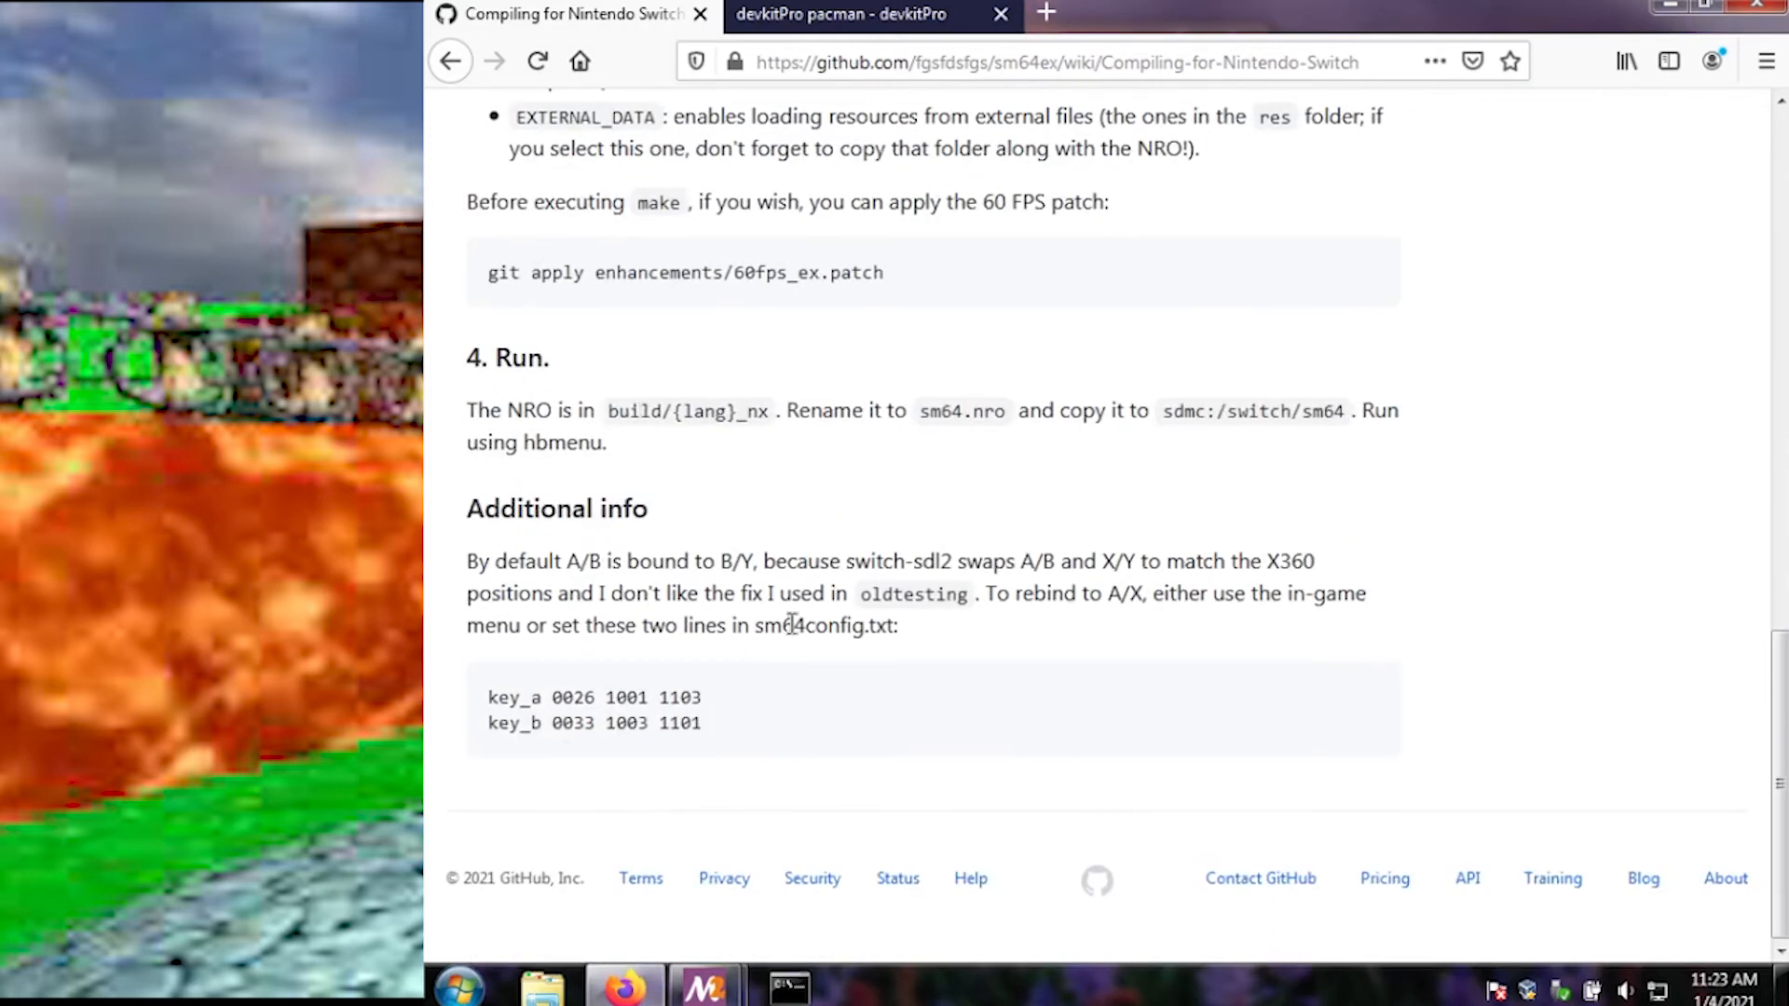
Step: Scroll the wiki back up to the optional 60 FPS patch command shown before make
scroll("up", 3)
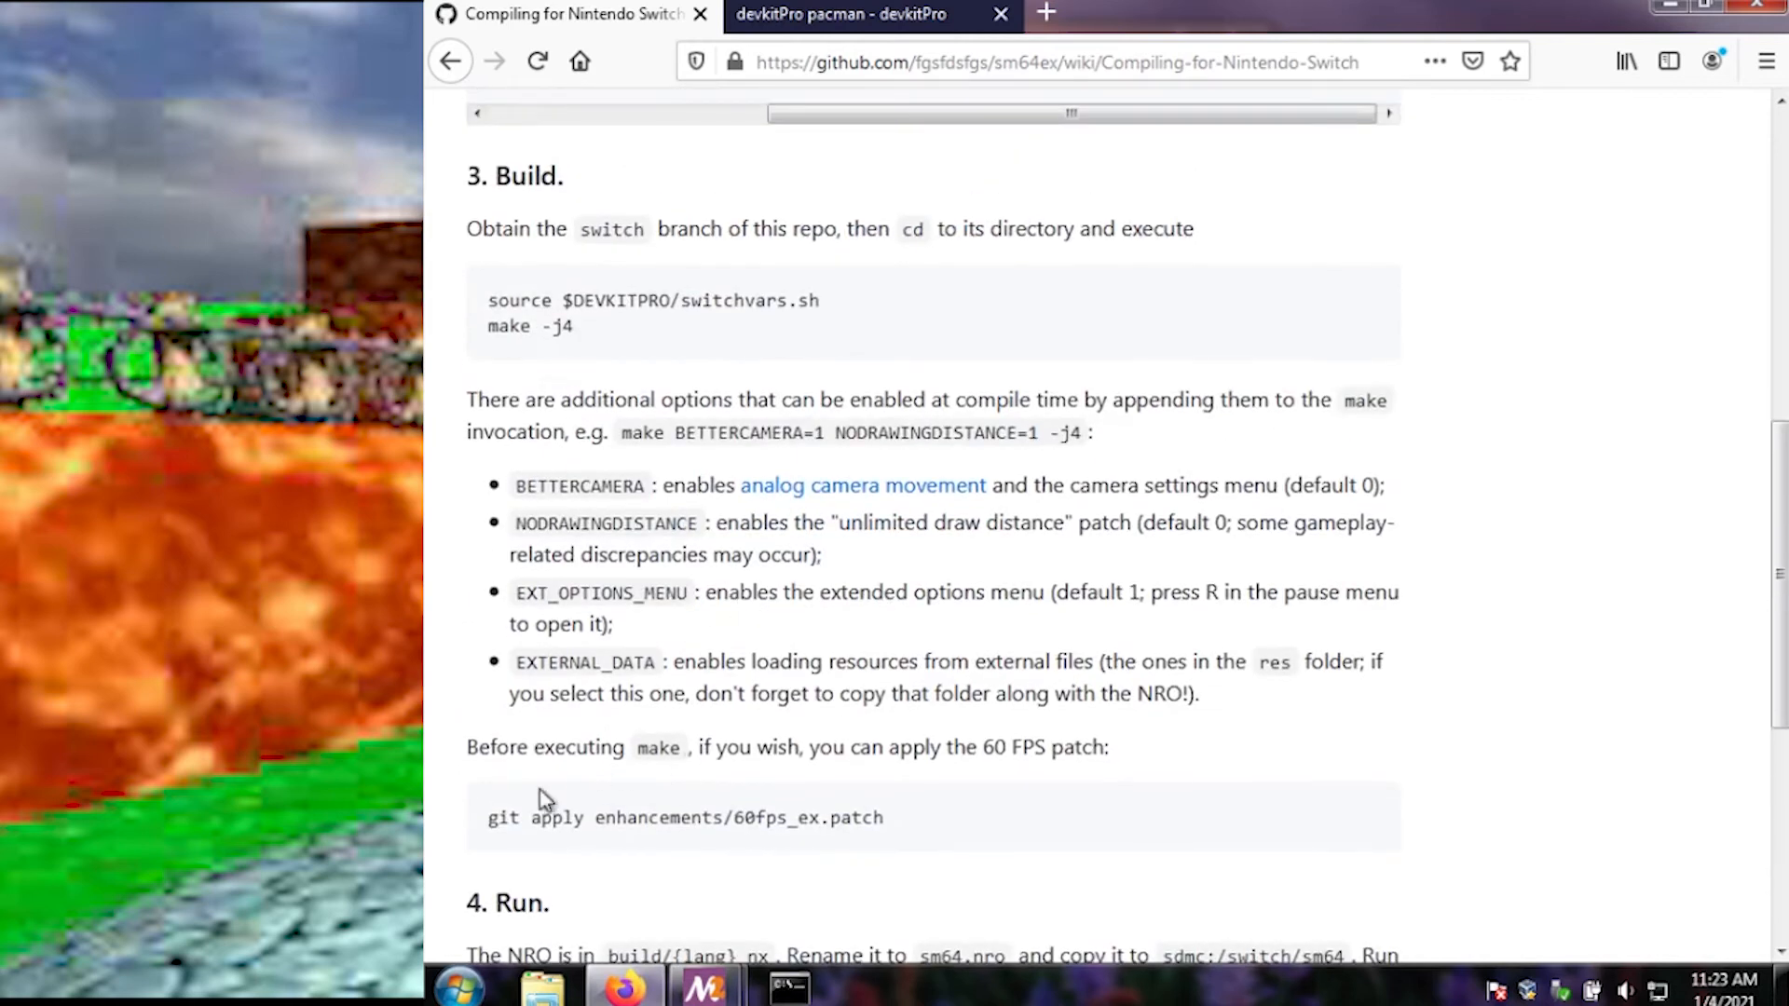
mouse_move(842, 819)
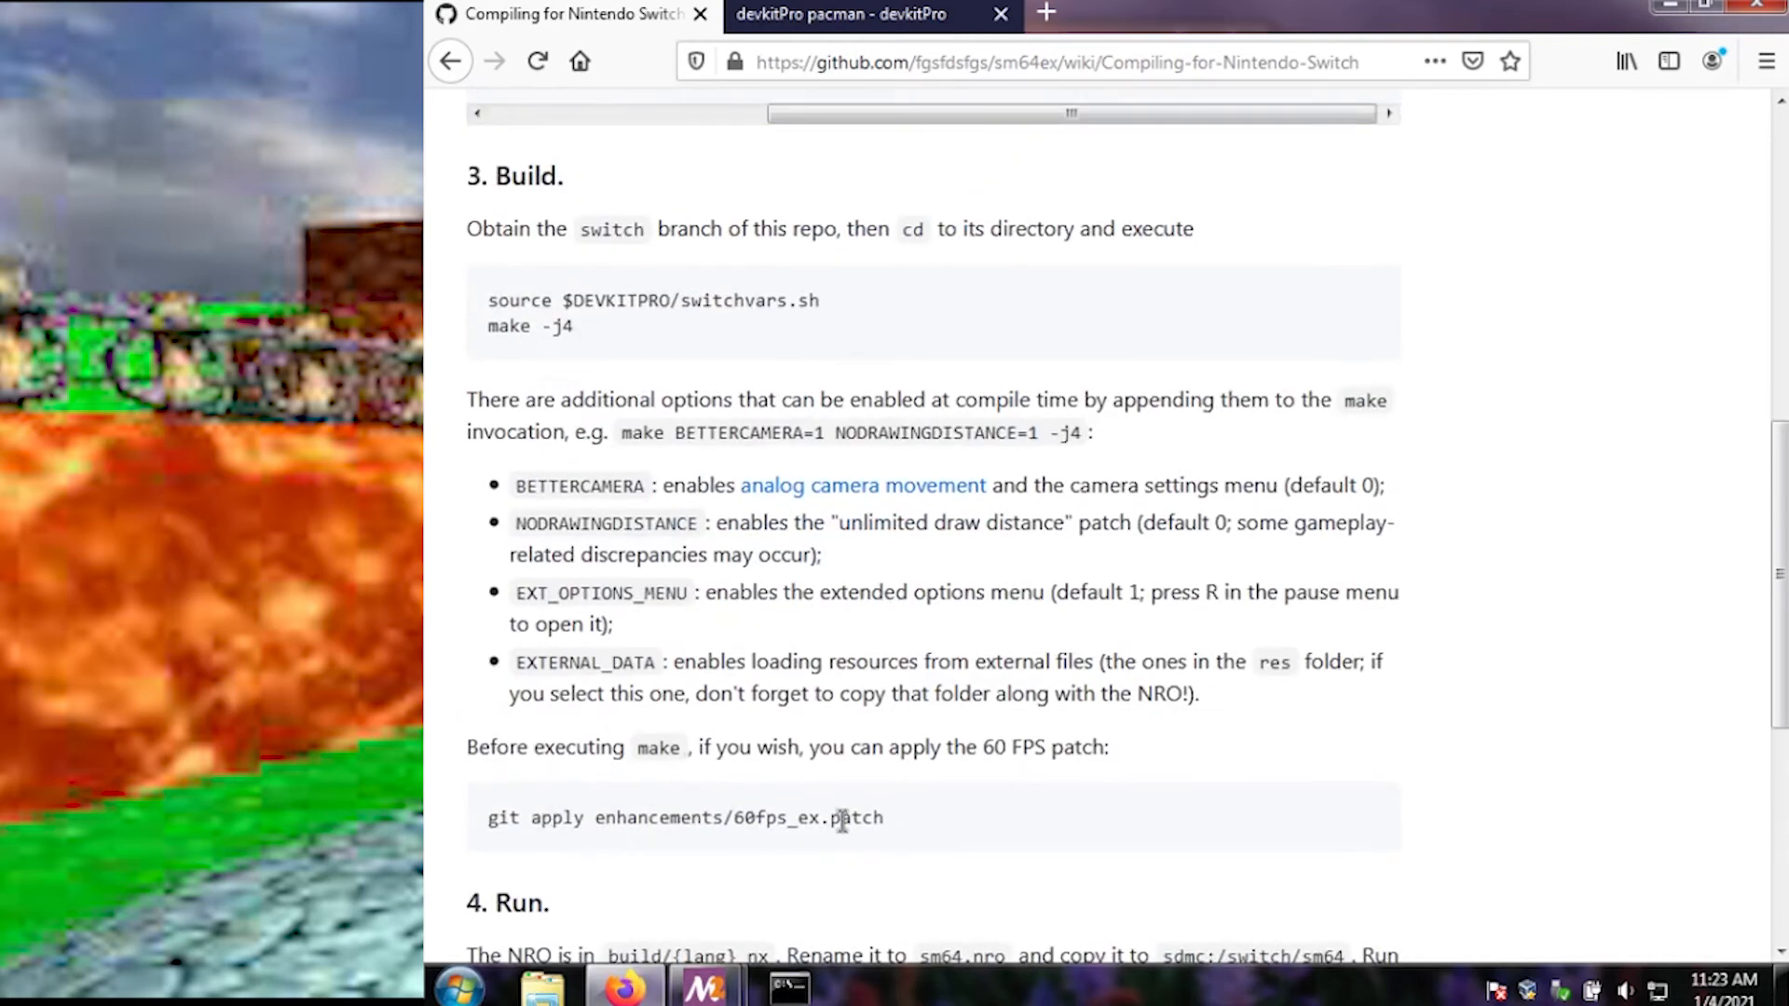
mouse_move(739, 992)
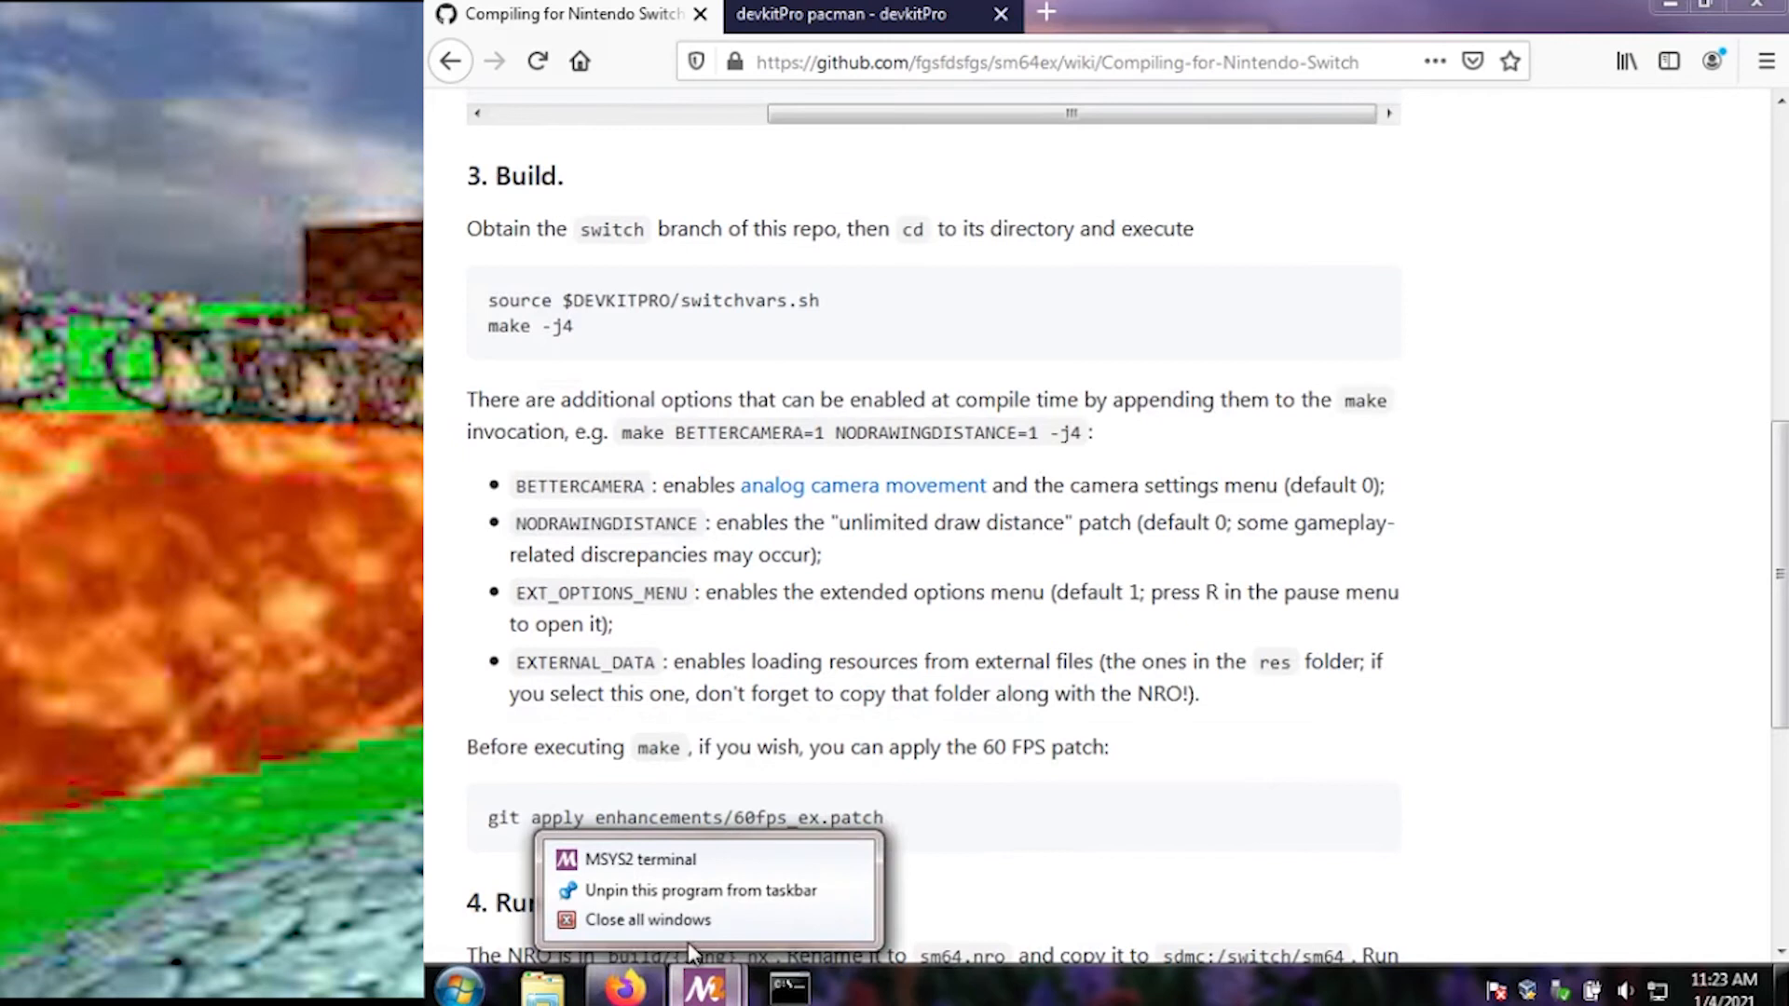
Step: Open a new MSYS2 terminal, cd into switchex, and type 'git apply enhancements/60fps_ex.patch'
left_click(644, 859)
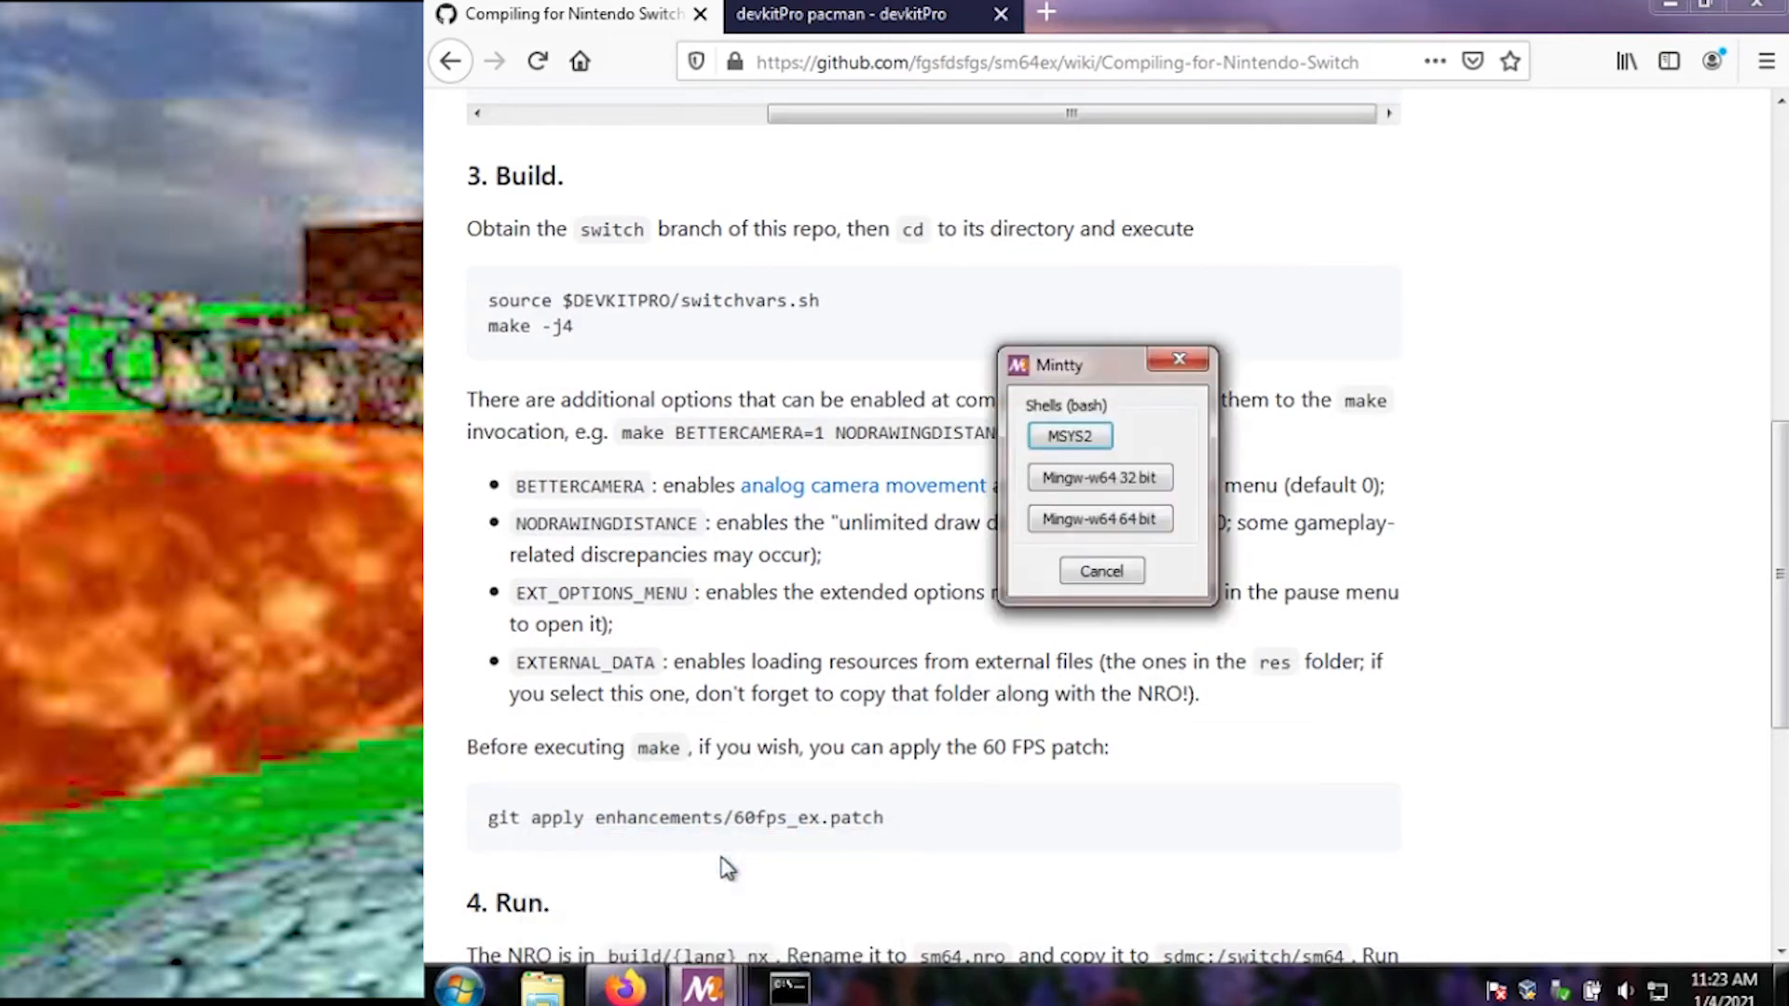
mouse_move(1099, 477)
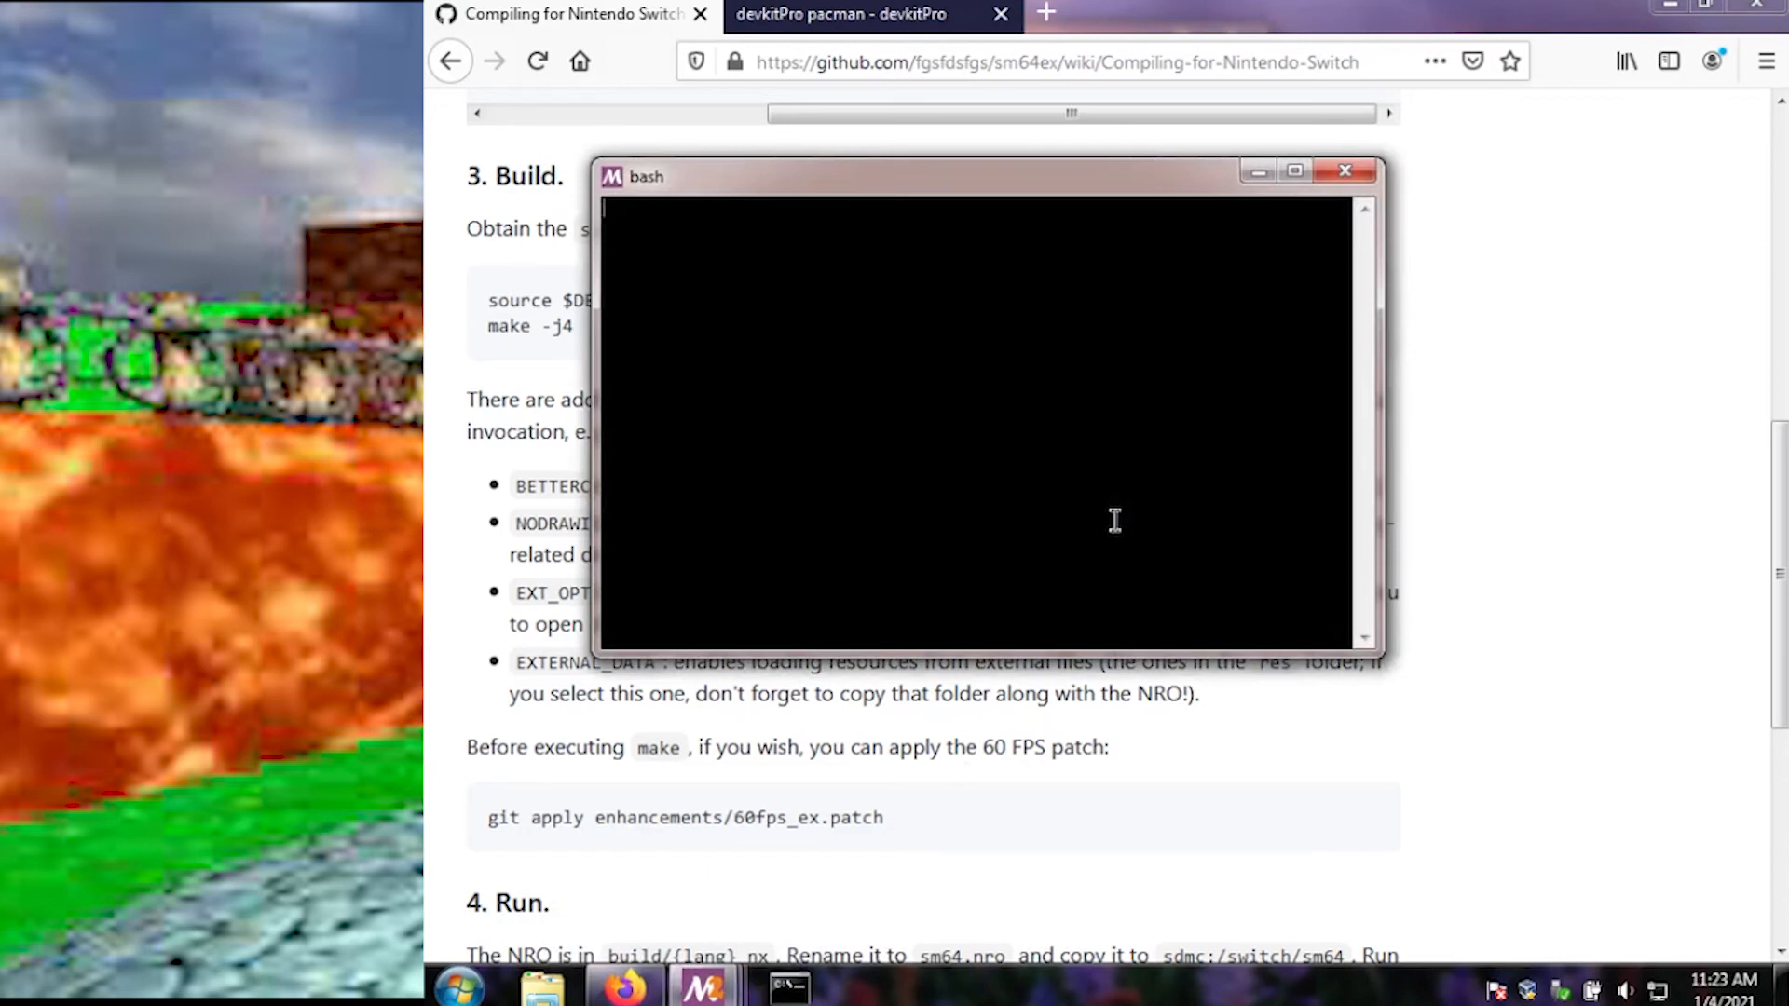
type("cd sm64")
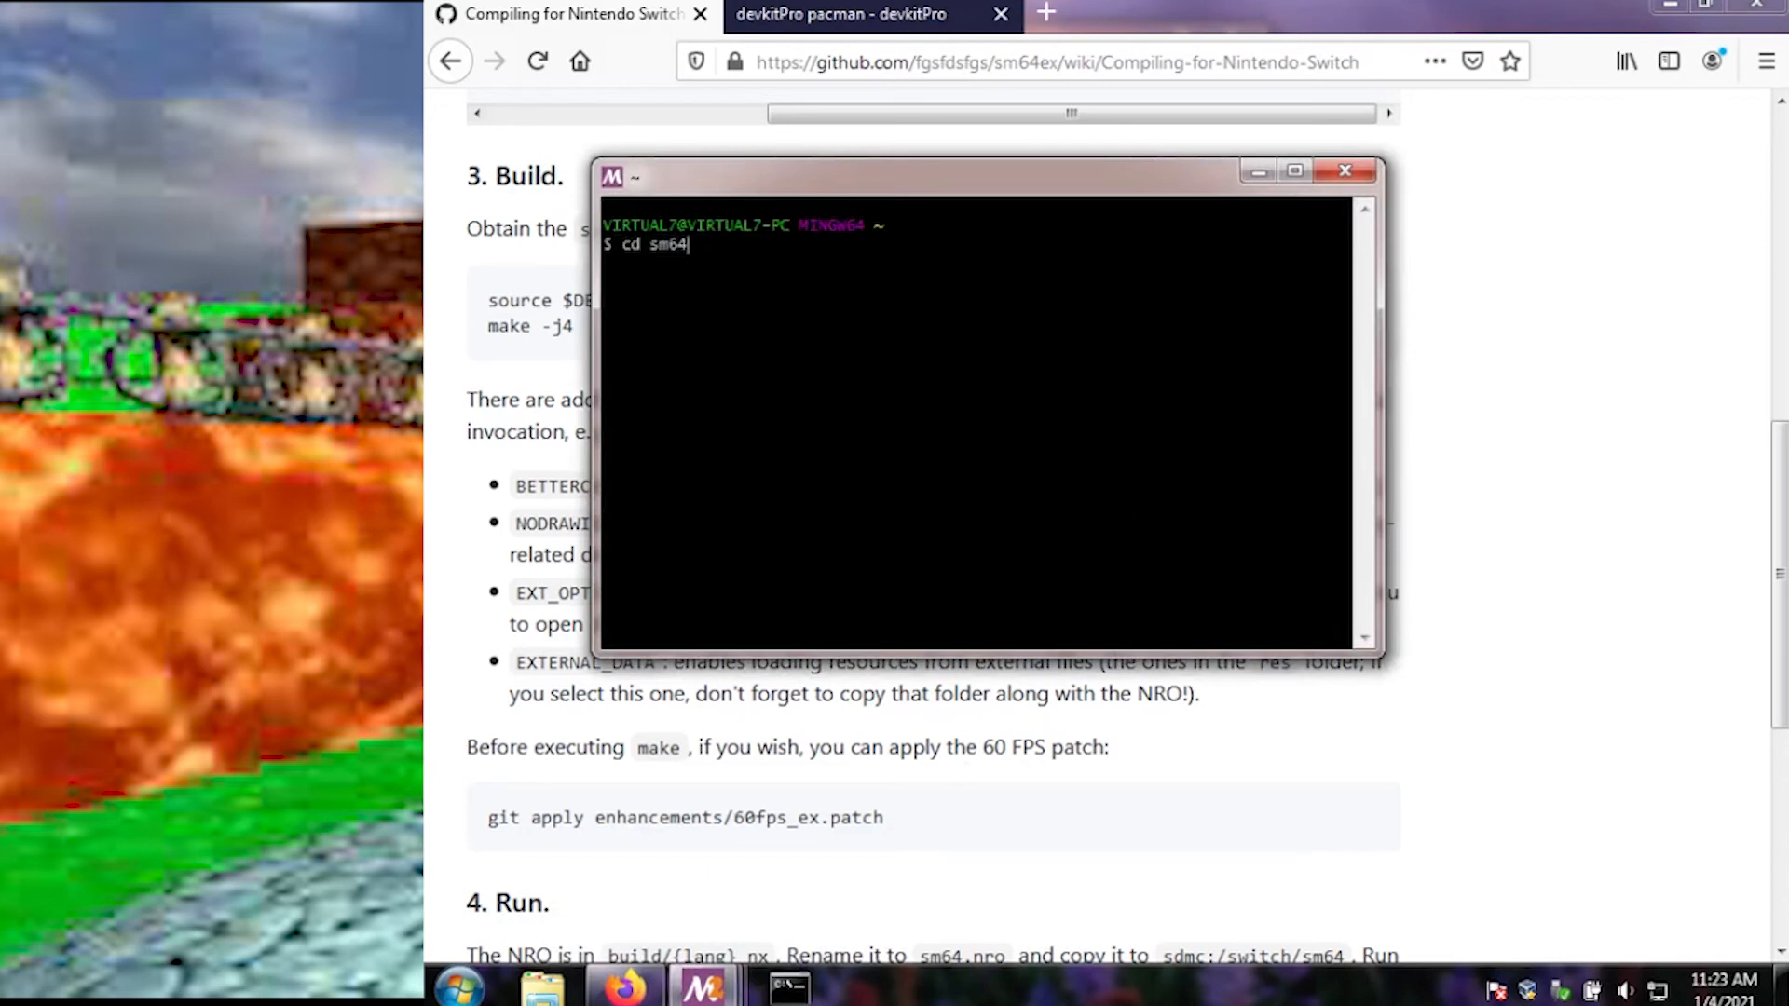
type("switchex")
type("git a")
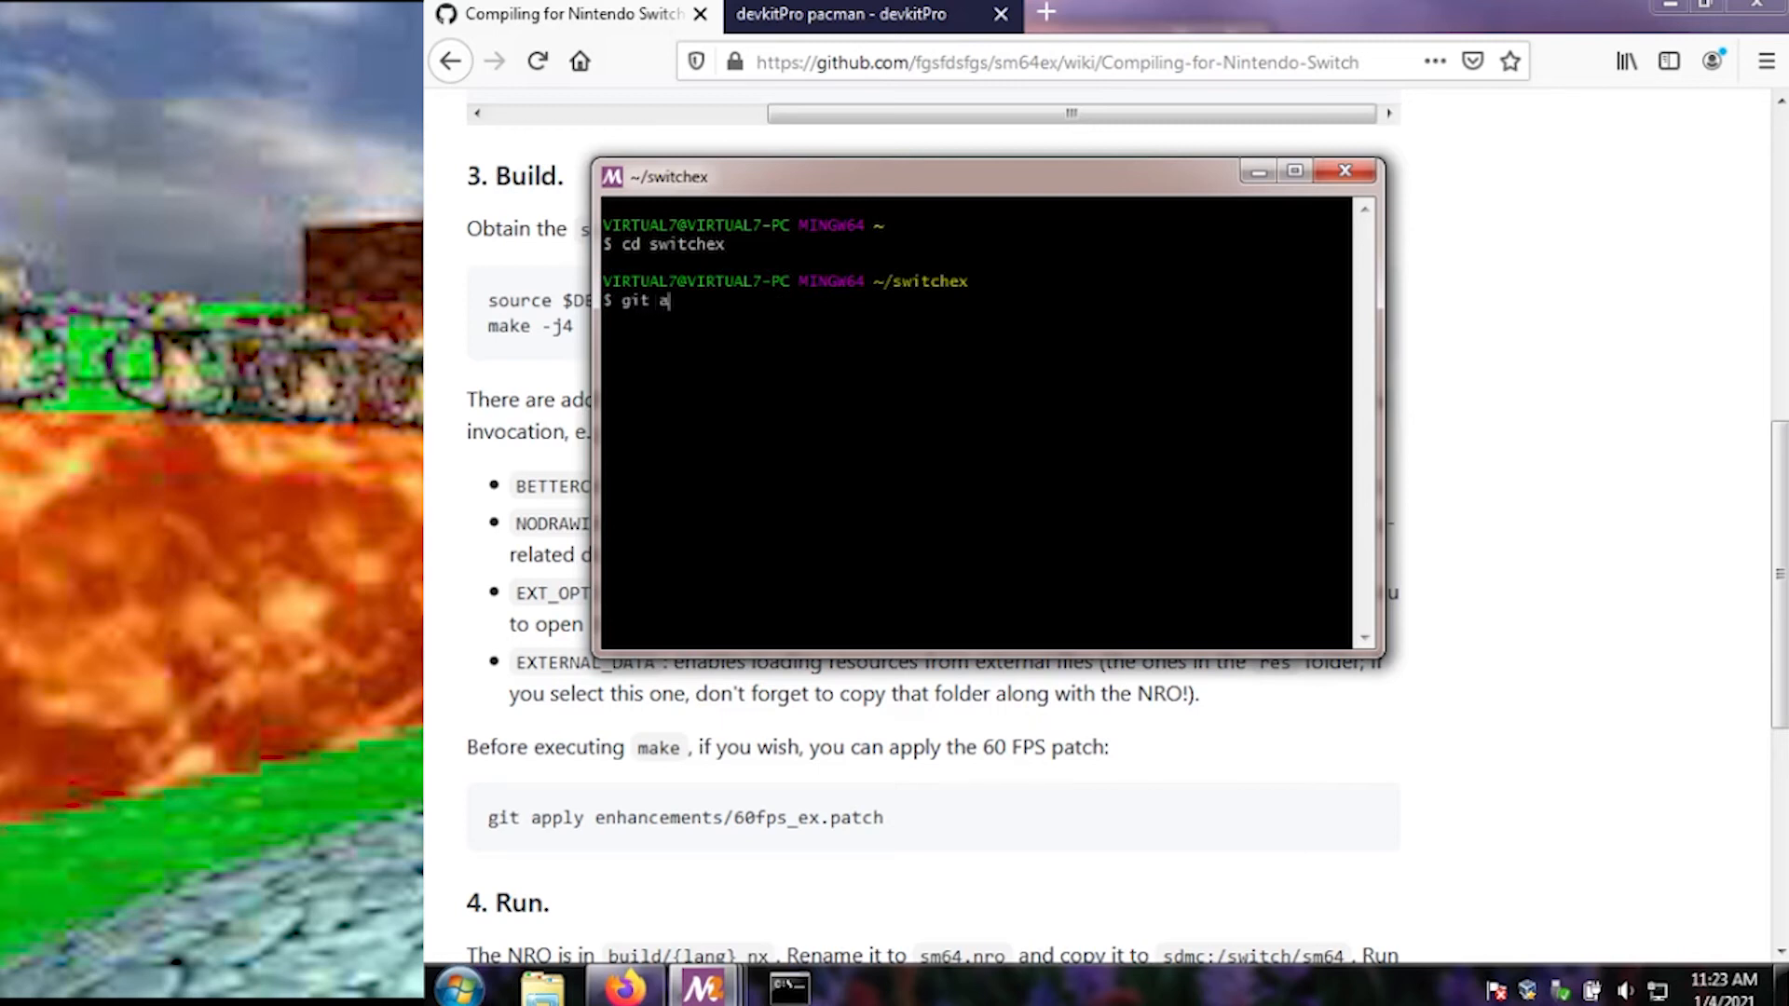
type("pply enhancements/")
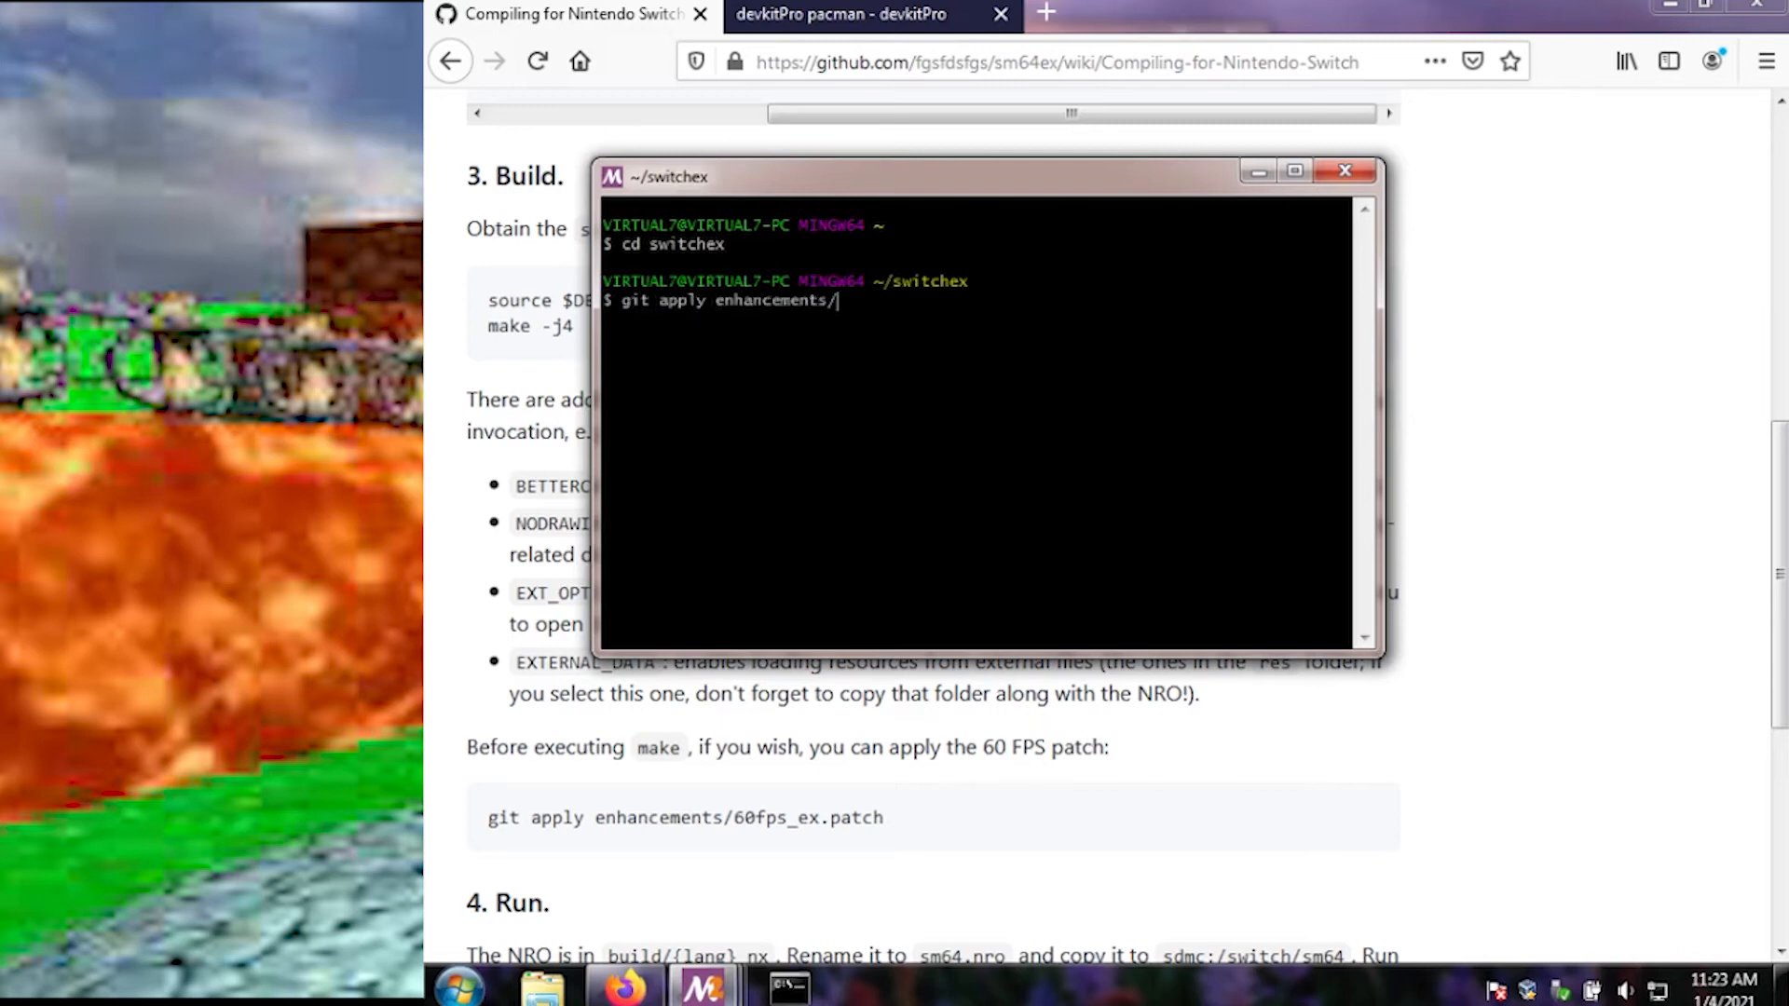
type("60fps_ex.patch")
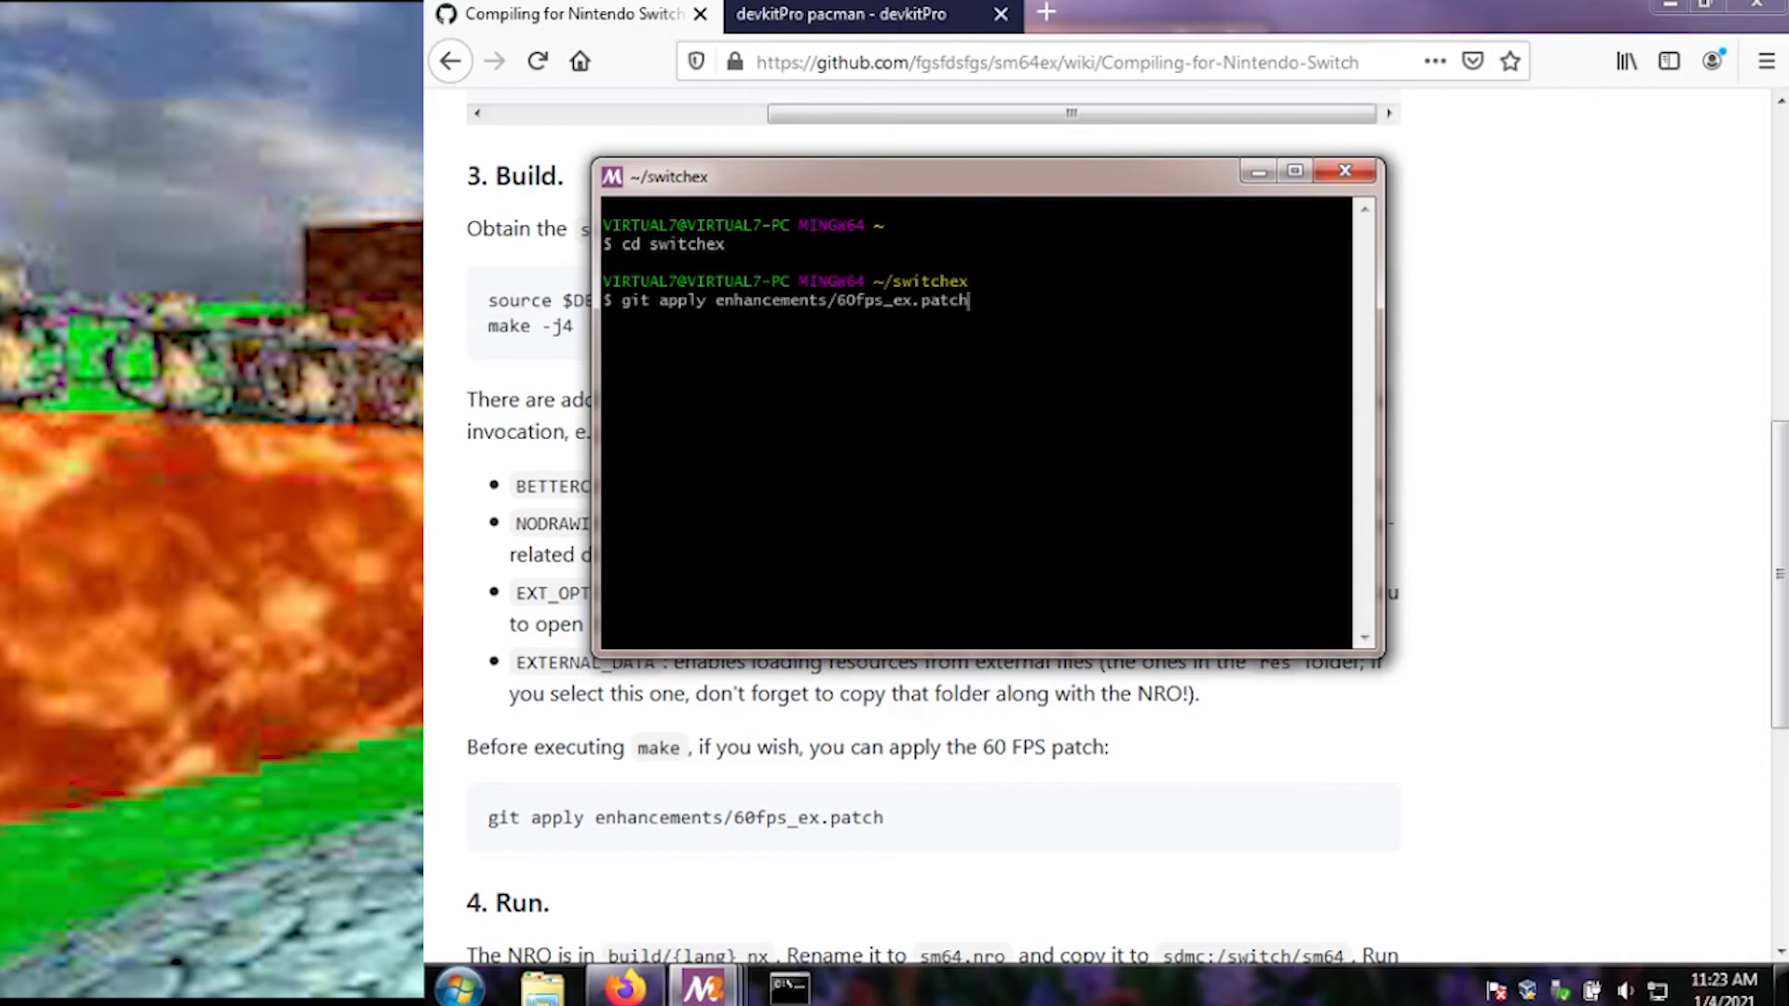
type("ex")
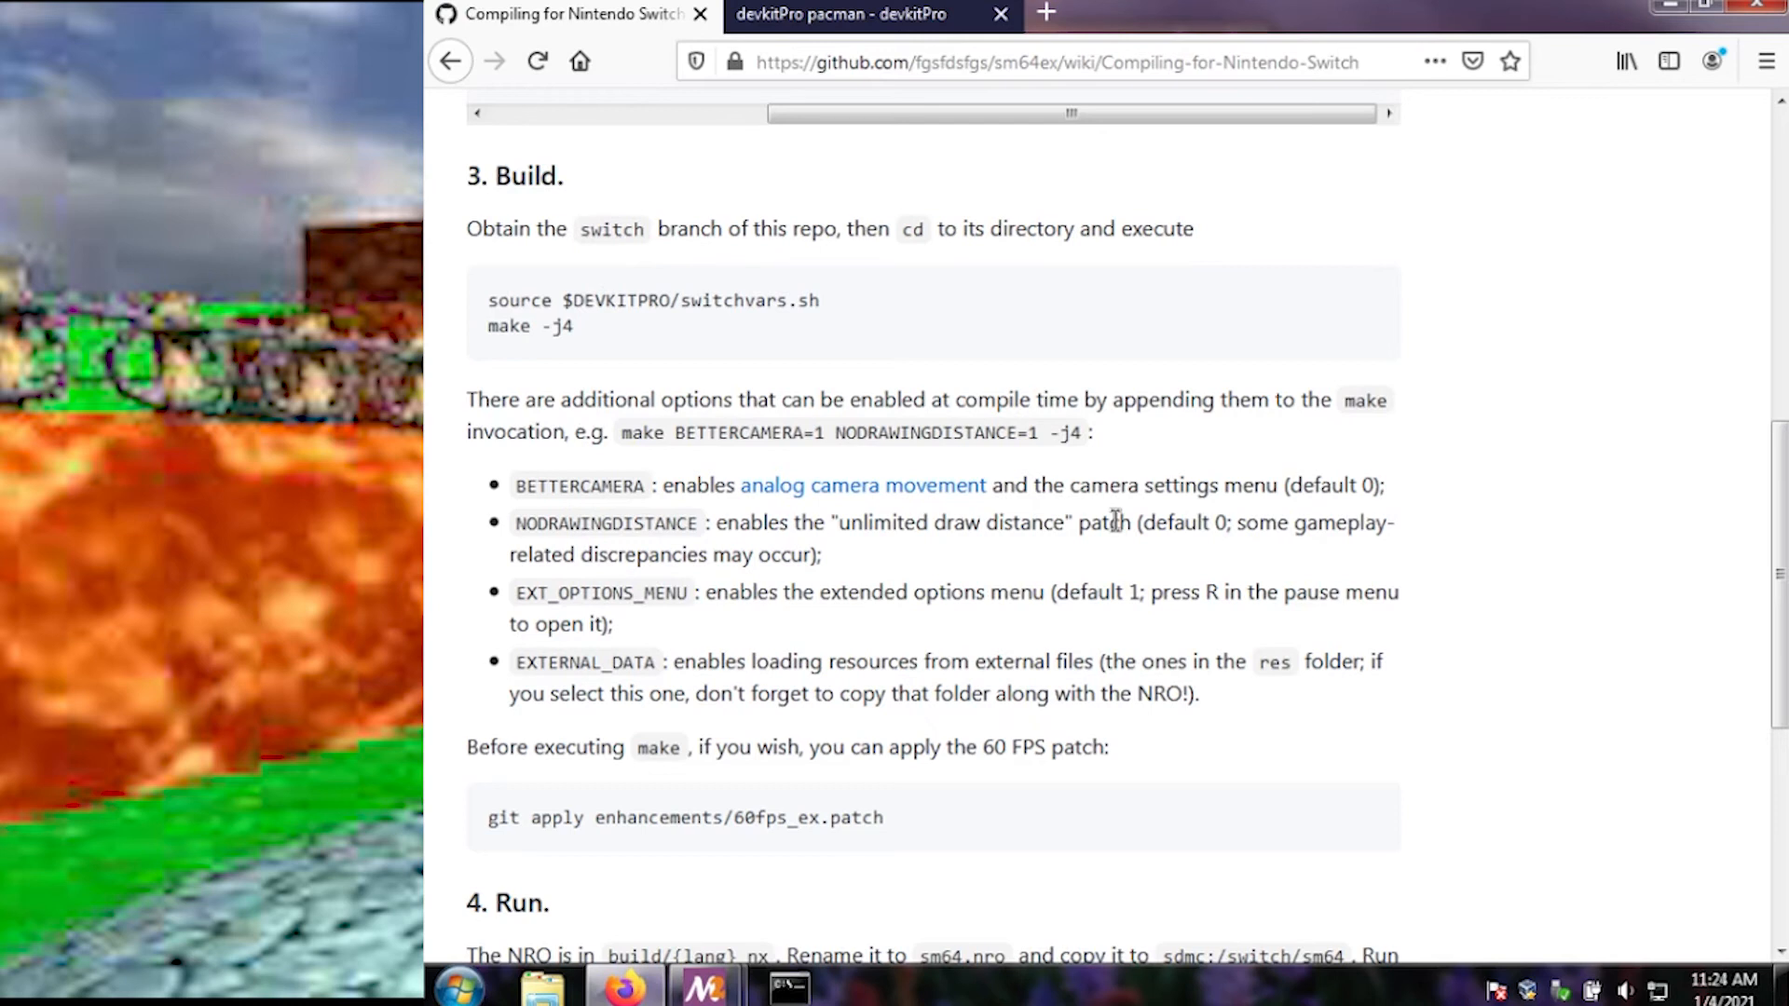
mouse_move(831, 452)
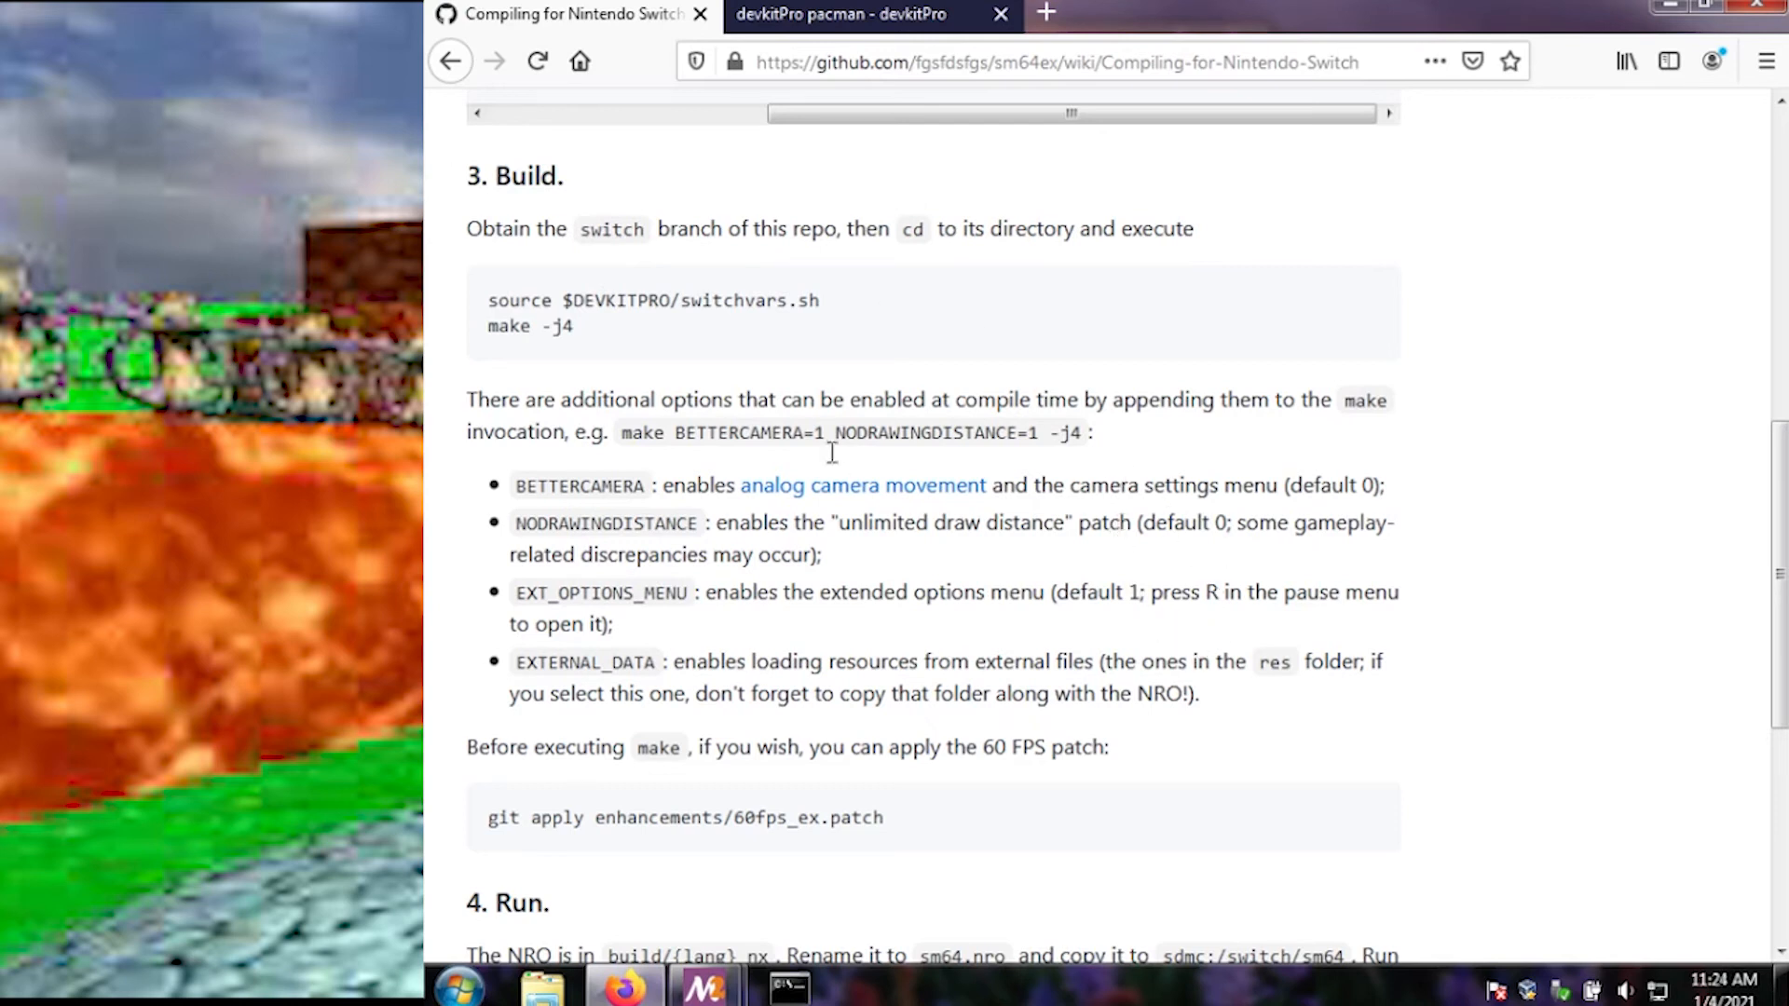
scroll("down", 3)
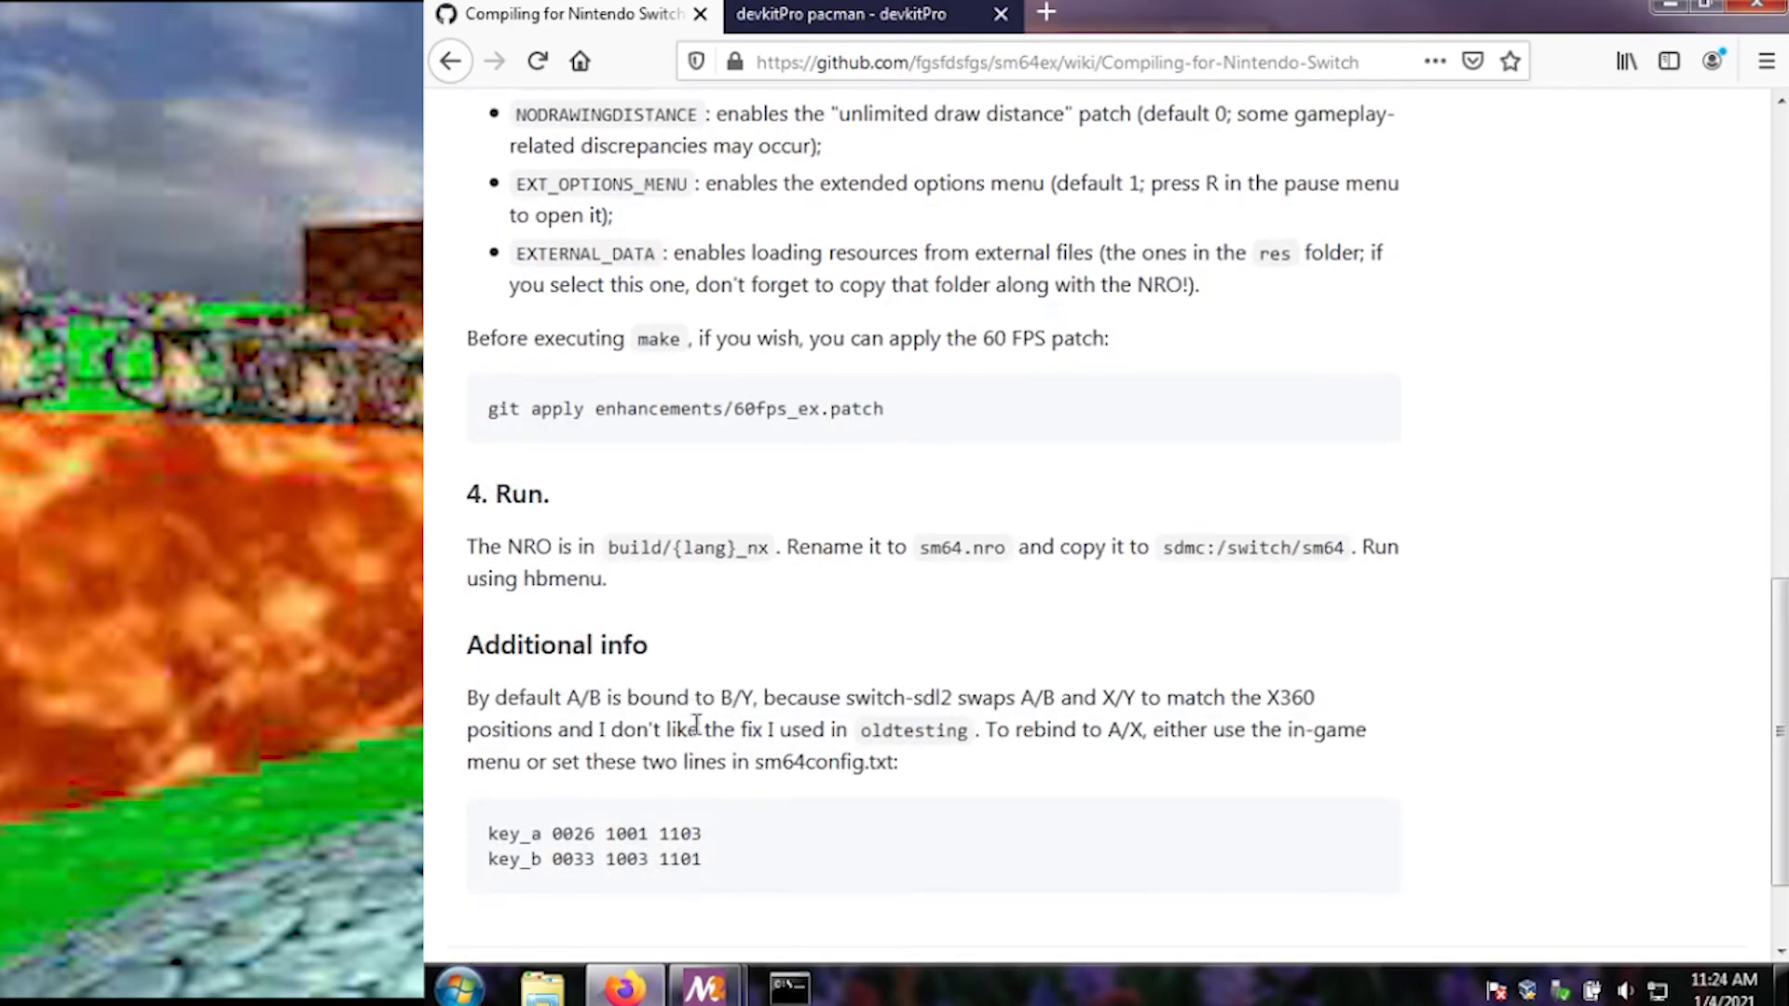
scroll("down", 3)
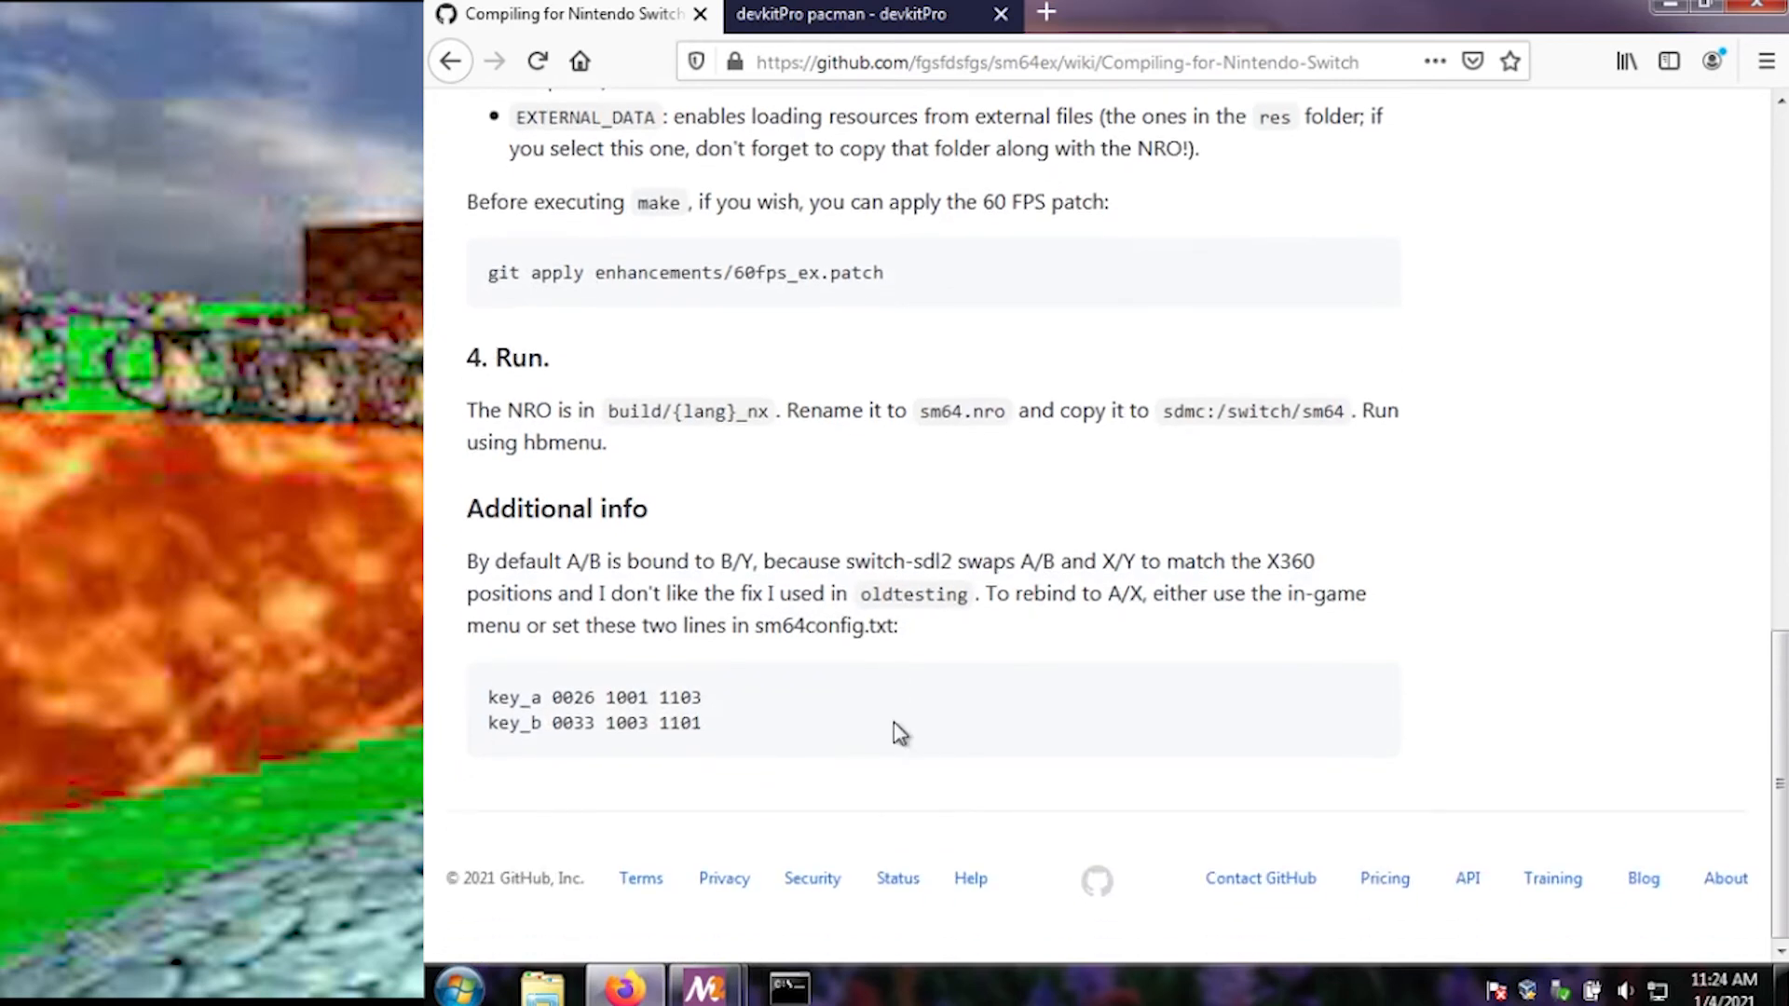
scroll("up", 3)
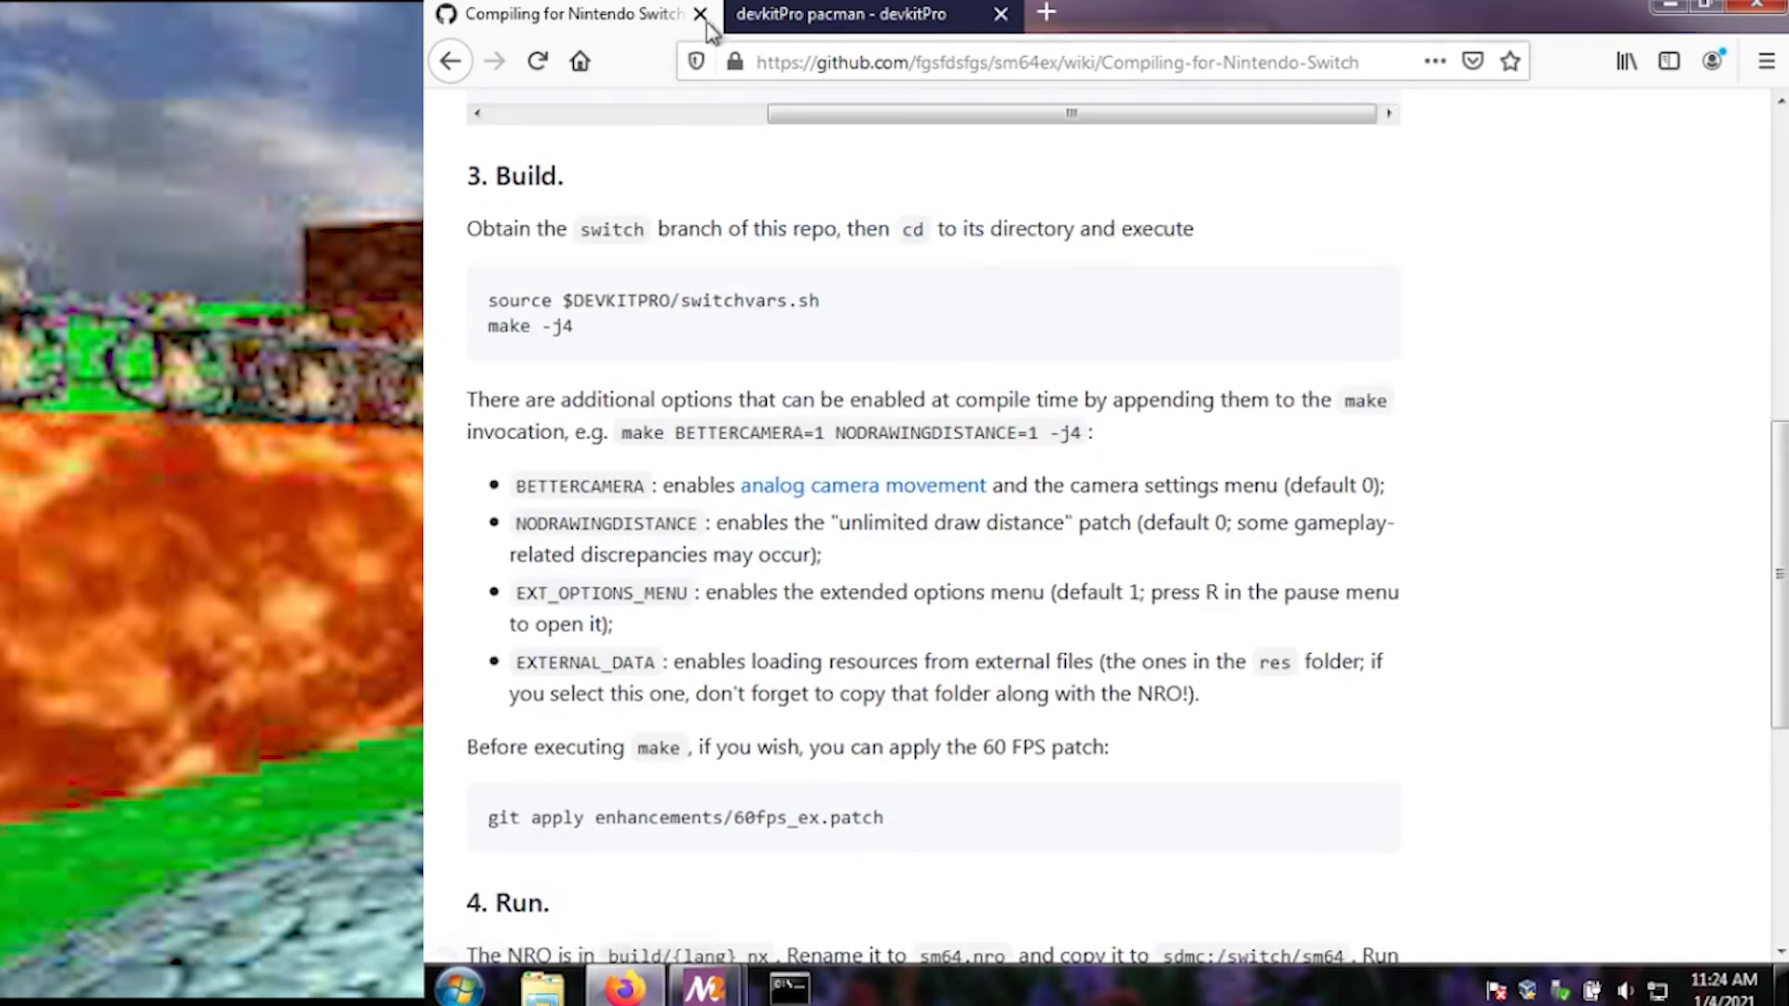
left_click(701, 14)
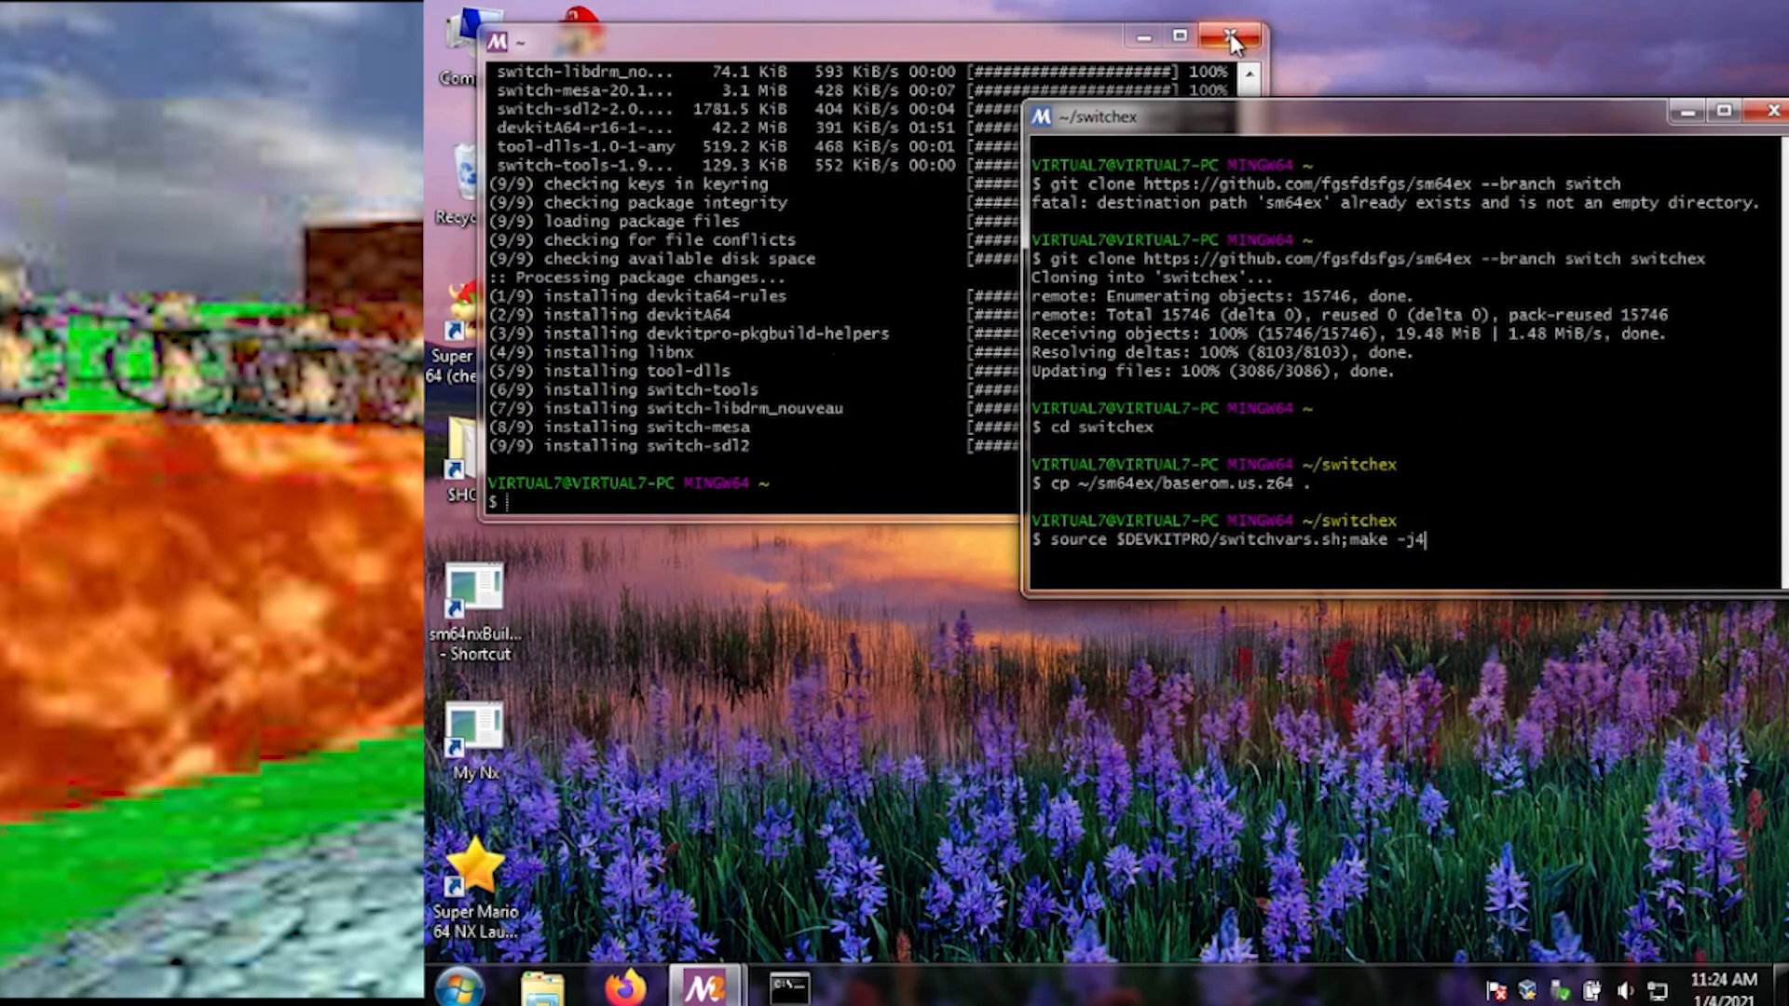
Step: Close the package-install terminal and scroll through the switchex build output, with switchvars.sh not found
left_click(1230, 35)
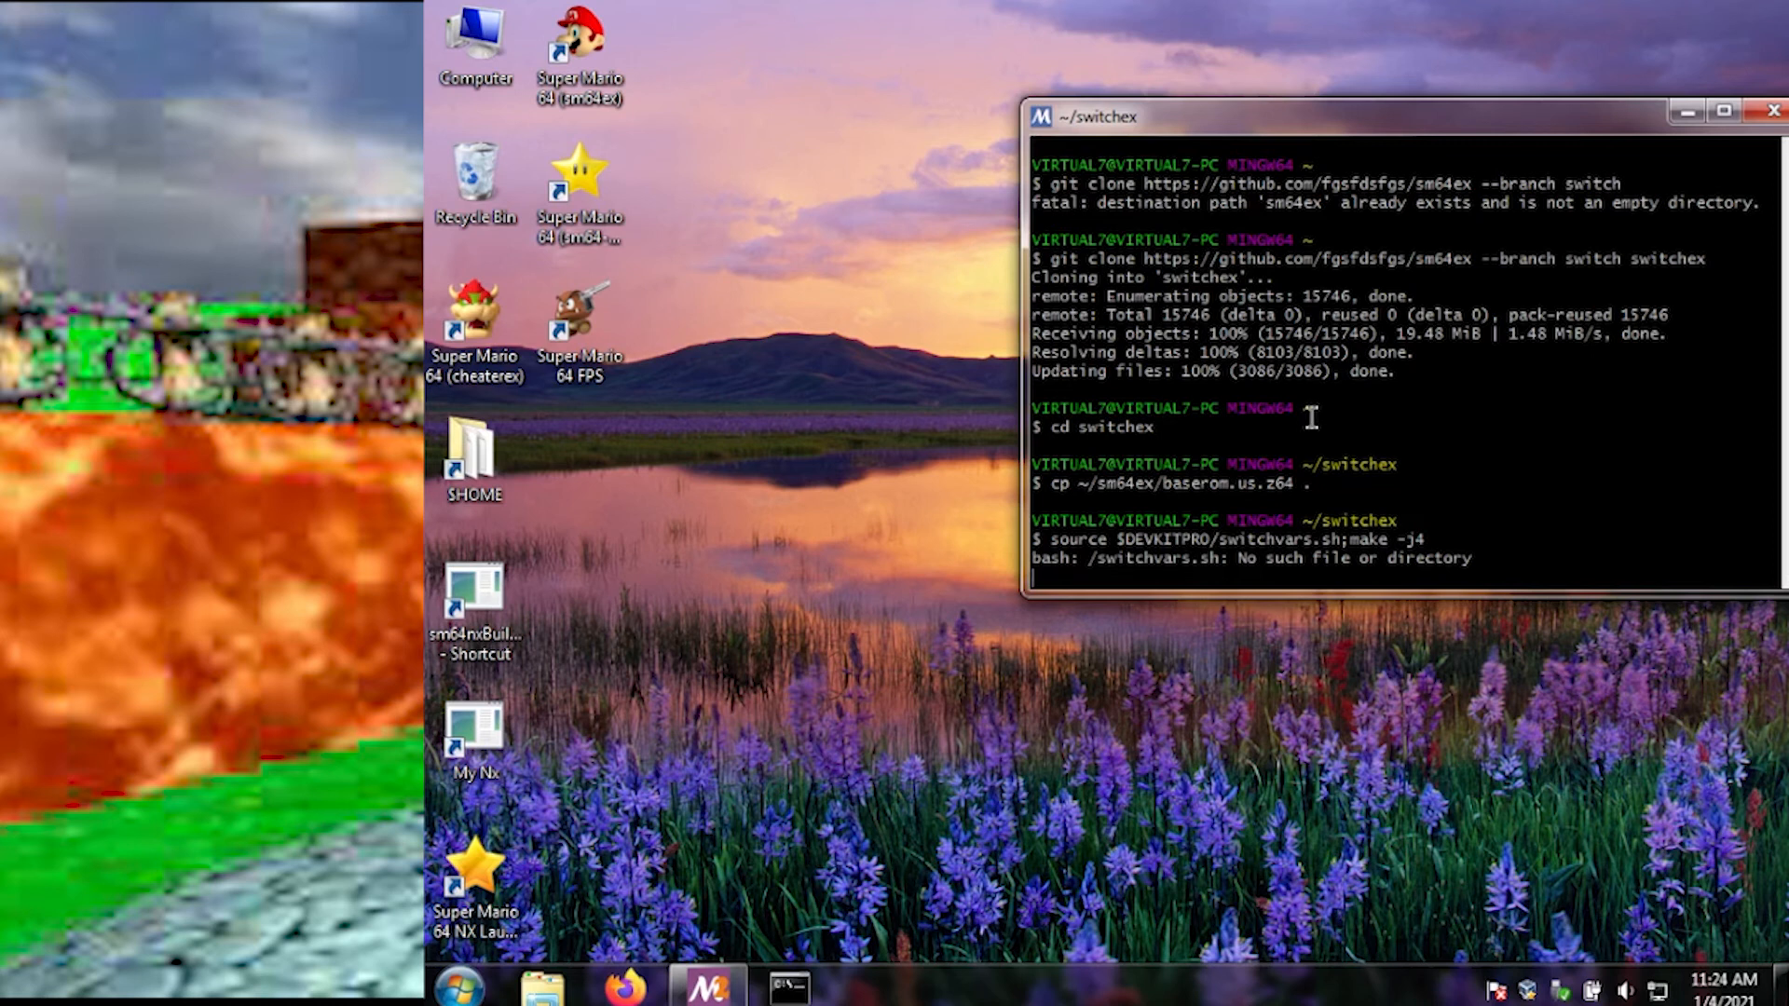
scroll("down", 3)
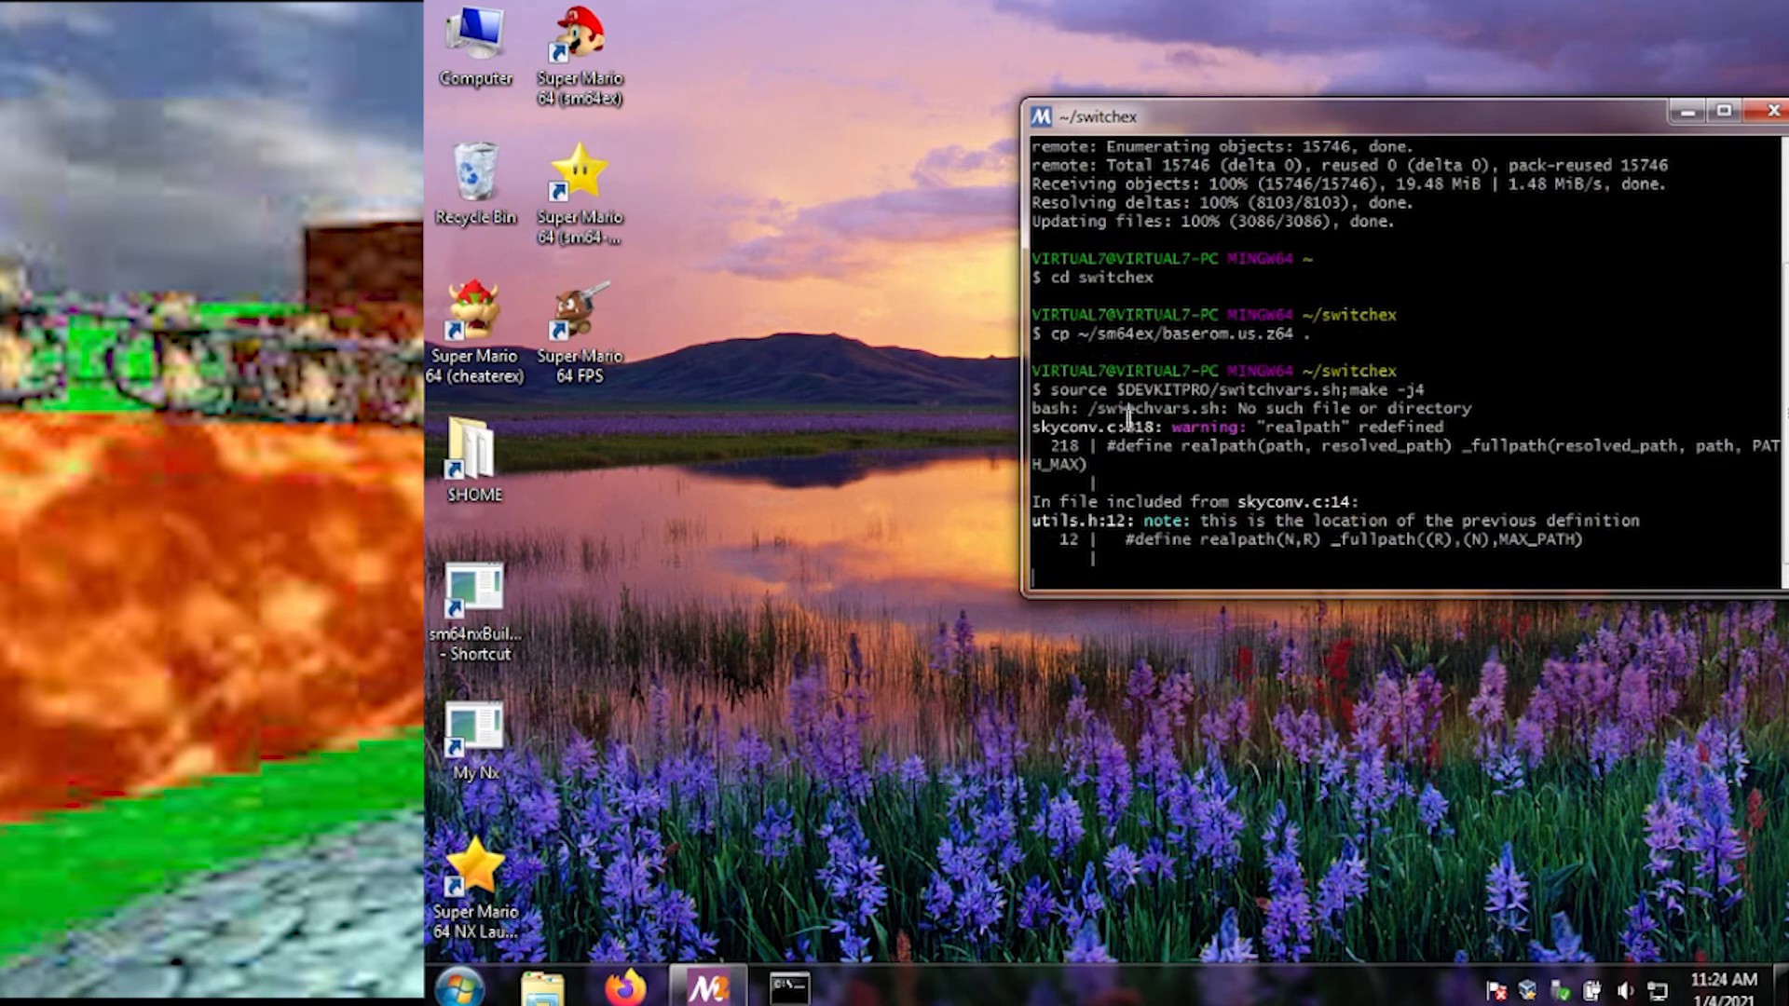
mouse_move(1193, 400)
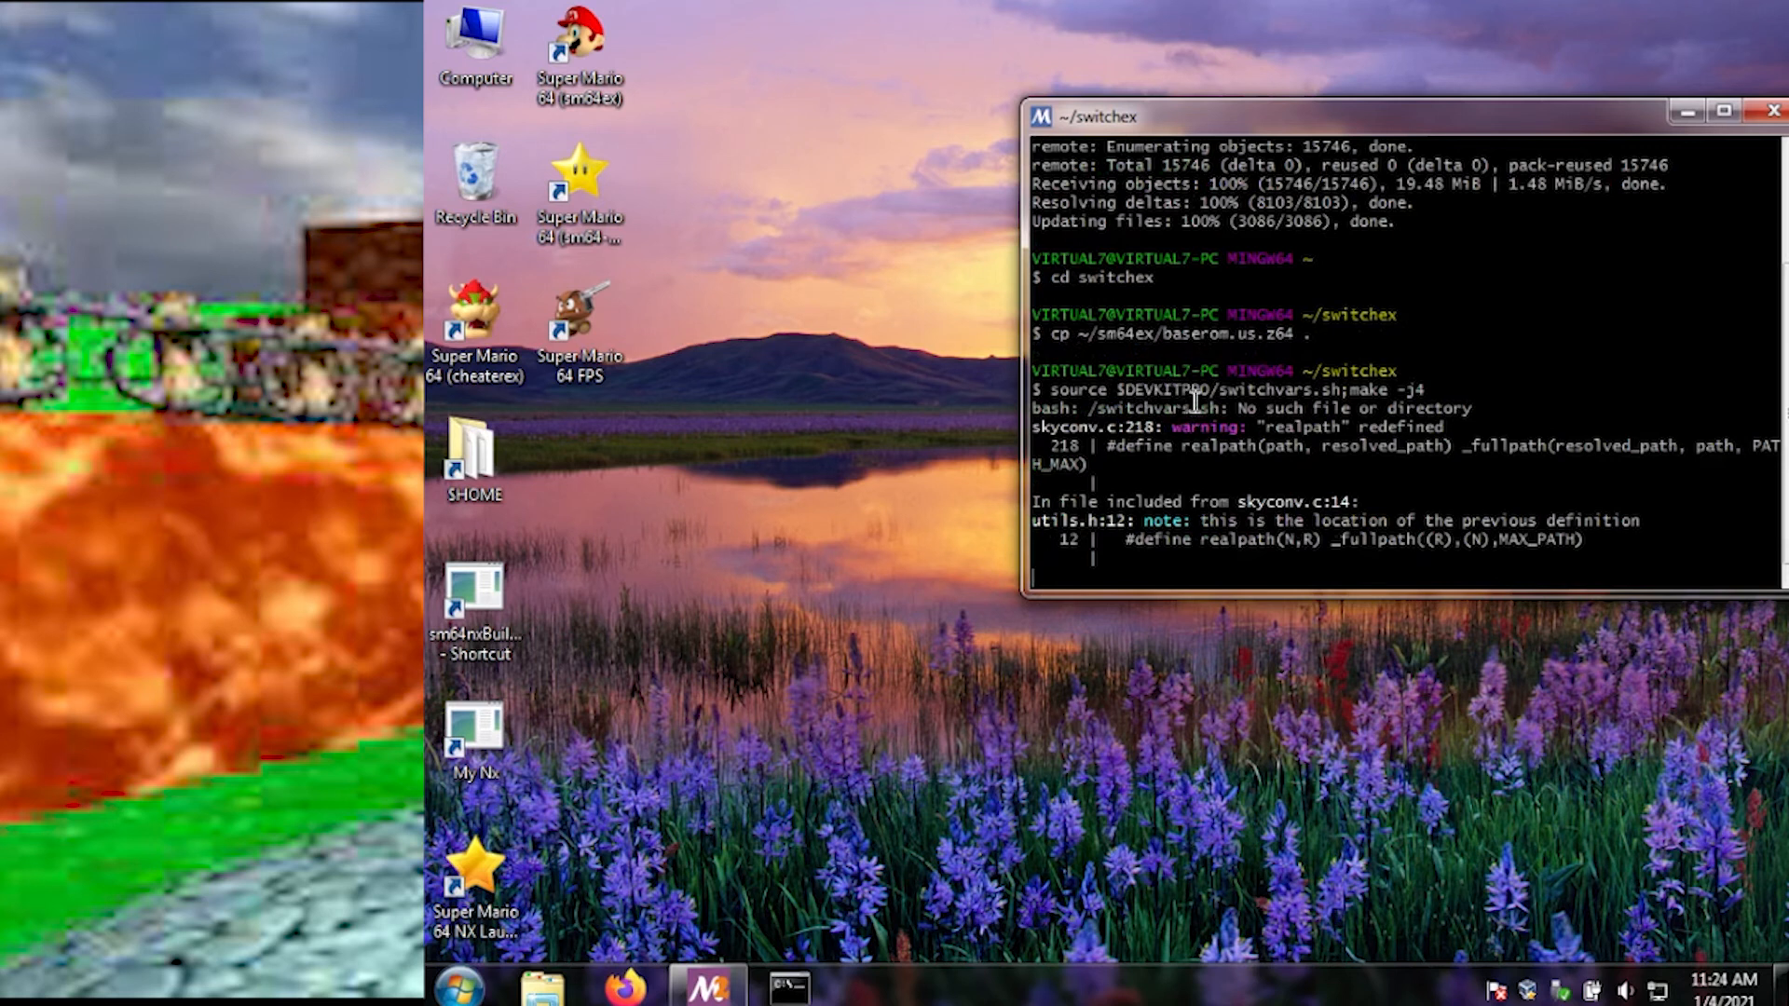
mouse_move(1308, 425)
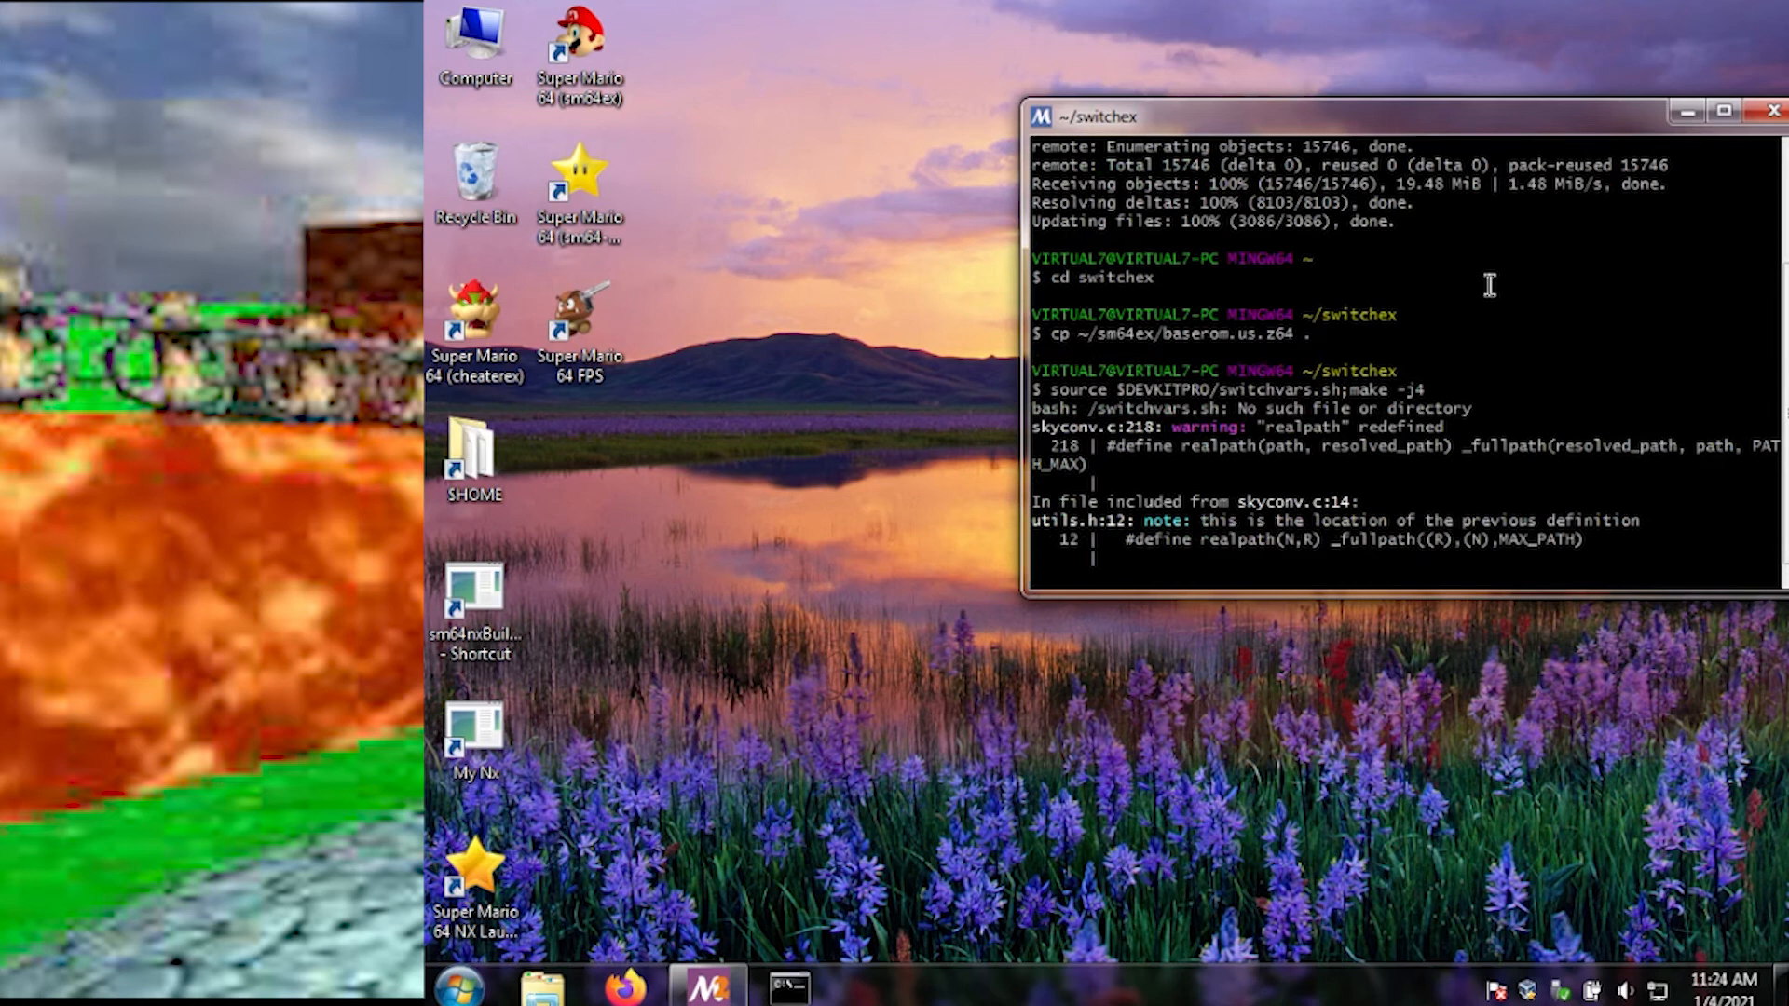
mouse_move(773, 466)
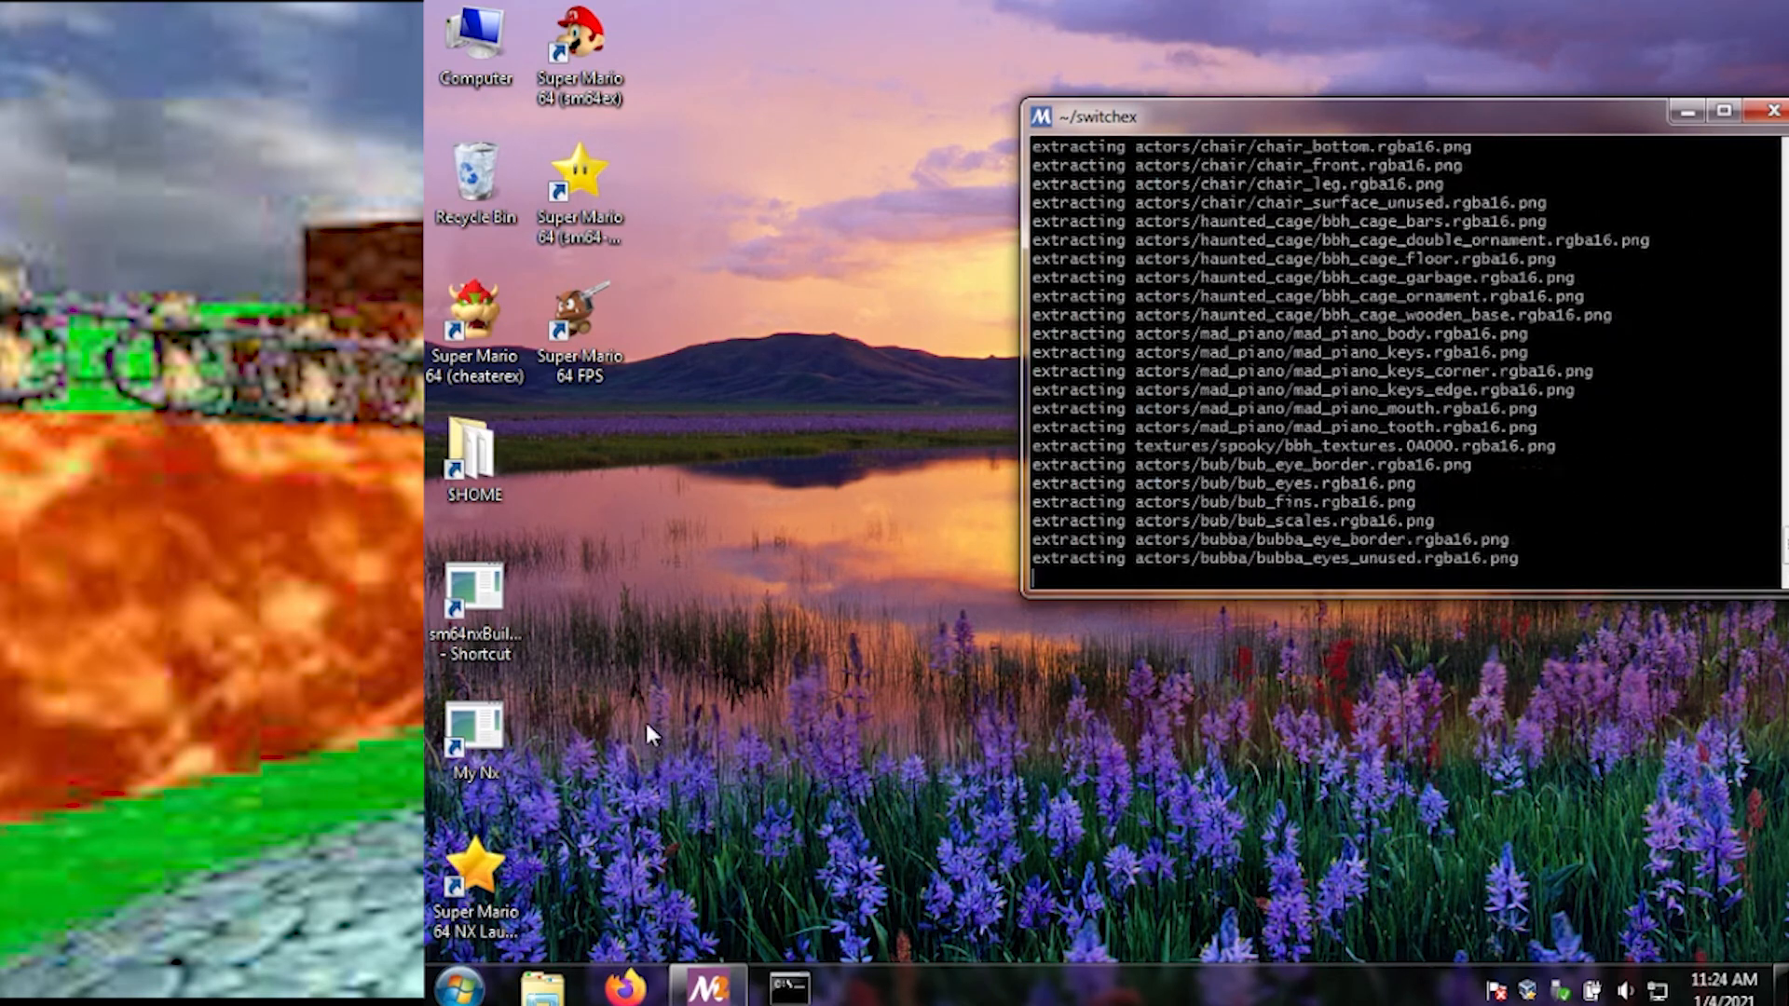
mouse_move(896, 809)
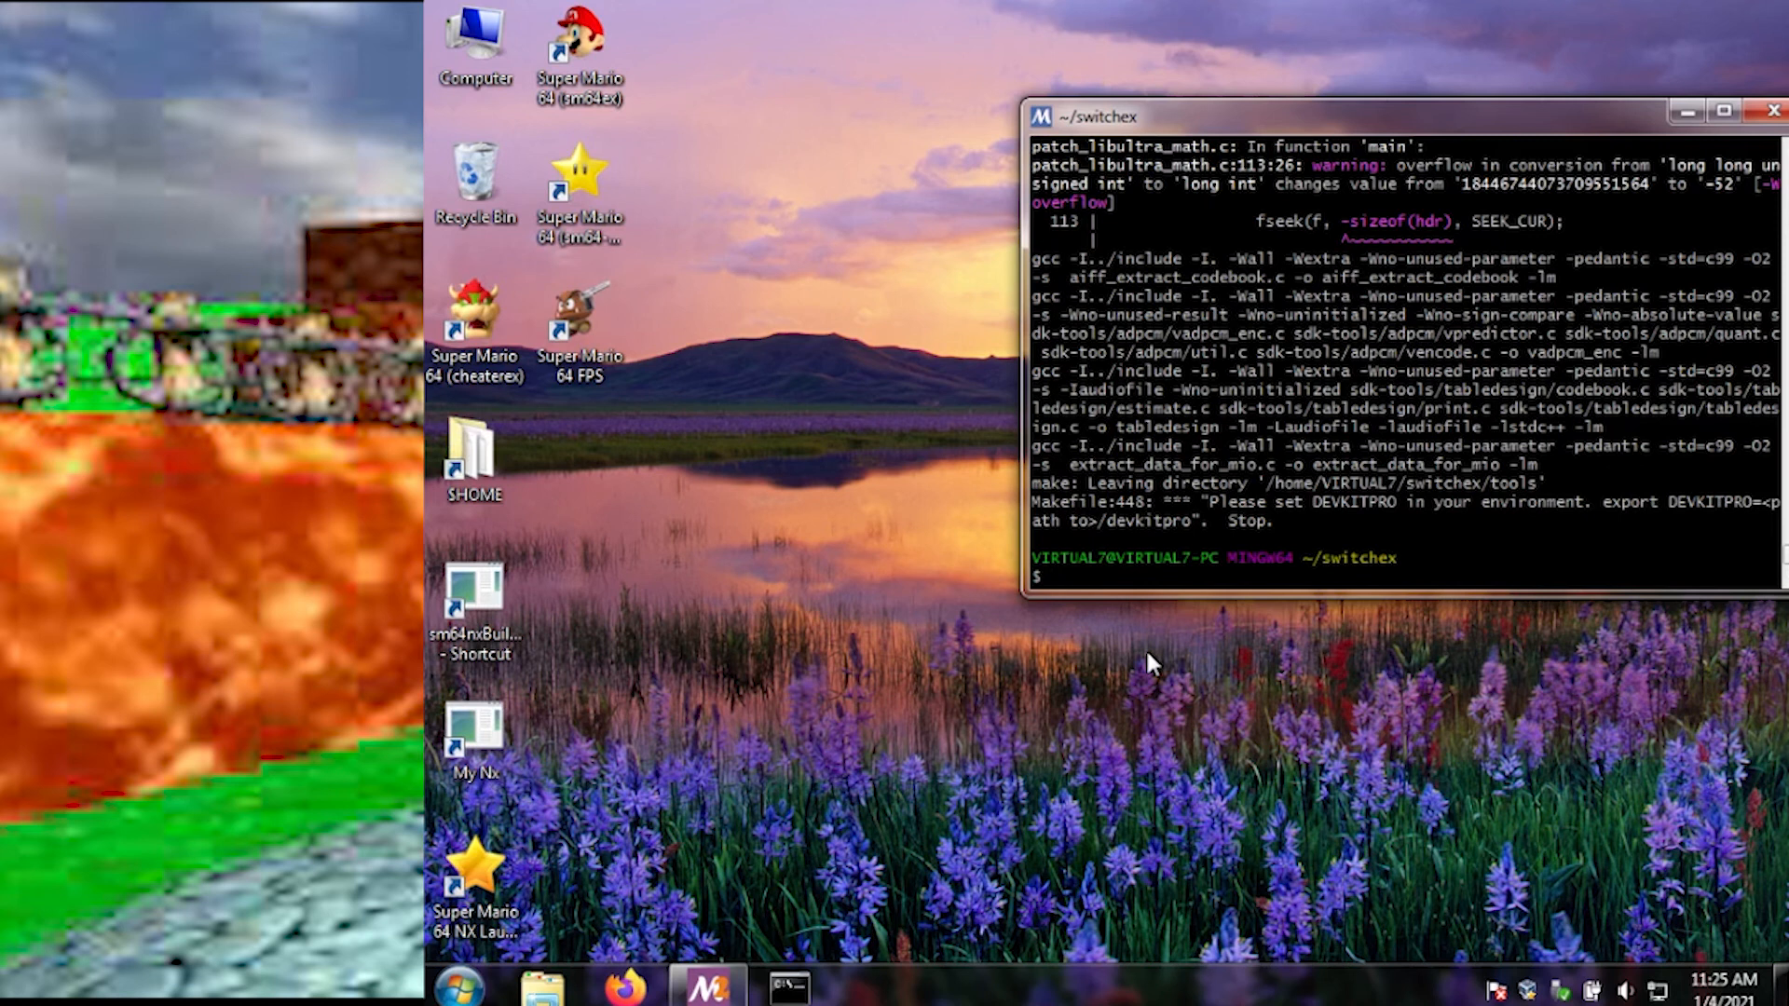
mouse_move(1158, 656)
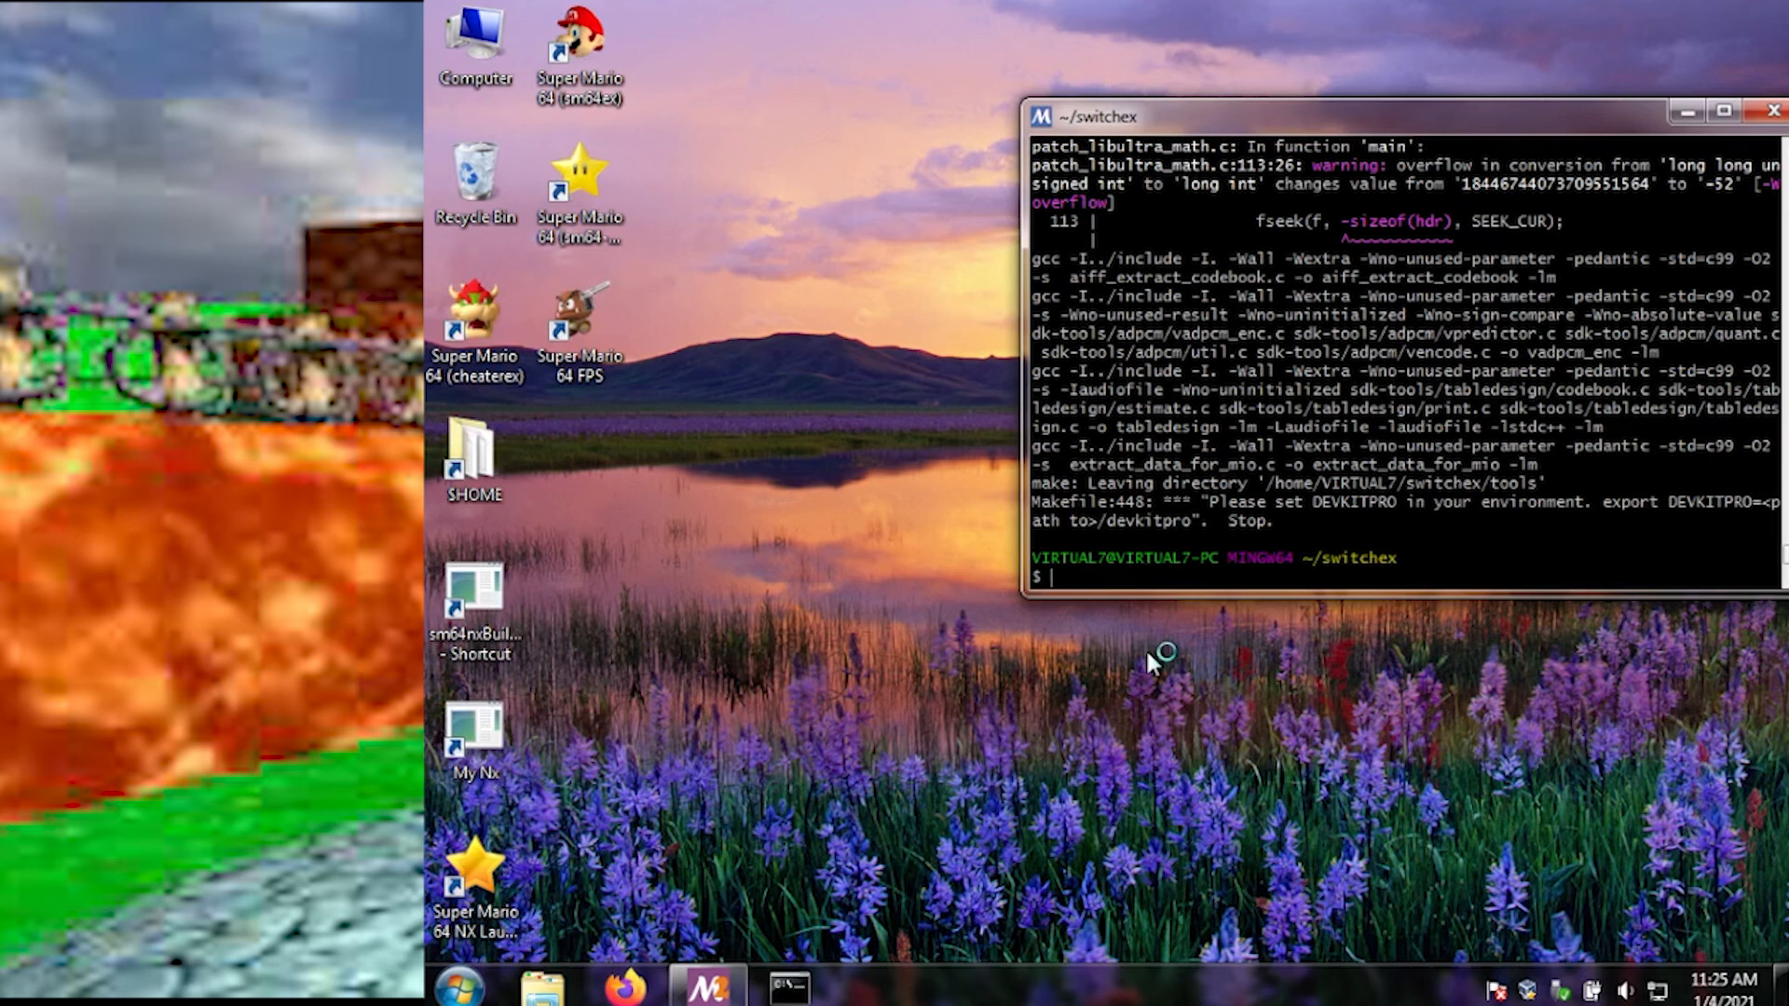
mouse_move(1148, 662)
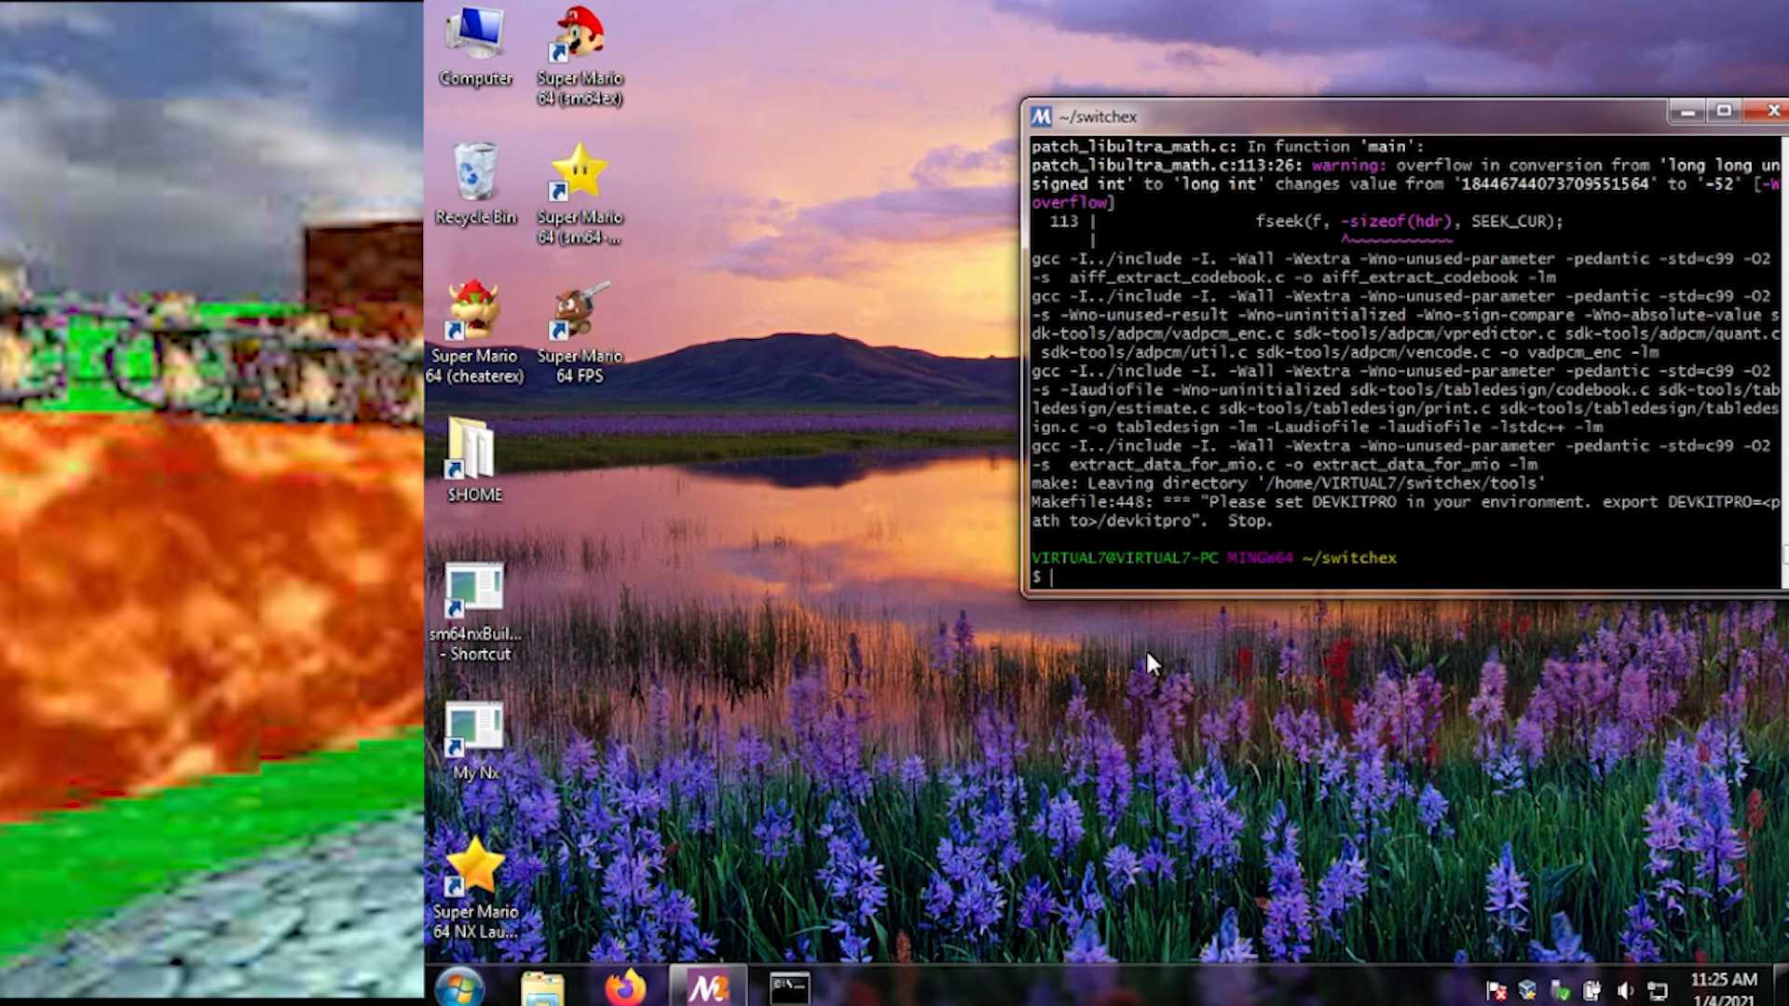
Step: List the contents of the build folder with 'ls build'
type("ls build")
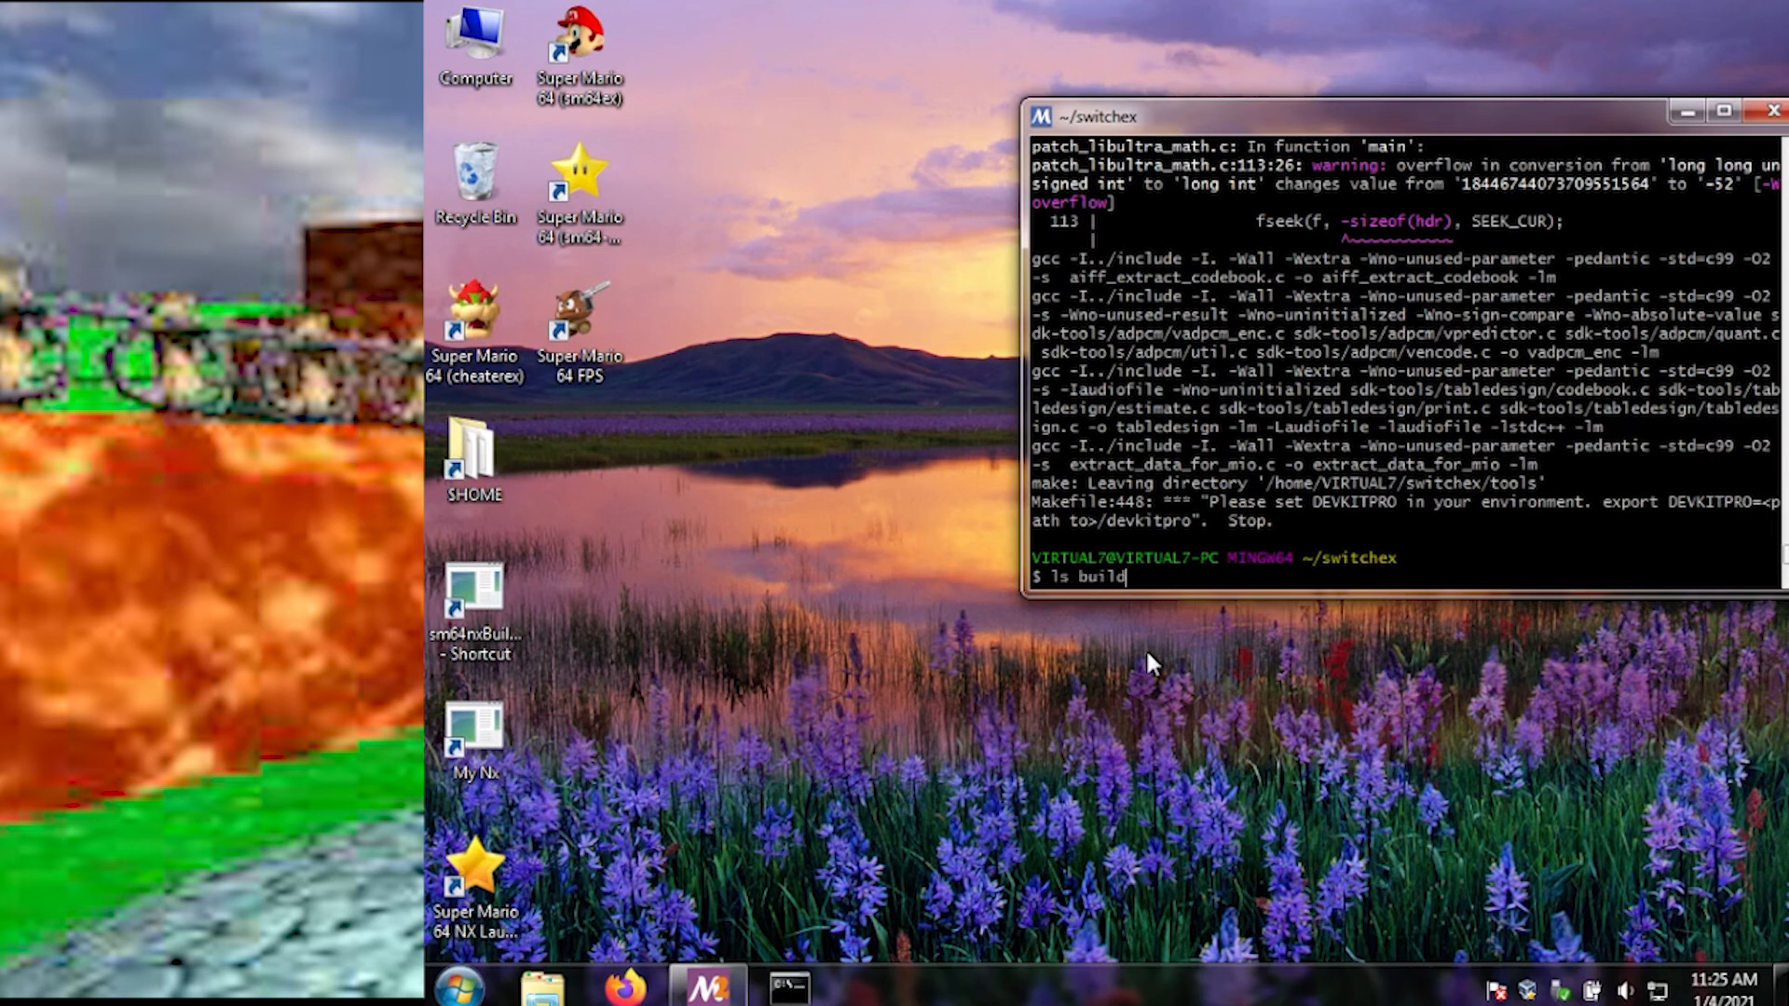
type("us")
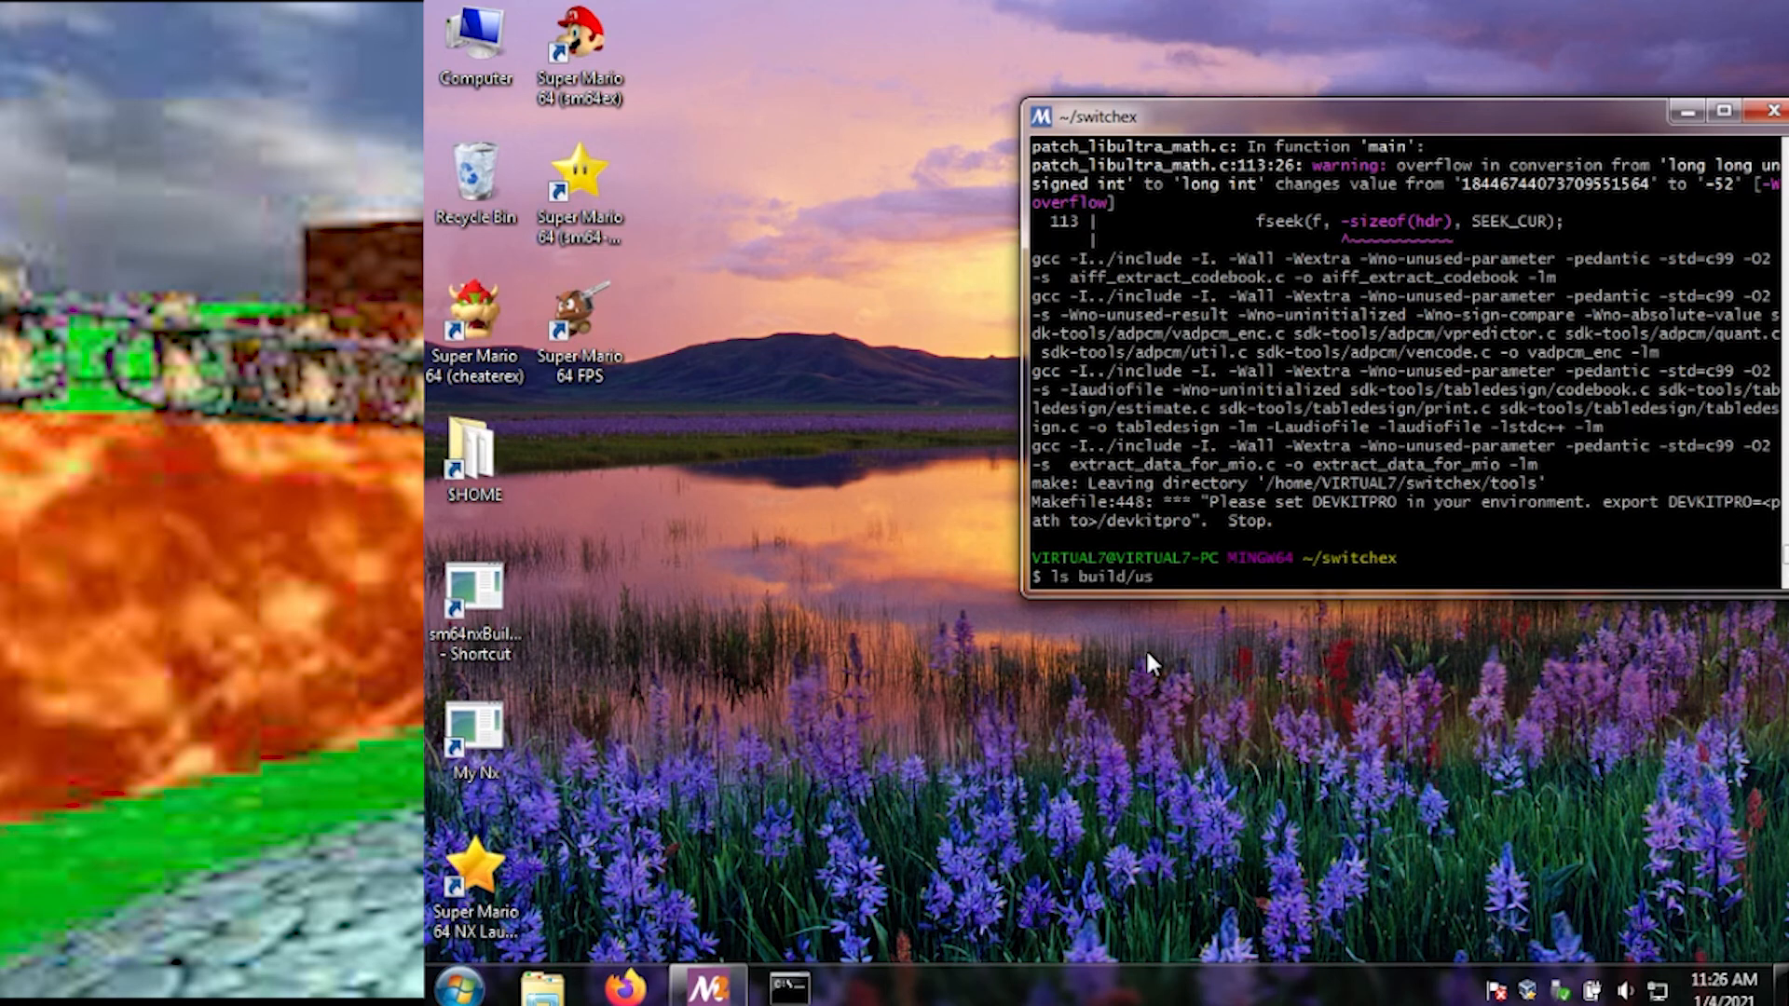
key("Backspace")
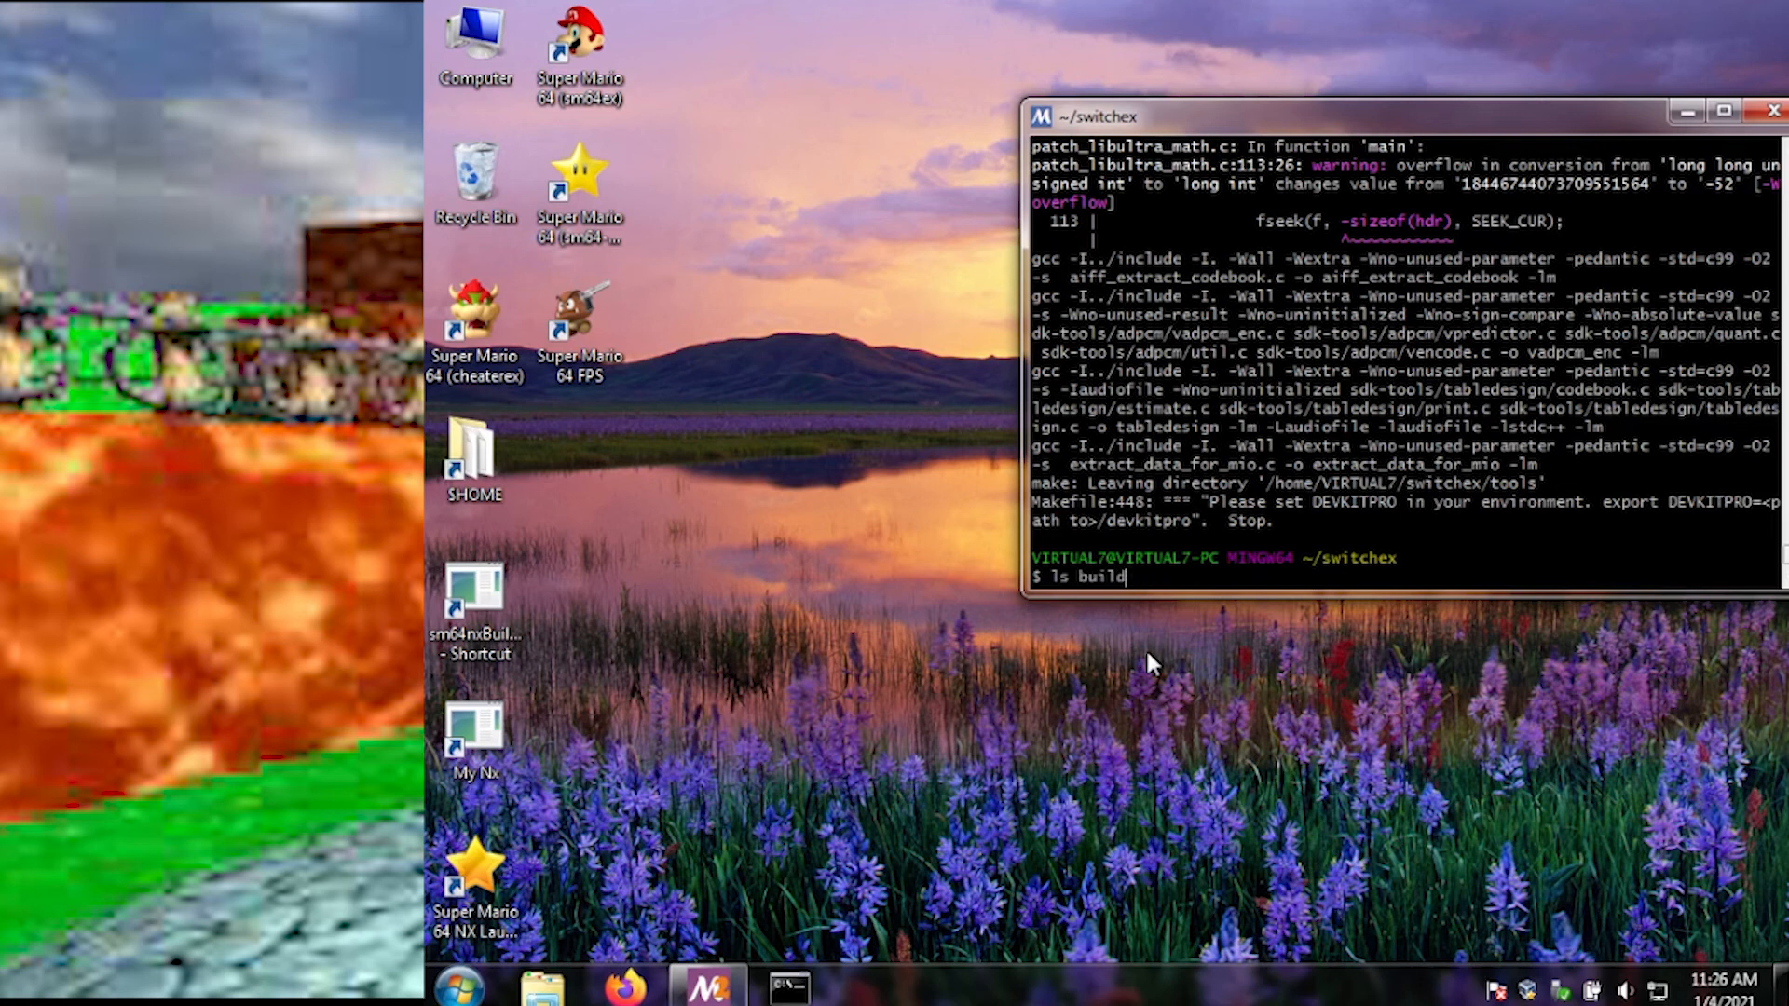
key("Return")
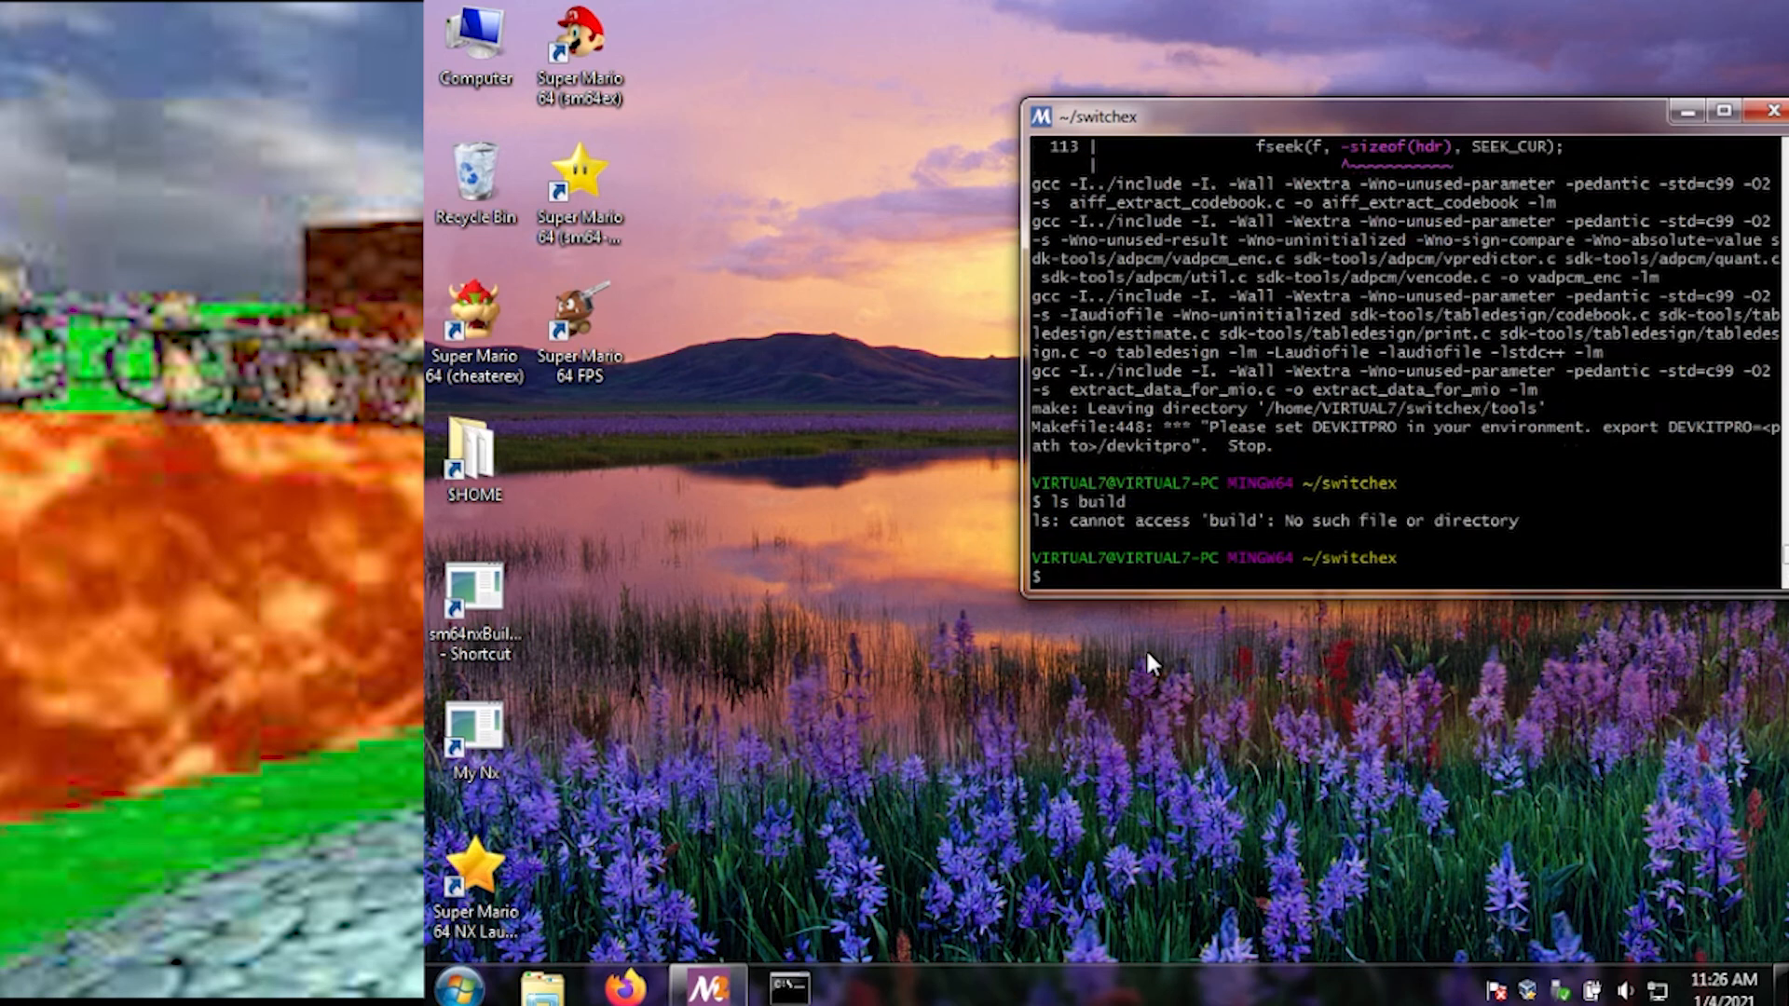
mouse_move(1565, 382)
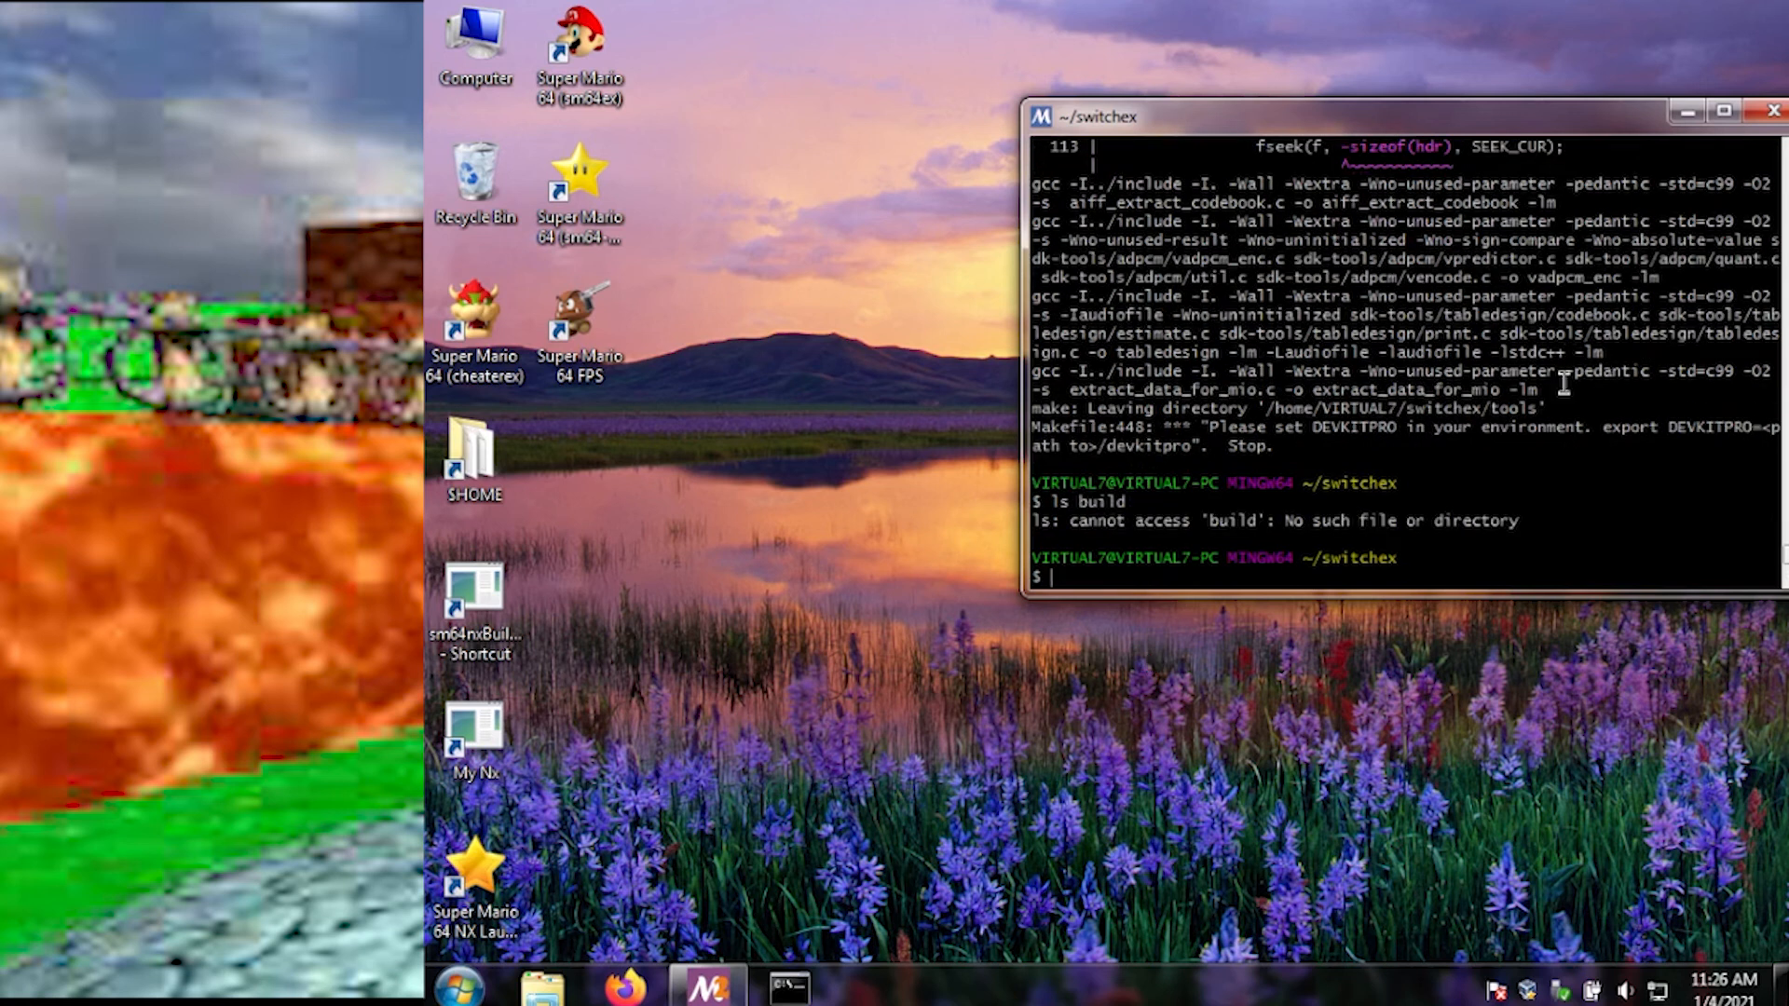
Step: Try sourcing $DEVKITPRO/switchvars.sh again, which still reports the script missing
type("ls build")
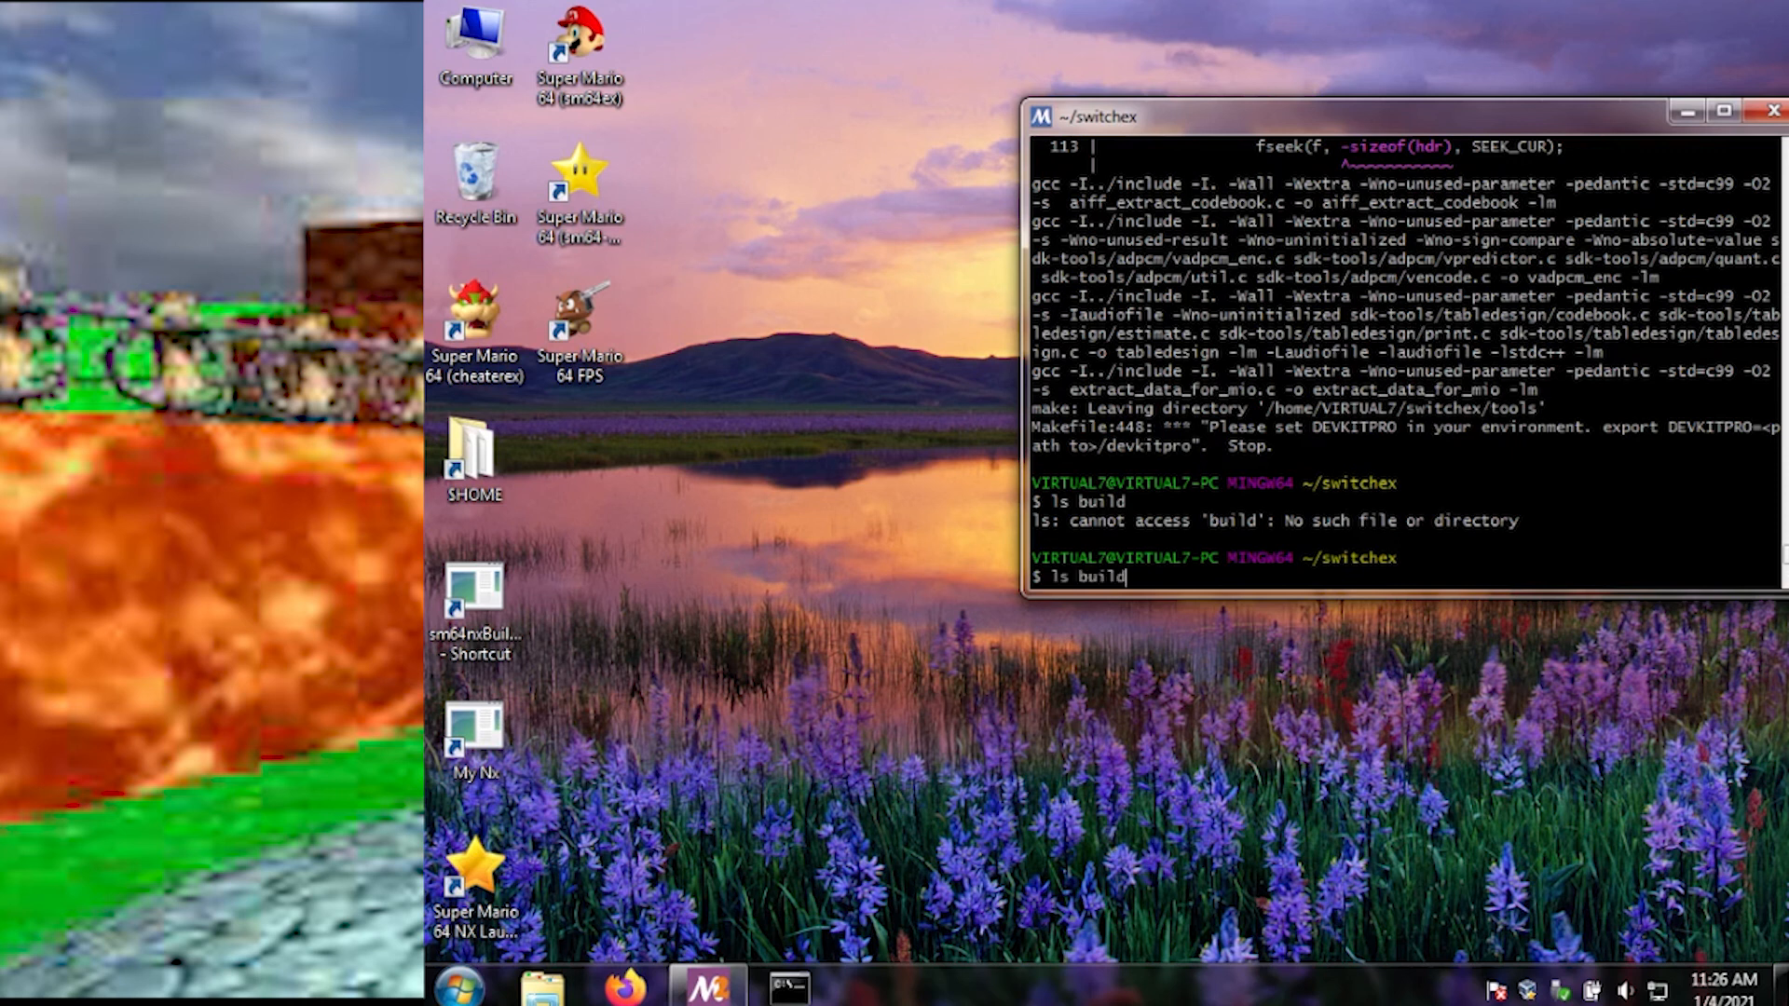
type("source $DEVKITPRO/switchvars.")
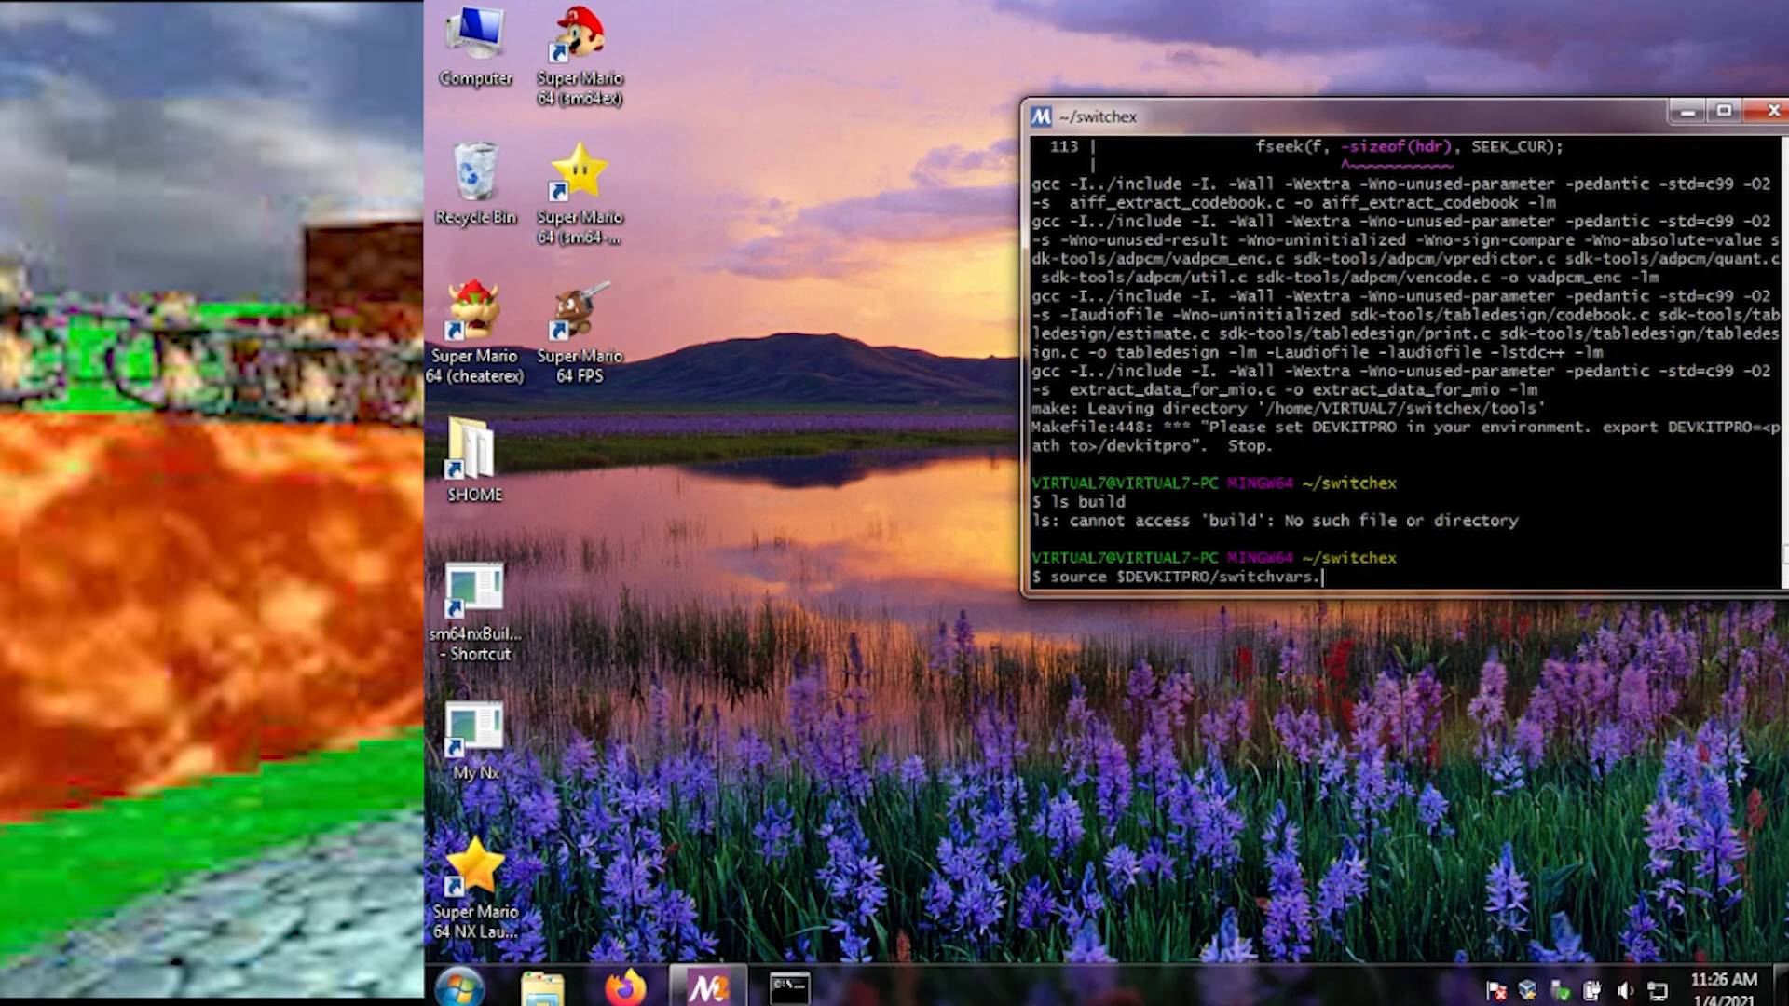
key("Return")
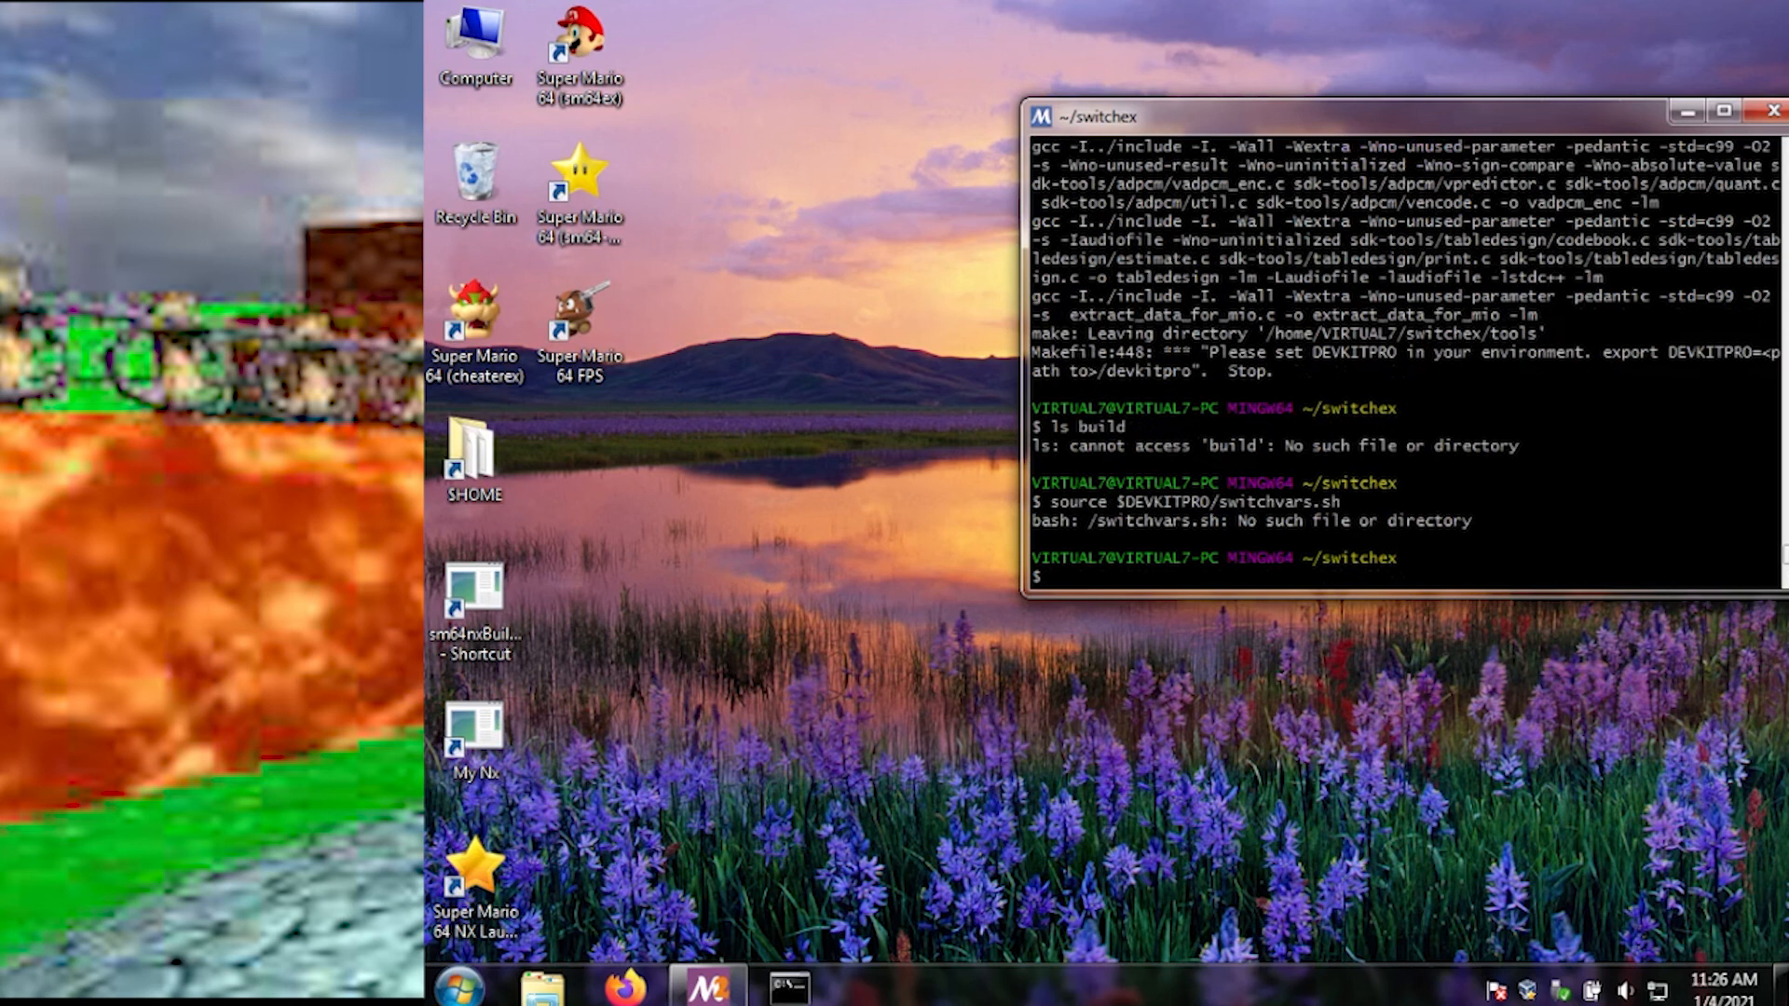
Step: Echo %DEVKITPRO% and list /opt to find the devkitpro folder
type("echo")
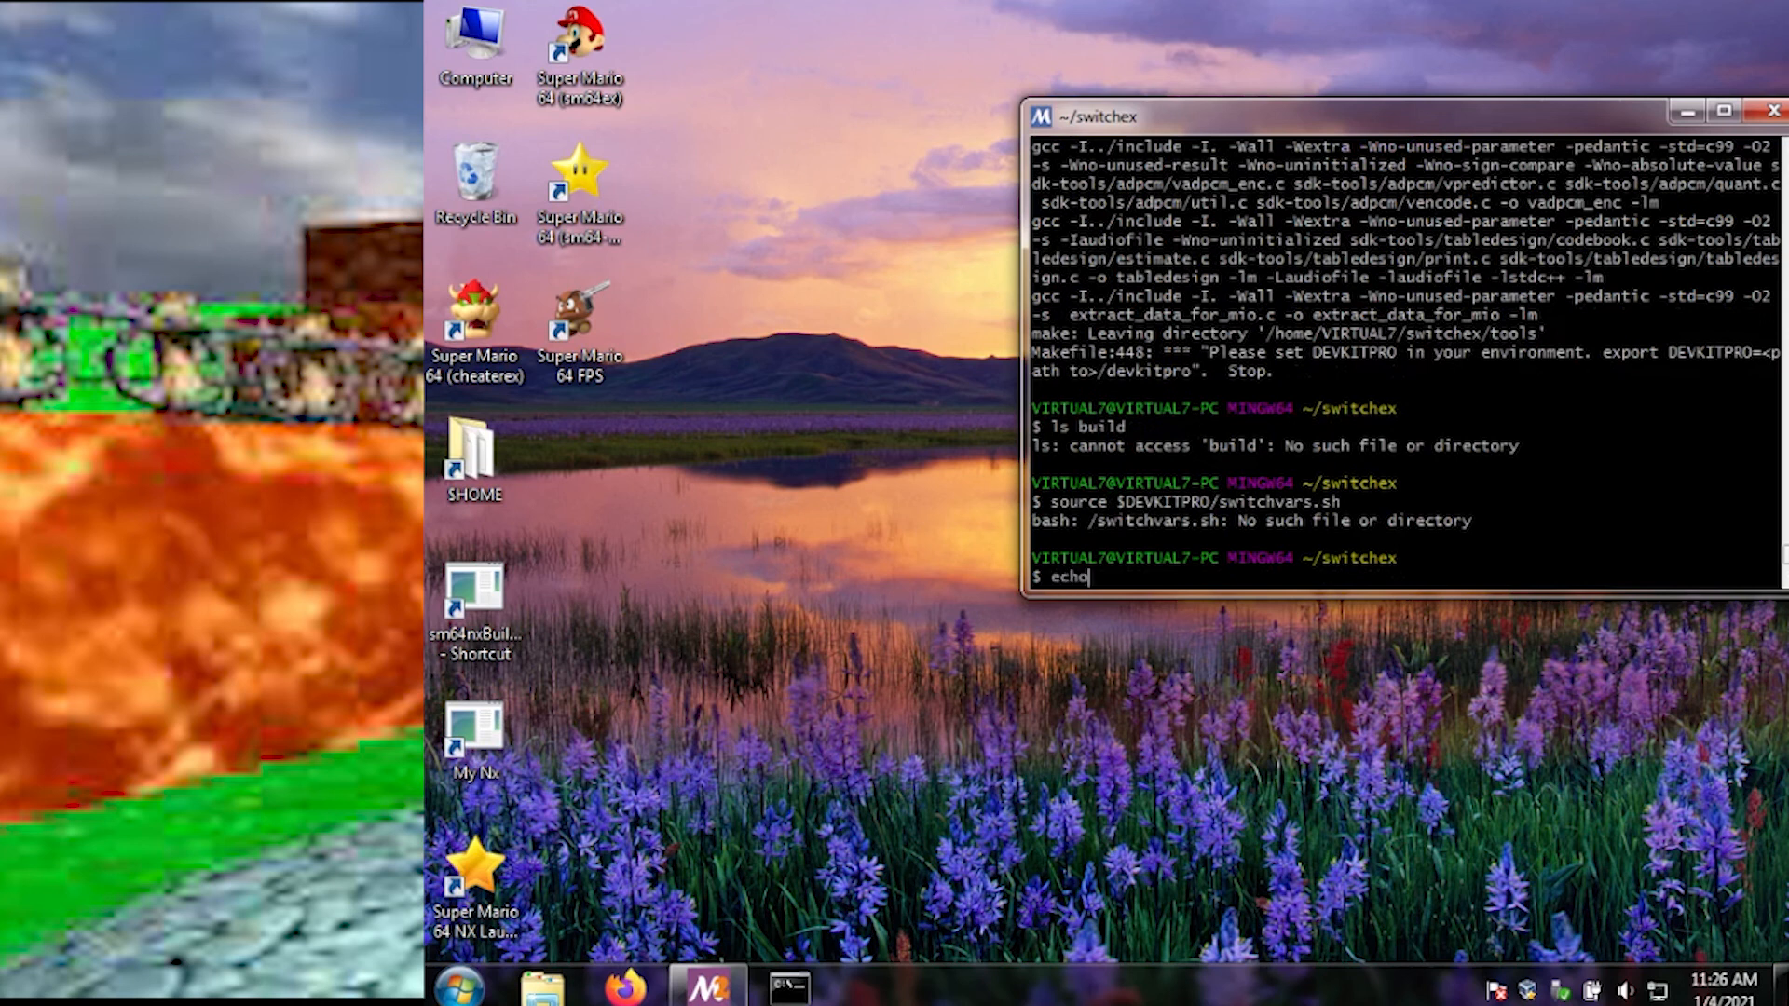
type("%DEVKITPRO%")
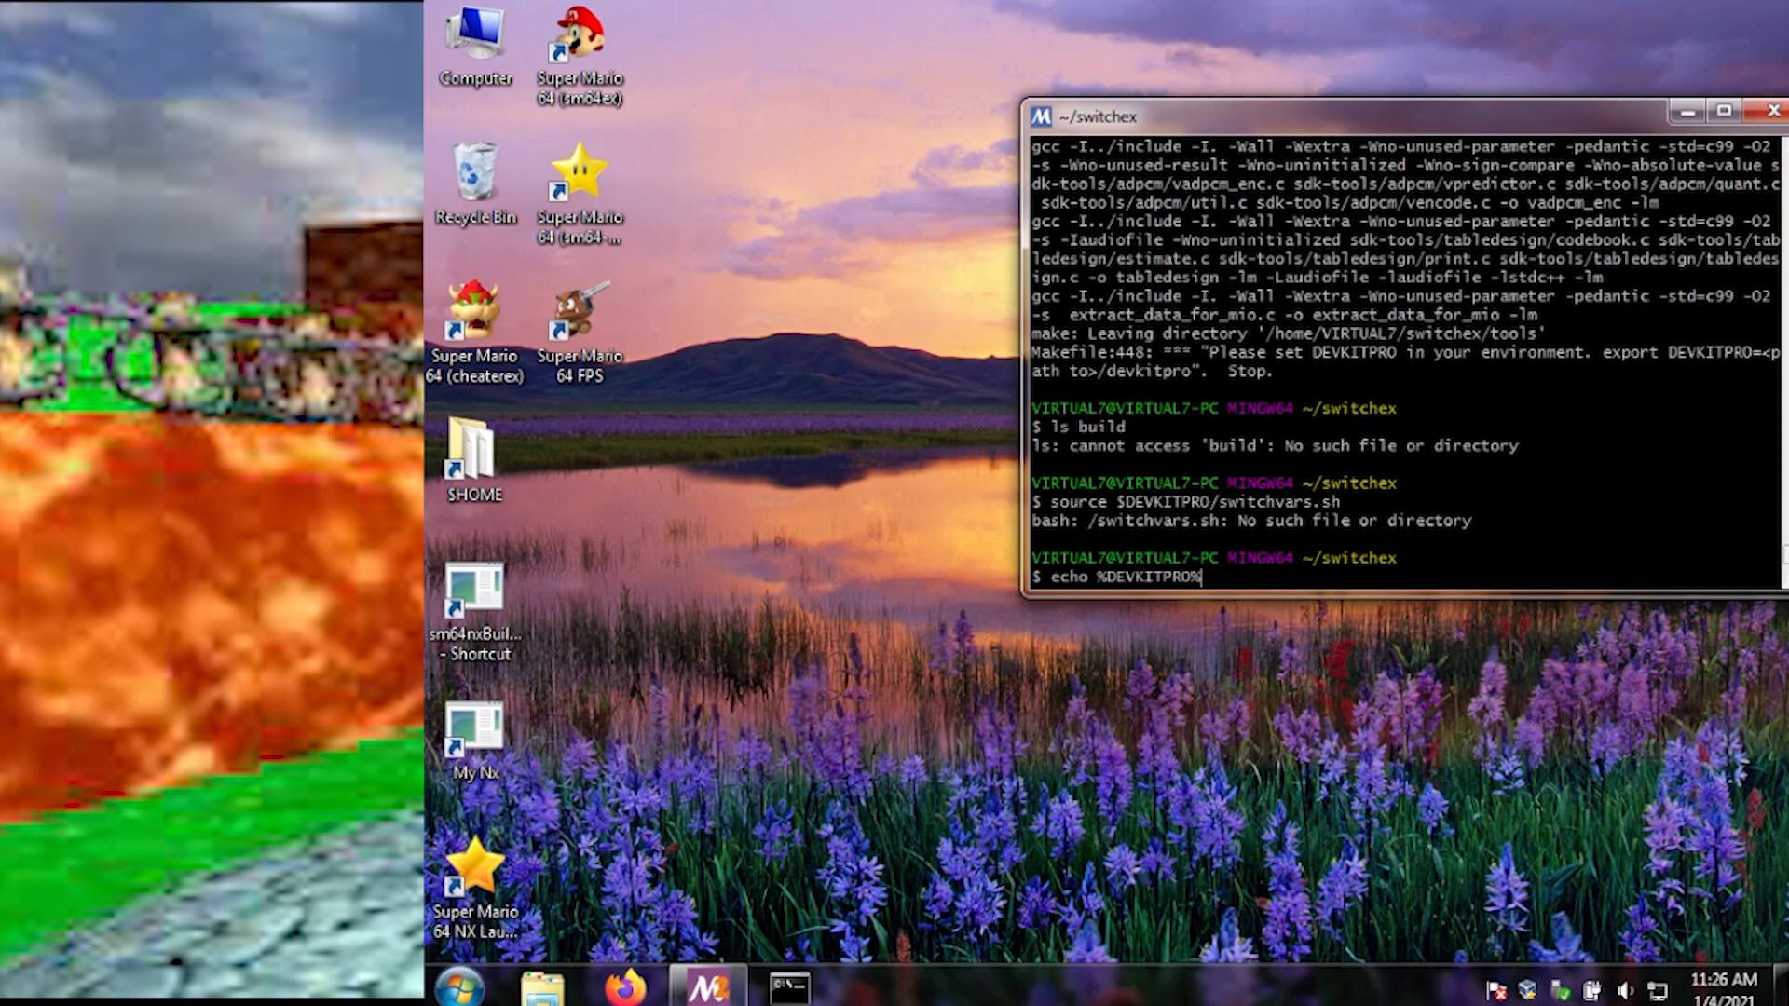
key("Return")
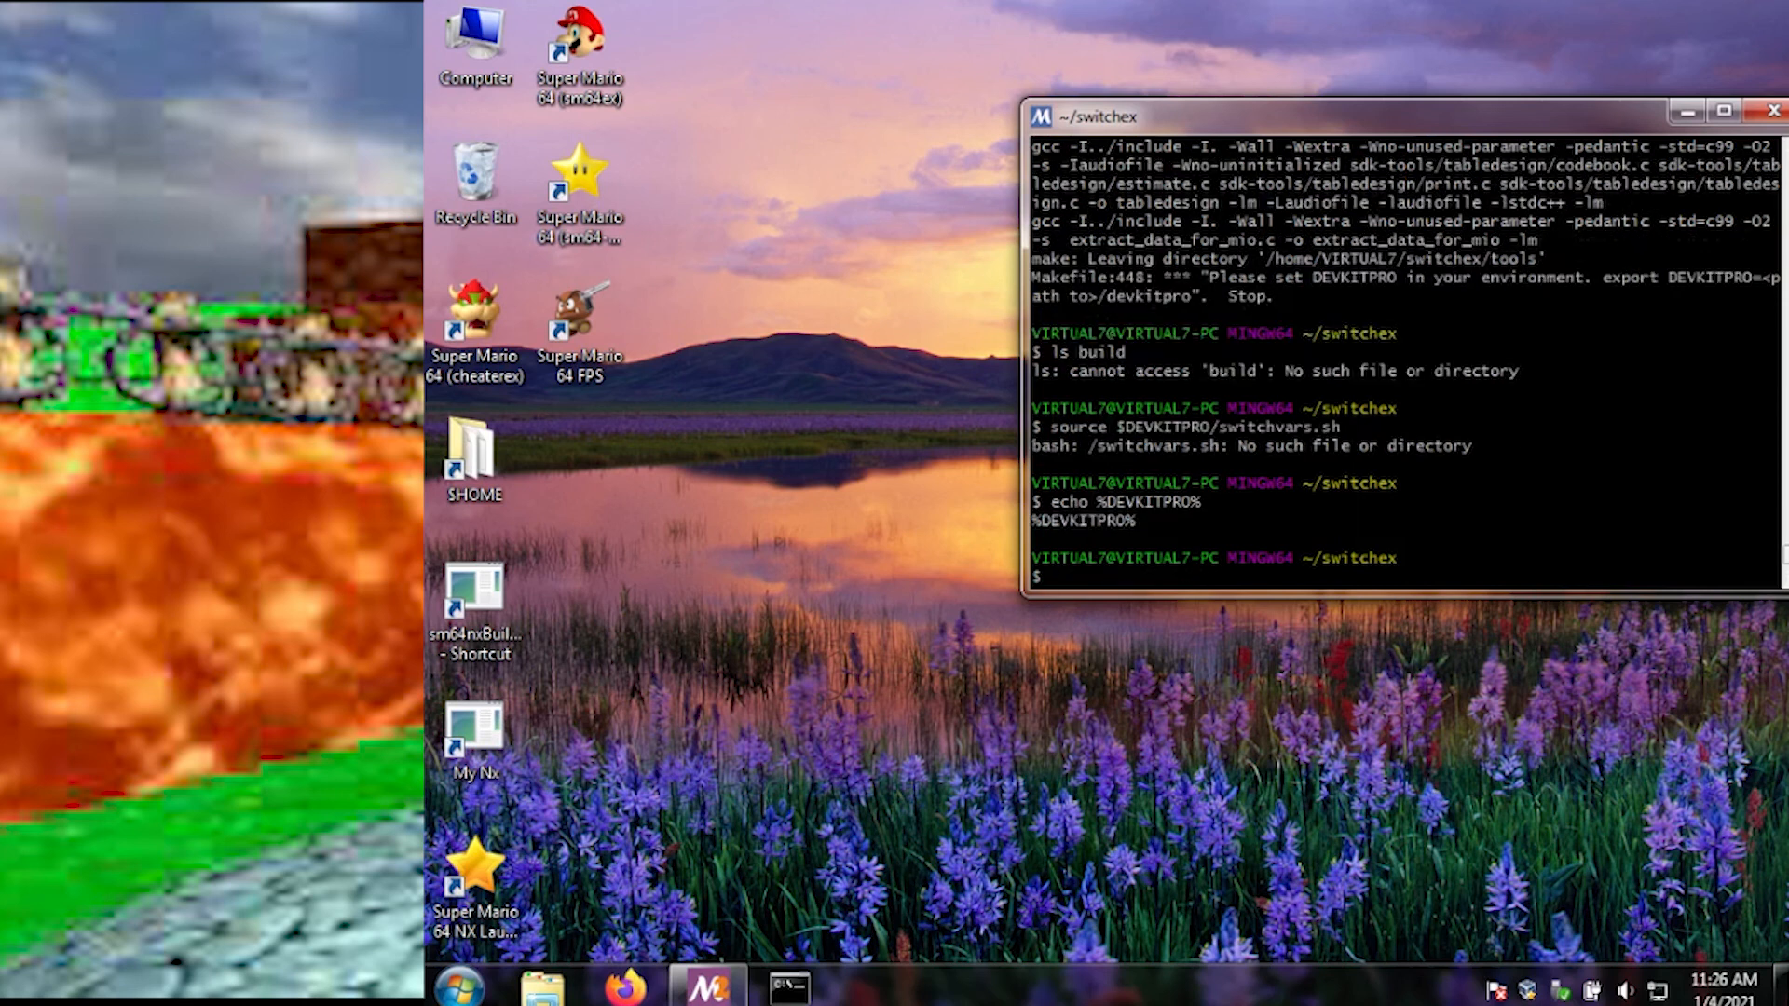
type("ls /opt")
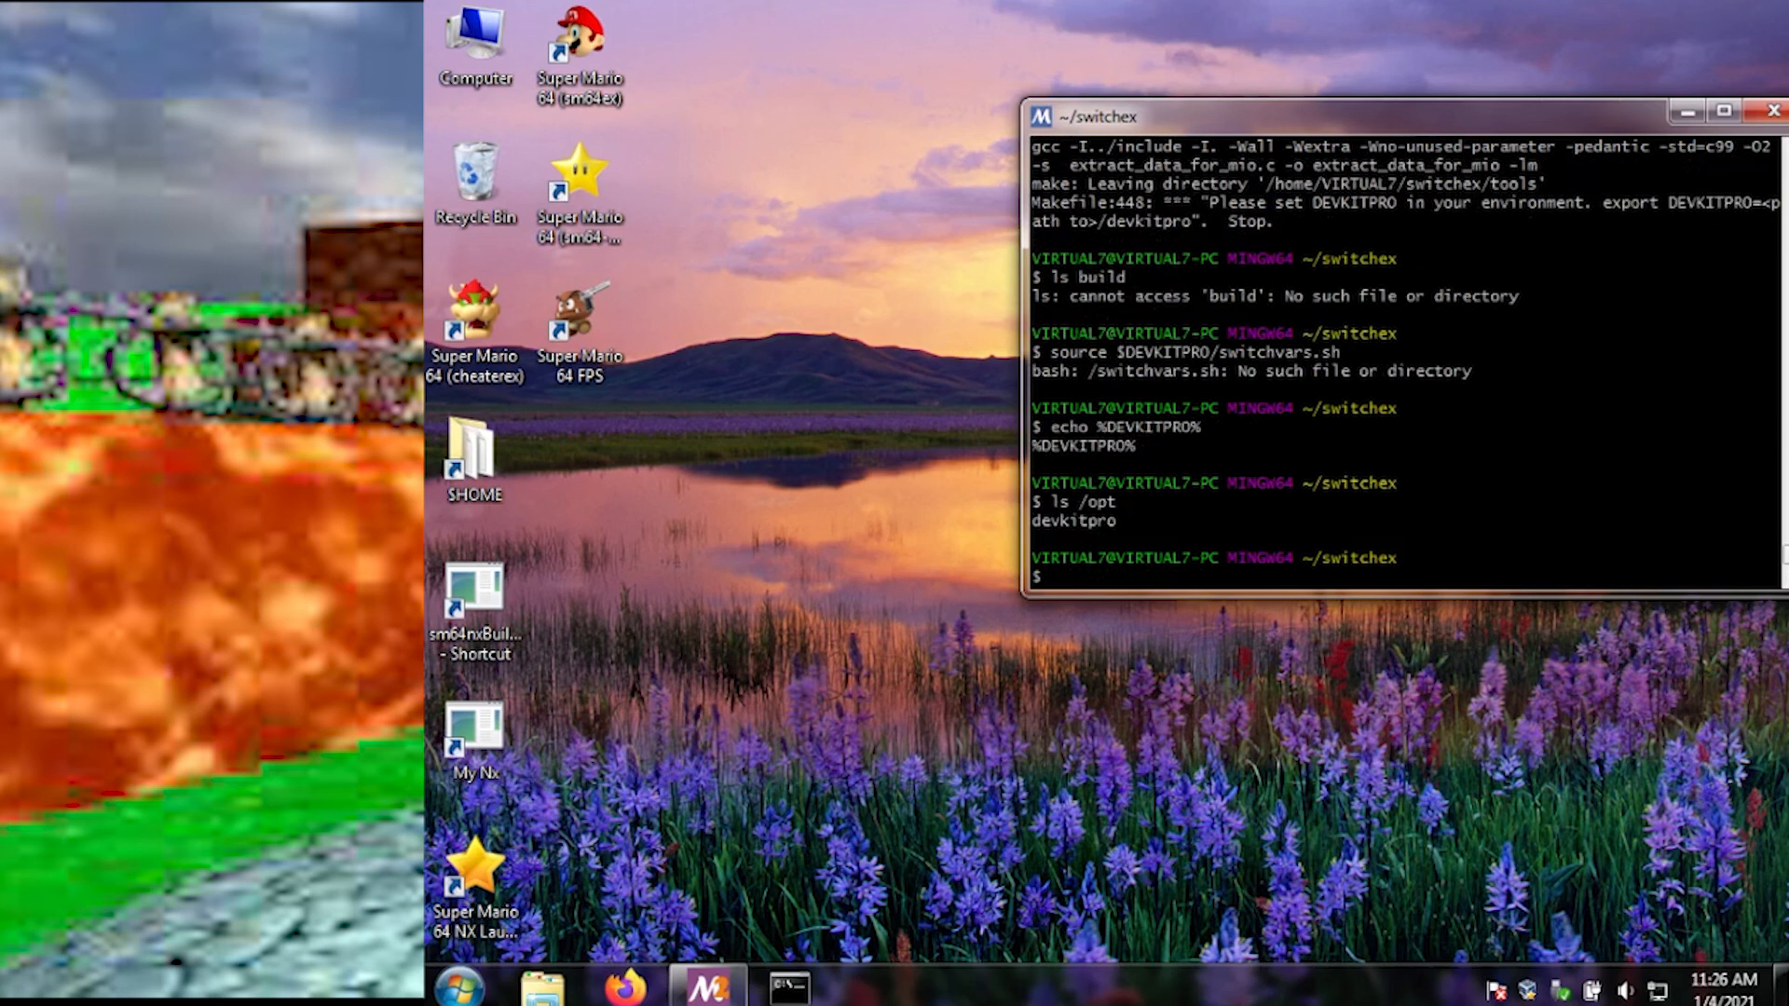
type("DE")
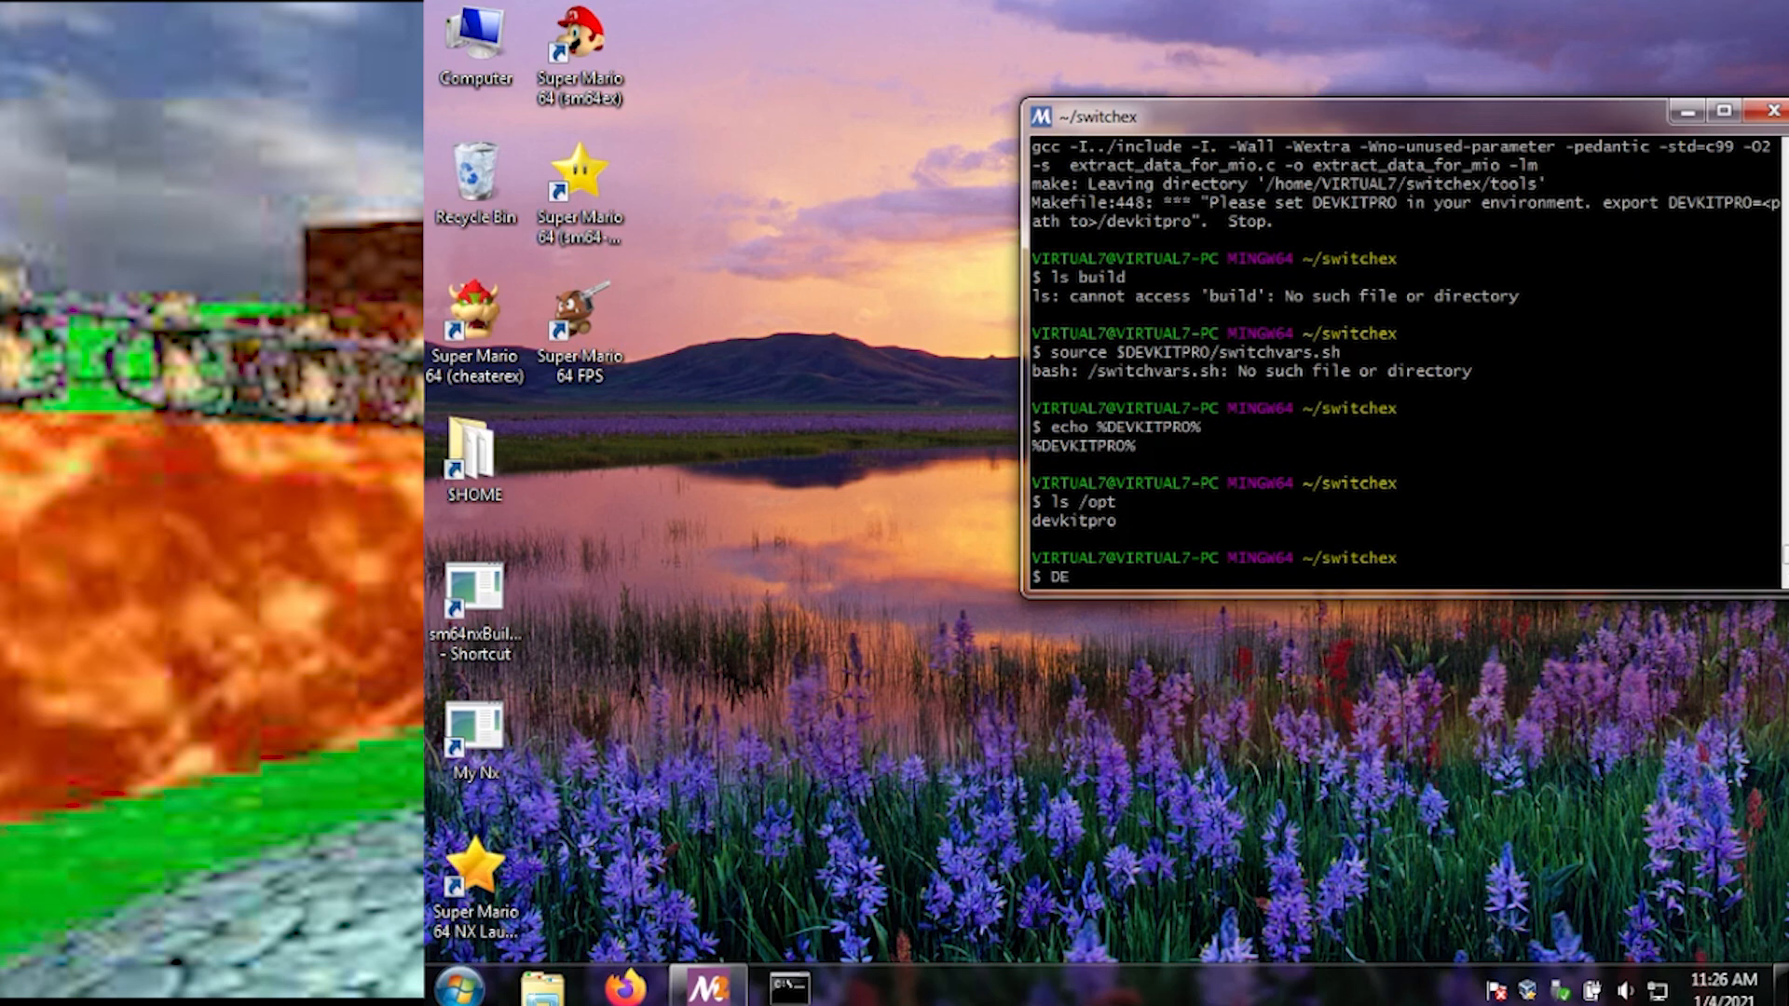
Step: Export DEVKITPRO=/opt/devkitpro, then source $DEVKITPRO/switchvars.sh cleanly
type("xport DEVK")
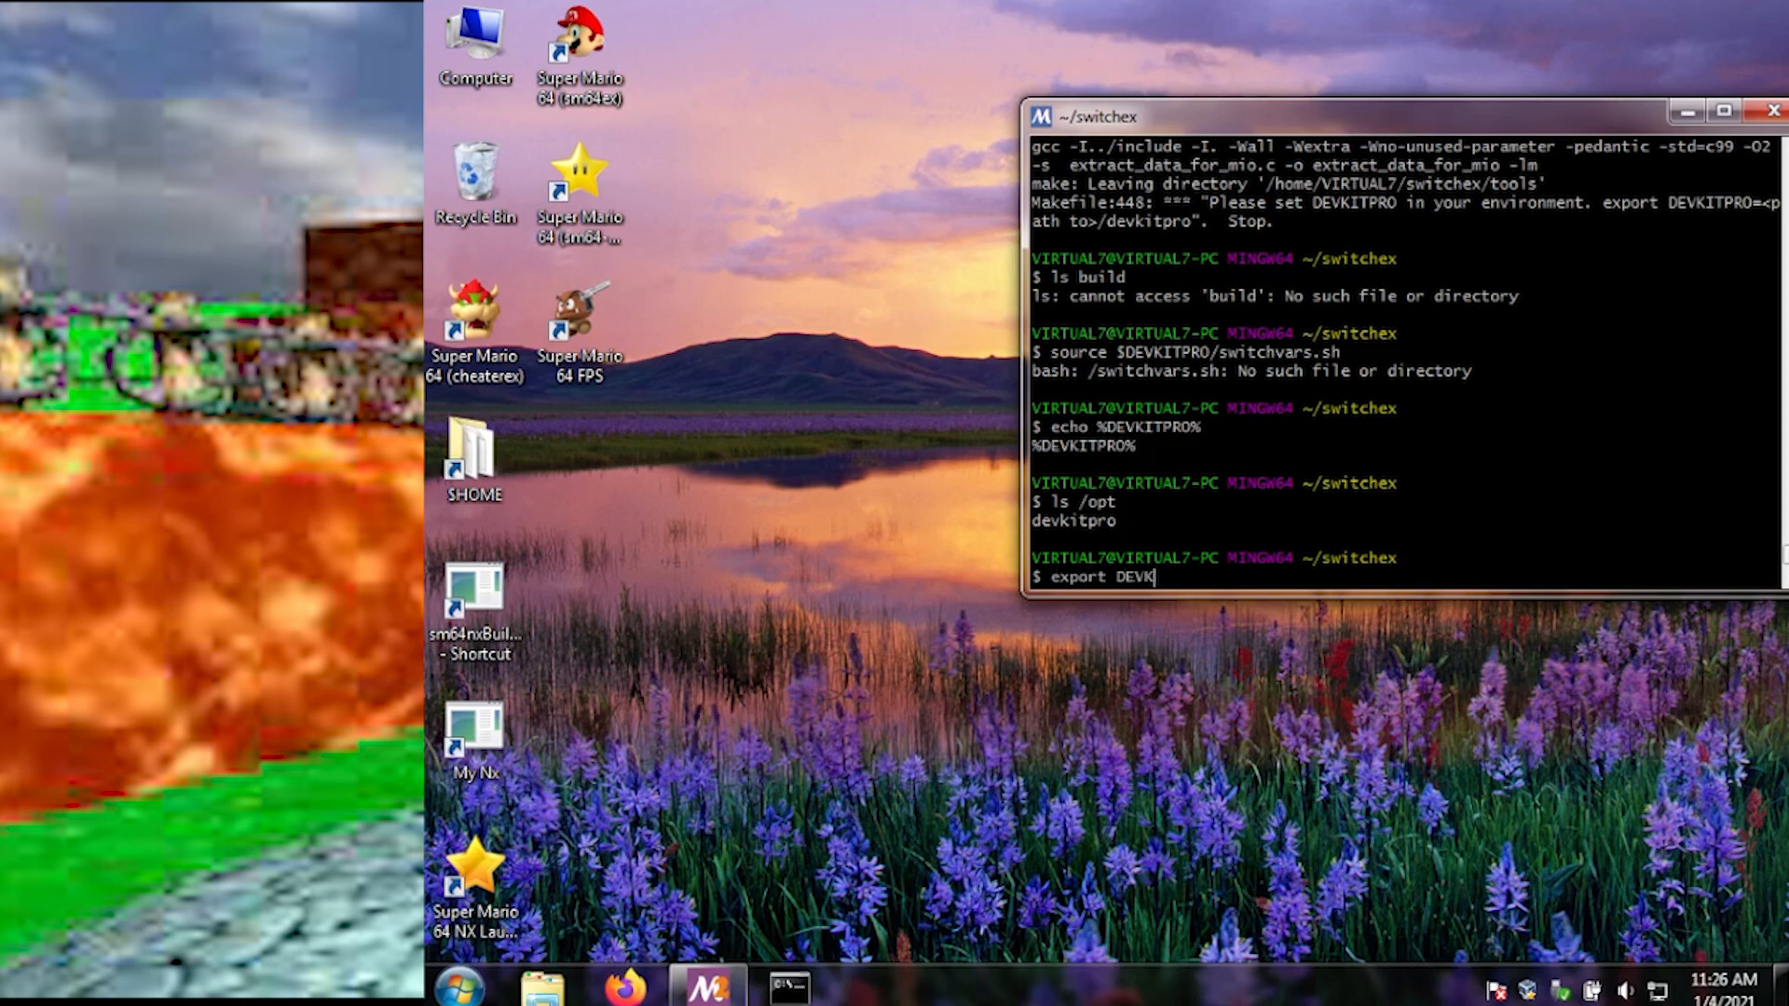
type("ITPRO=")
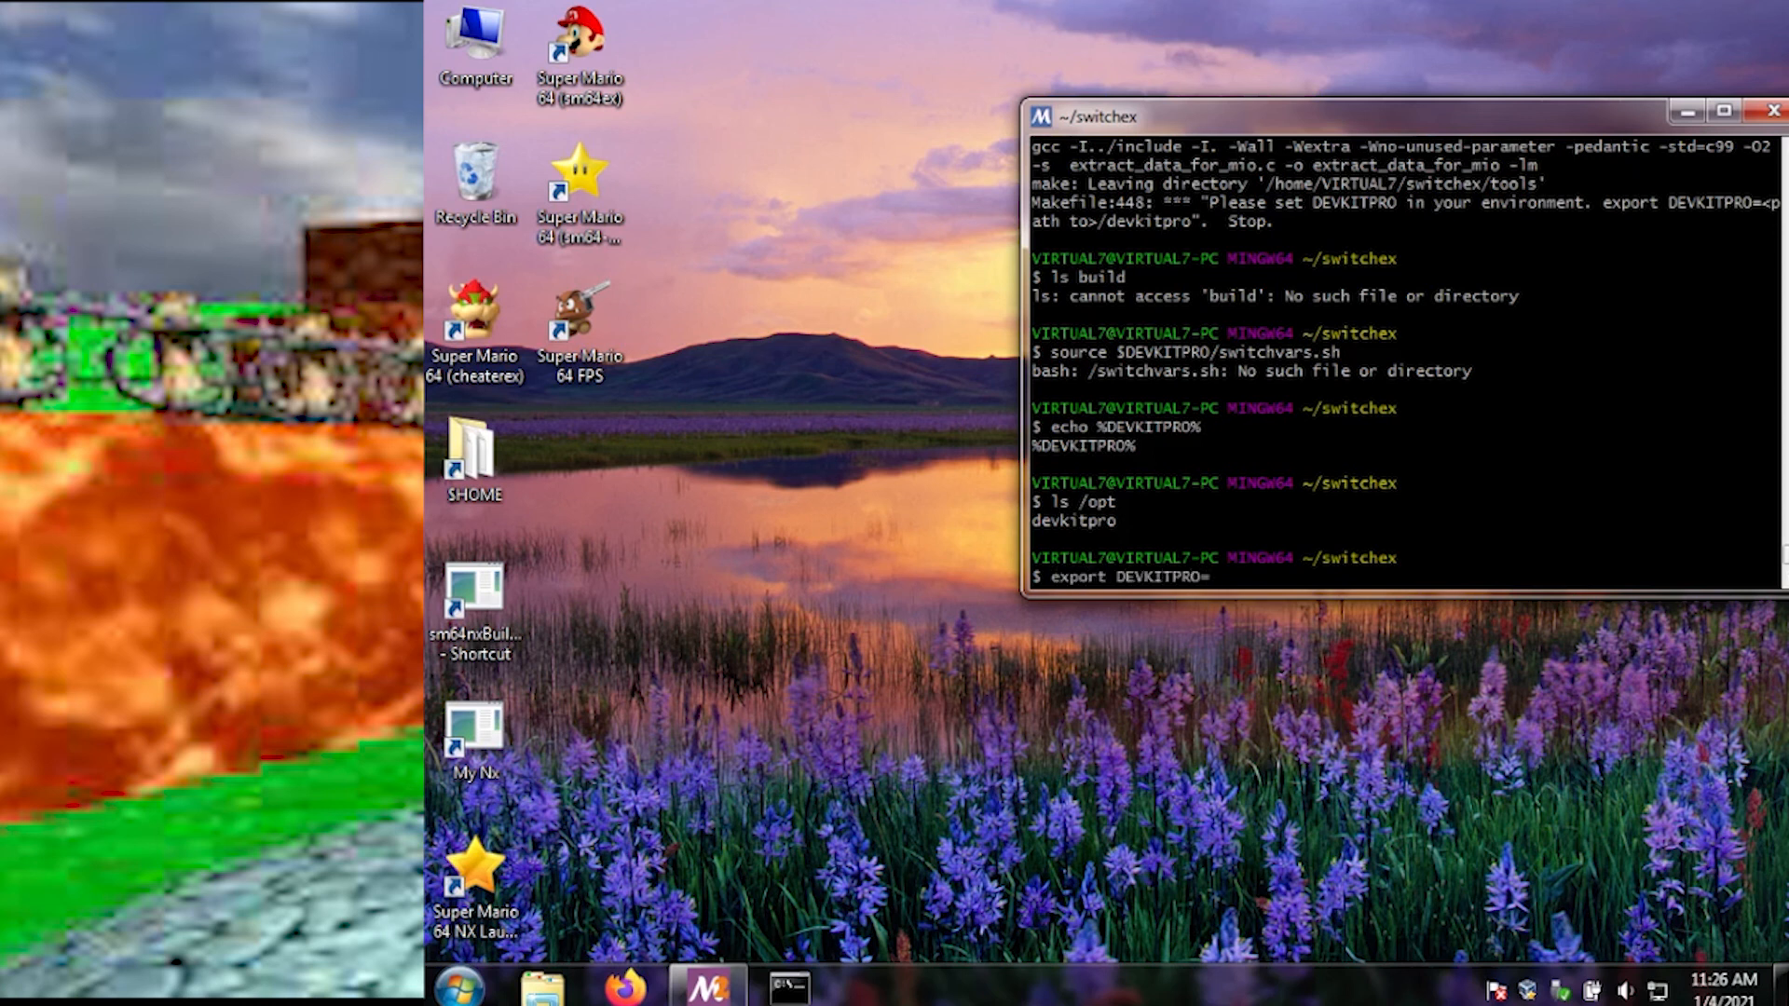
type("/opt/")
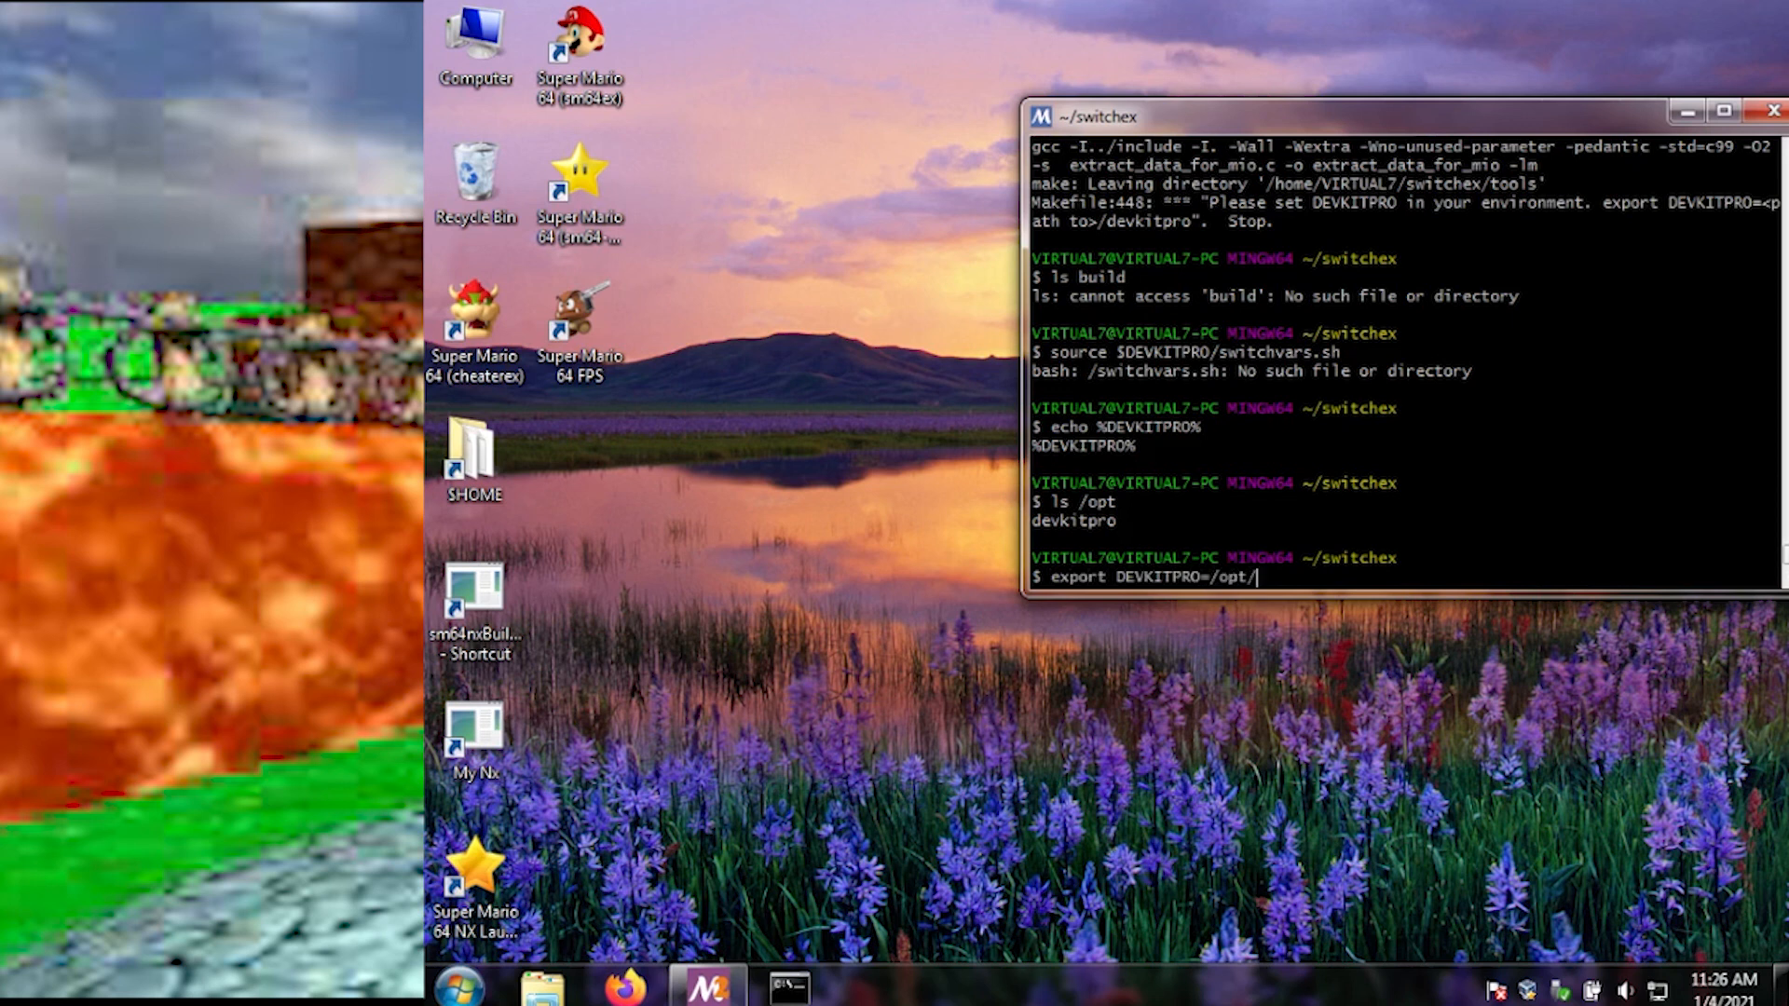
type("devkitpro")
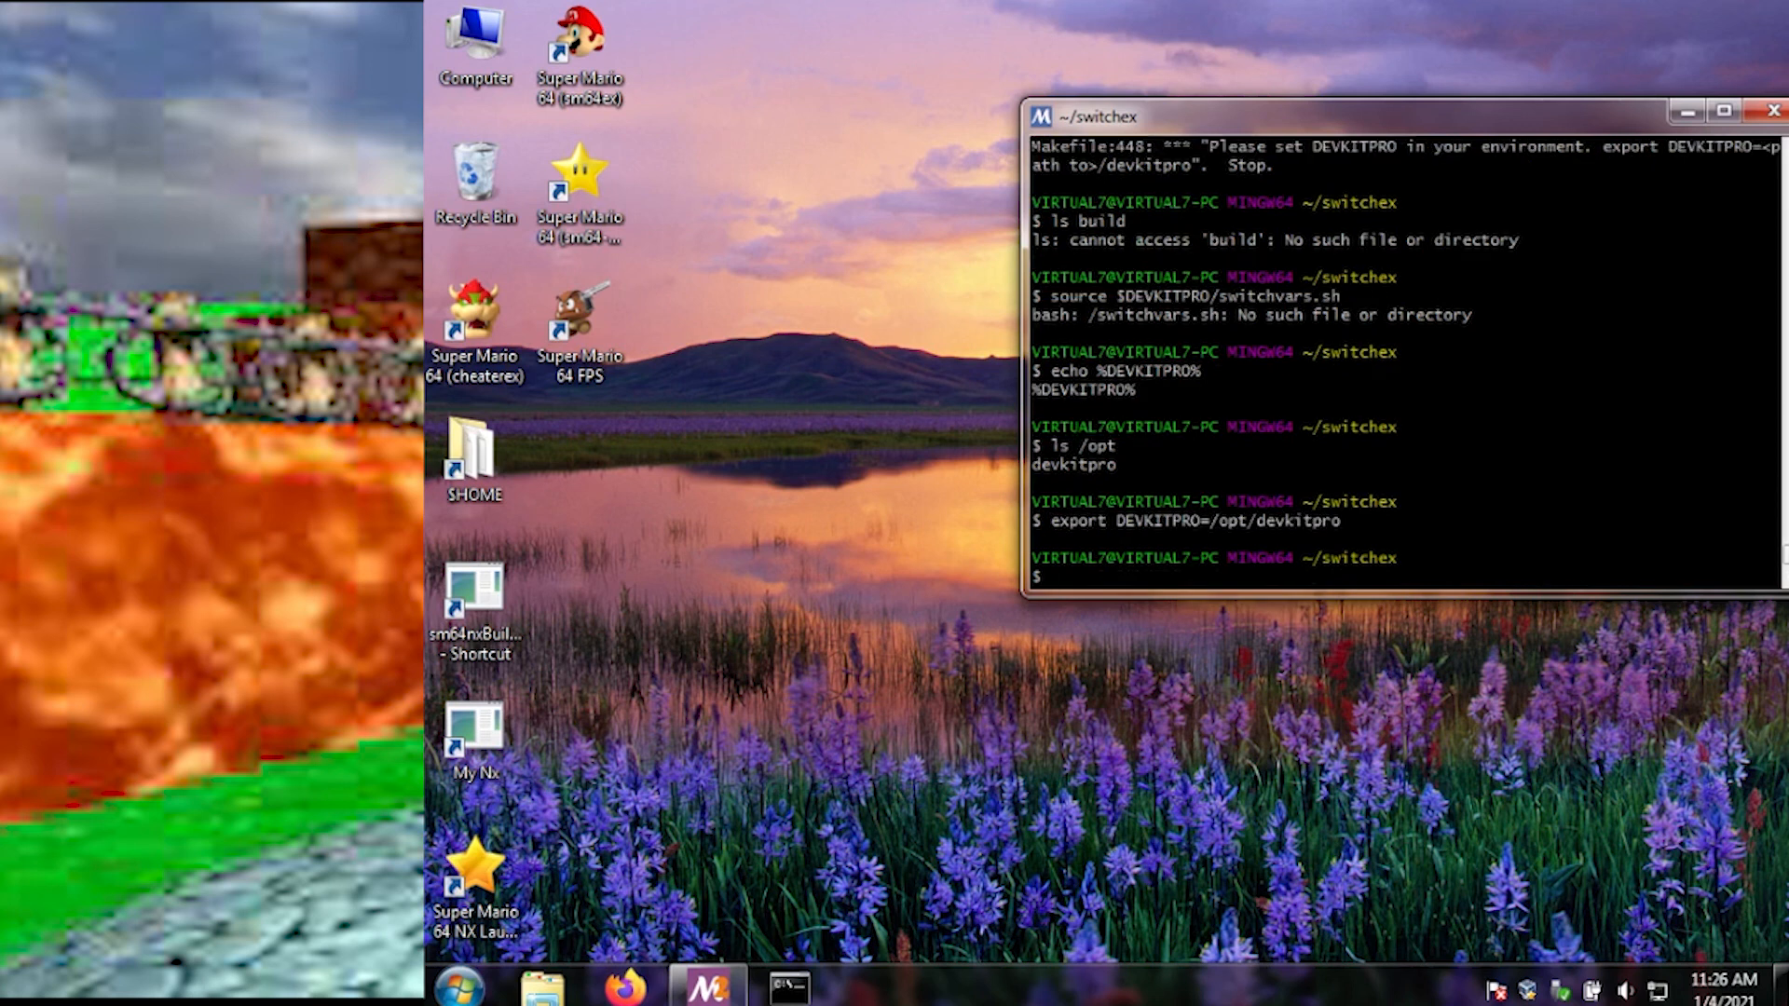
type("source $DEVKITPRO/switchvars.sh")
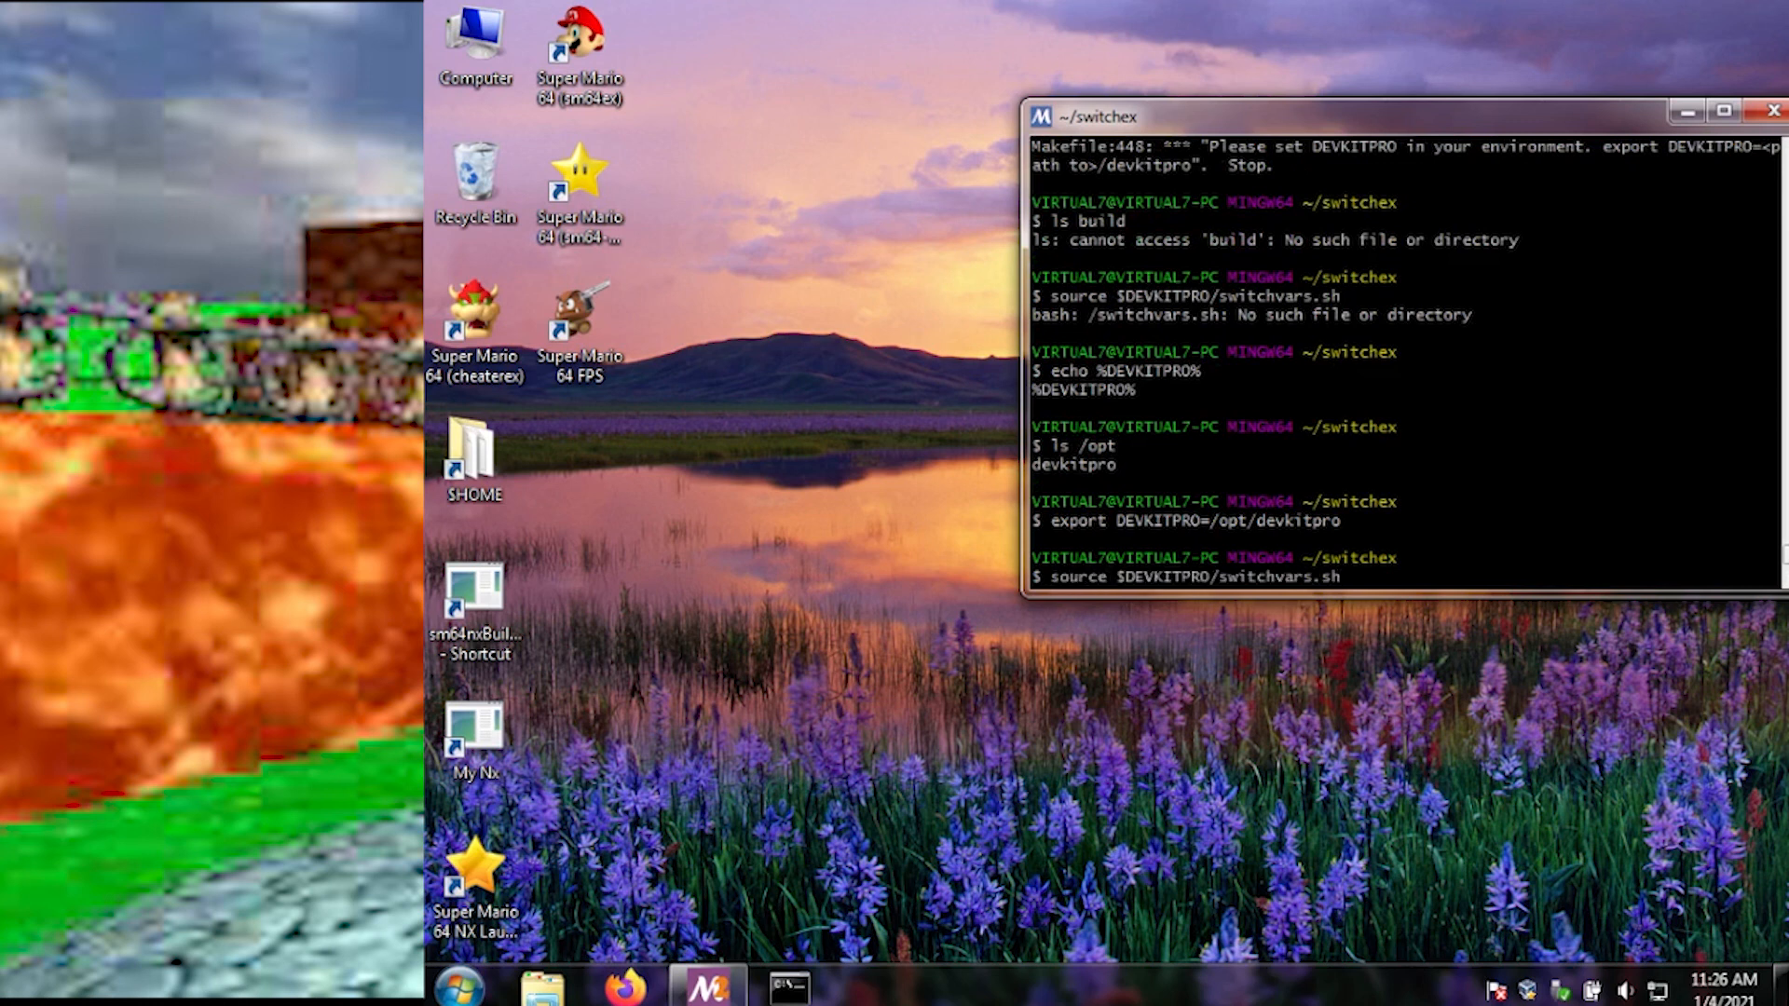
key("Return")
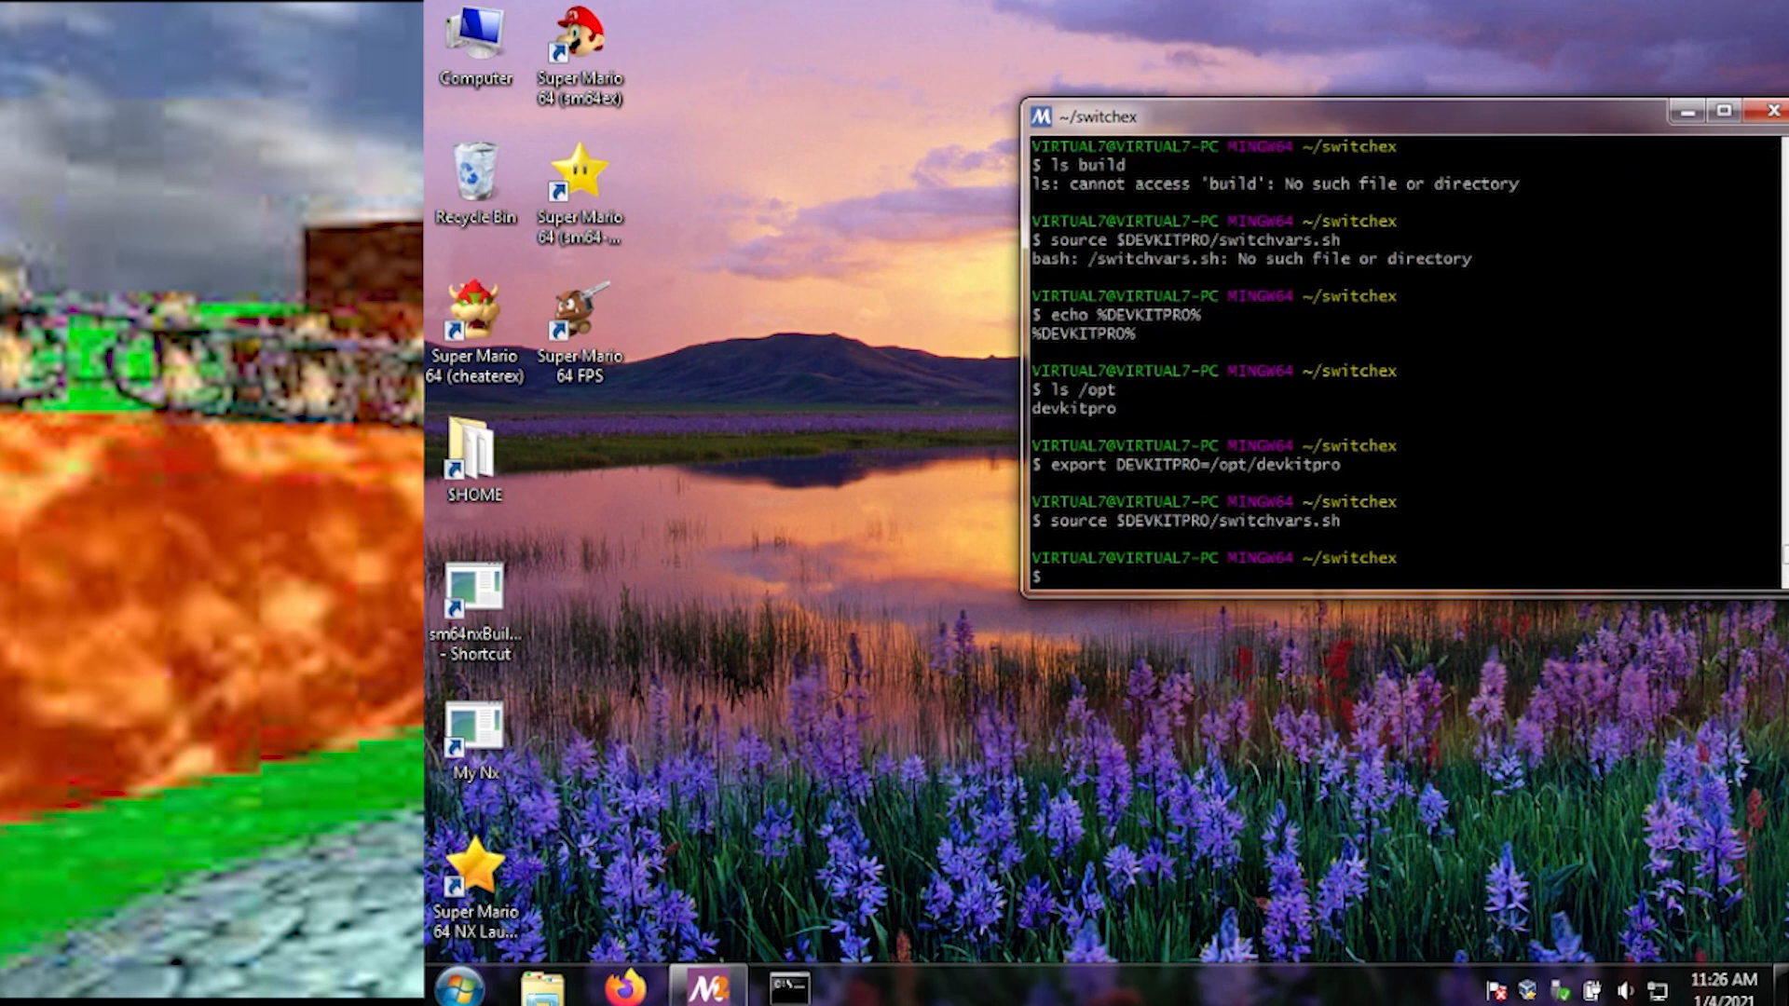
Step: Run make in switchex so aarch64 compilation of the us_nx game sources begins
type("ma")
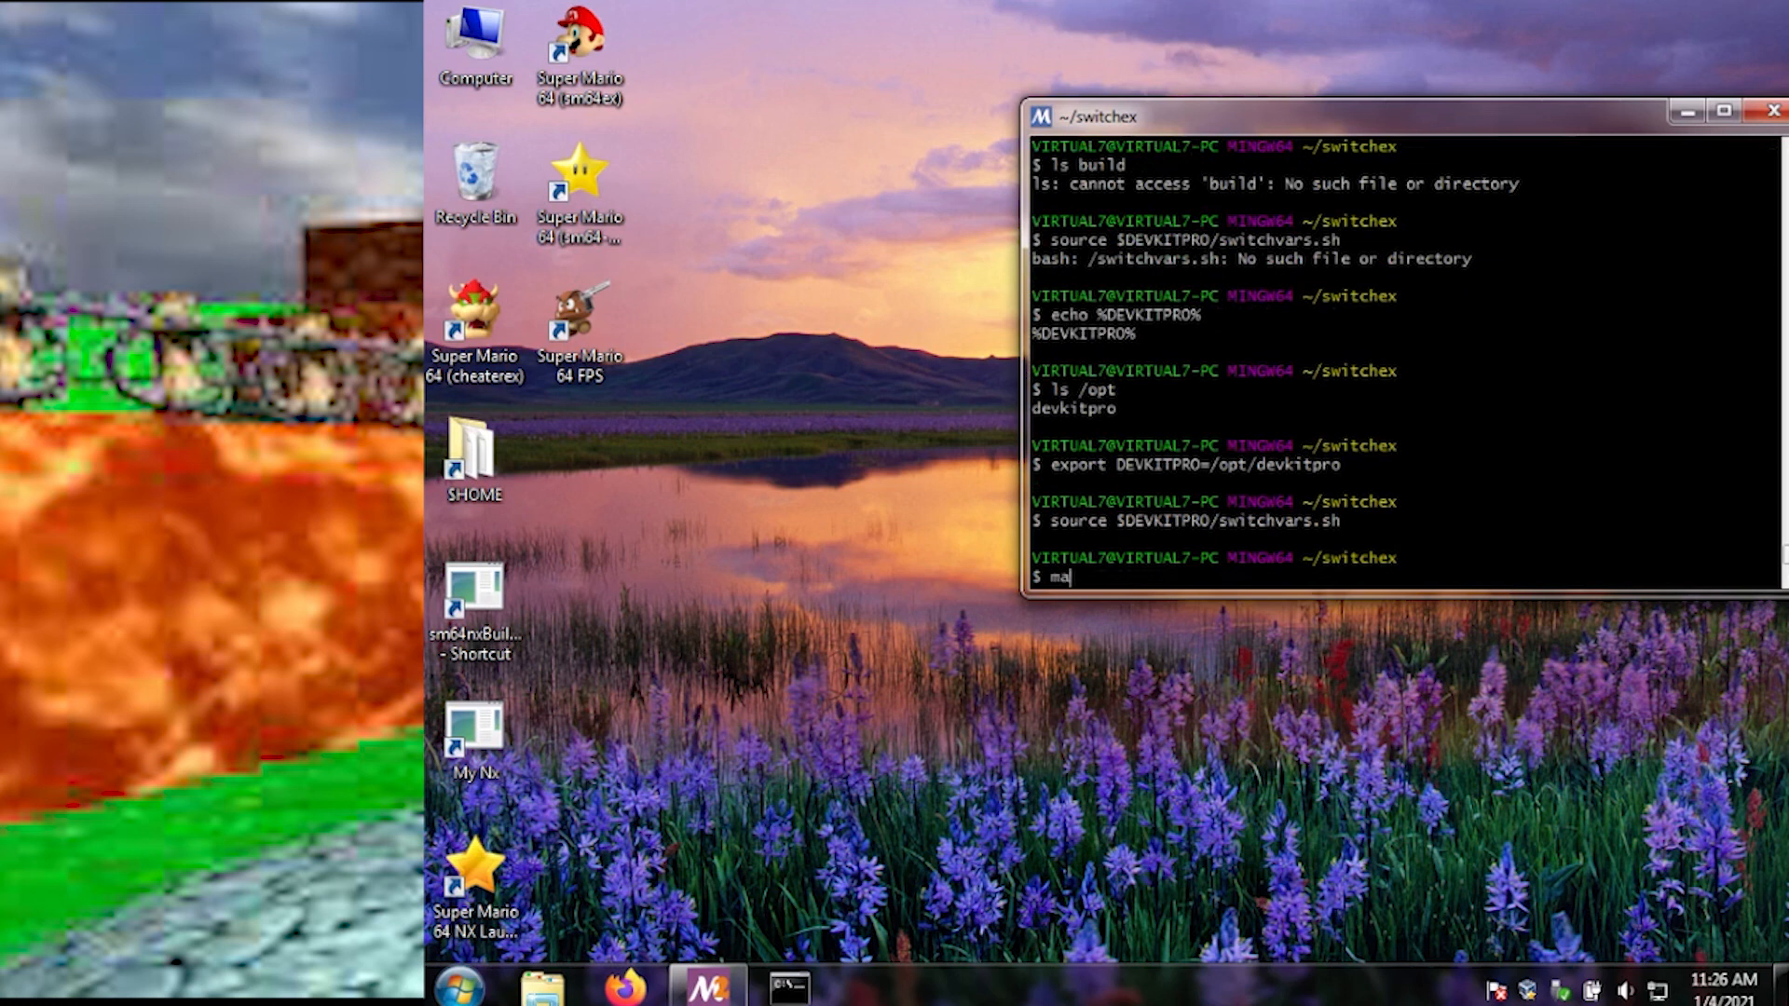
type("ke")
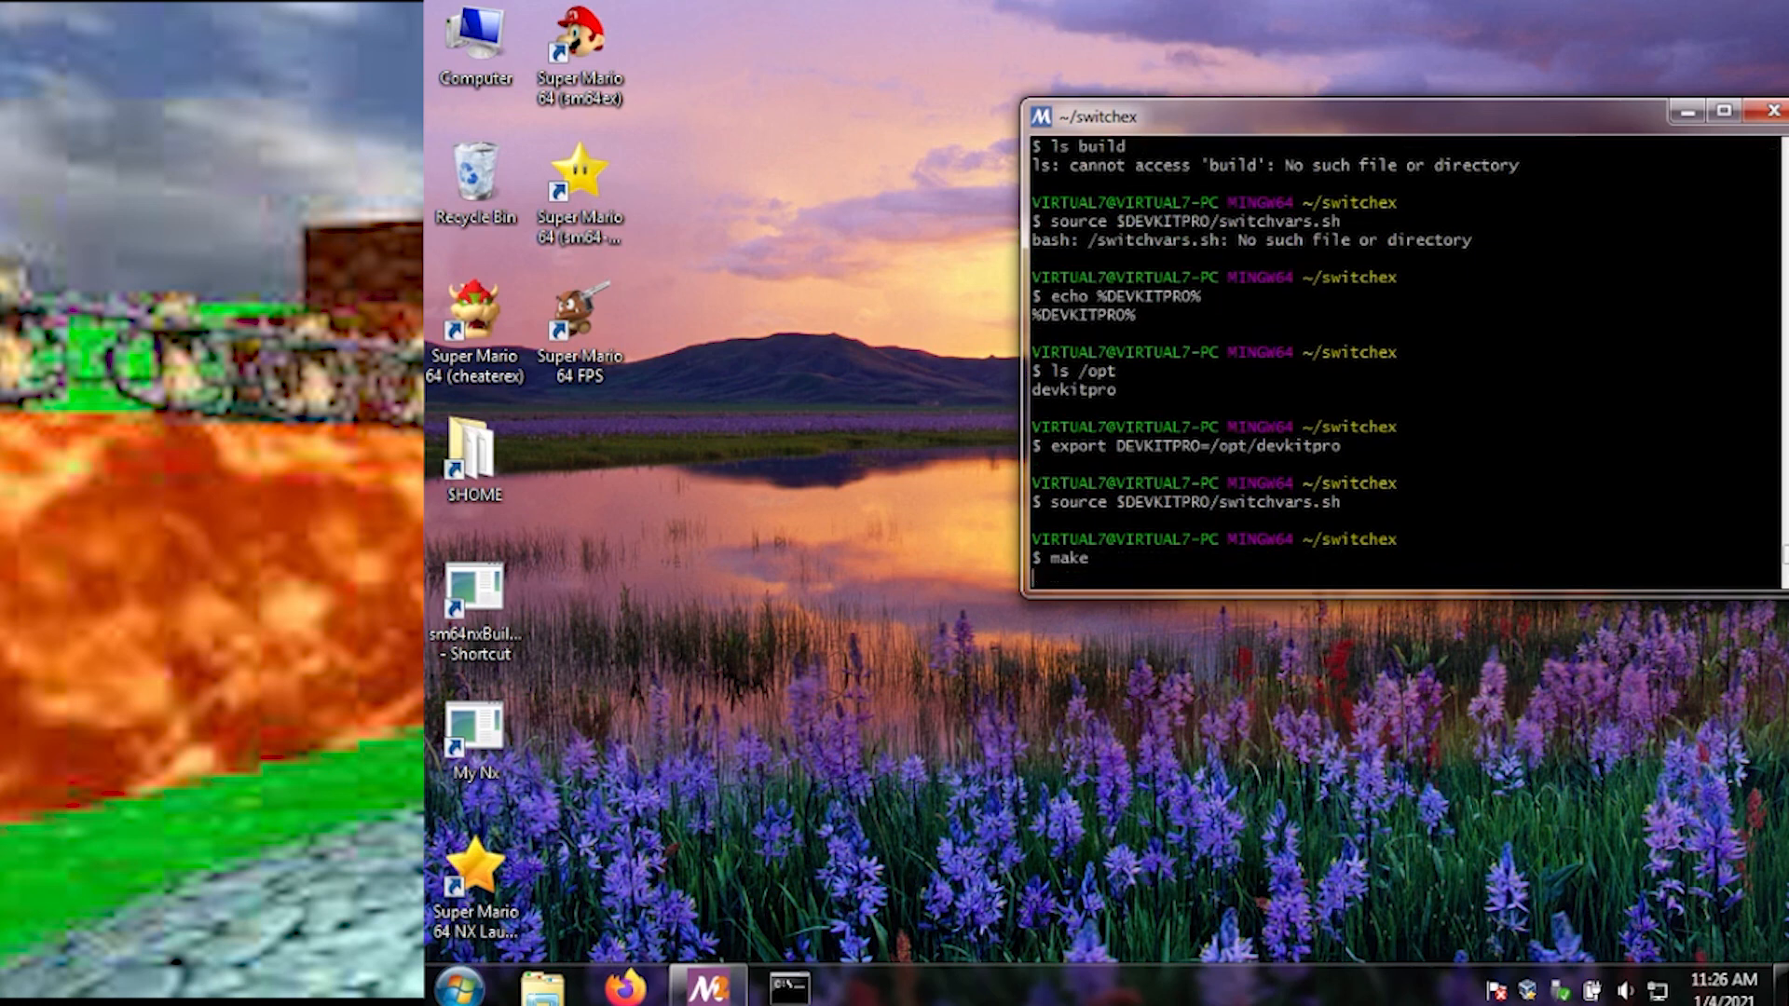
key("Return")
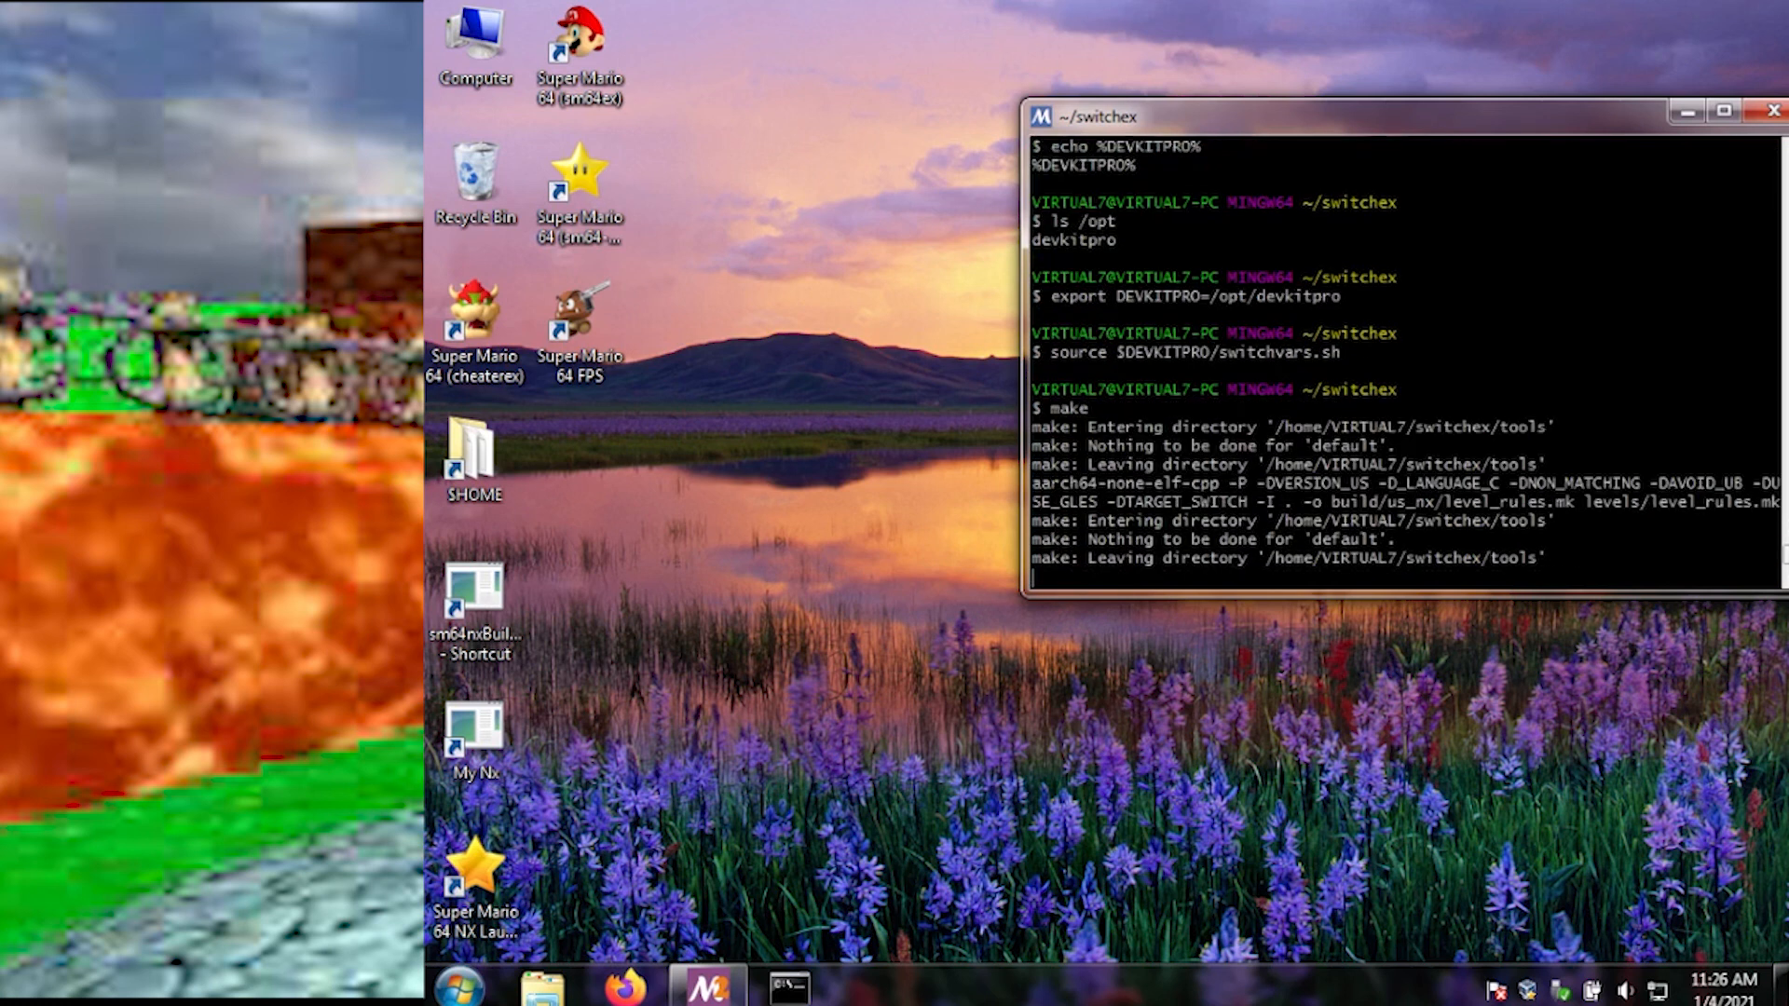
scroll("down", 3)
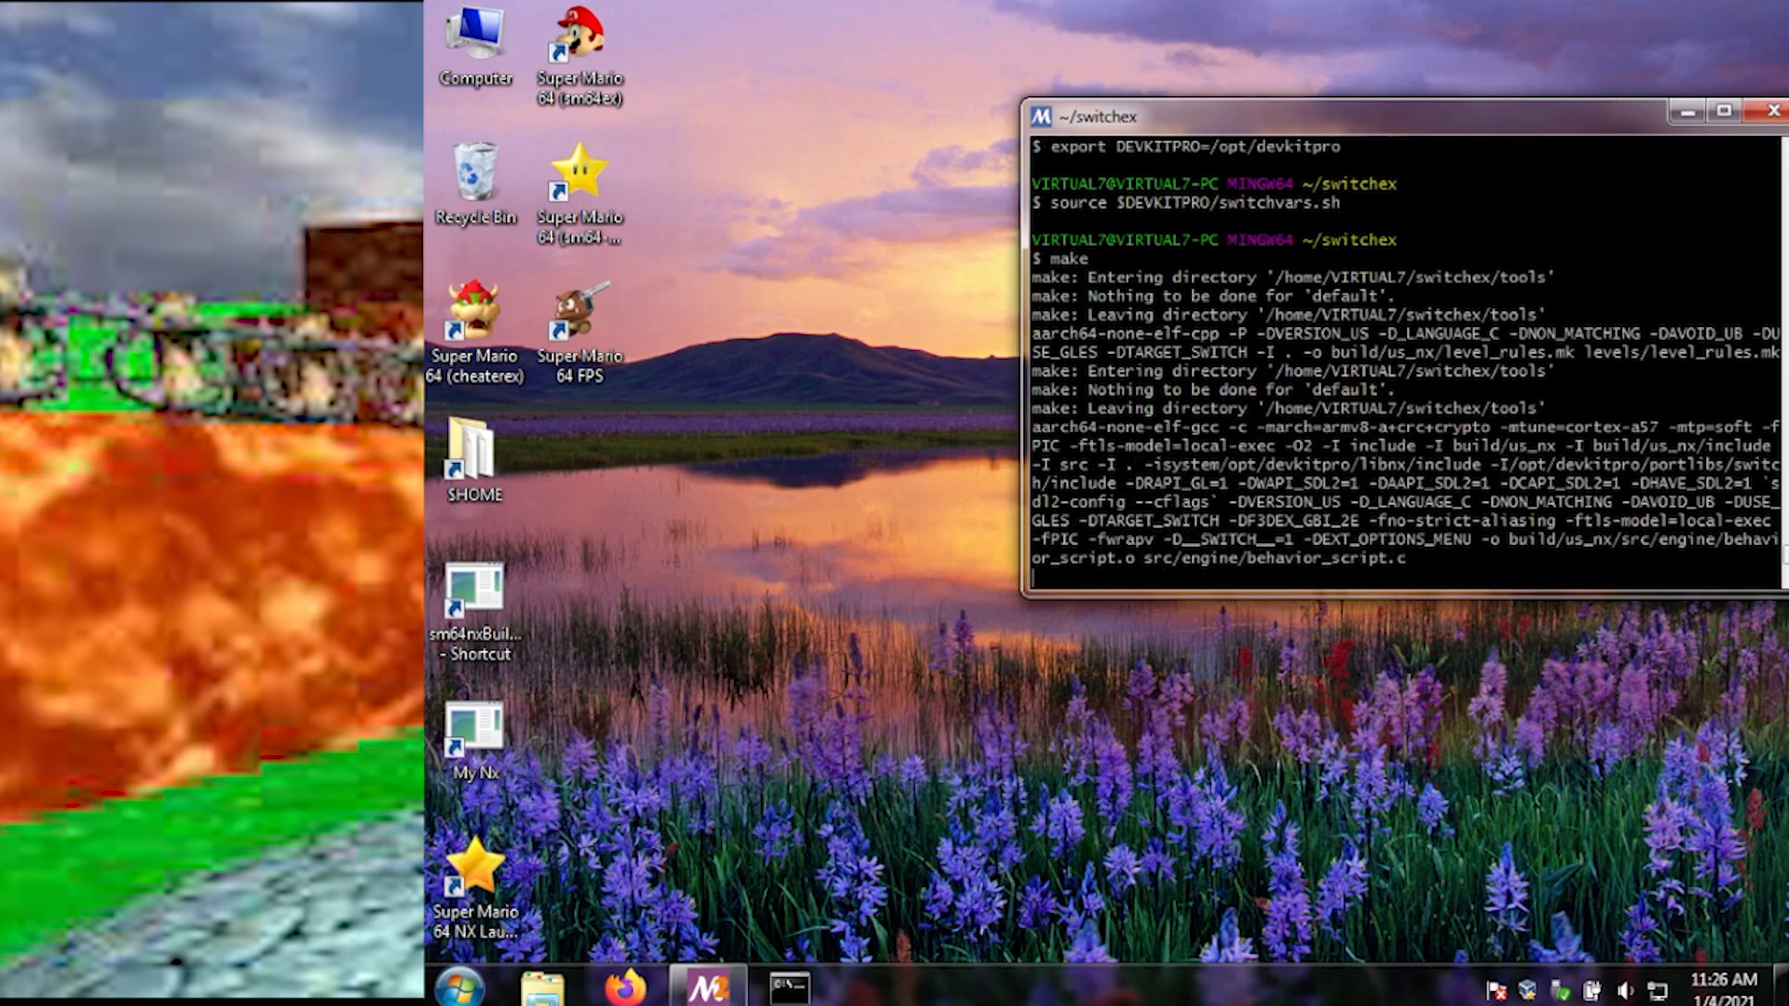